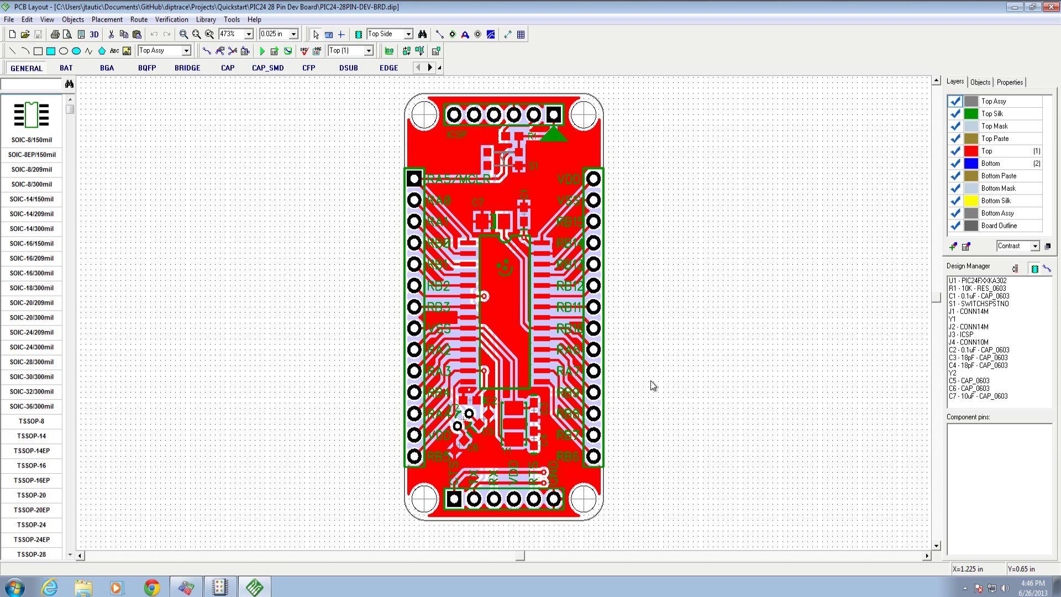
{"action": "mouse_move", "coordinate": [649, 380]}
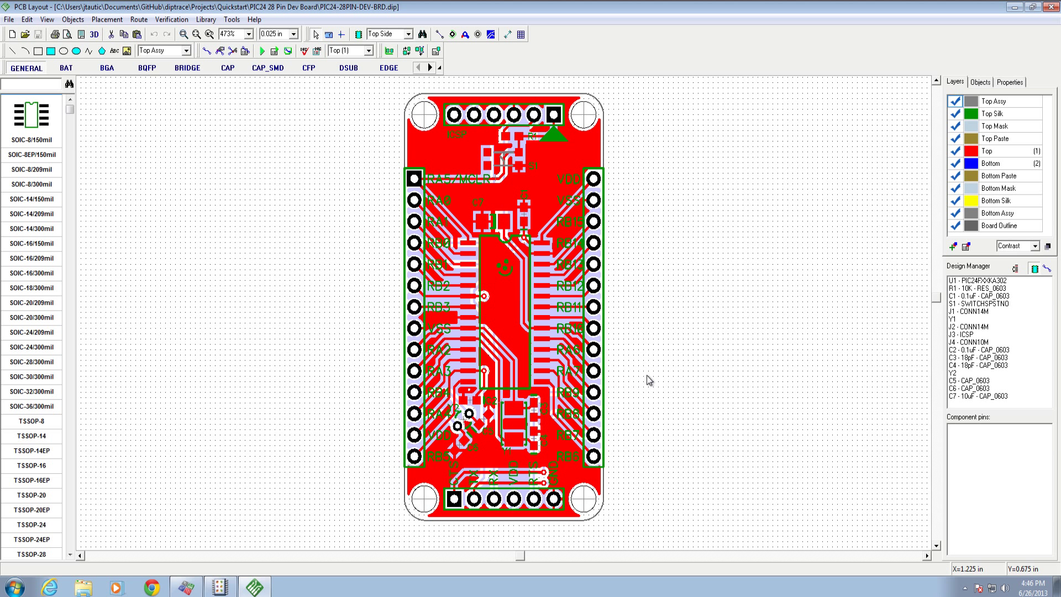
{"action": "mouse_move", "coordinate": [623, 143]}
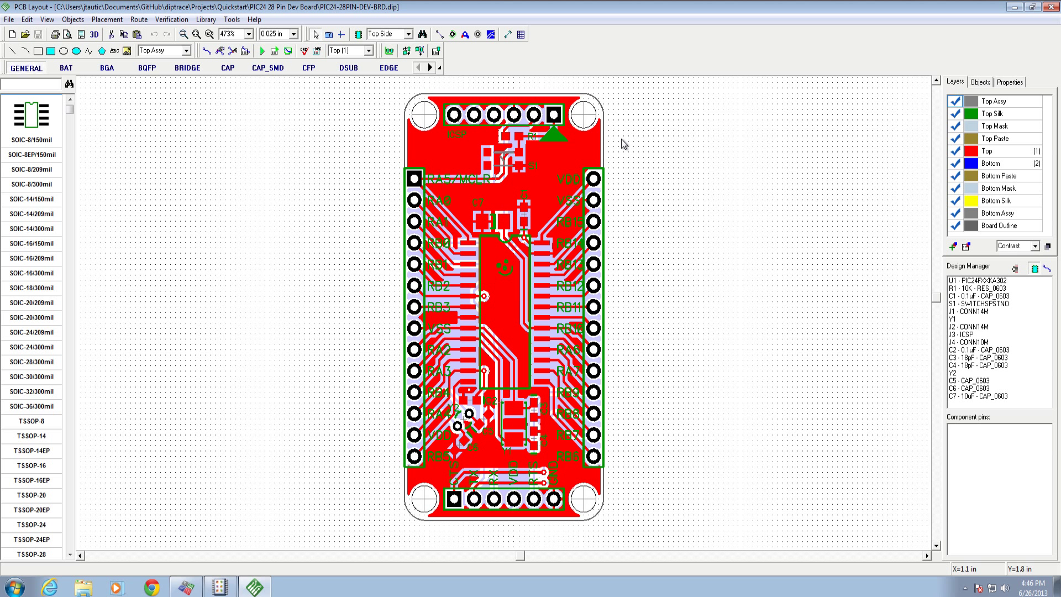
{"action": "mouse_move", "coordinate": [689, 132]}
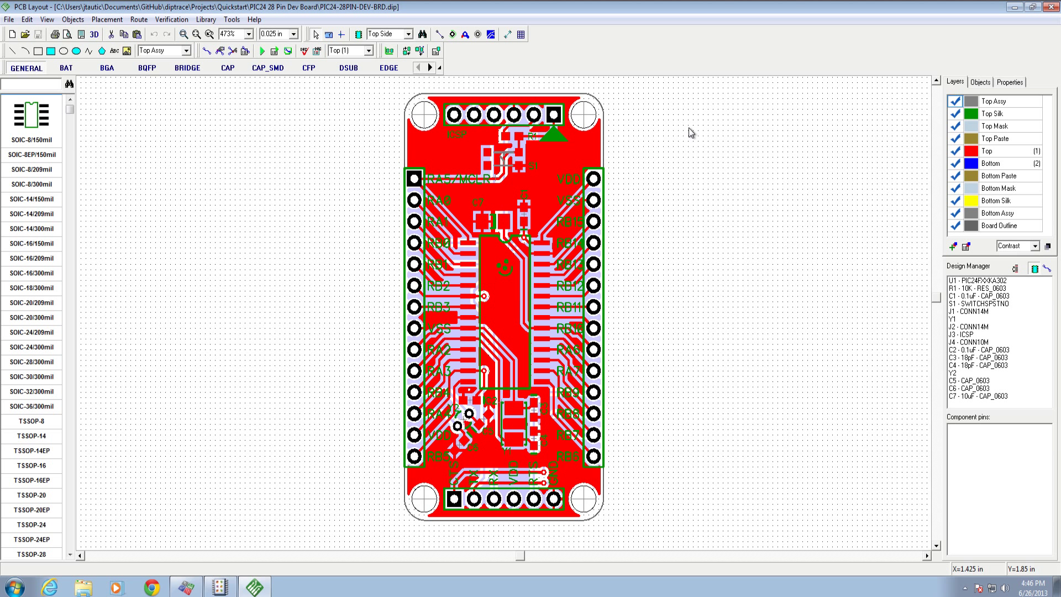
{"action": "mouse_move", "coordinate": [674, 242]}
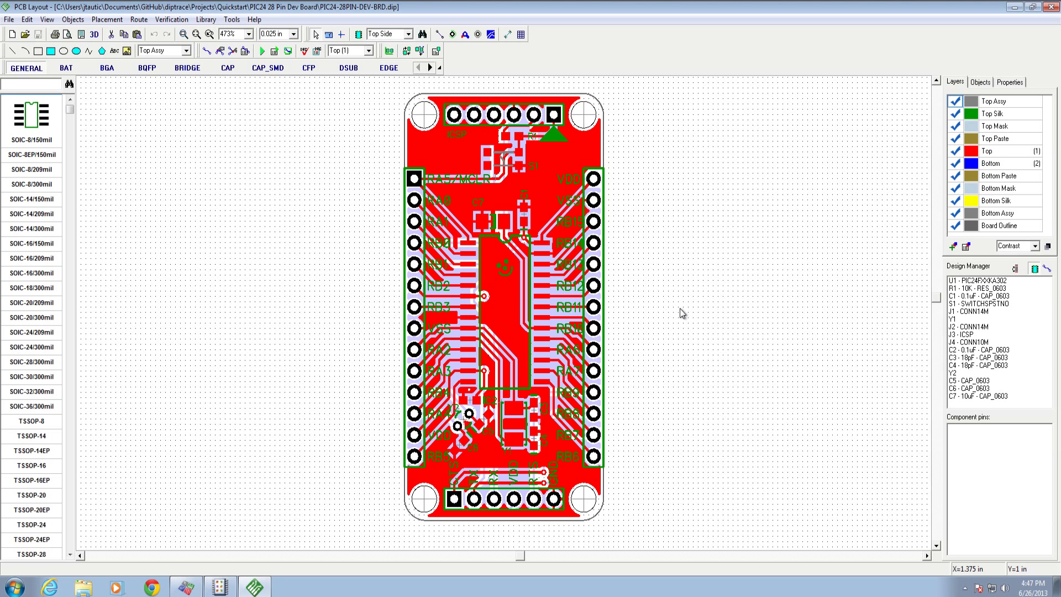
{"action": "mouse_move", "coordinate": [701, 117]}
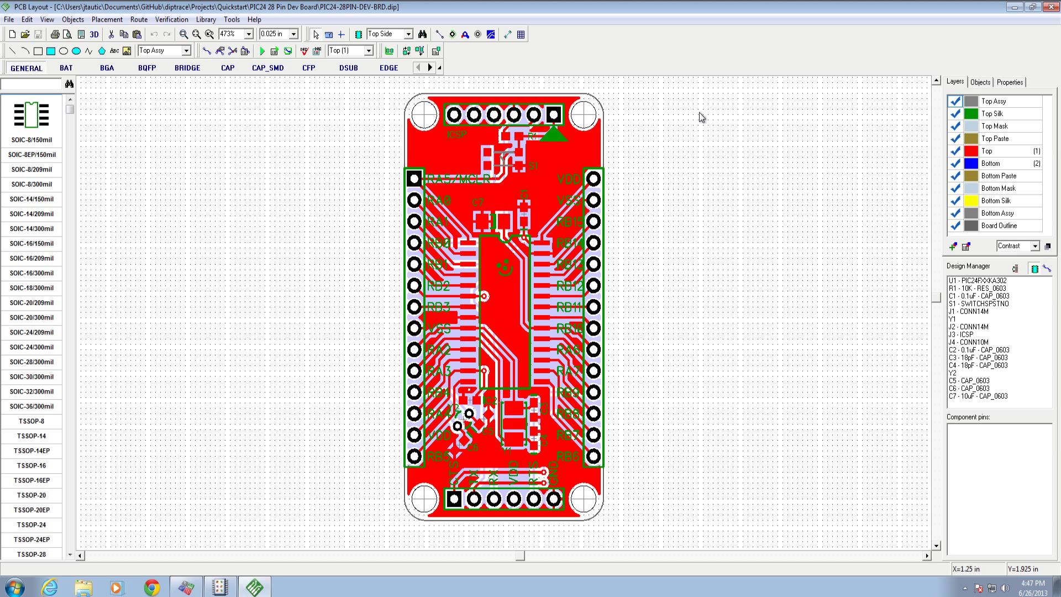
{"action": "mouse_move", "coordinate": [689, 400]}
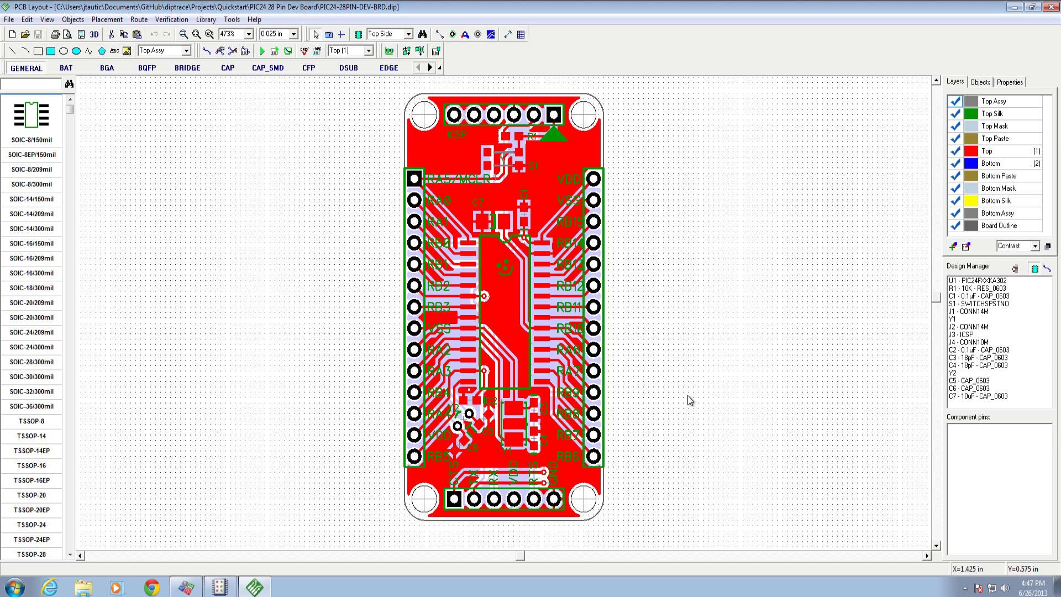
{"action": "mouse_move", "coordinate": [689, 399]}
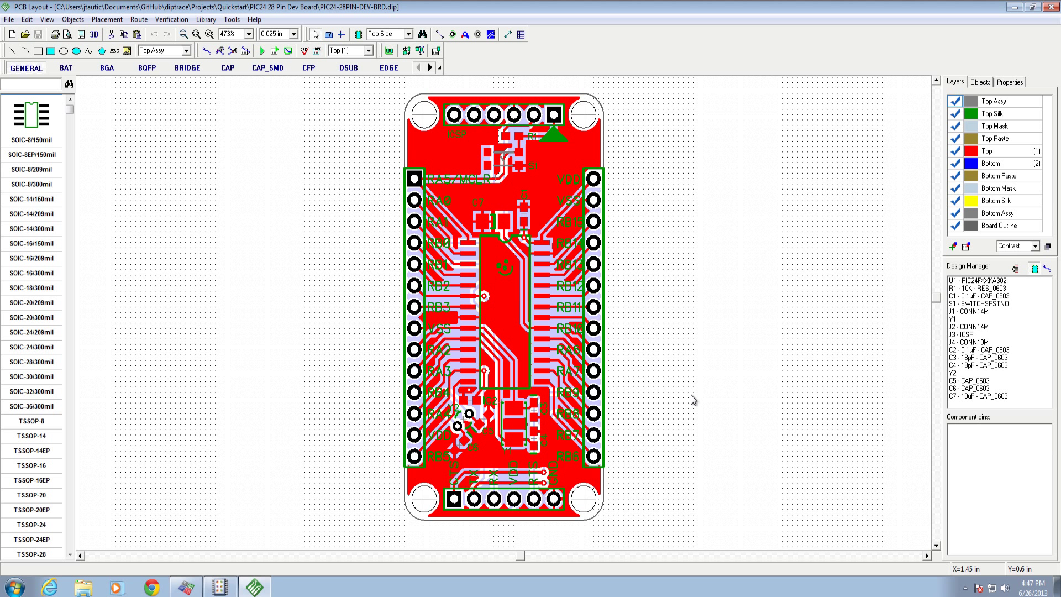
{"action": "mouse_move", "coordinate": [731, 197]}
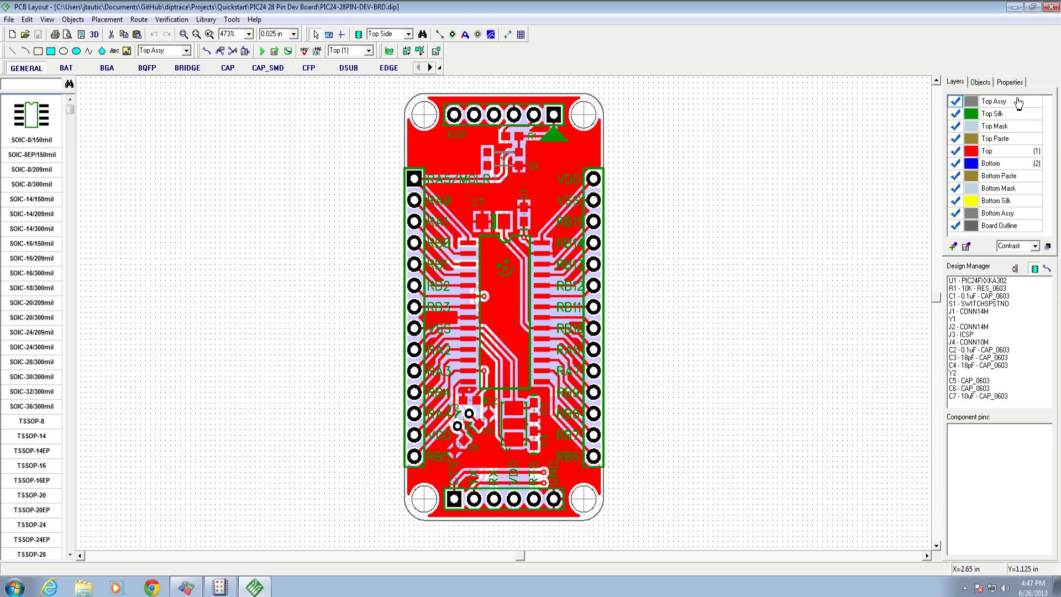
{"action": "mouse_move", "coordinate": [994, 234]}
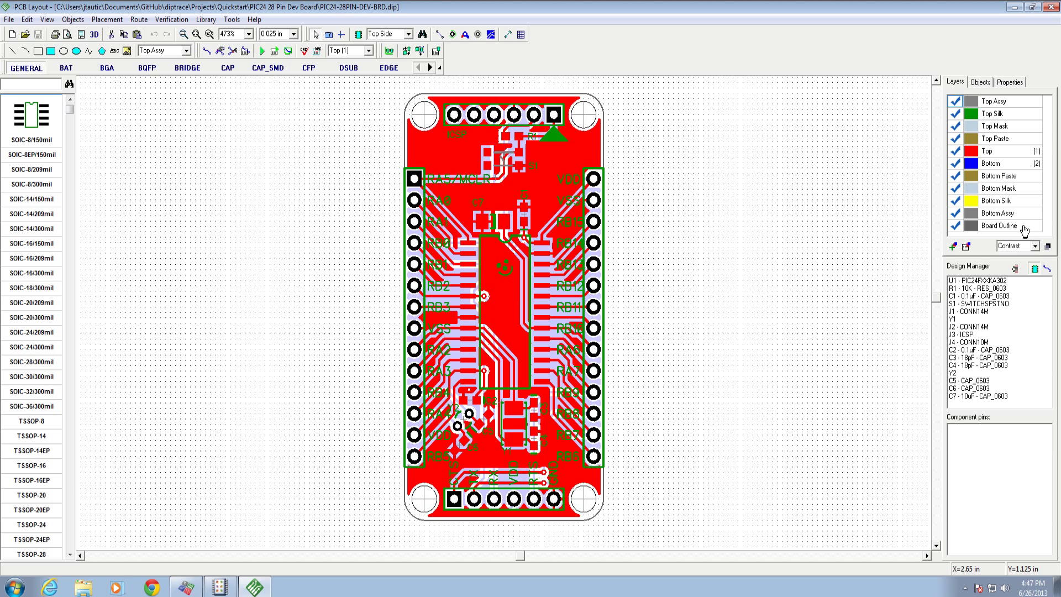
{"action": "mouse_move", "coordinate": [1028, 108]}
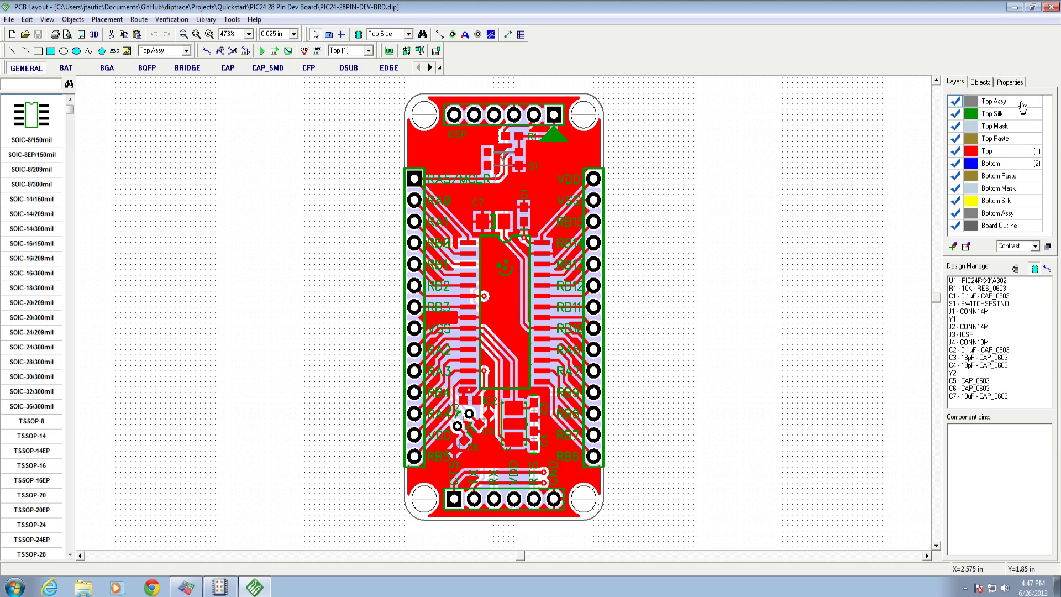
{"action": "mouse_move", "coordinate": [188, 213]}
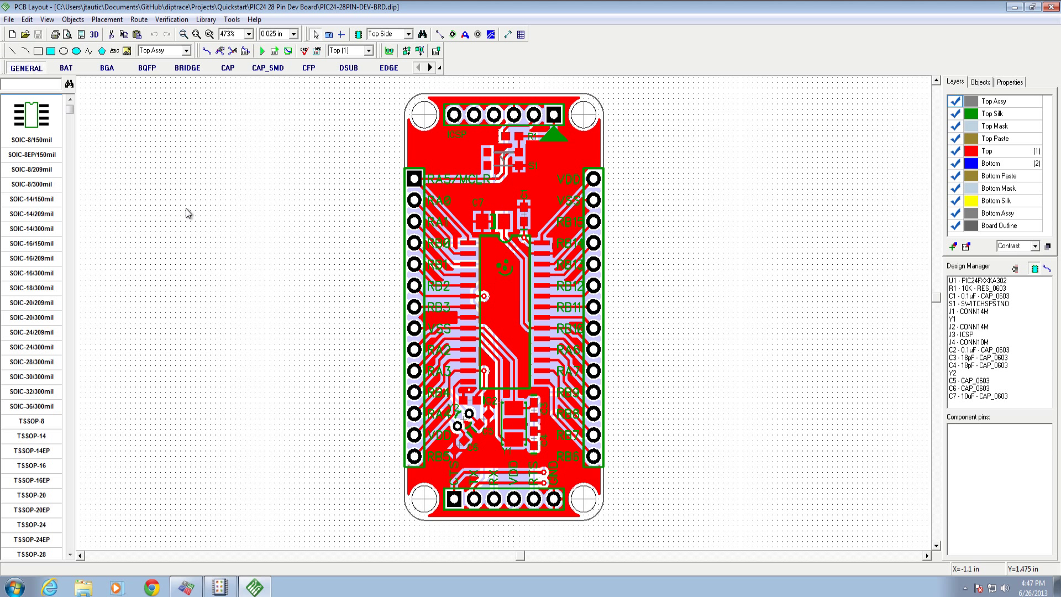
{"action": "mouse_move", "coordinate": [195, 277]}
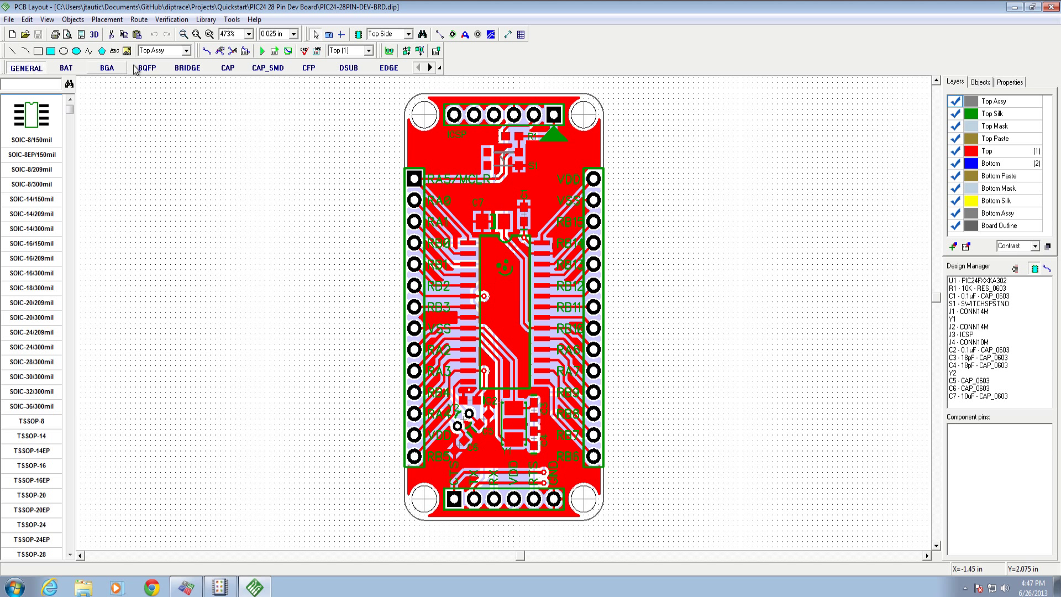
Step: Place a text note beginning "Don't populate h" beside the board
{"action": "left_click", "coordinate": [114, 50]}
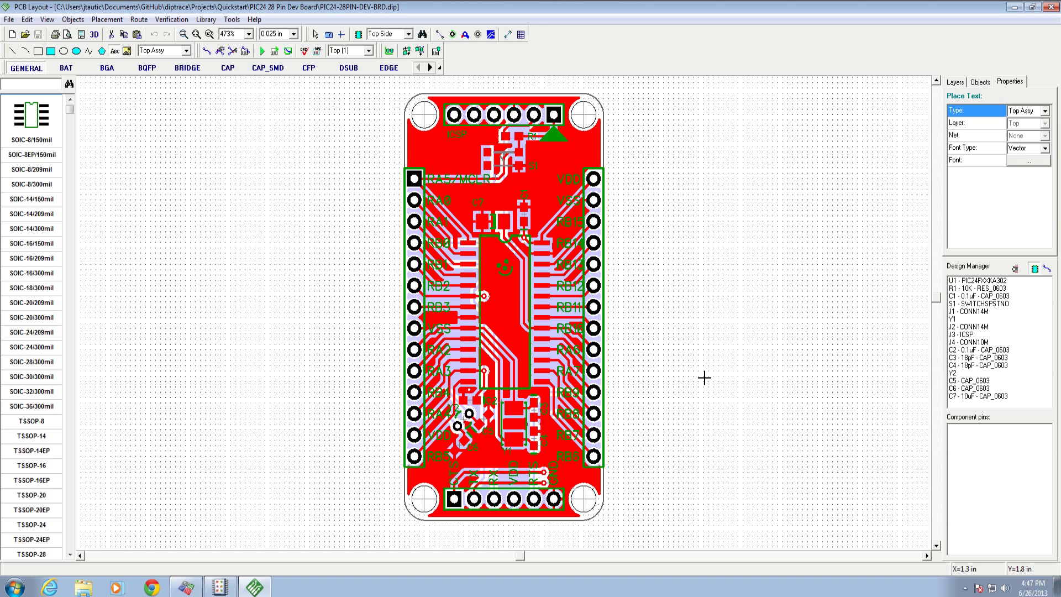
{"action": "type", "text": "Don't p"}
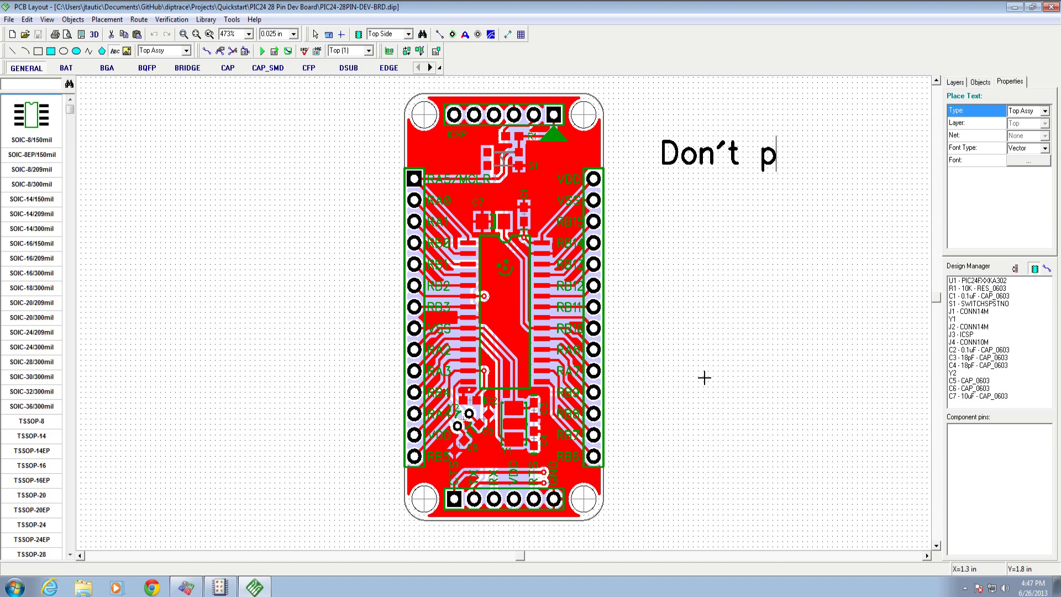
{"action": "type", "text": "opulate head"}
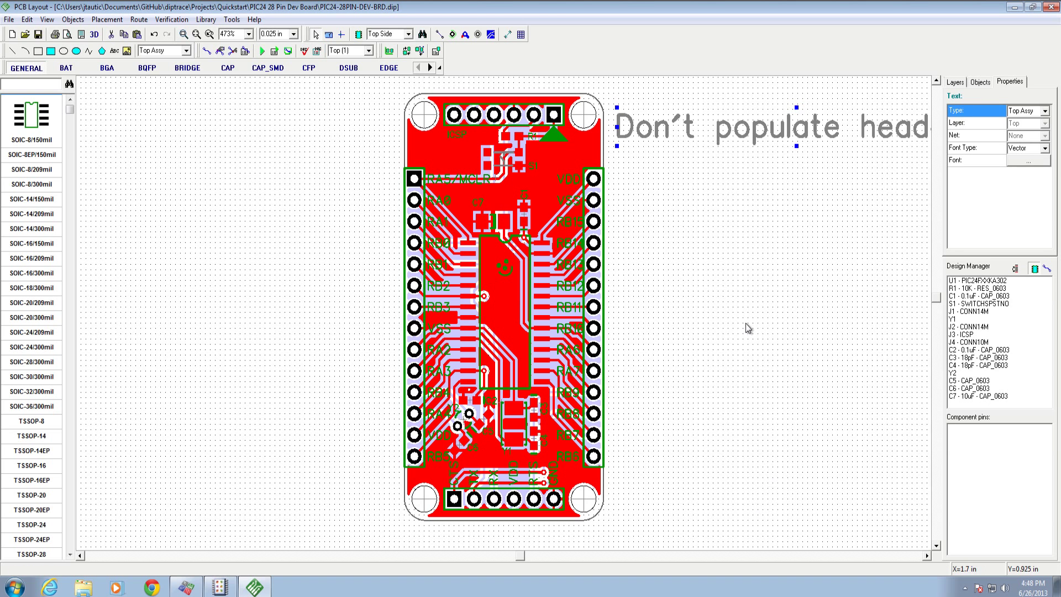
{"action": "left_click", "coordinate": [953, 81]}
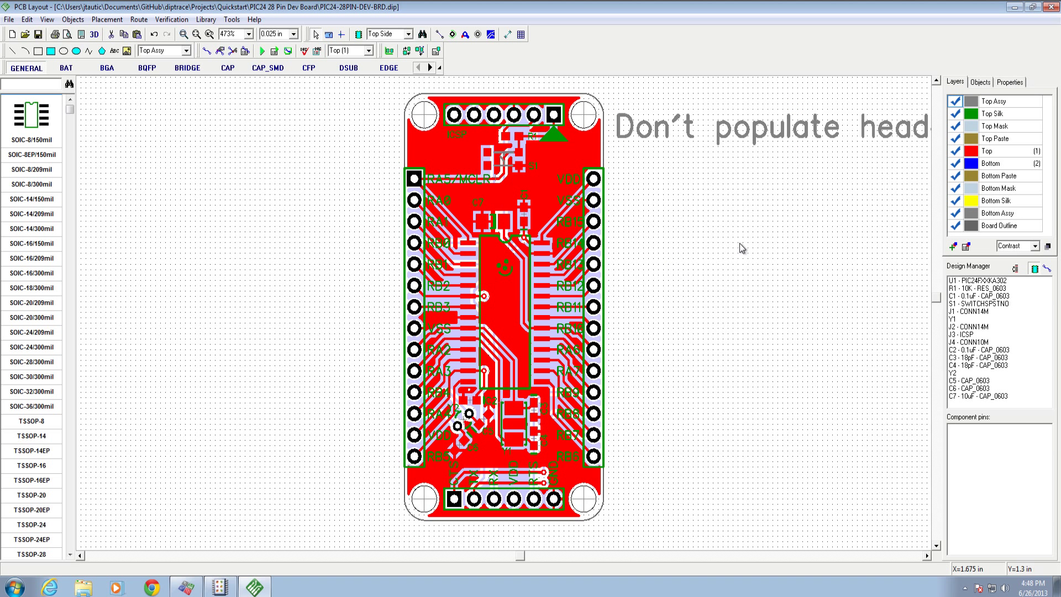
{"action": "mouse_move", "coordinate": [785, 284]}
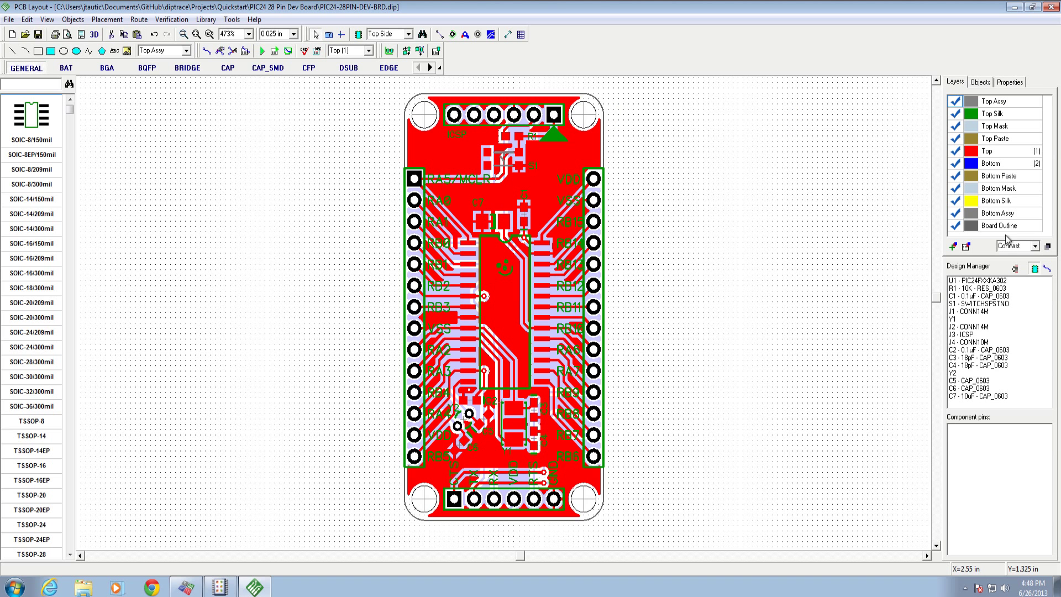
{"action": "mouse_move", "coordinate": [1004, 119]}
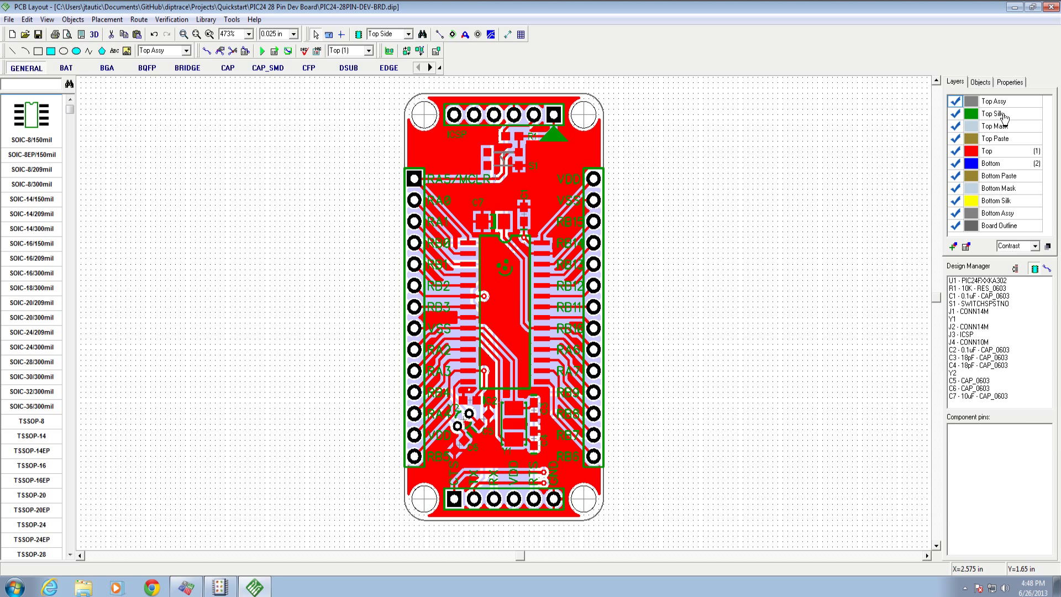
{"action": "mouse_move", "coordinate": [758, 236]}
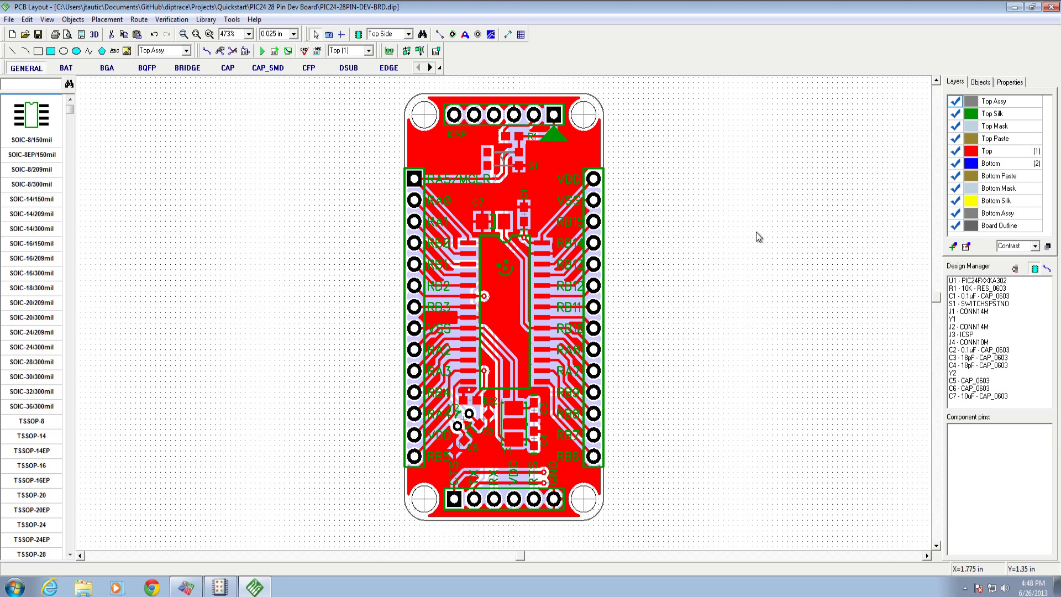
{"action": "mouse_move", "coordinate": [978, 116]}
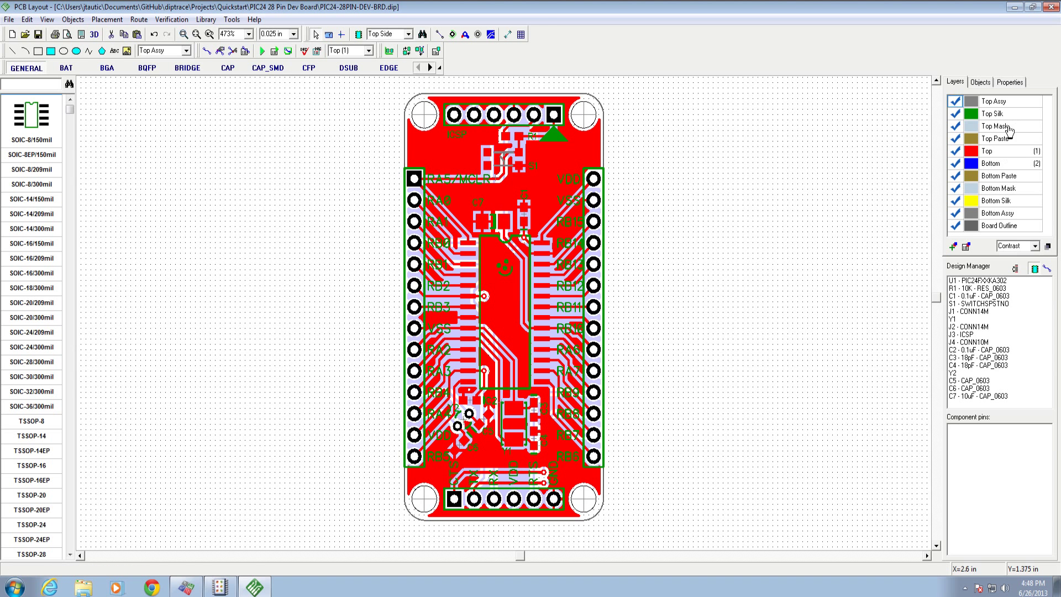
{"action": "mouse_move", "coordinate": [1015, 131]}
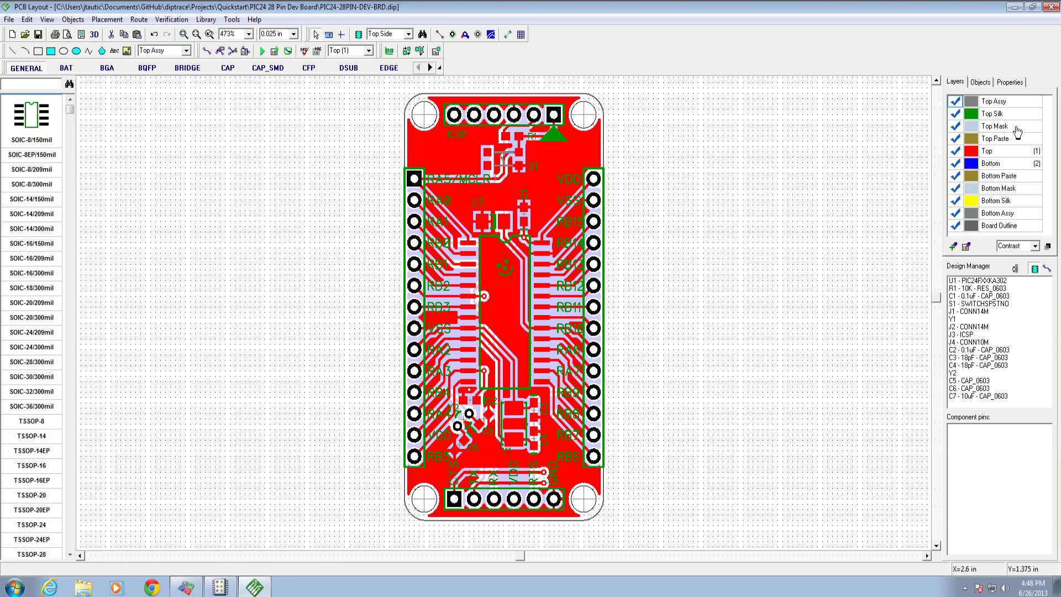
{"action": "mouse_move", "coordinate": [995, 128]}
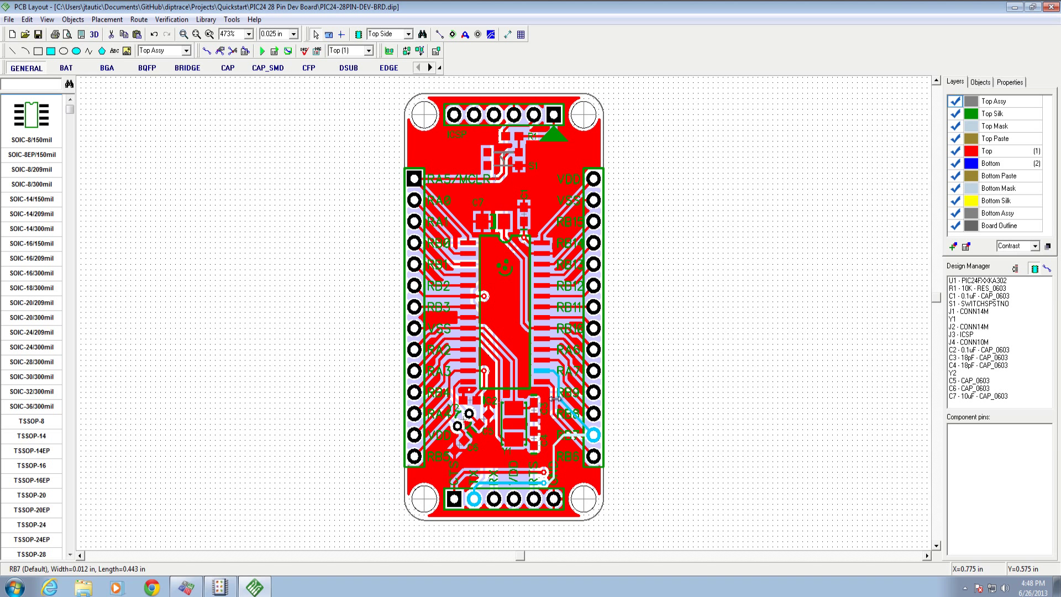
Step: Inspect crystal Y1, then switch to bottom copper and select the VSS pour
{"action": "left_click", "coordinate": [514, 427]}
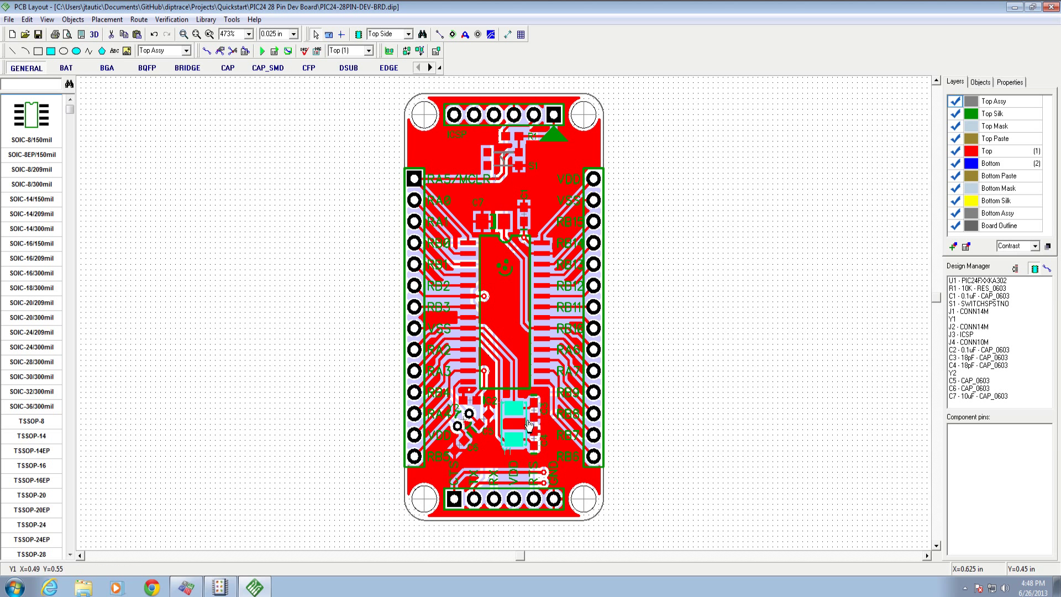
{"action": "mouse_move", "coordinate": [526, 418]}
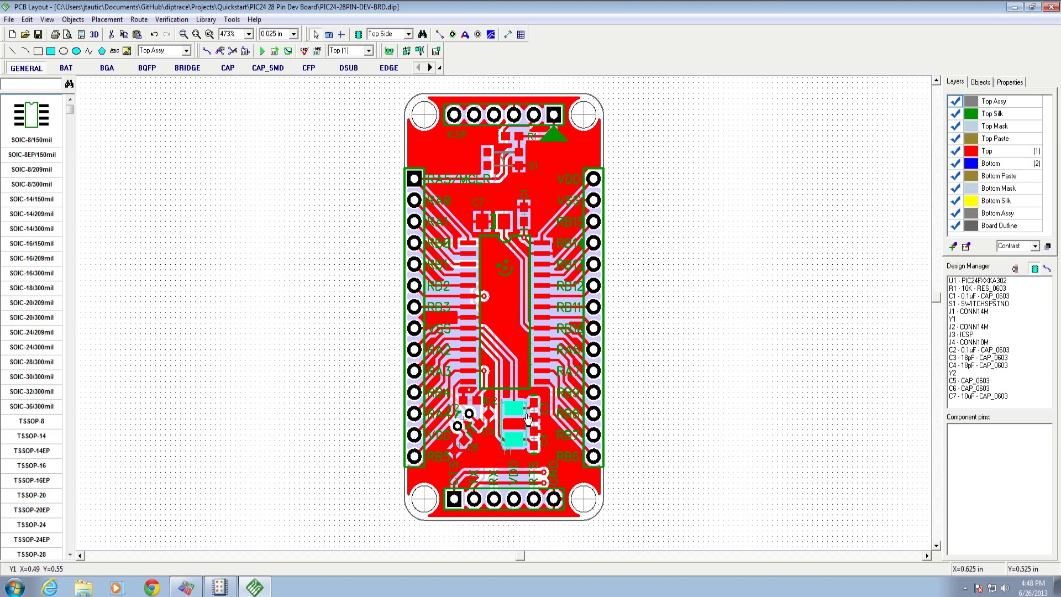
{"action": "mouse_move", "coordinate": [535, 427]}
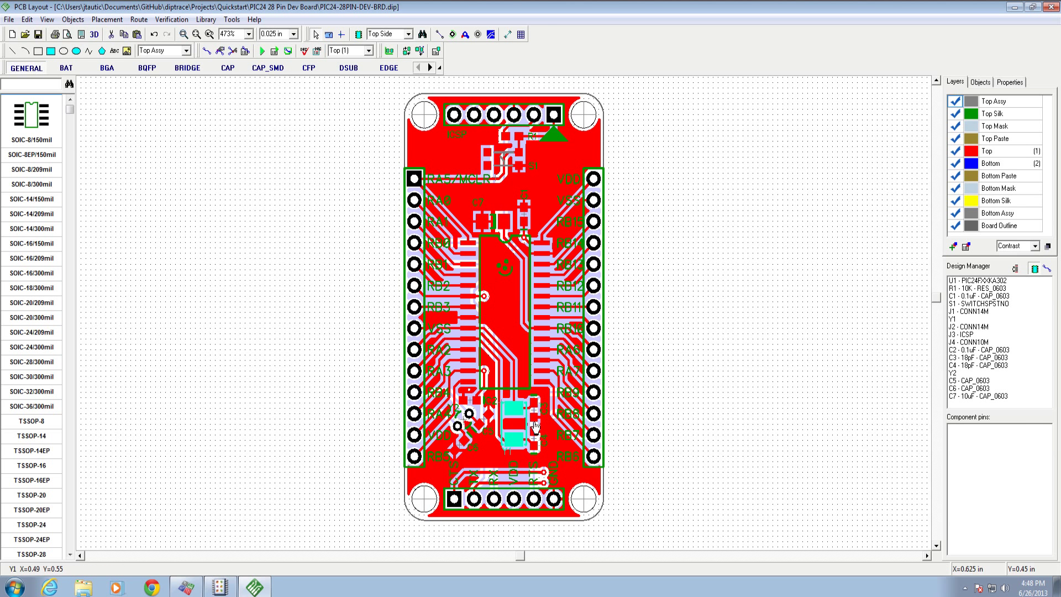
{"action": "left_click", "coordinate": [513, 417]}
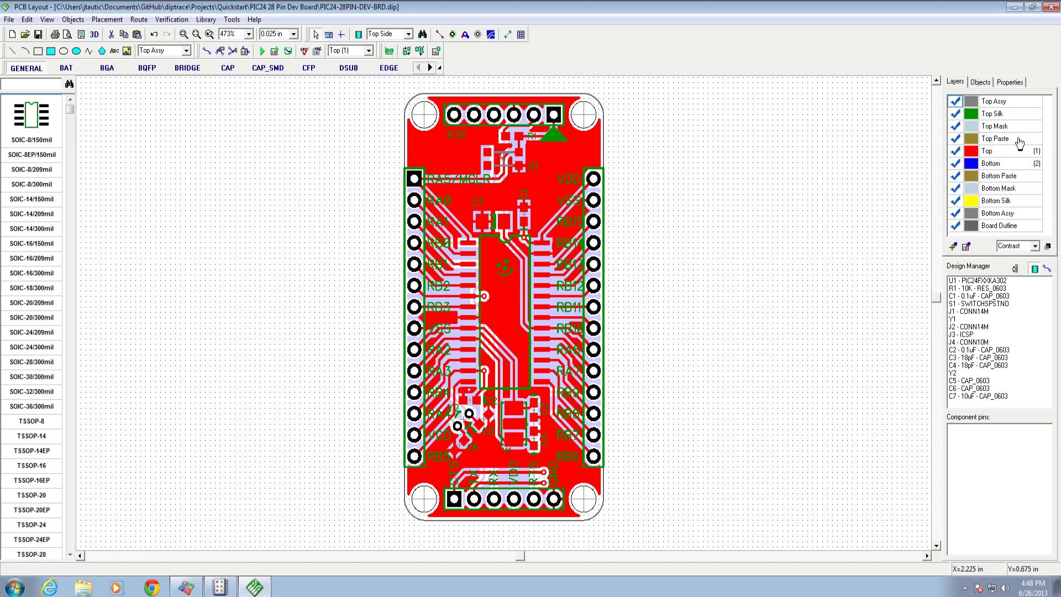
{"action": "mouse_move", "coordinate": [1023, 143]}
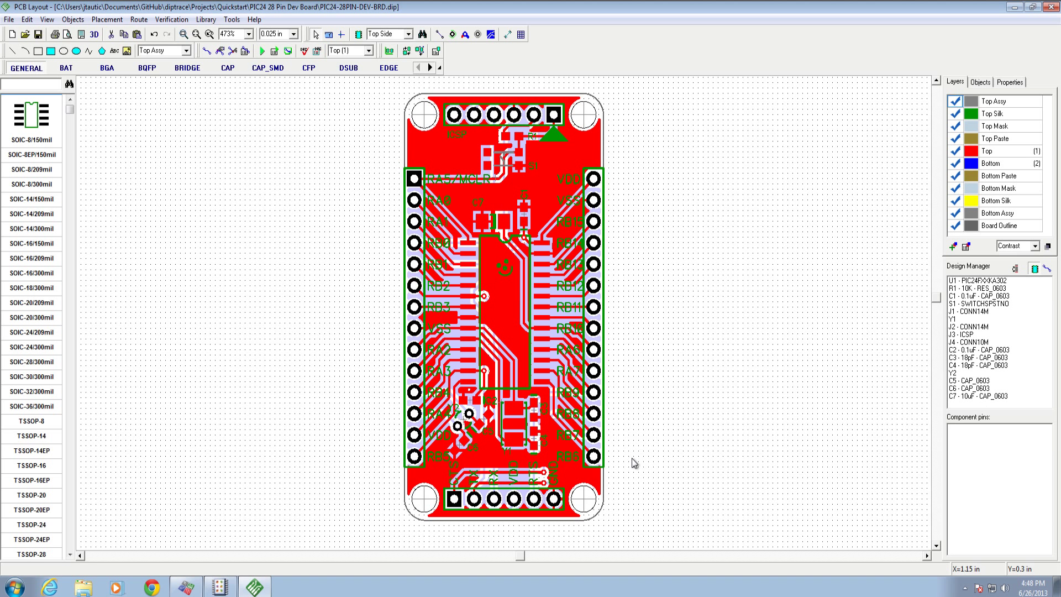
{"action": "mouse_move", "coordinate": [781, 322]}
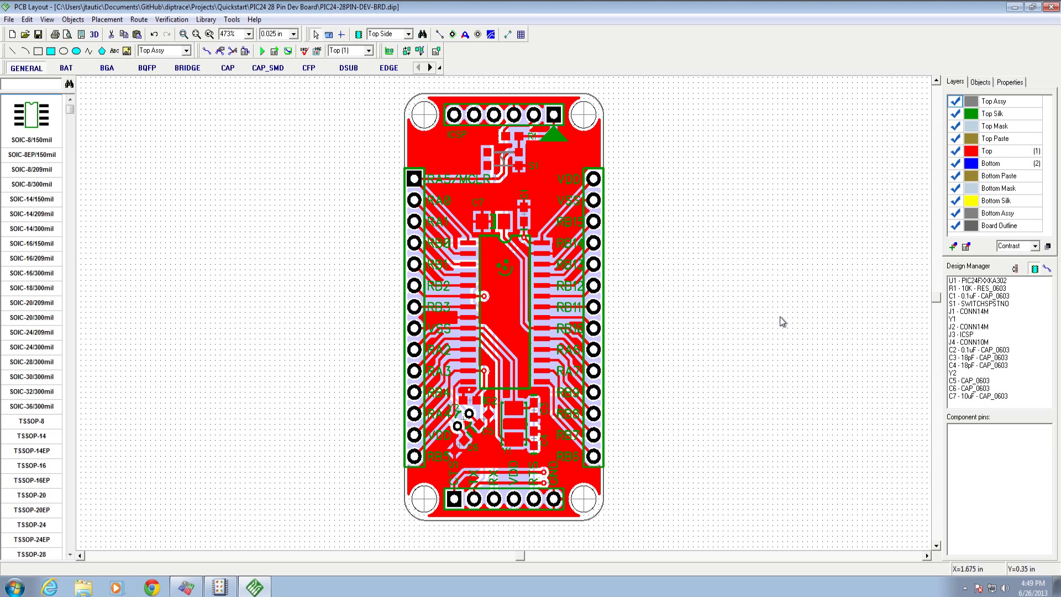
{"action": "mouse_move", "coordinate": [1023, 156]}
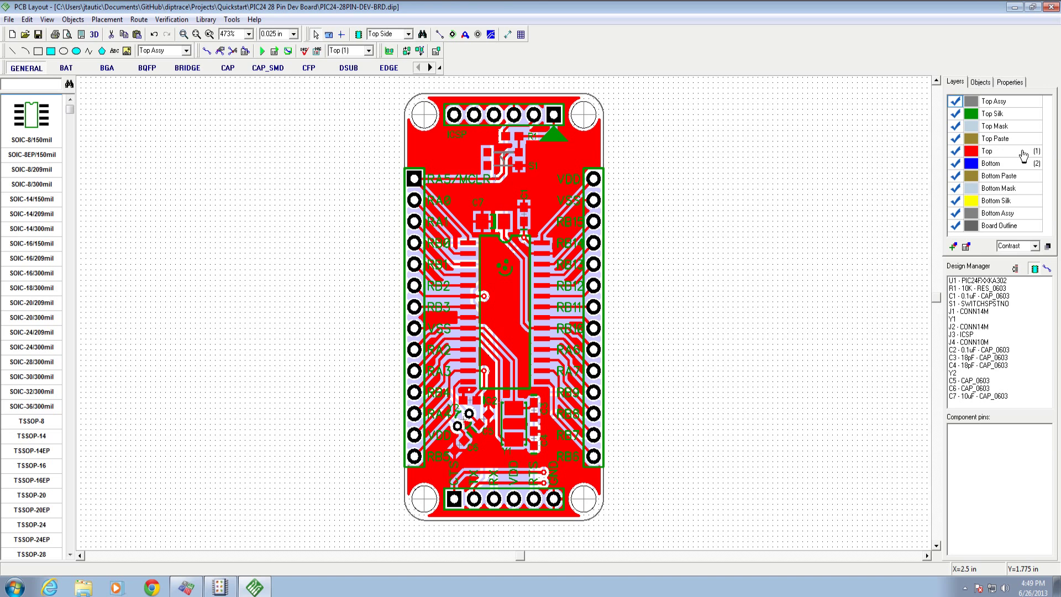
{"action": "left_click", "coordinate": [453, 500]}
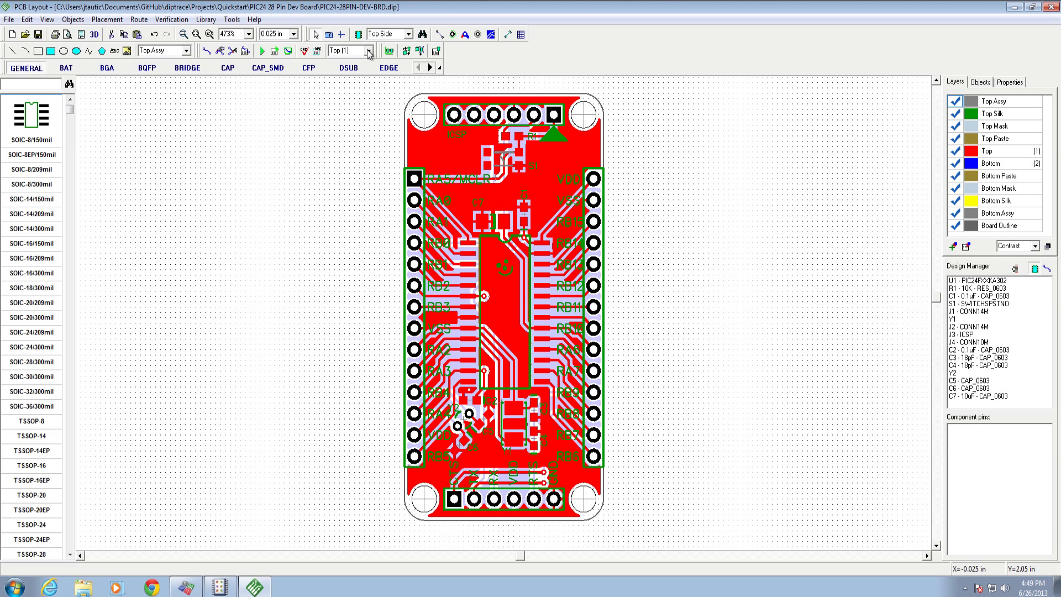
{"action": "left_click", "coordinate": [346, 50]}
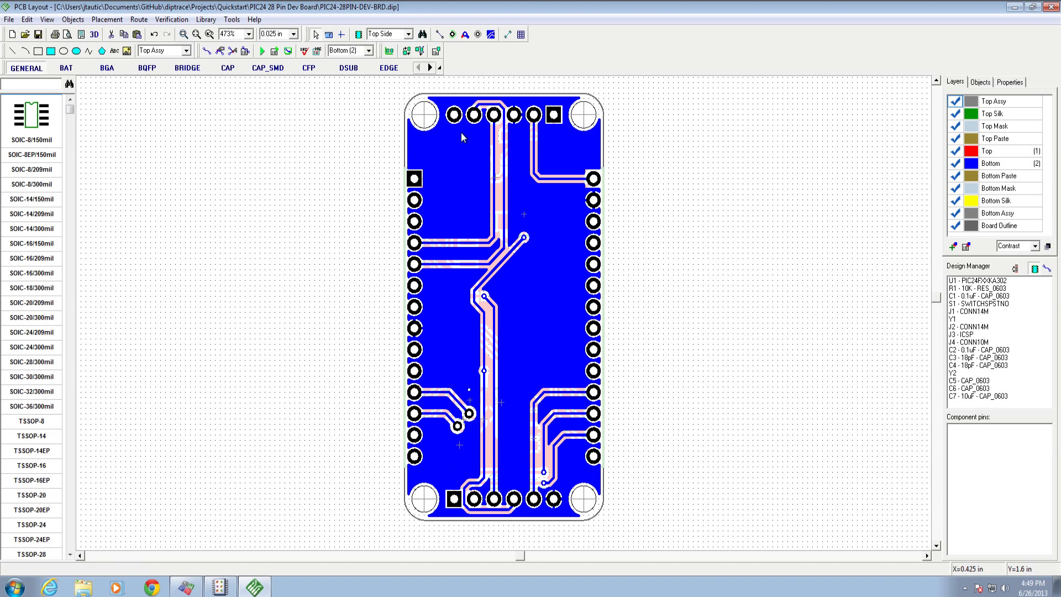
{"action": "left_click", "coordinate": [348, 50]}
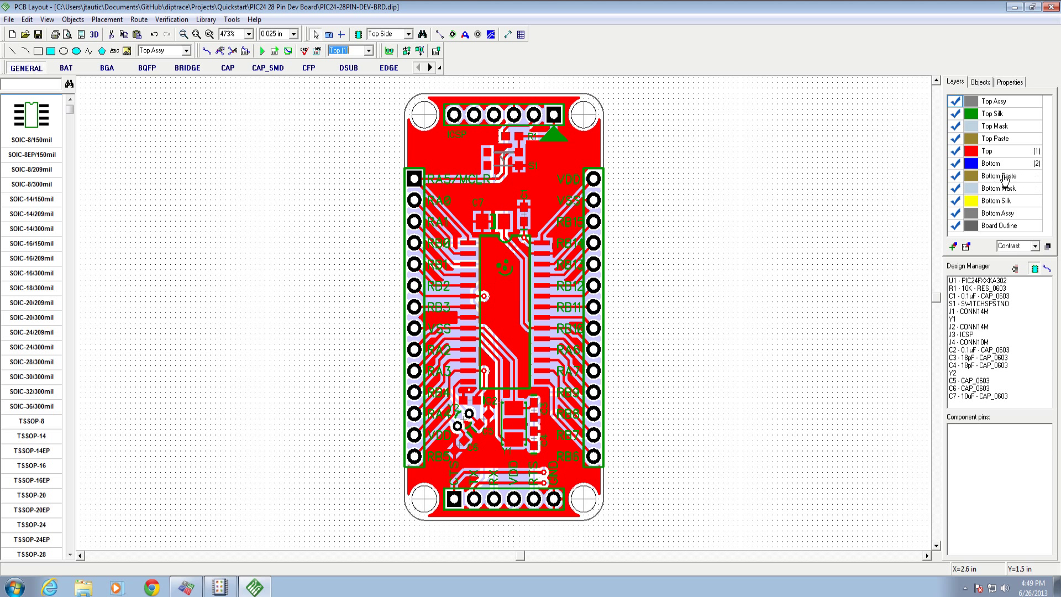
{"action": "mouse_move", "coordinate": [996, 140]}
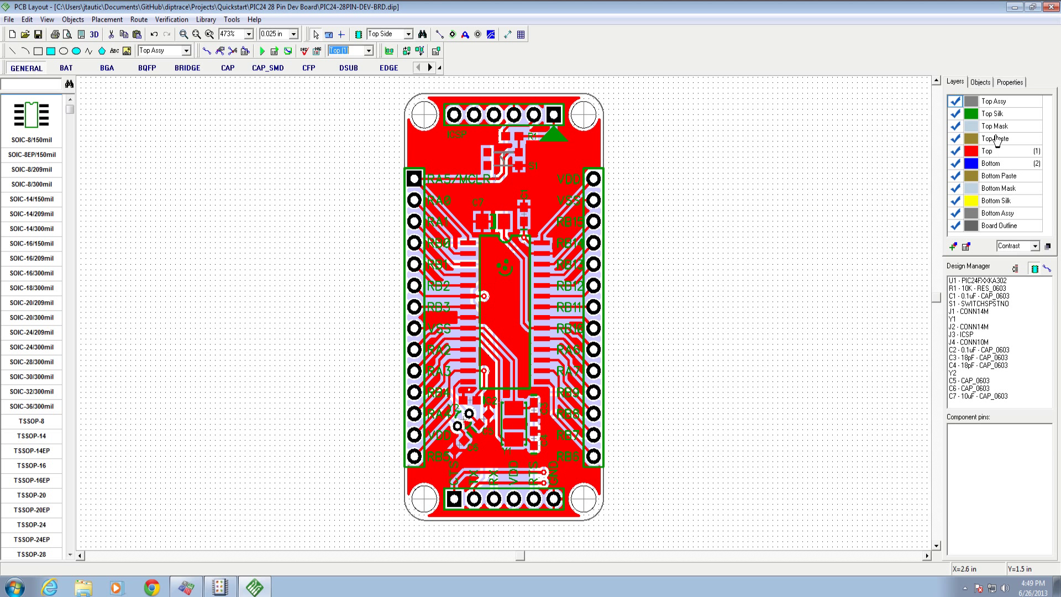
{"action": "mouse_move", "coordinate": [1013, 207]}
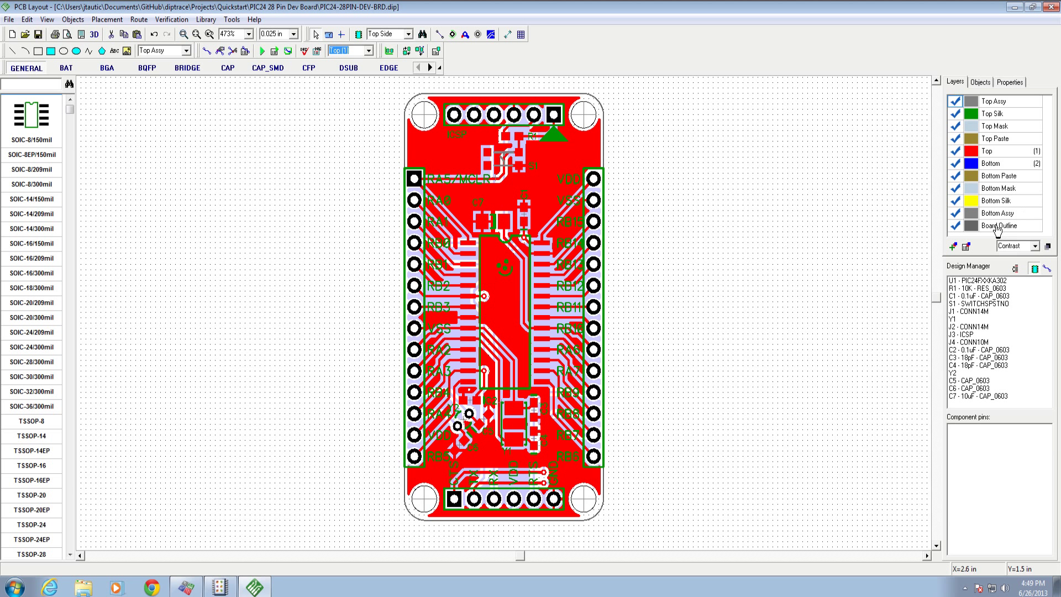
{"action": "mouse_move", "coordinate": [1031, 229]}
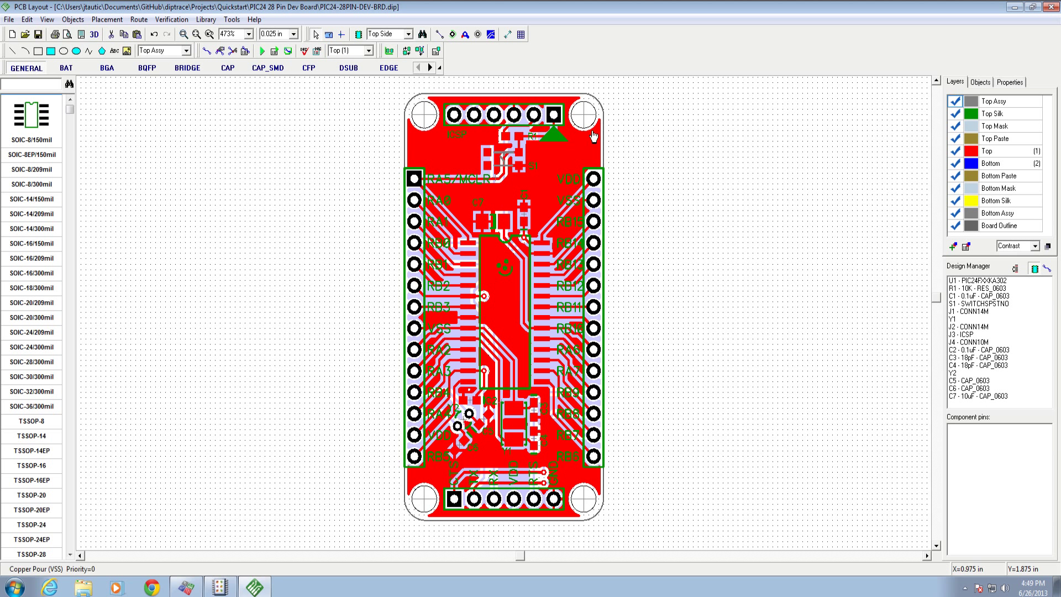
{"action": "left_click", "coordinate": [592, 135]}
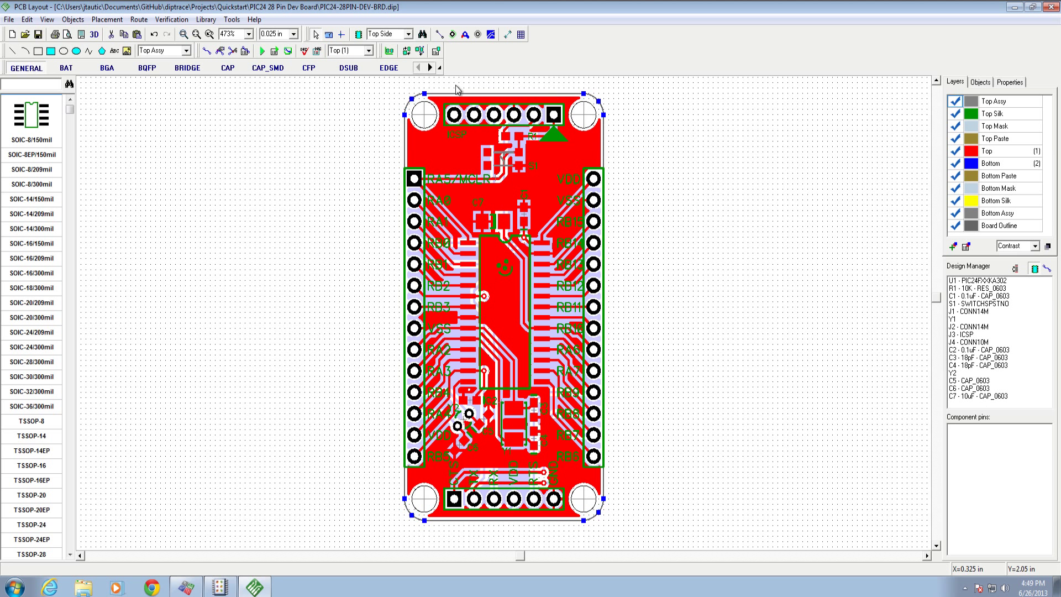
{"action": "mouse_move", "coordinate": [444, 534]}
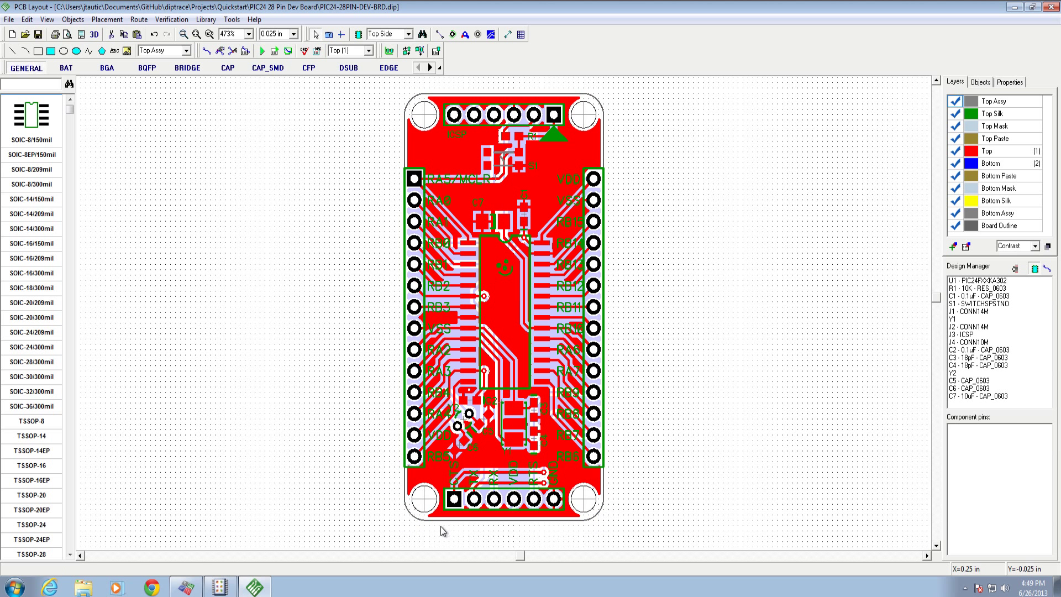
{"action": "mouse_move", "coordinate": [643, 125]}
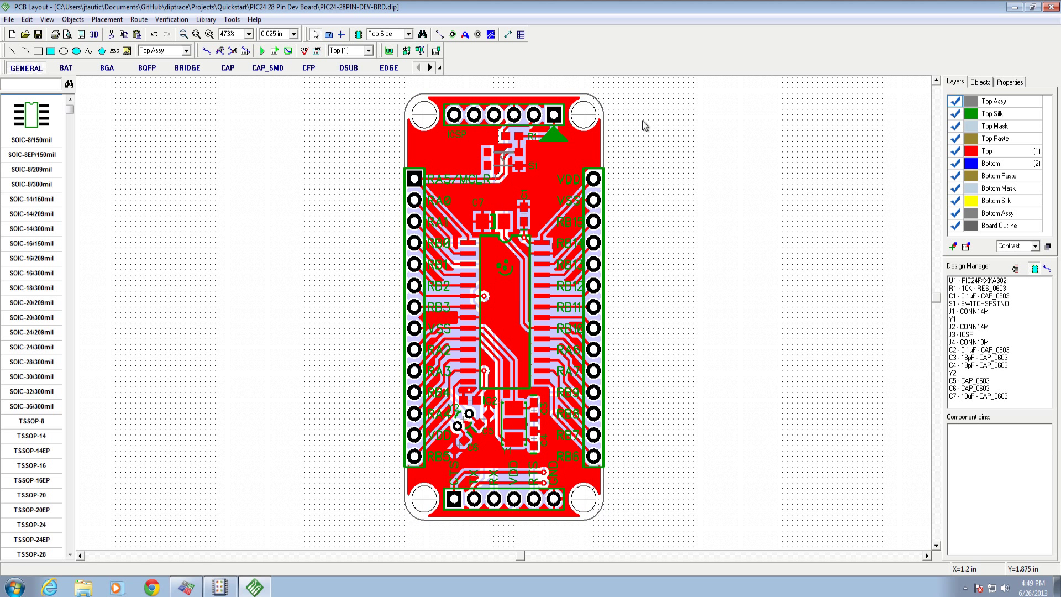
{"action": "mouse_move", "coordinate": [418, 110]}
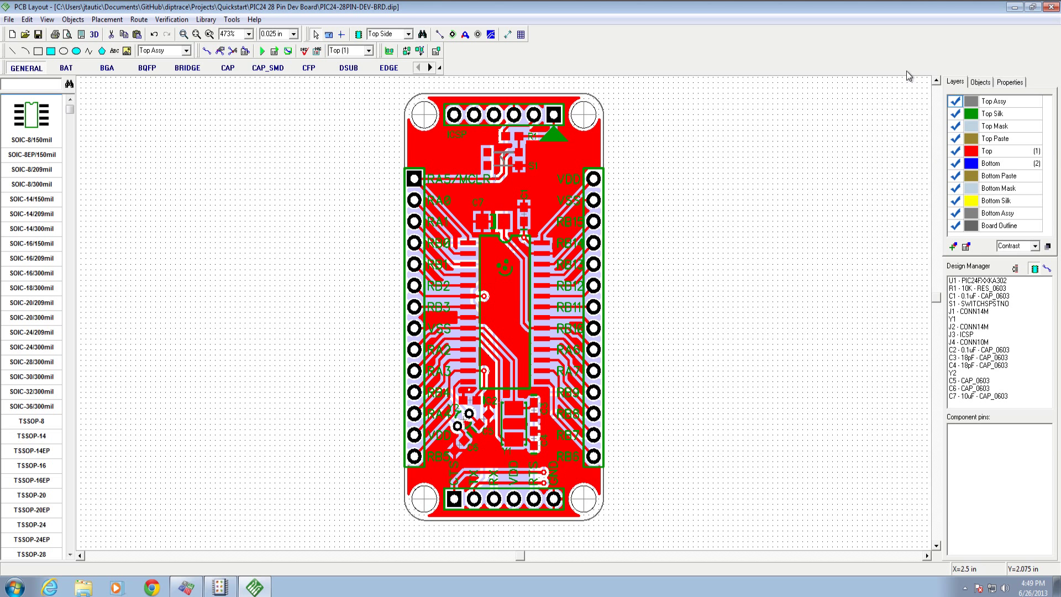
{"action": "mouse_move", "coordinate": [243, 185]}
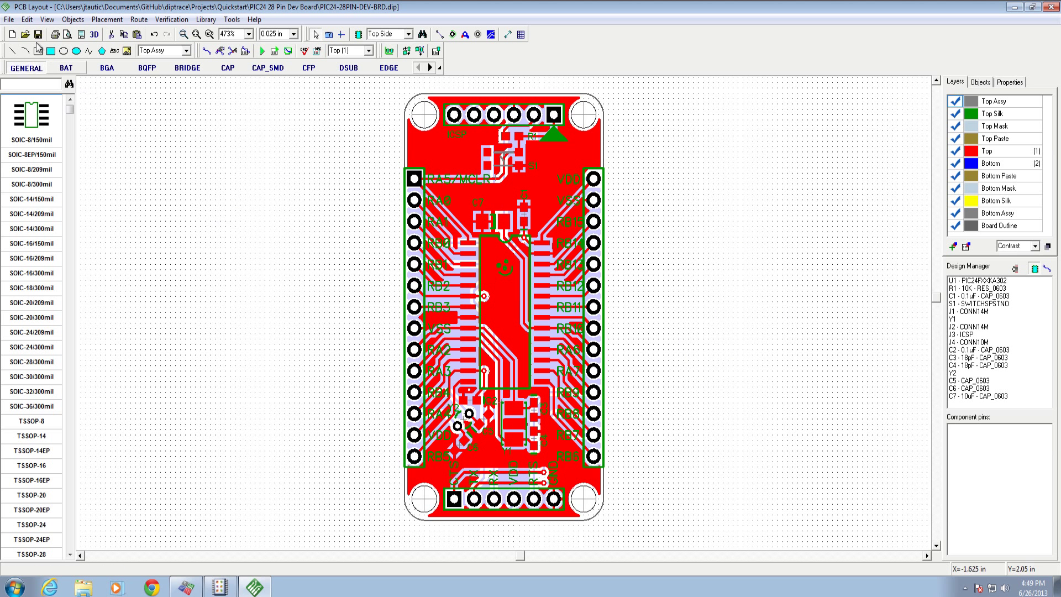
Step: Preview the Top copper Gerber output via File > Export > Gerber, zoomed in
{"action": "left_click", "coordinate": [9, 19]}
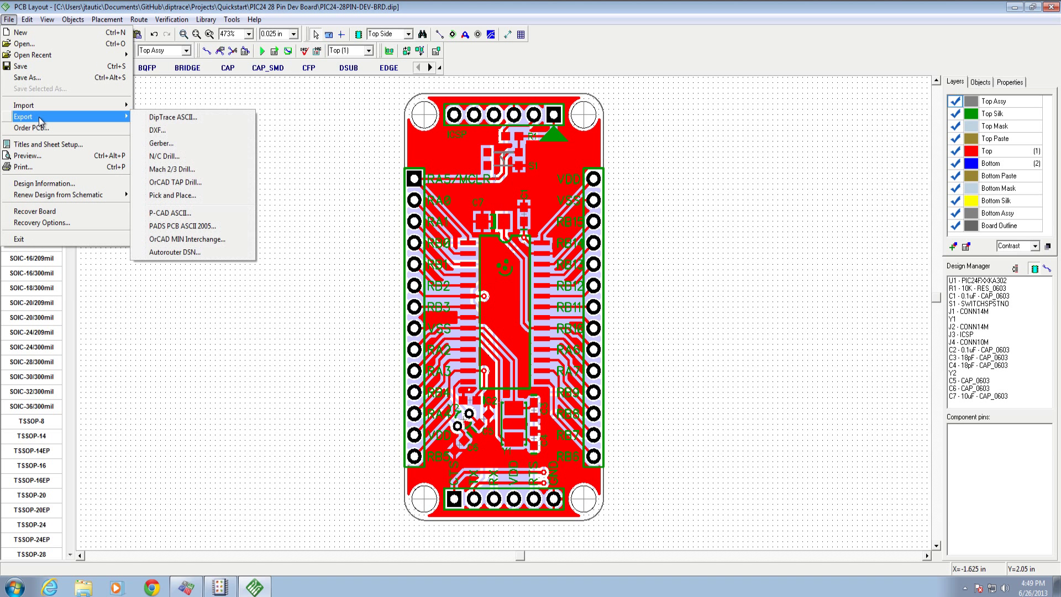
{"action": "left_click", "coordinate": [162, 143]}
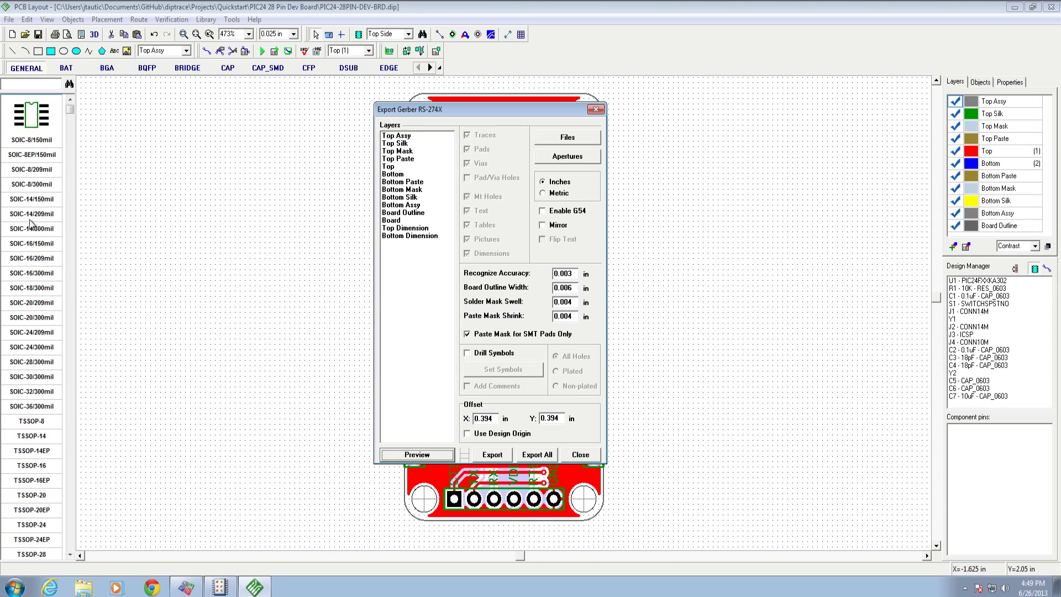
{"action": "mouse_move", "coordinate": [690, 281]}
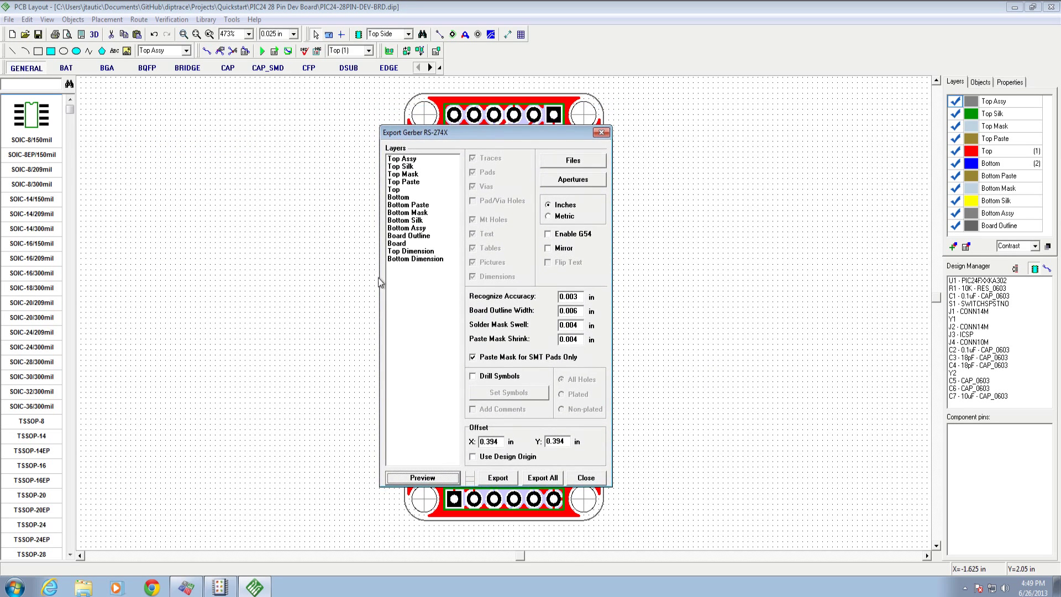
{"action": "mouse_move", "coordinate": [433, 317]}
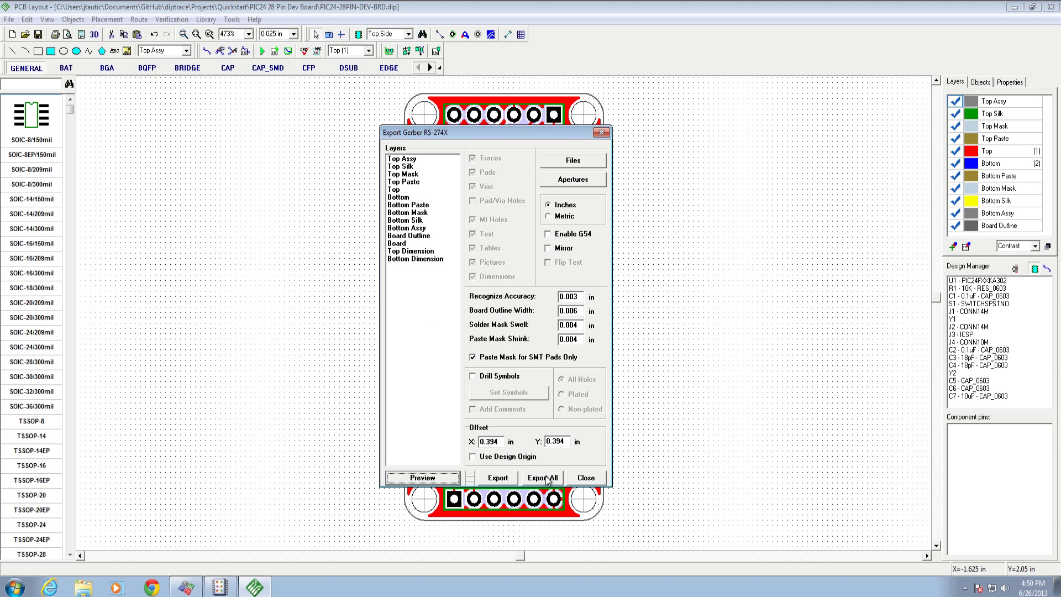
{"action": "mouse_move", "coordinate": [708, 484]}
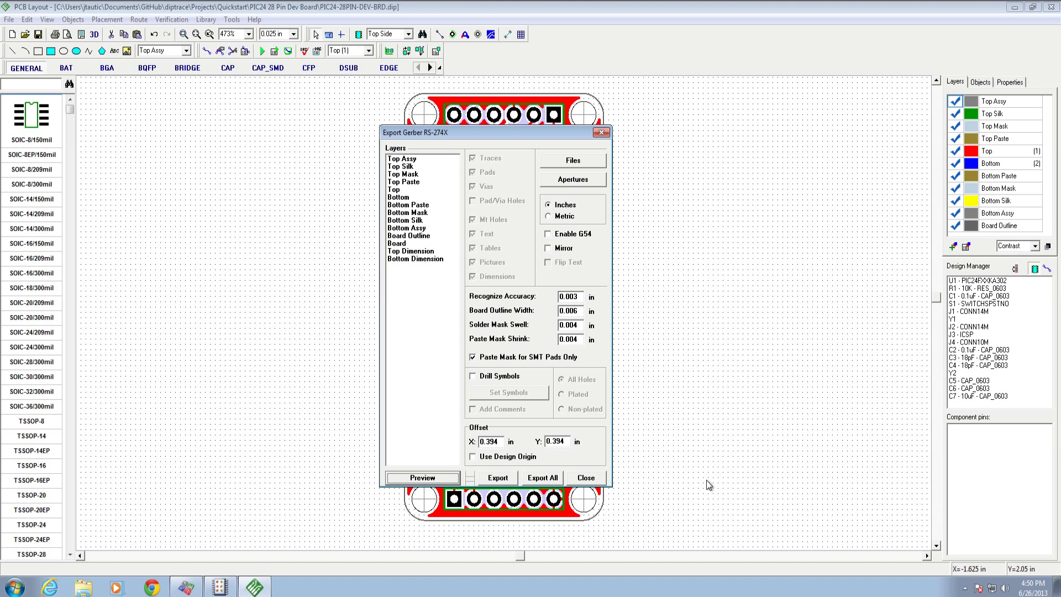
{"action": "mouse_move", "coordinate": [456, 411]}
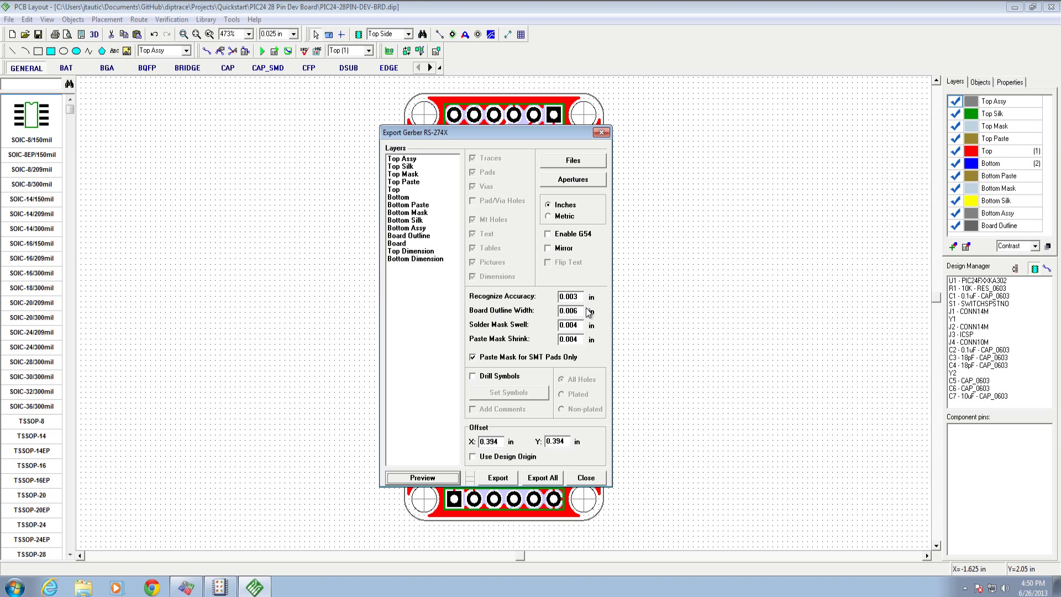
{"action": "mouse_move", "coordinate": [584, 336]}
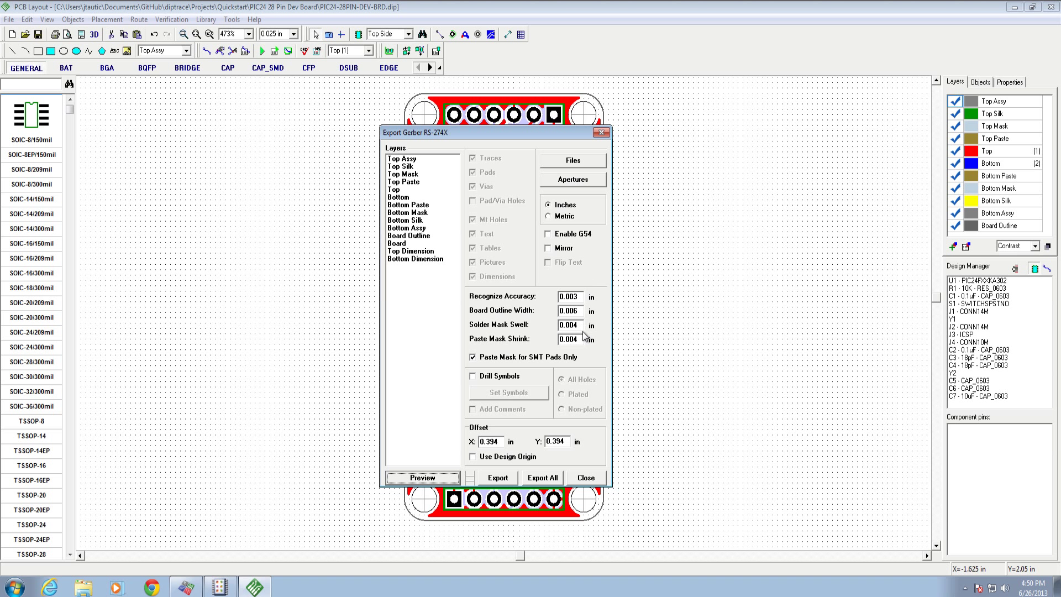
{"action": "mouse_move", "coordinate": [395, 336]}
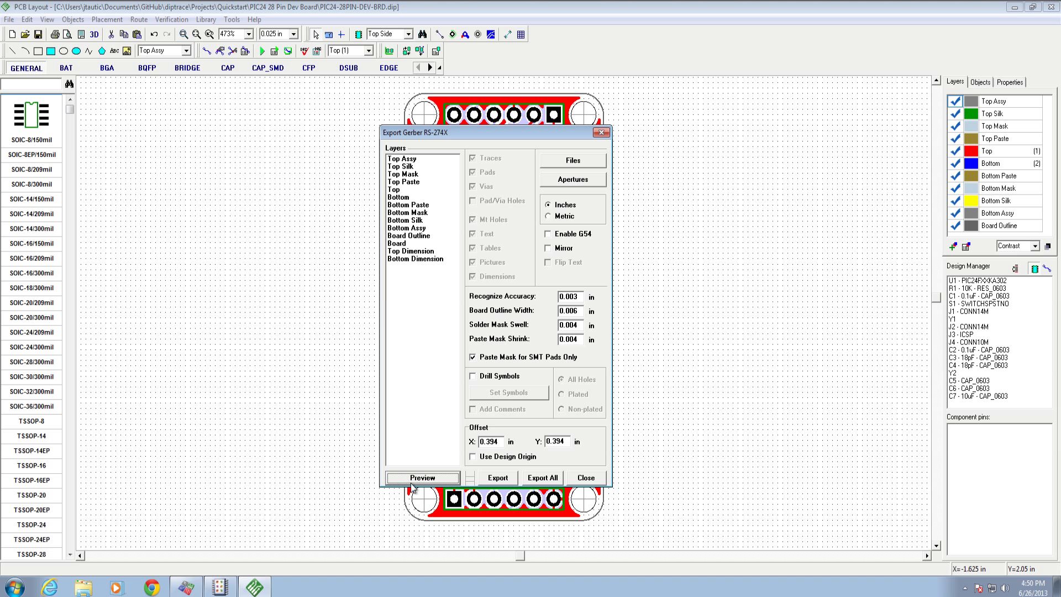
{"action": "mouse_move", "coordinate": [430, 163]}
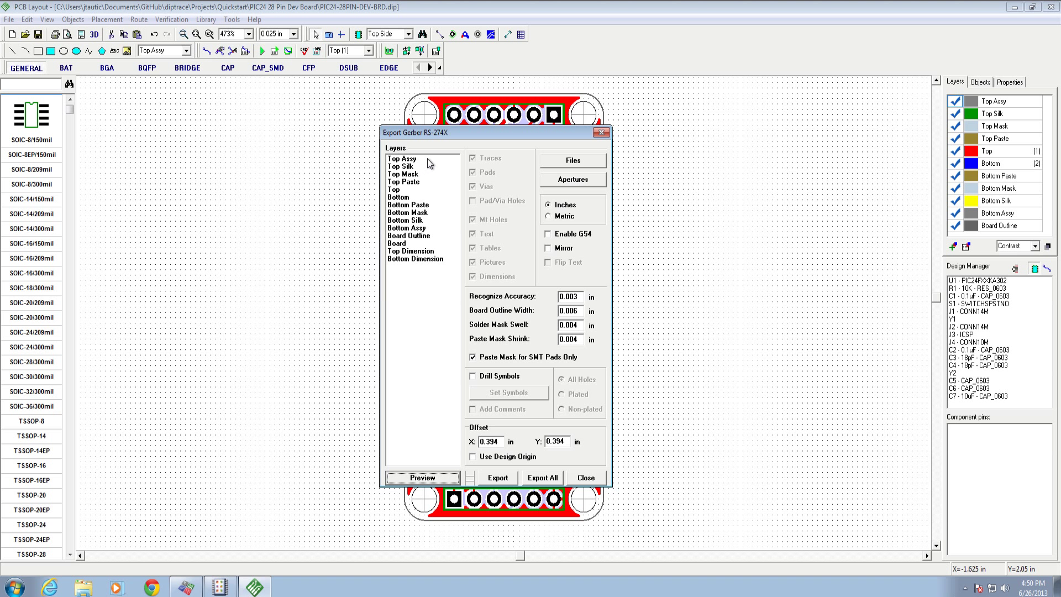
{"action": "mouse_move", "coordinate": [408, 206]}
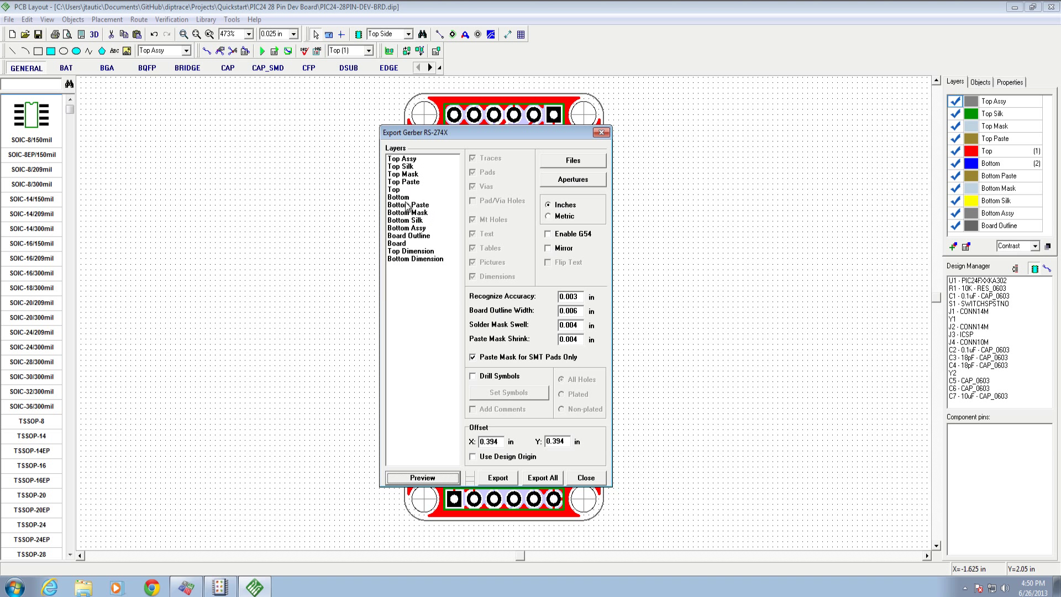
{"action": "left_click", "coordinate": [397, 189]}
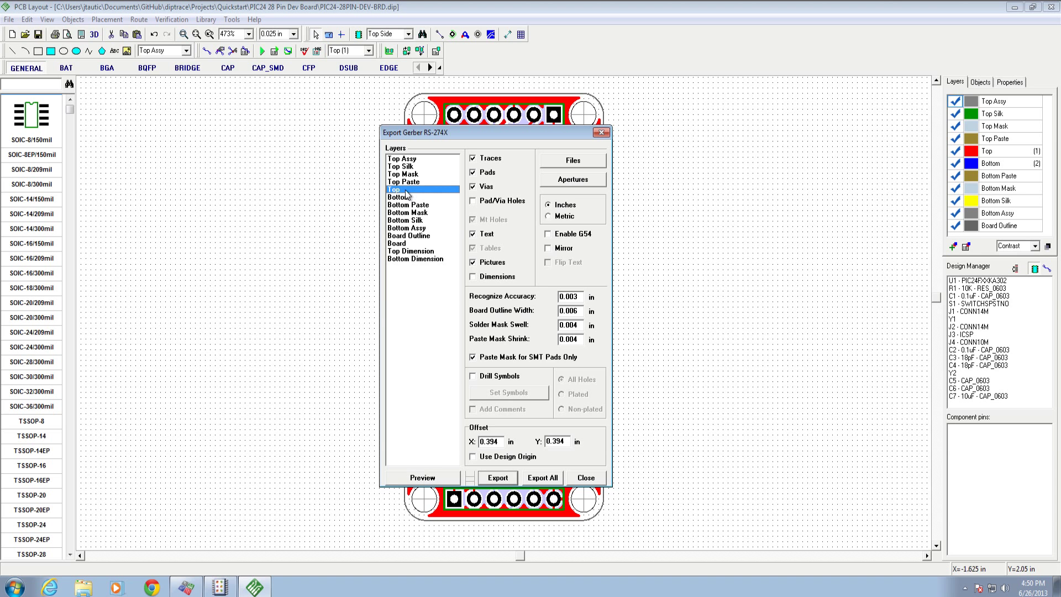
{"action": "left_click", "coordinate": [420, 478]}
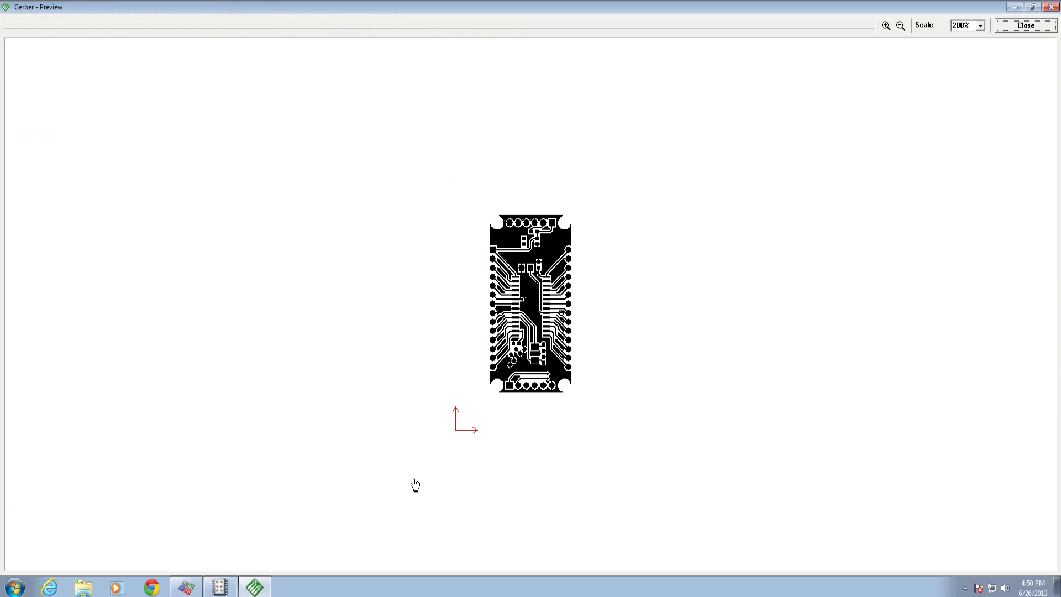
{"action": "left_click", "coordinate": [885, 25]}
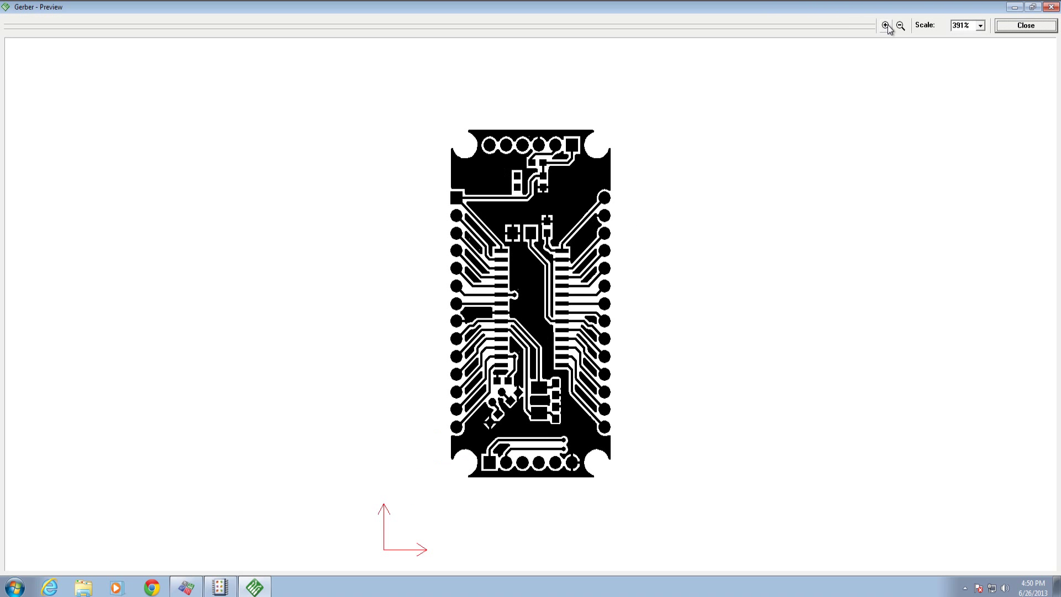
{"action": "left_click", "coordinate": [885, 25]}
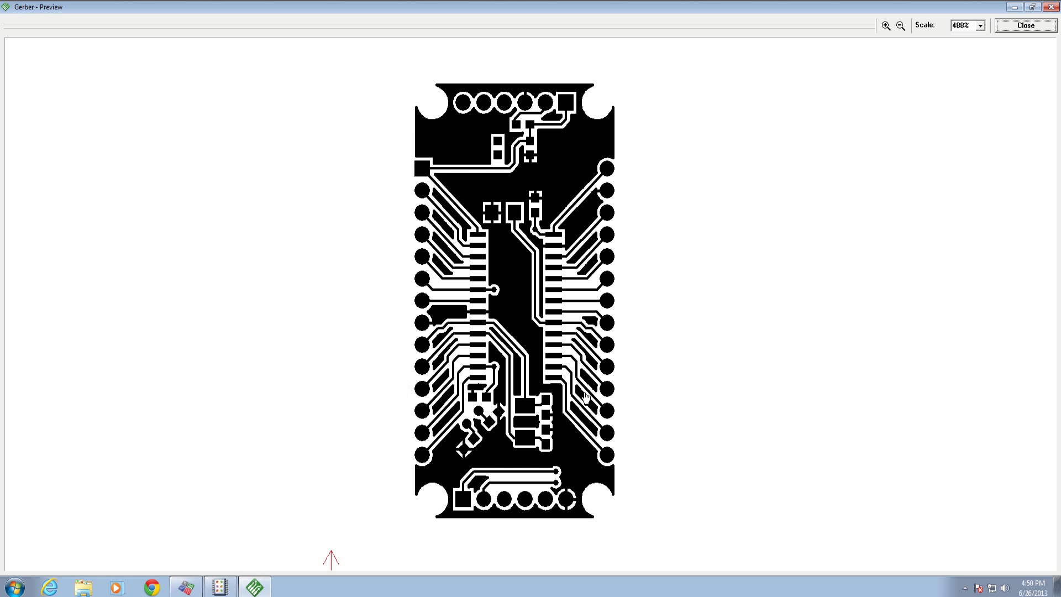
{"action": "mouse_move", "coordinate": [658, 193]}
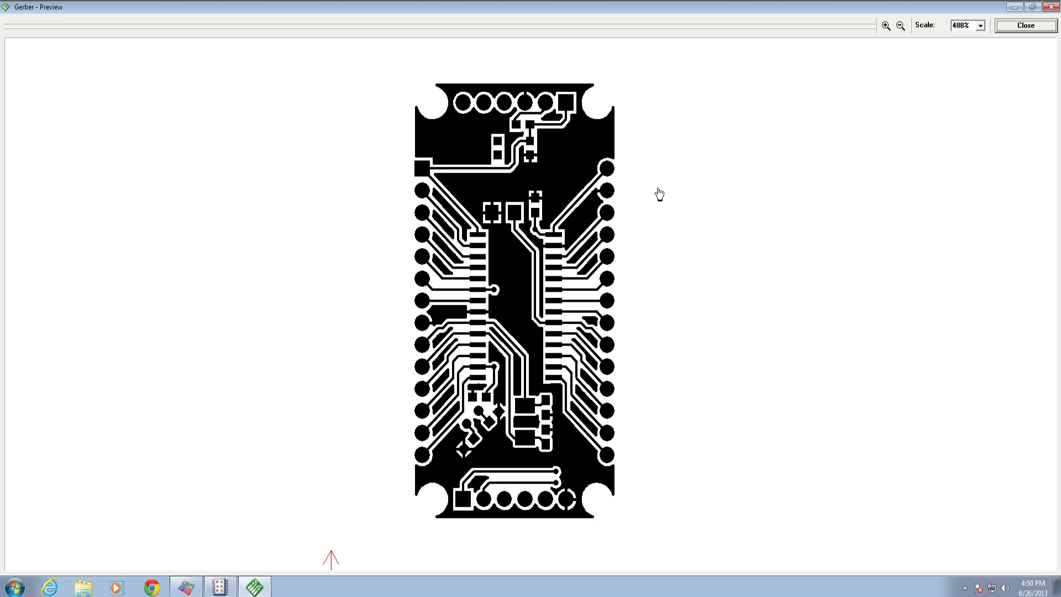
{"action": "mouse_move", "coordinate": [483, 352]}
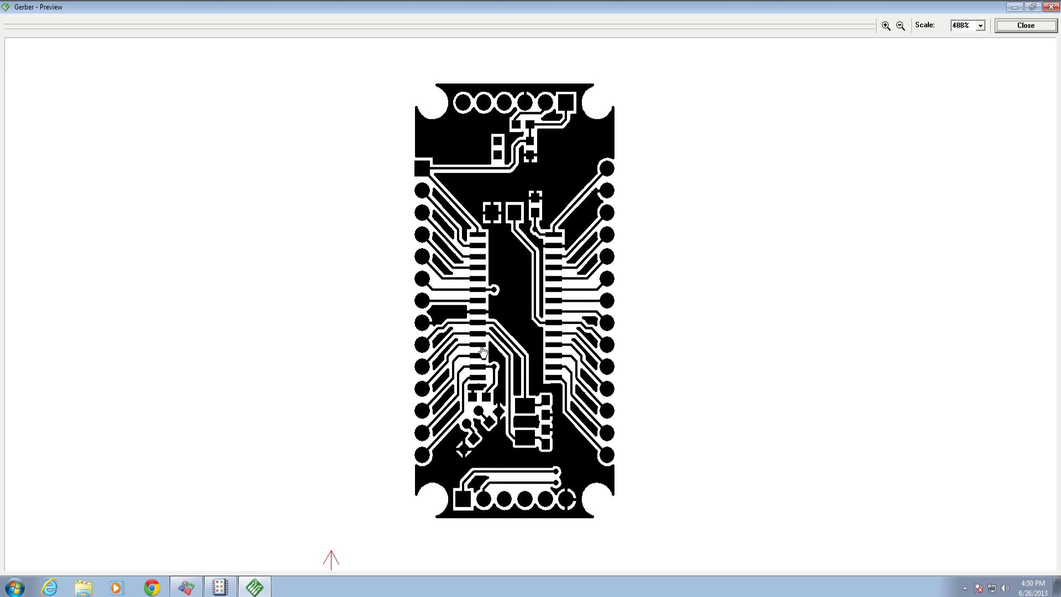
{"action": "mouse_move", "coordinate": [670, 488]}
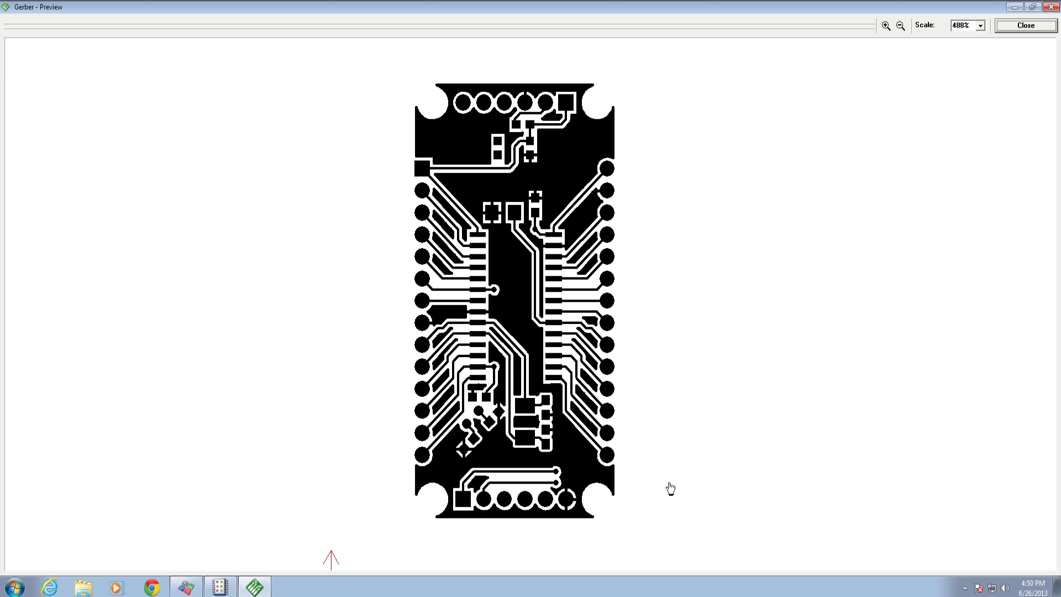
{"action": "mouse_move", "coordinate": [528, 64]}
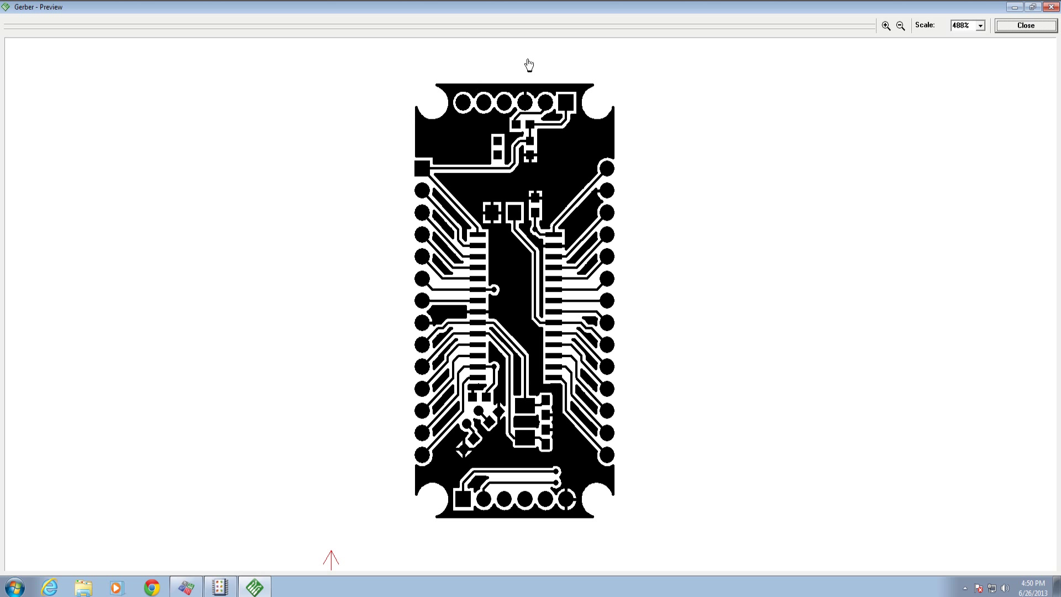
{"action": "mouse_move", "coordinate": [659, 435]}
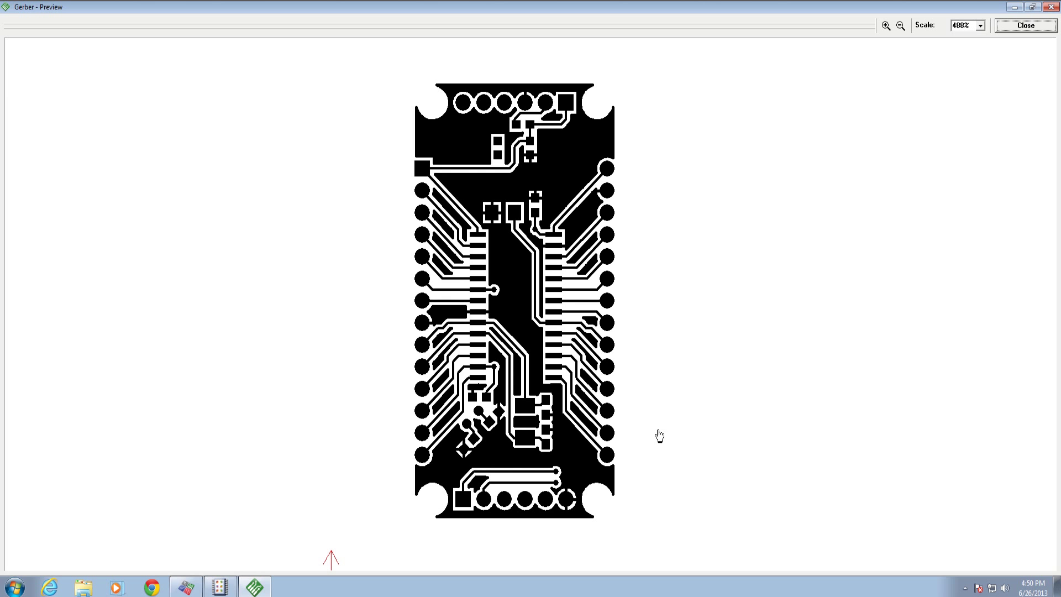
Step: Preview the Top Silk Gerber output with the part labels and pin names
{"action": "left_click", "coordinate": [1024, 26]}
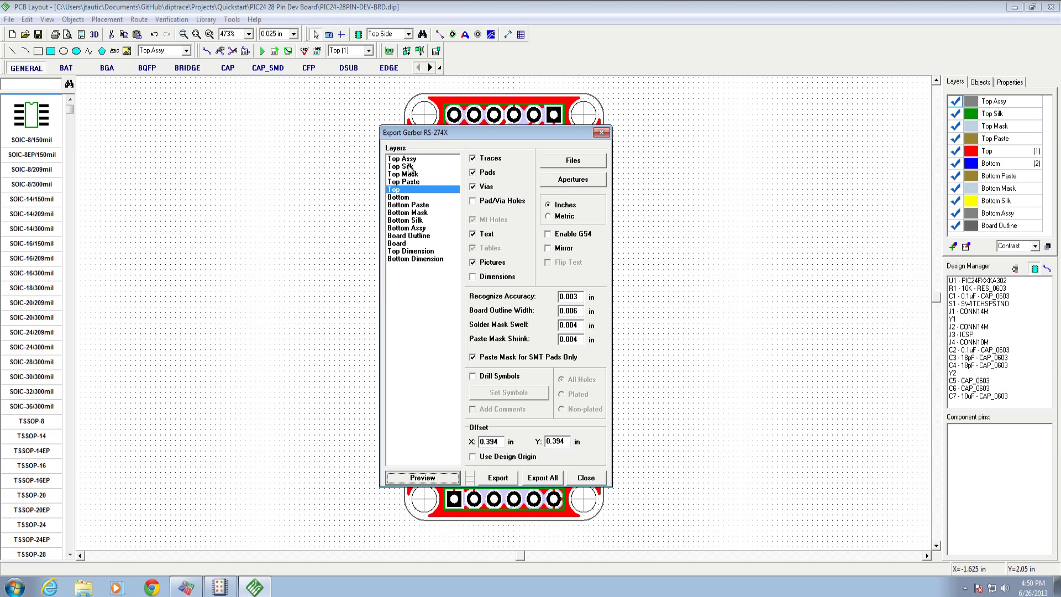
{"action": "left_click", "coordinate": [400, 167]}
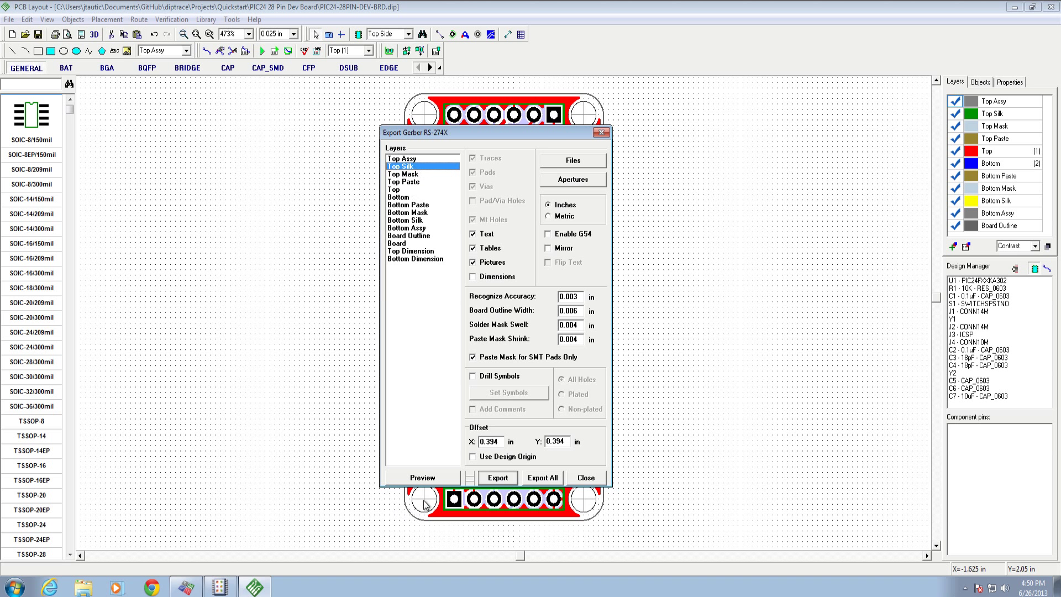
{"action": "left_click", "coordinate": [421, 477]}
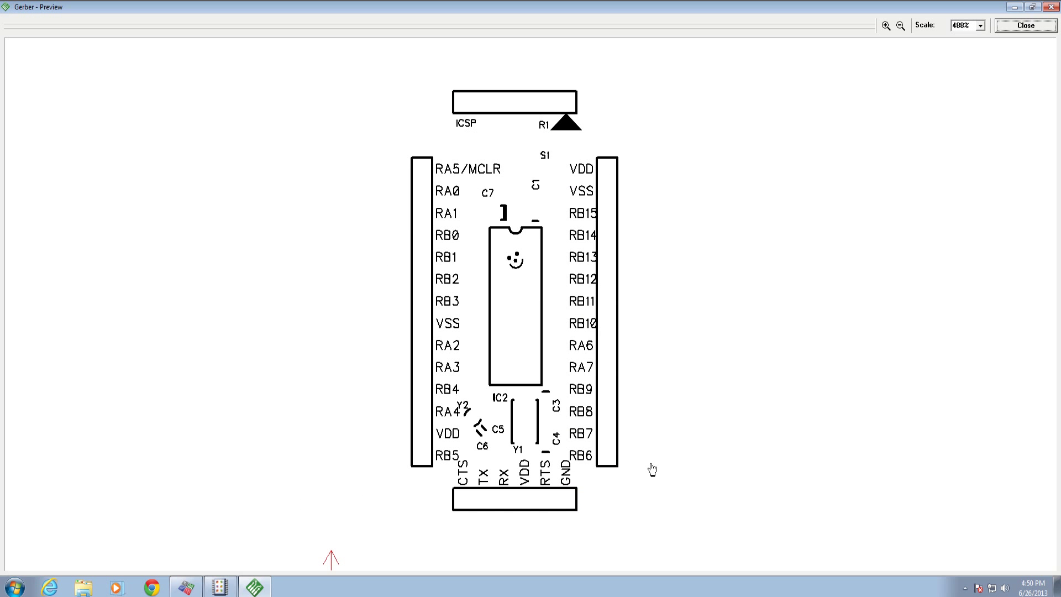
{"action": "mouse_move", "coordinate": [655, 465]}
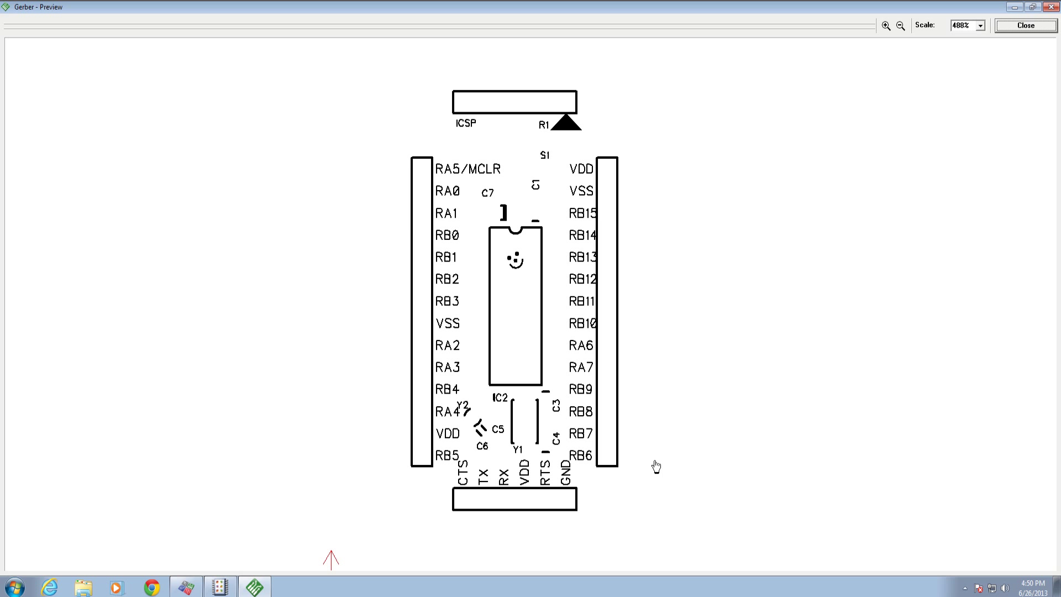
{"action": "mouse_move", "coordinate": [605, 258]}
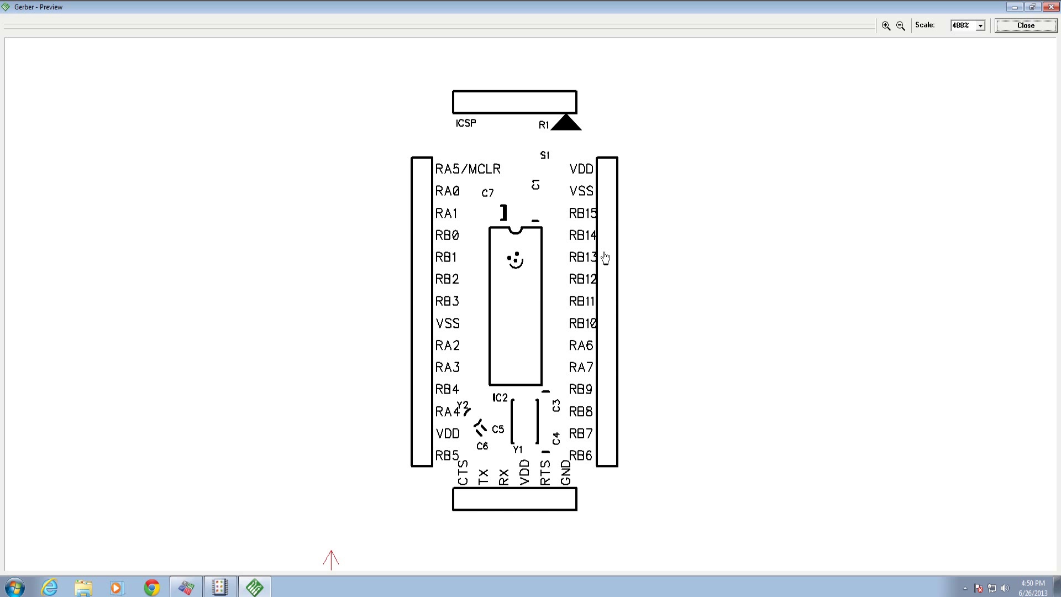
{"action": "mouse_move", "coordinate": [594, 353]}
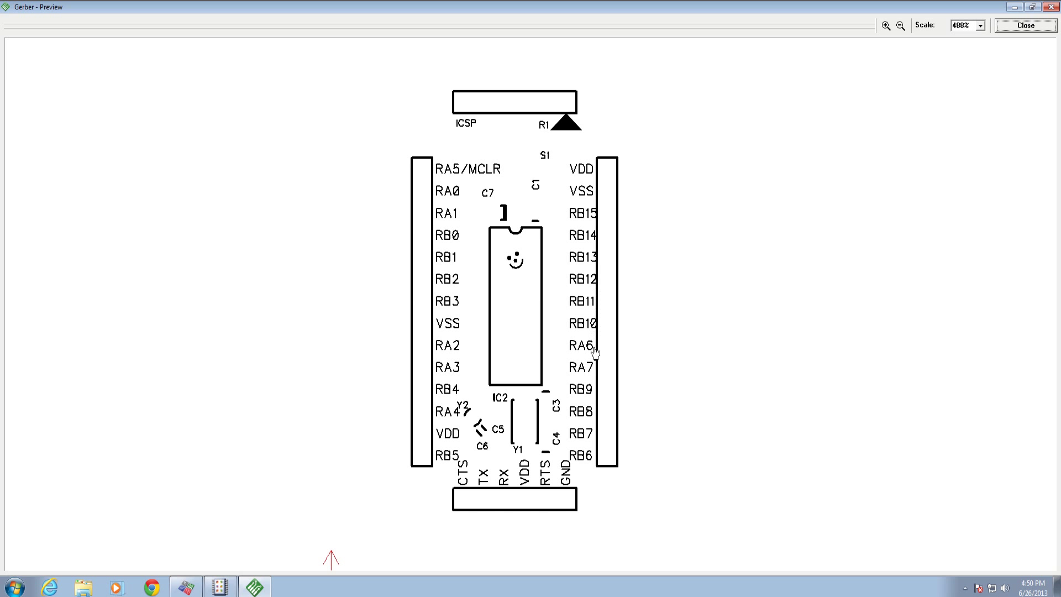
{"action": "mouse_move", "coordinate": [1026, 25]}
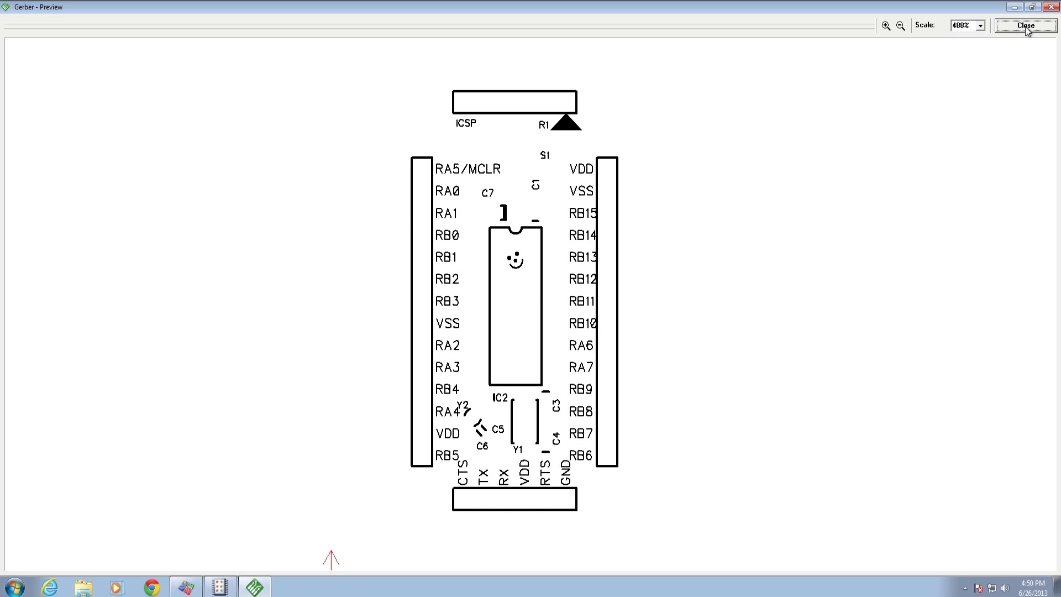
Step: Preview the Top Mask Gerber showing pads and the TAUTIC.COM text, then close it
{"action": "left_click", "coordinate": [1025, 25]}
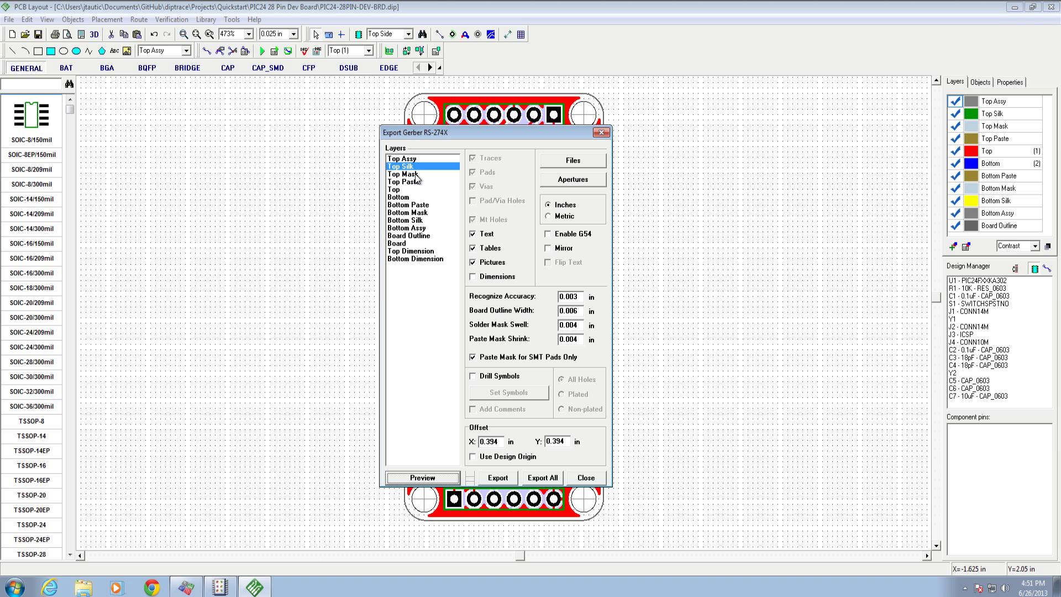
{"action": "left_click", "coordinate": [422, 477]}
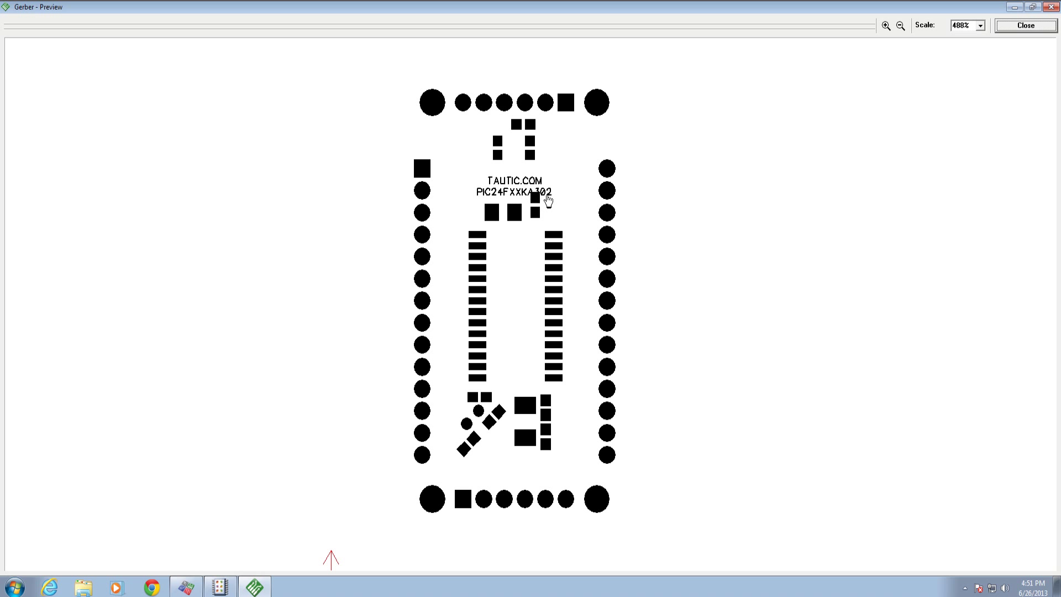
{"action": "mouse_move", "coordinate": [490, 201]}
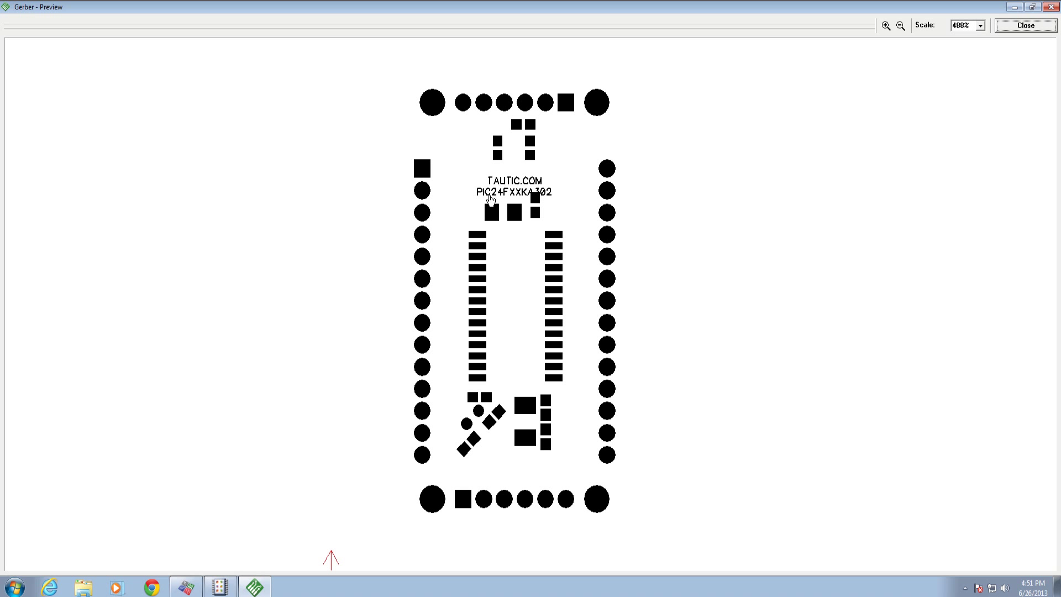
{"action": "mouse_move", "coordinate": [535, 207]}
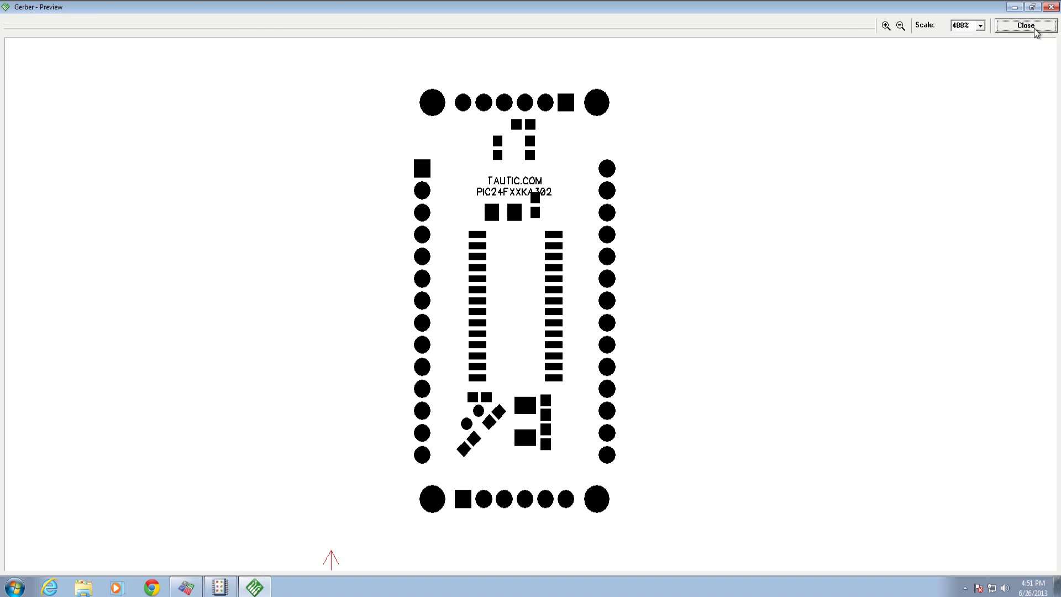
{"action": "left_click", "coordinate": [1024, 25]}
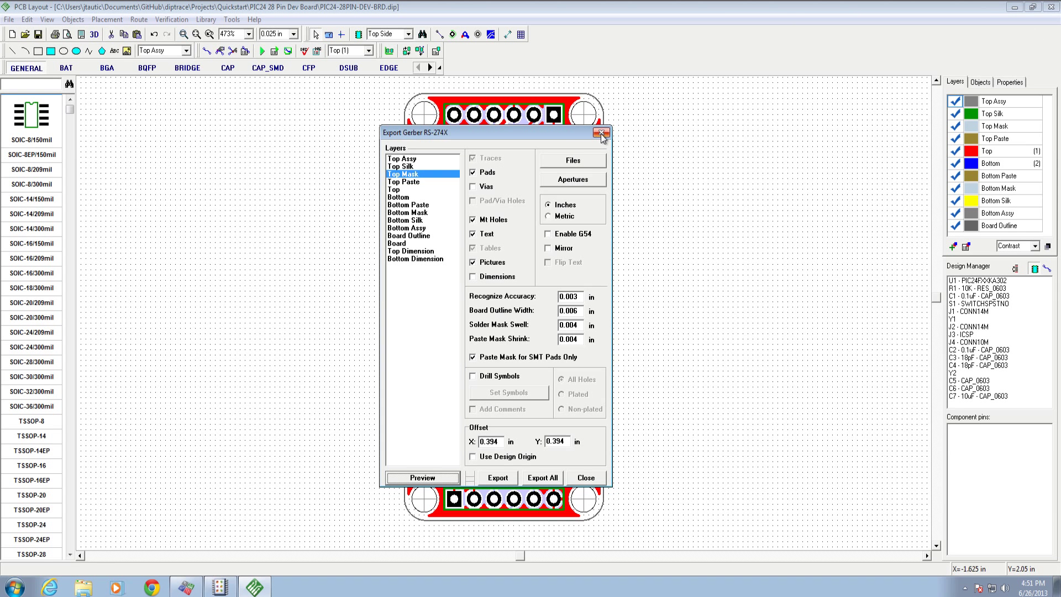
Step: Drag the TAUTIC.COM and PIC24FXXKA302 mask texts to the top-left beside ICSP
{"action": "left_click", "coordinate": [600, 132]}
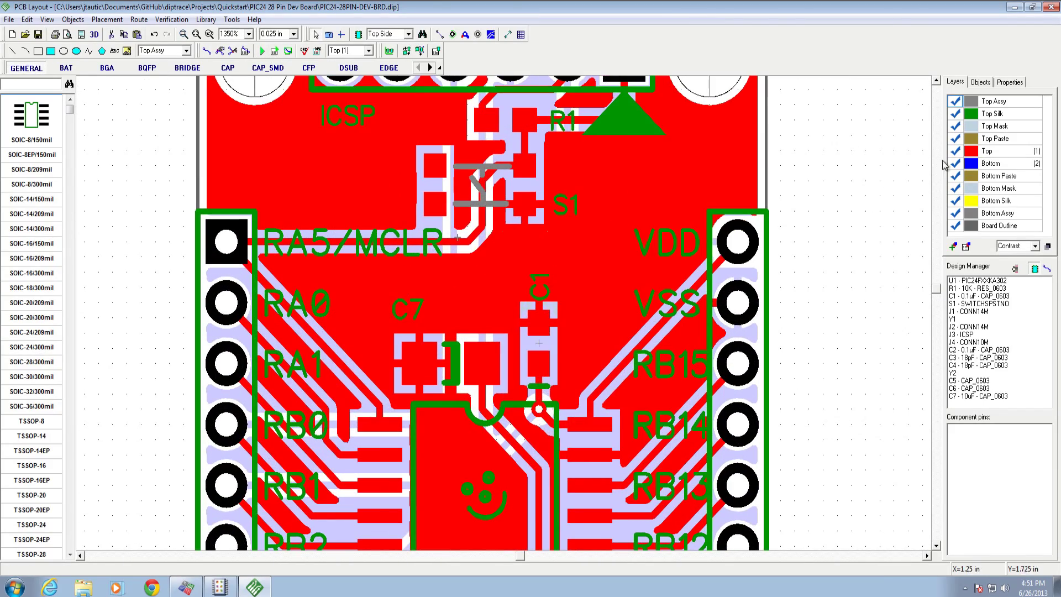
{"action": "left_click", "coordinate": [489, 272]}
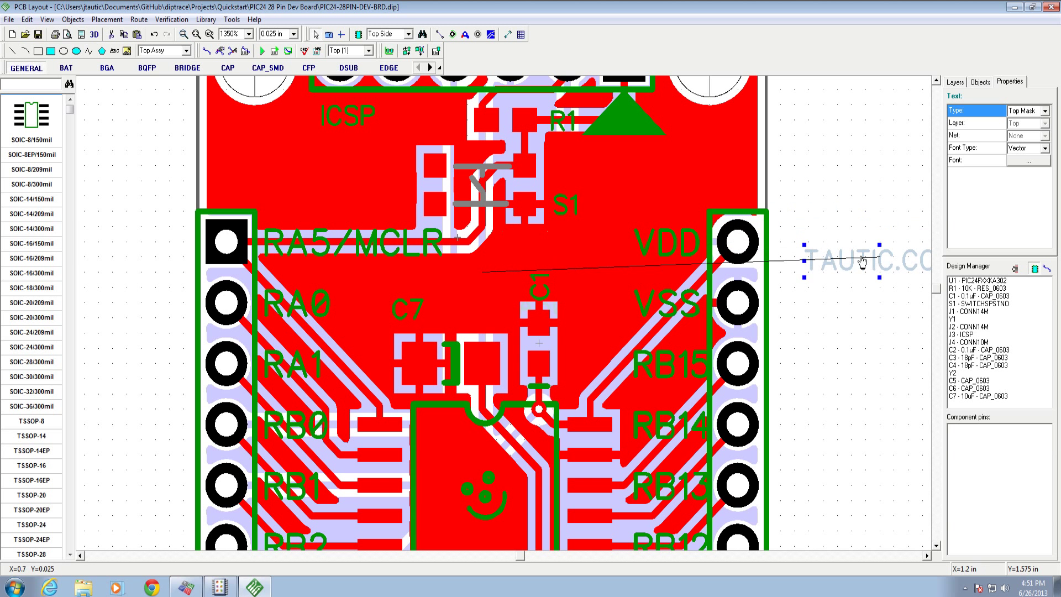
{"action": "left_click_drag", "start_coordinate": [859, 261], "coordinate": [507, 264]}
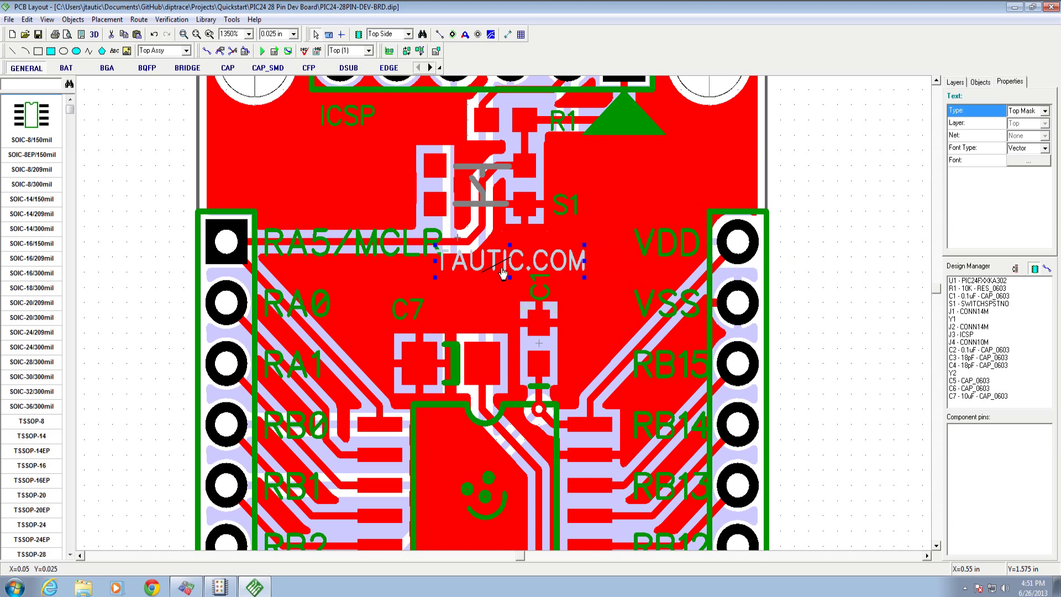
{"action": "left_click_drag", "start_coordinate": [504, 261], "coordinate": [487, 278]}
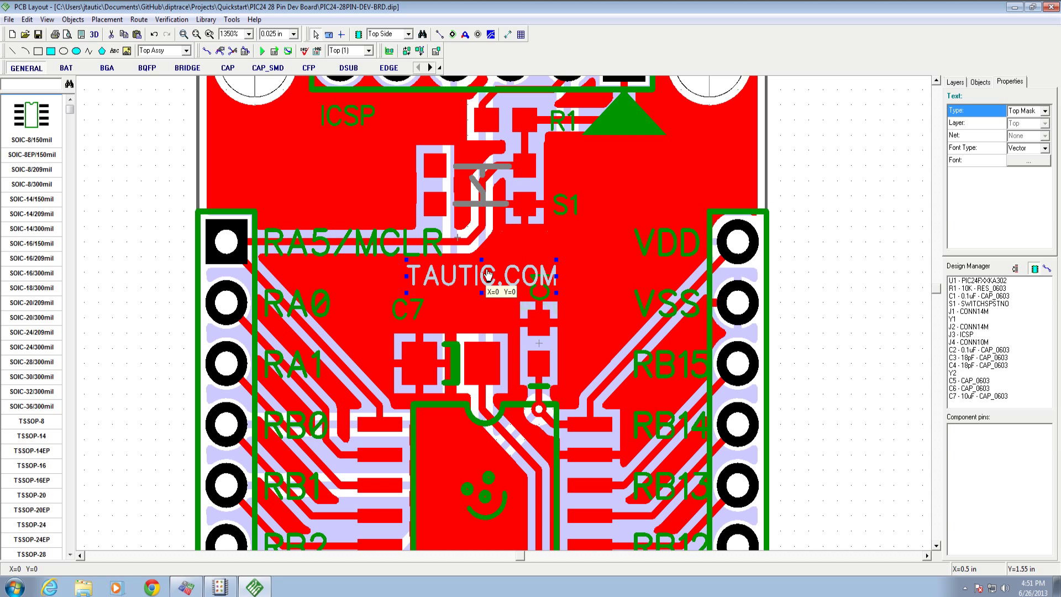
{"action": "left_click_drag", "start_coordinate": [484, 274], "coordinate": [315, 139]}
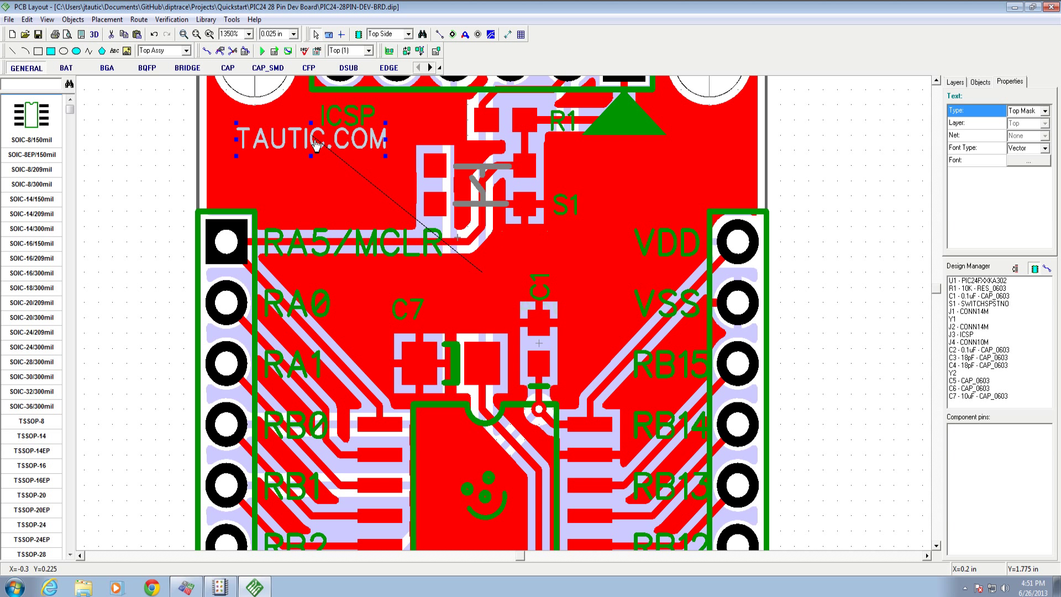
{"action": "key", "text": "Delete"}
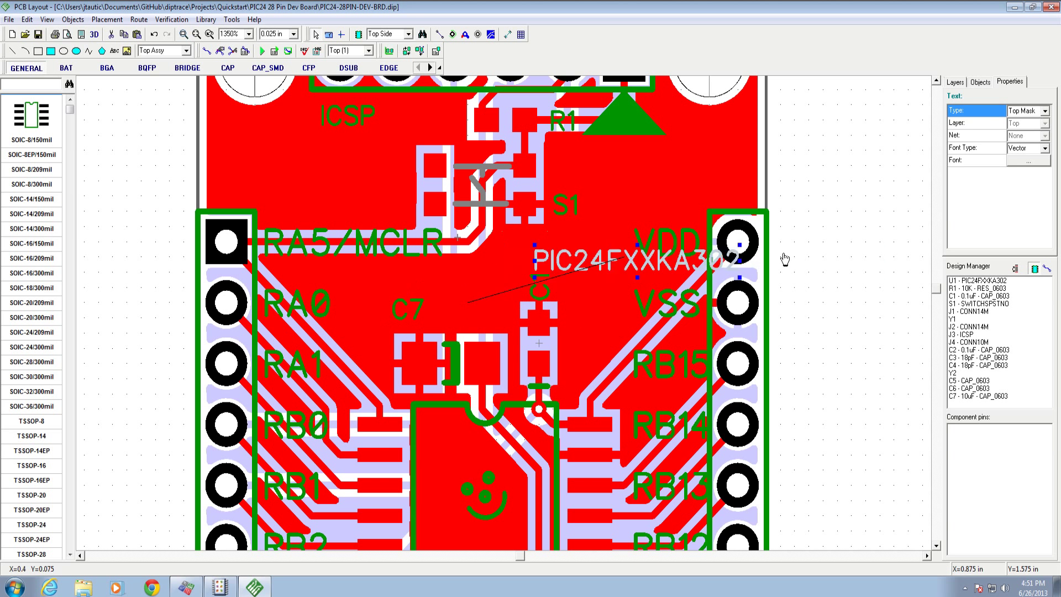
{"action": "left_click_drag", "start_coordinate": [622, 257], "coordinate": [308, 185]}
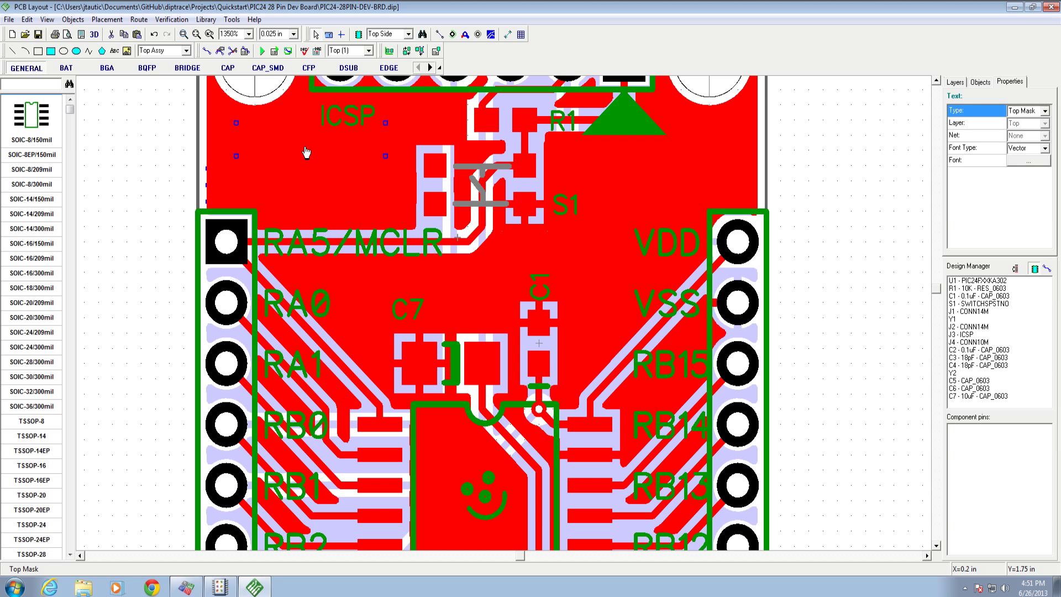
{"action": "left_click", "coordinate": [9, 19]}
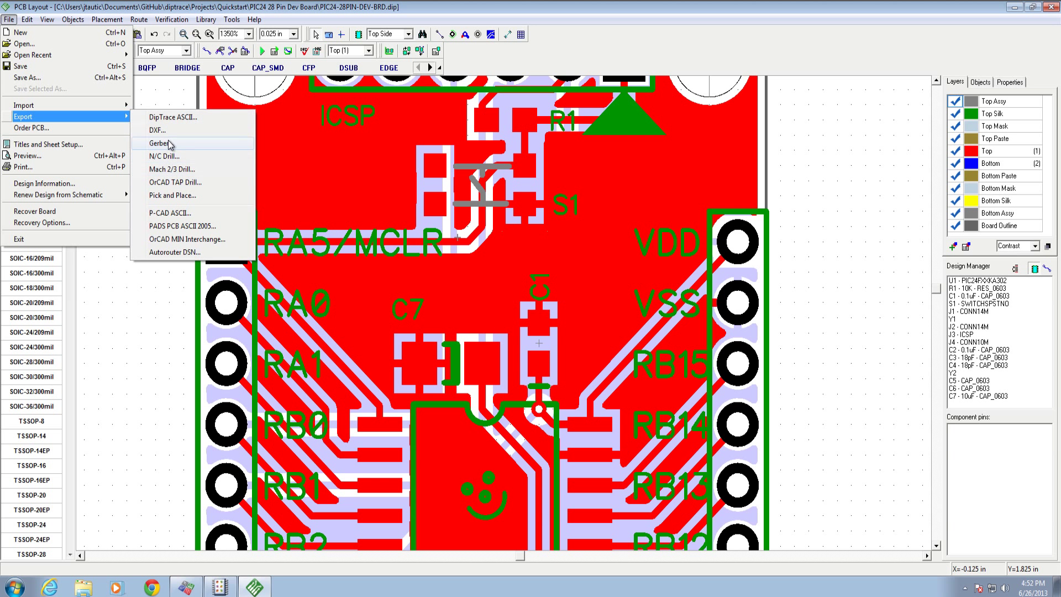
Step: Preview the Top Mask Gerber again, zoomed in on the relocated text lines
{"action": "left_click", "coordinate": [163, 142]}
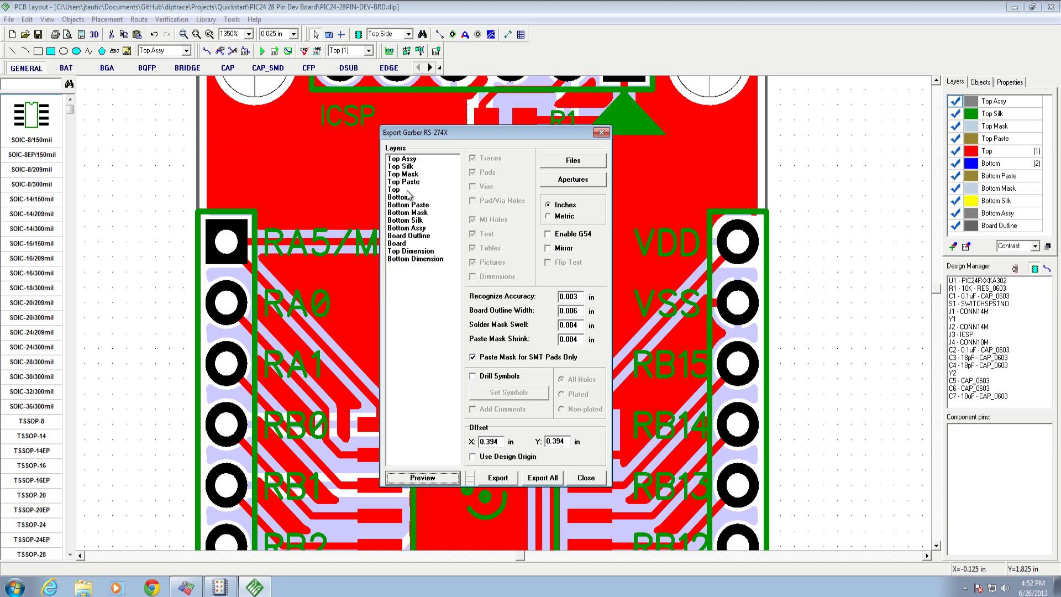
{"action": "left_click", "coordinate": [402, 174]}
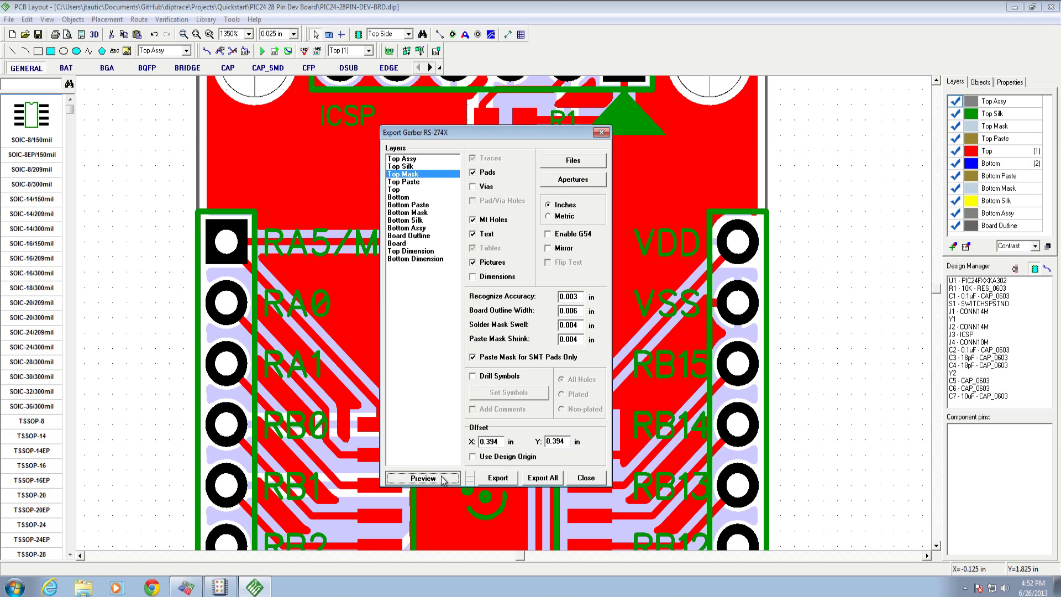
{"action": "left_click", "coordinate": [421, 477]}
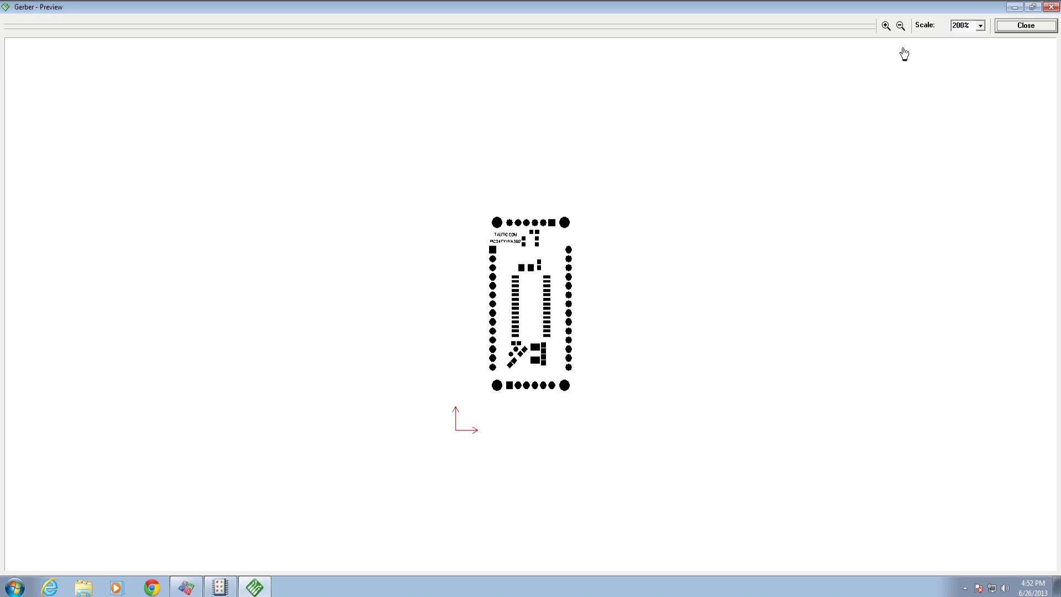
{"action": "left_click", "coordinate": [885, 26]}
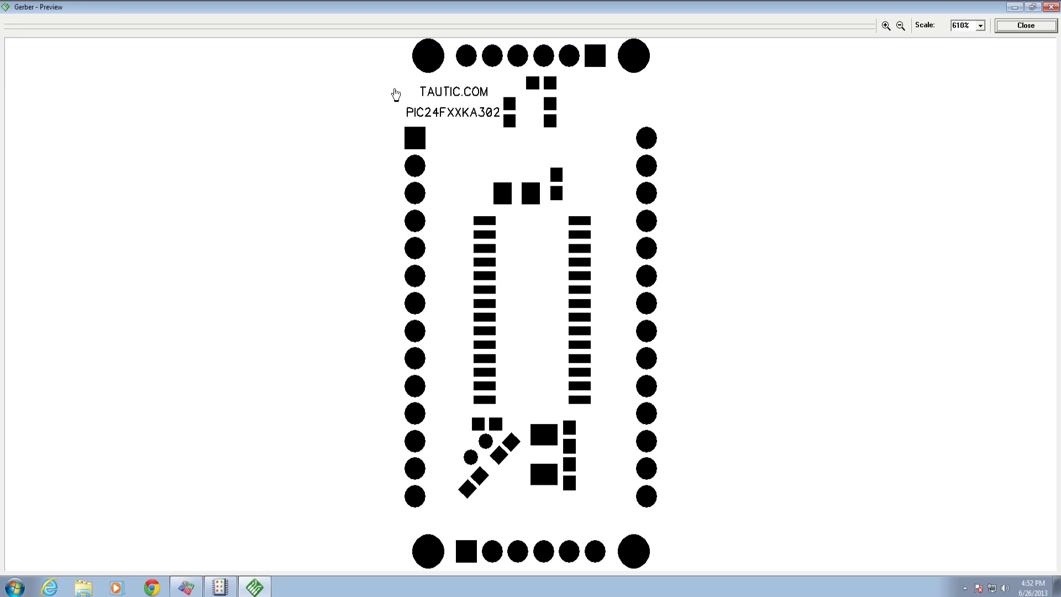
{"action": "mouse_move", "coordinate": [465, 120]}
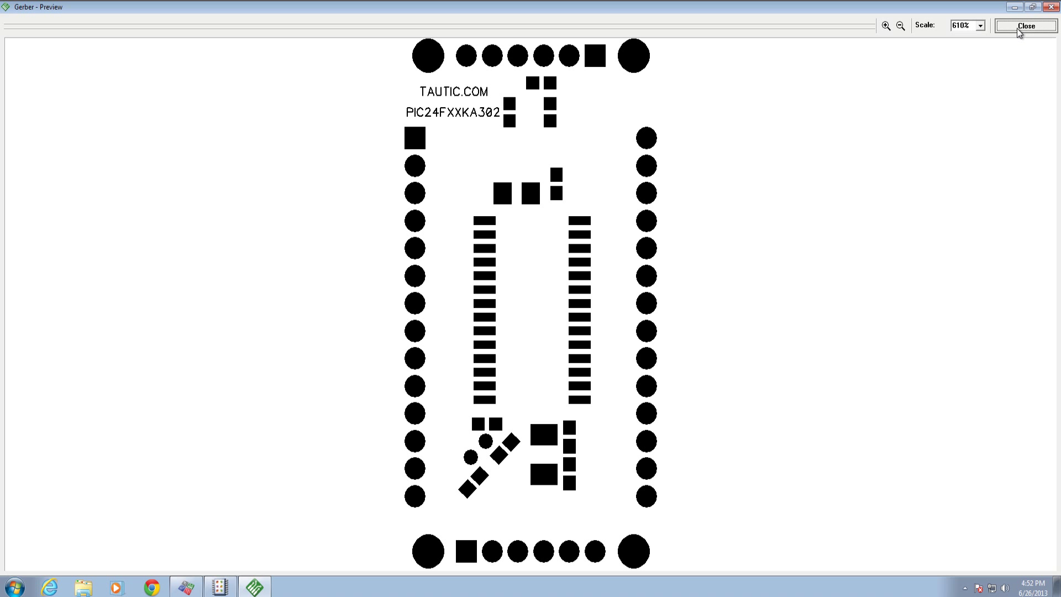
Step: Preview the copper, Bottom Mask and Bottom Silk Gerber outputs in turn
{"action": "left_click", "coordinate": [1025, 26]}
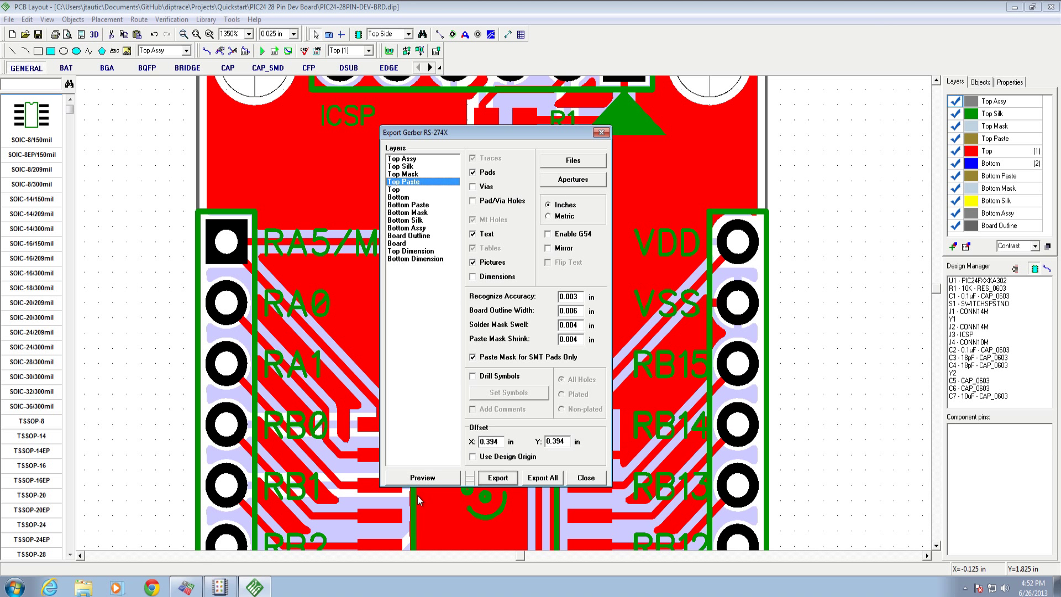
{"action": "mouse_move", "coordinate": [417, 200]}
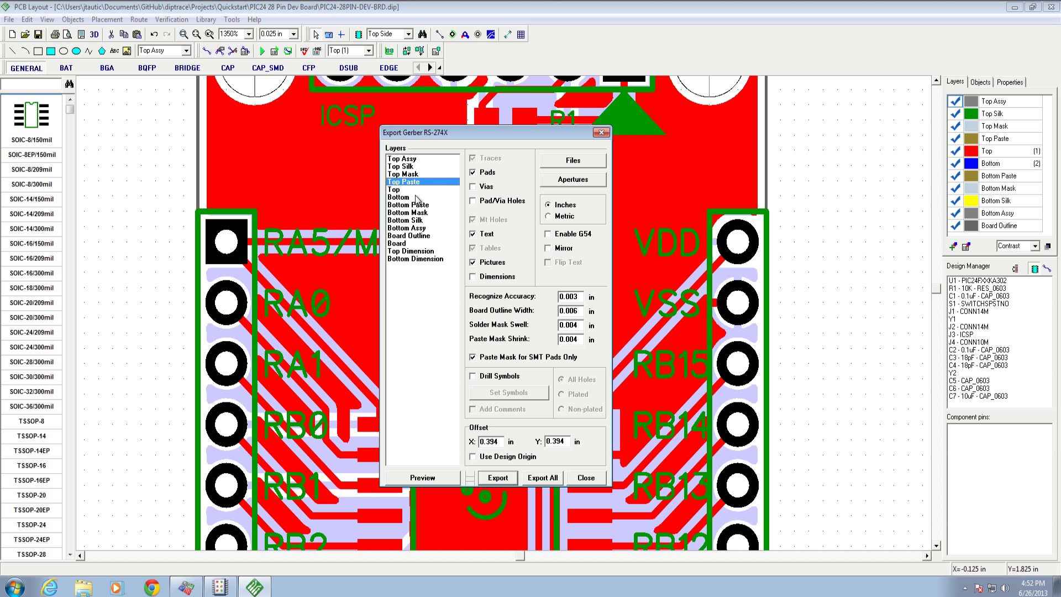
{"action": "left_click", "coordinate": [421, 477]}
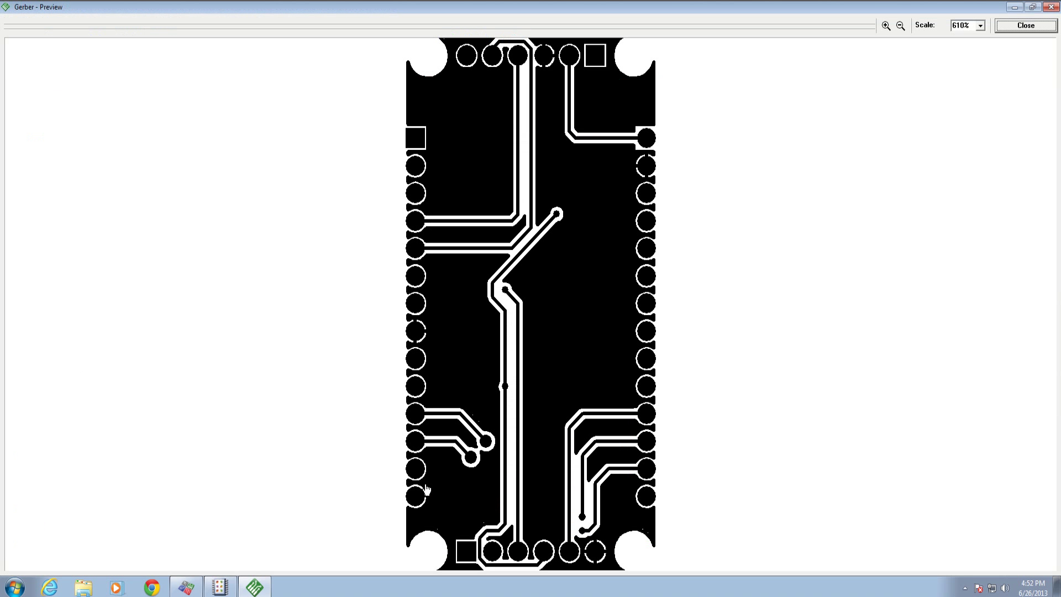
{"action": "left_click", "coordinate": [901, 26]}
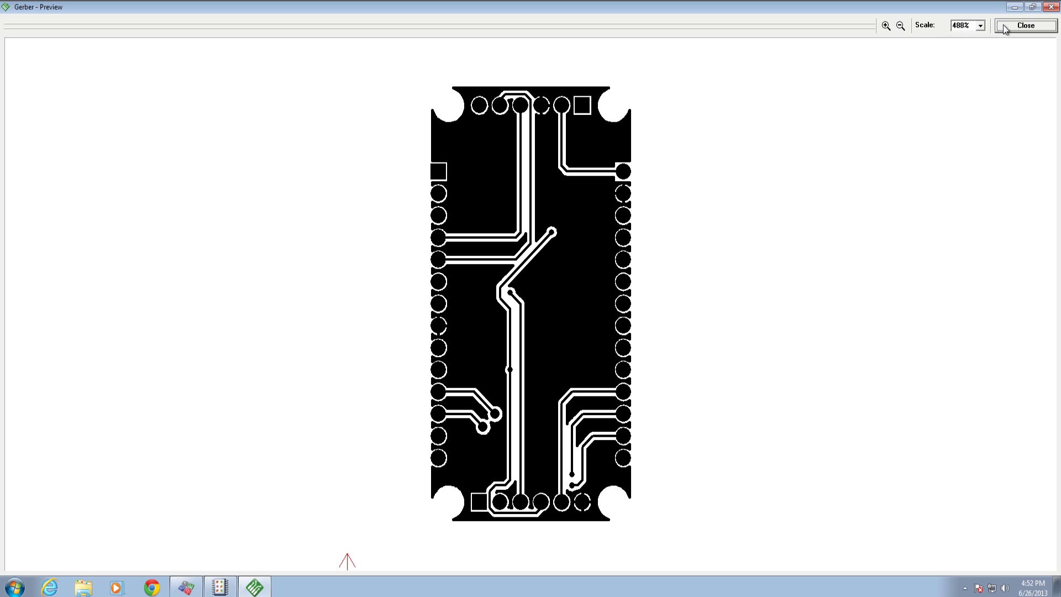
{"action": "left_click", "coordinate": [1023, 25]}
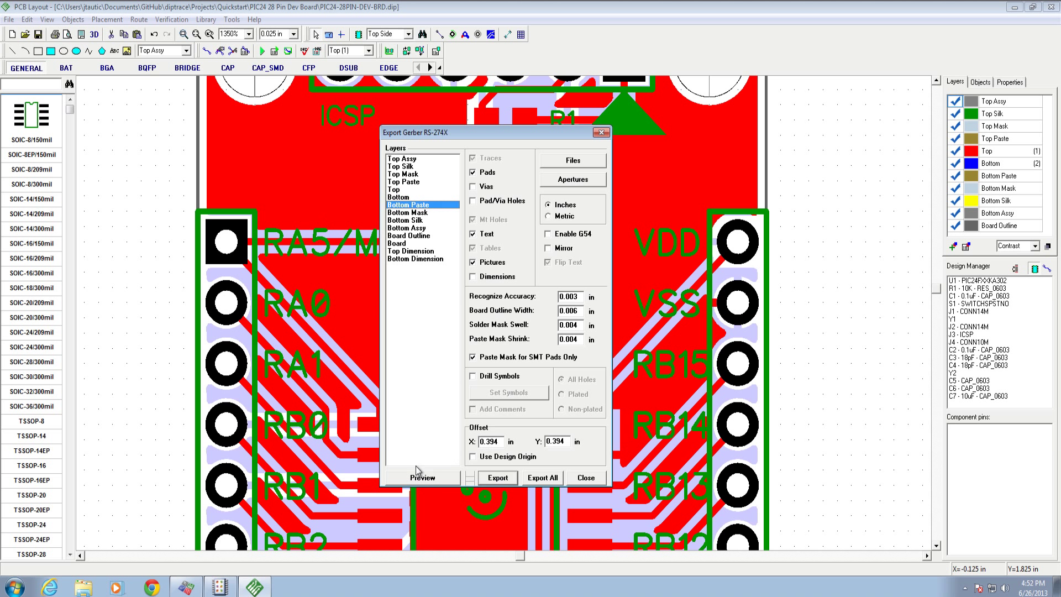
{"action": "left_click", "coordinate": [407, 212]}
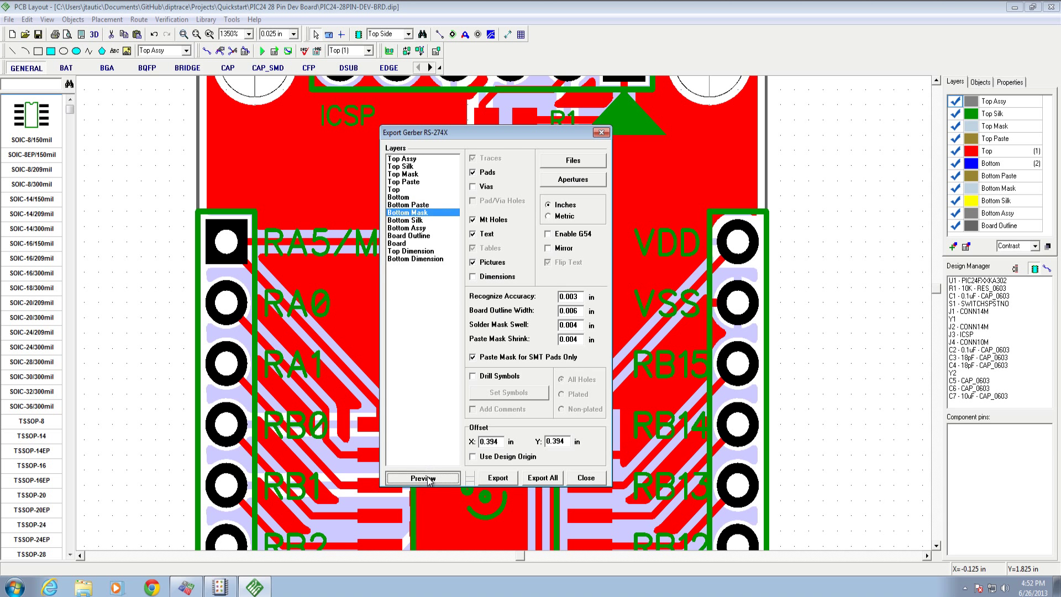
{"action": "left_click", "coordinate": [421, 477]}
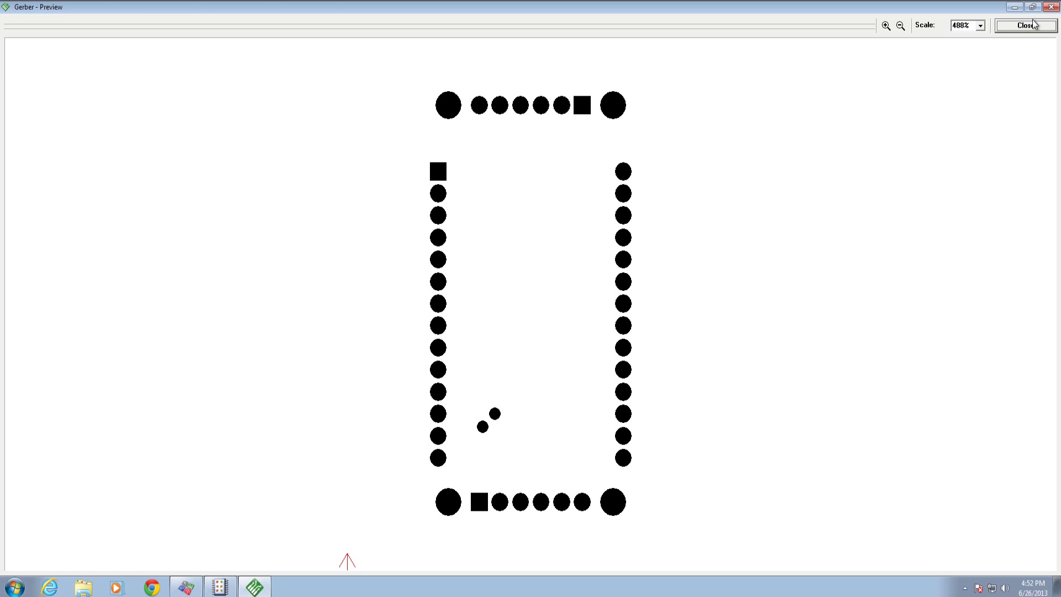
{"action": "left_click", "coordinate": [1024, 26]}
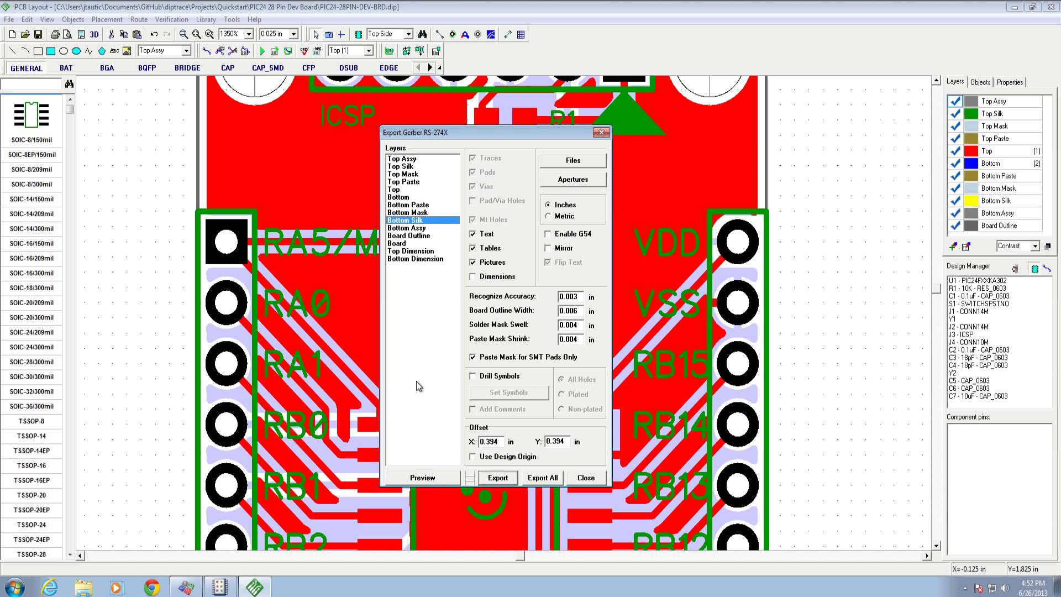
{"action": "left_click", "coordinate": [421, 477]}
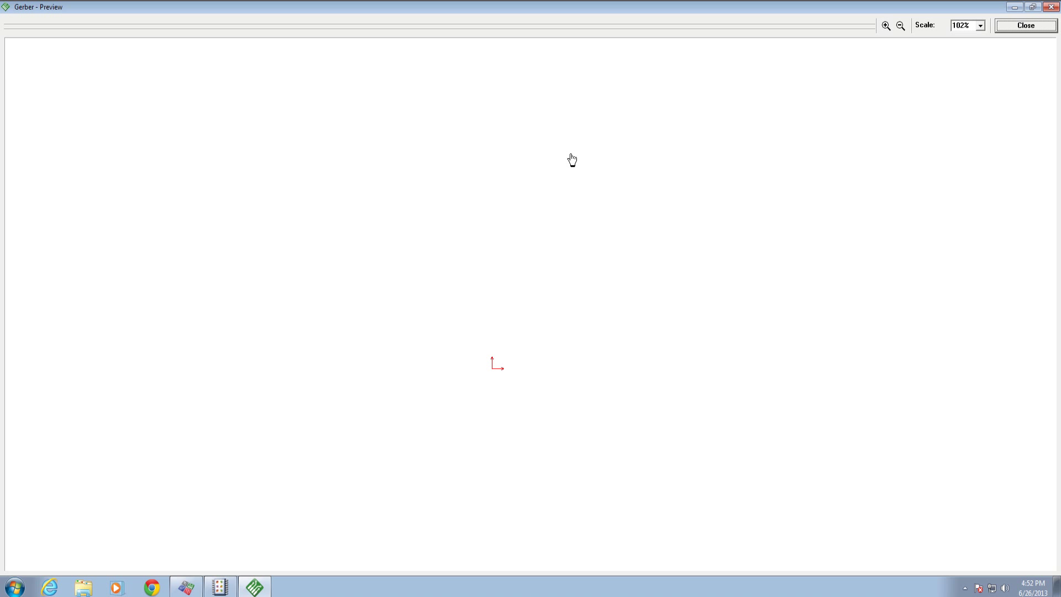
{"action": "mouse_move", "coordinate": [590, 252]}
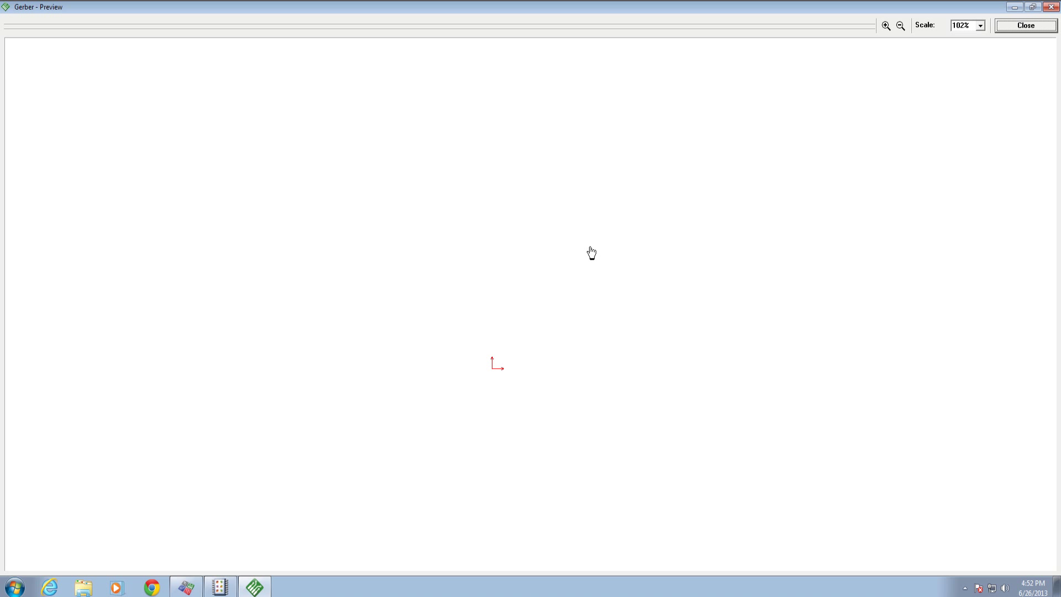
{"action": "mouse_move", "coordinate": [590, 249]}
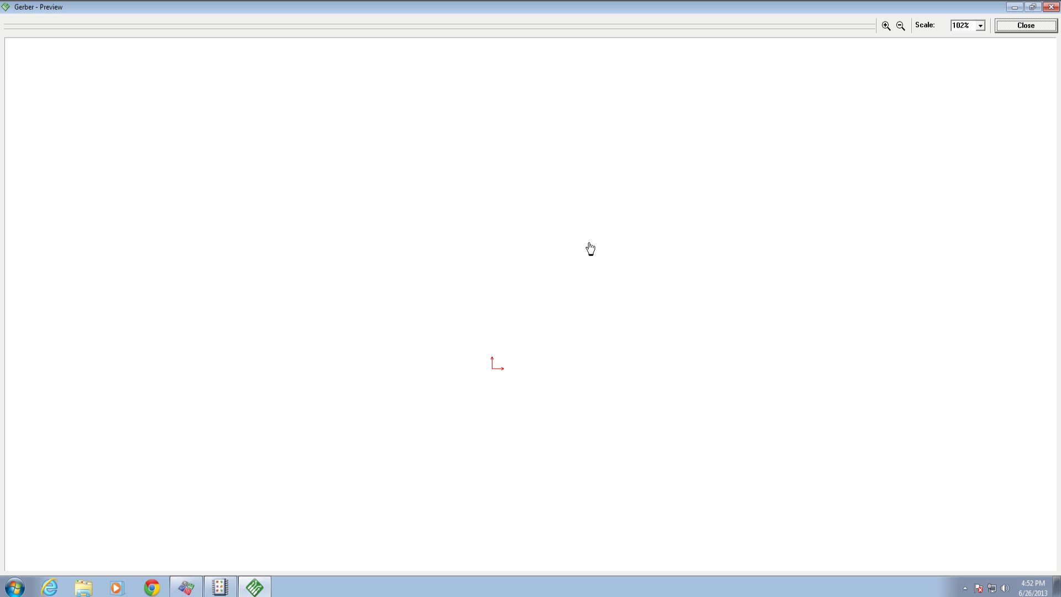
{"action": "mouse_move", "coordinate": [647, 148]}
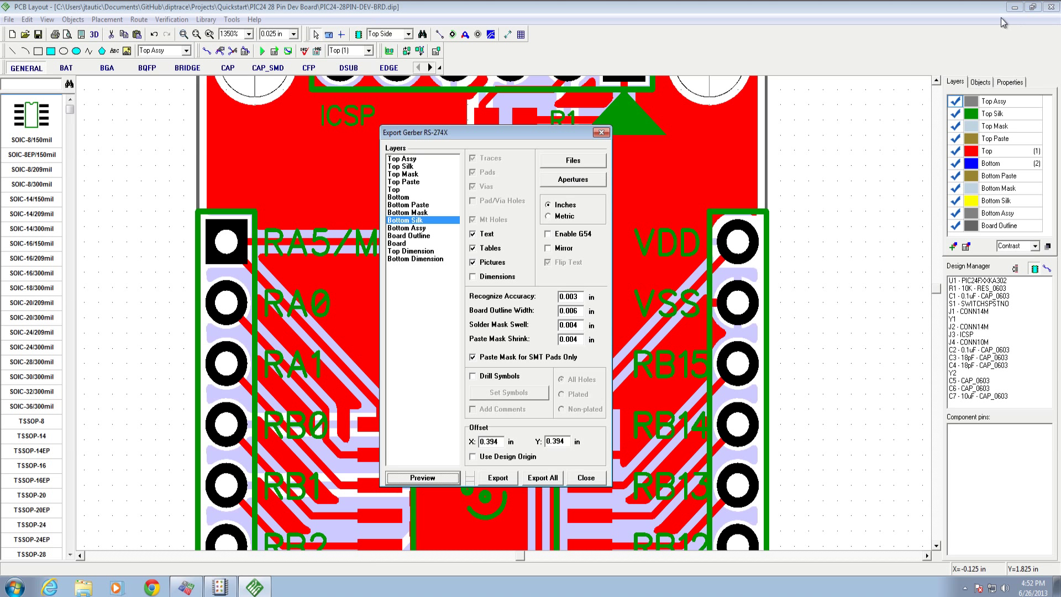
Step: Preview the Bottom Assy, Board Outline and Board layers, confirming the rounded outline
{"action": "left_click", "coordinate": [408, 226]}
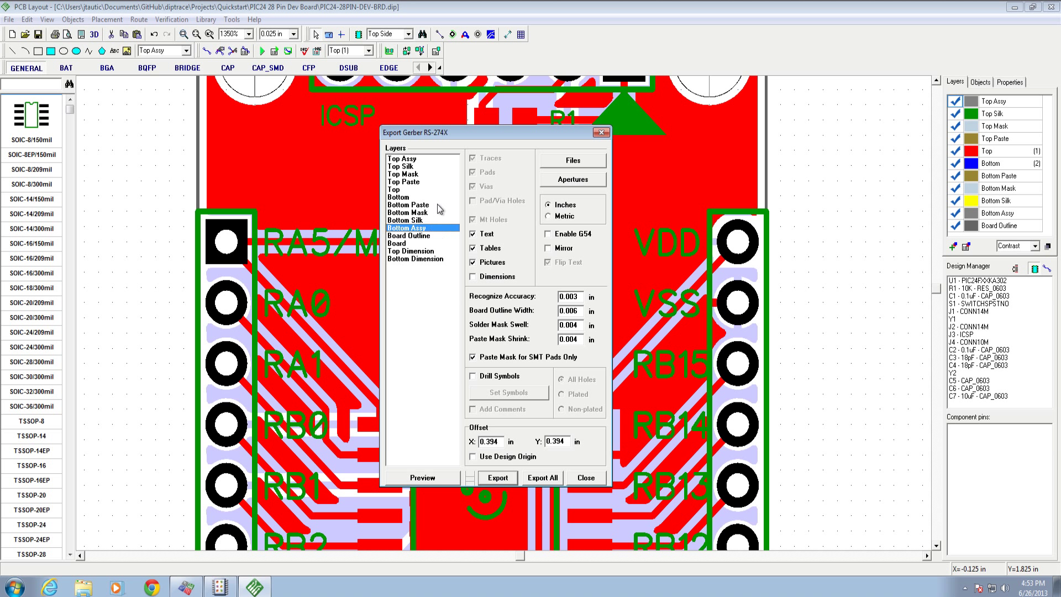
{"action": "left_click", "coordinate": [409, 234]}
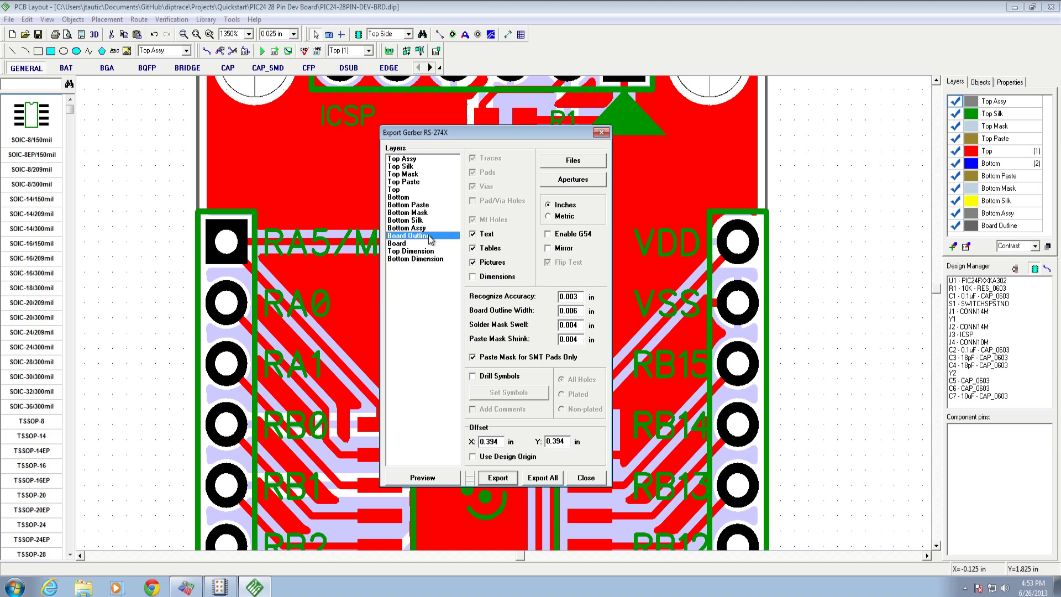
{"action": "left_click", "coordinate": [421, 477]}
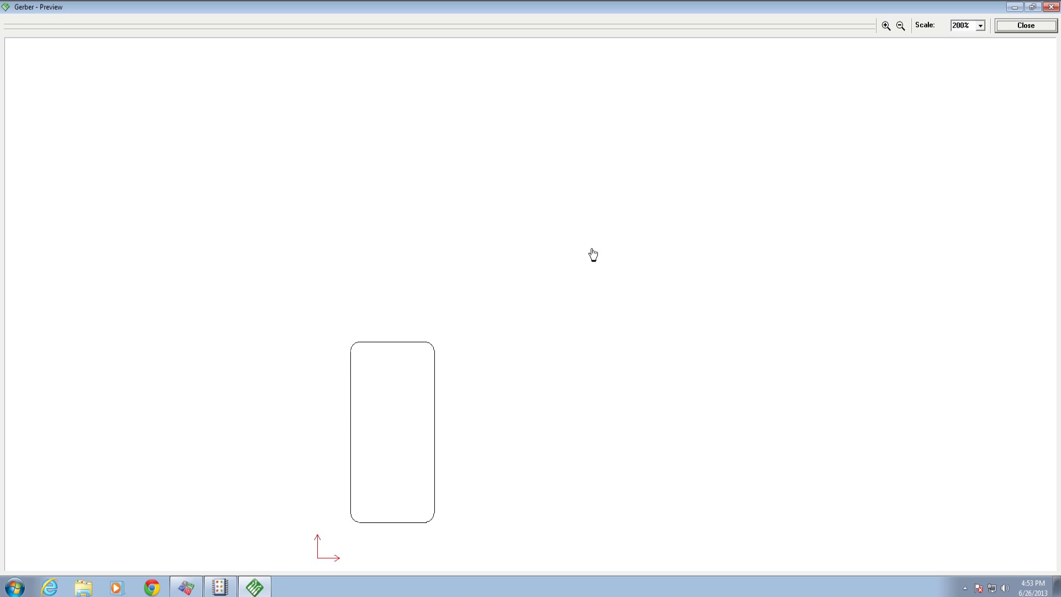
{"action": "left_click", "coordinate": [885, 25]}
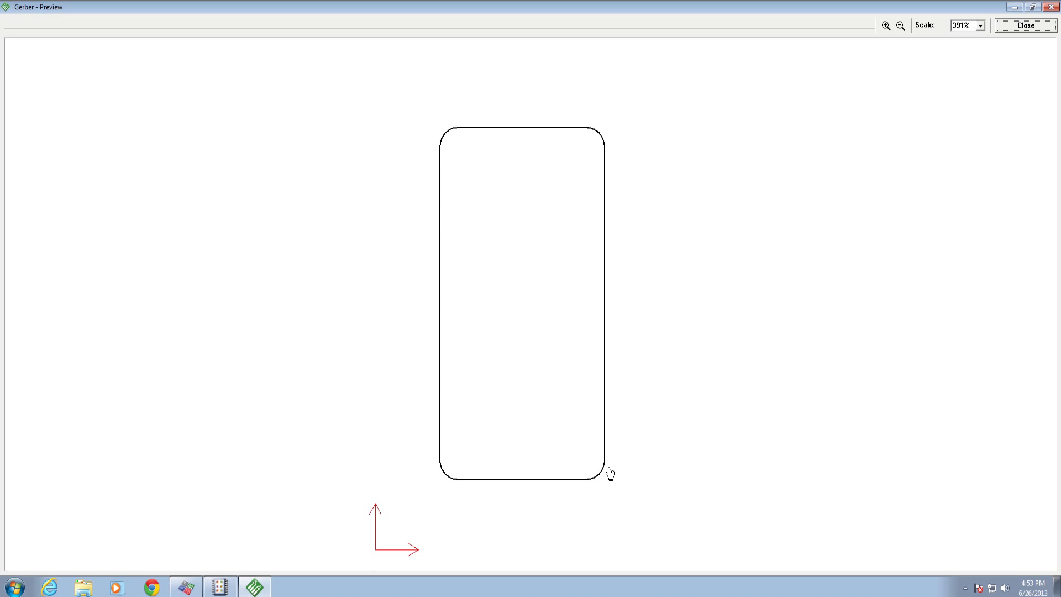
{"action": "mouse_move", "coordinate": [444, 154]}
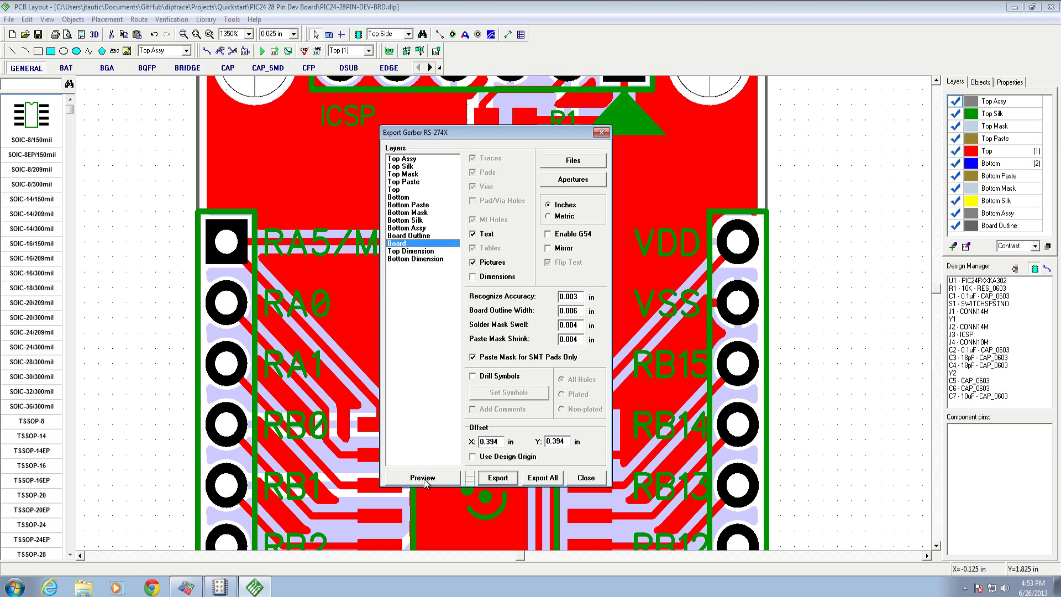
{"action": "left_click", "coordinate": [412, 251]}
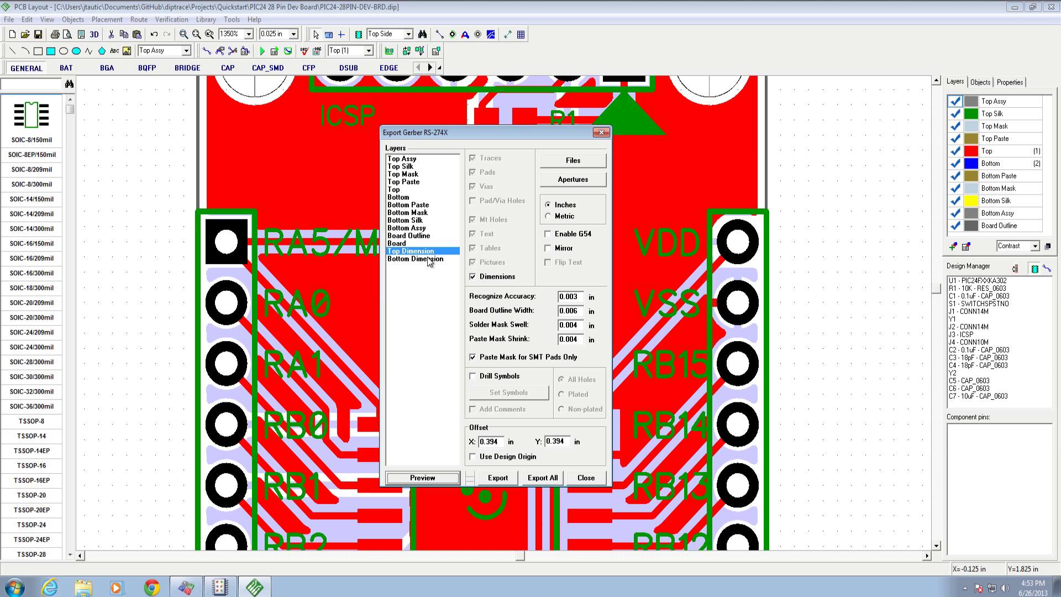
{"action": "mouse_move", "coordinate": [432, 273]}
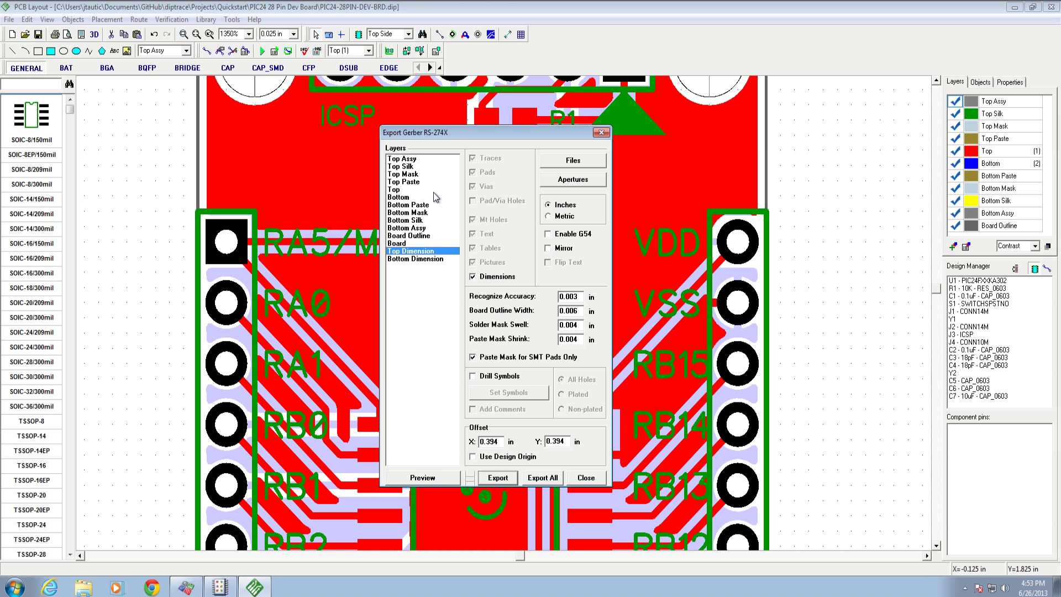
Step: Export All from Top Assy, creating a Gerber Files folder on the Desktop
{"action": "left_click", "coordinate": [403, 158]}
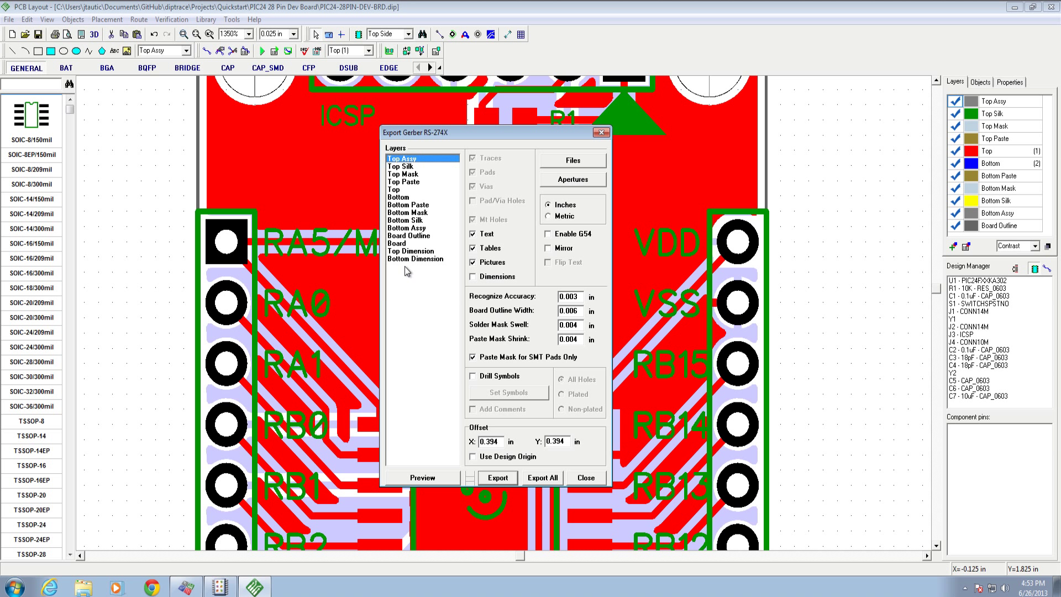
{"action": "mouse_move", "coordinate": [429, 380]}
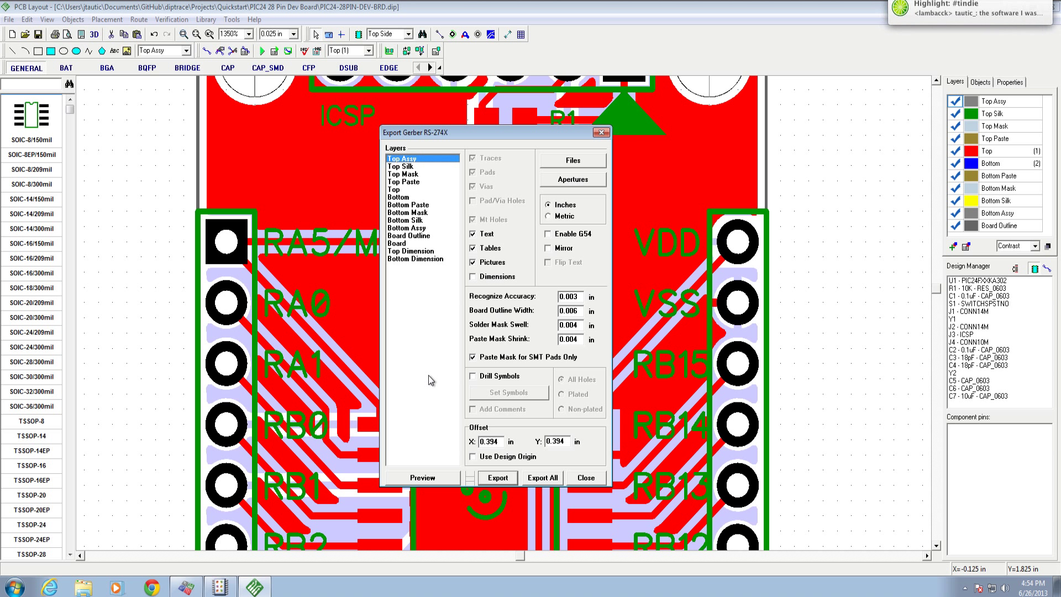
{"action": "mouse_move", "coordinate": [429, 360]}
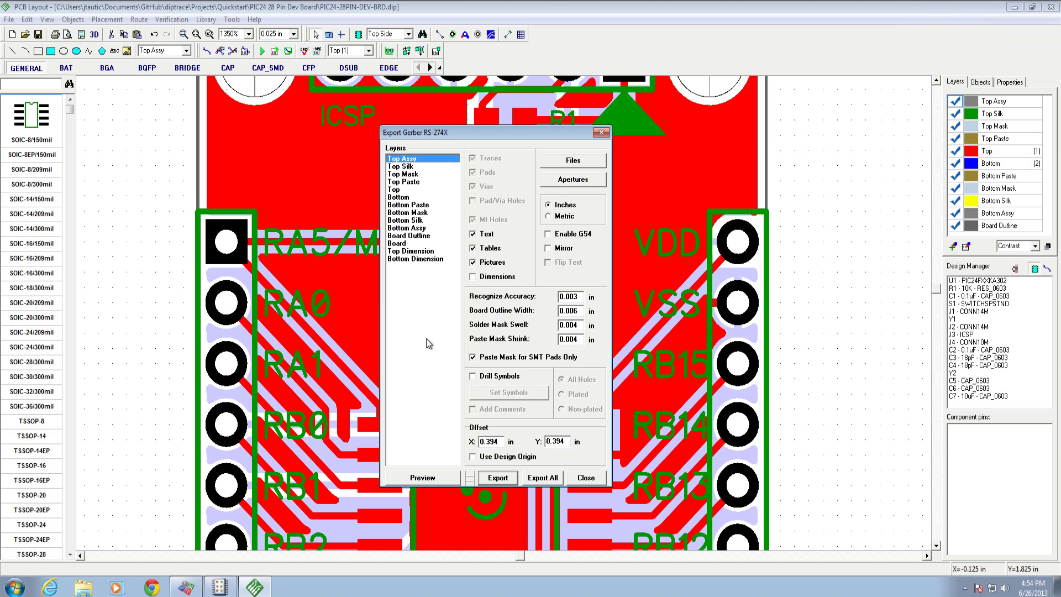
{"action": "mouse_move", "coordinate": [550, 477]}
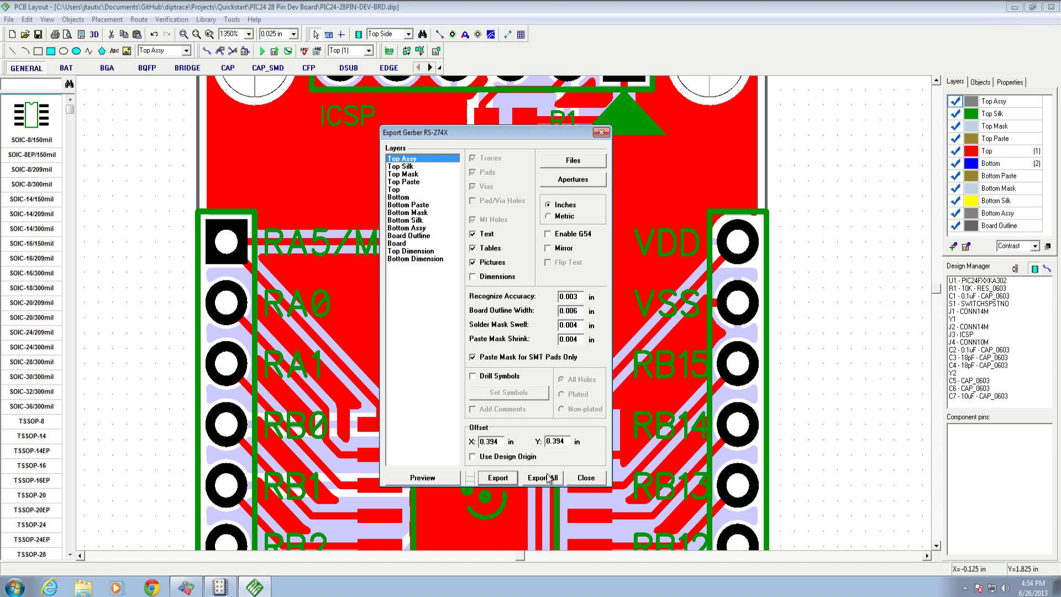
{"action": "mouse_move", "coordinate": [532, 483]}
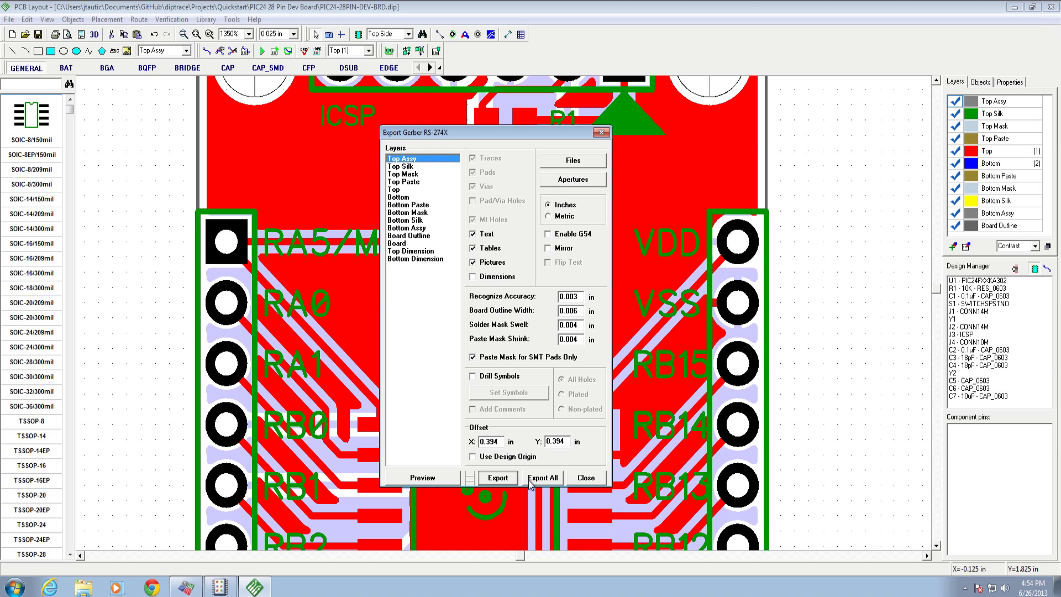
{"action": "mouse_move", "coordinate": [504, 486]}
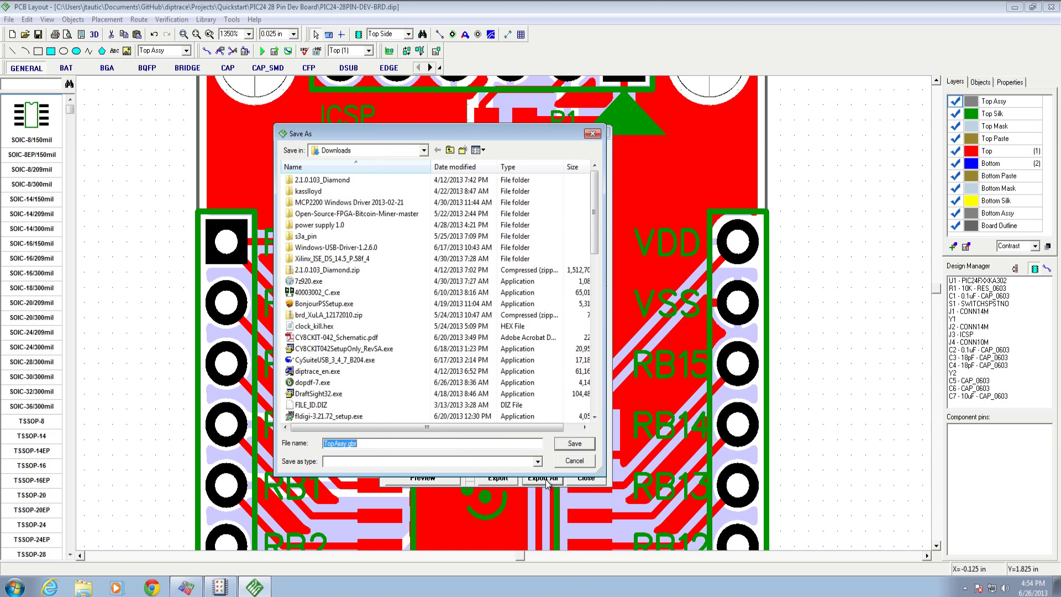
{"action": "left_click", "coordinate": [449, 151]}
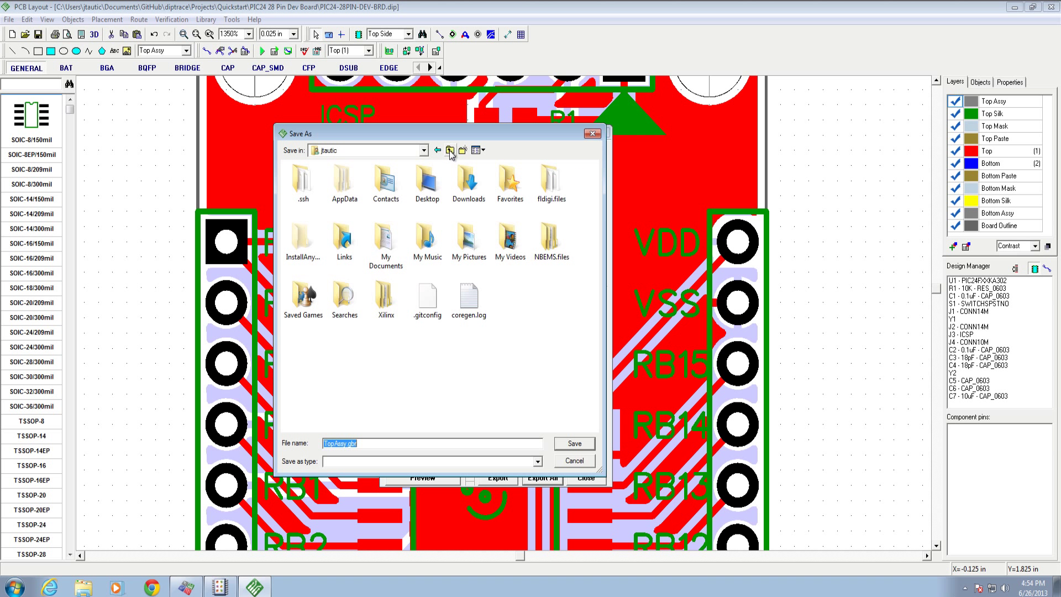
{"action": "left_click", "coordinate": [449, 150]}
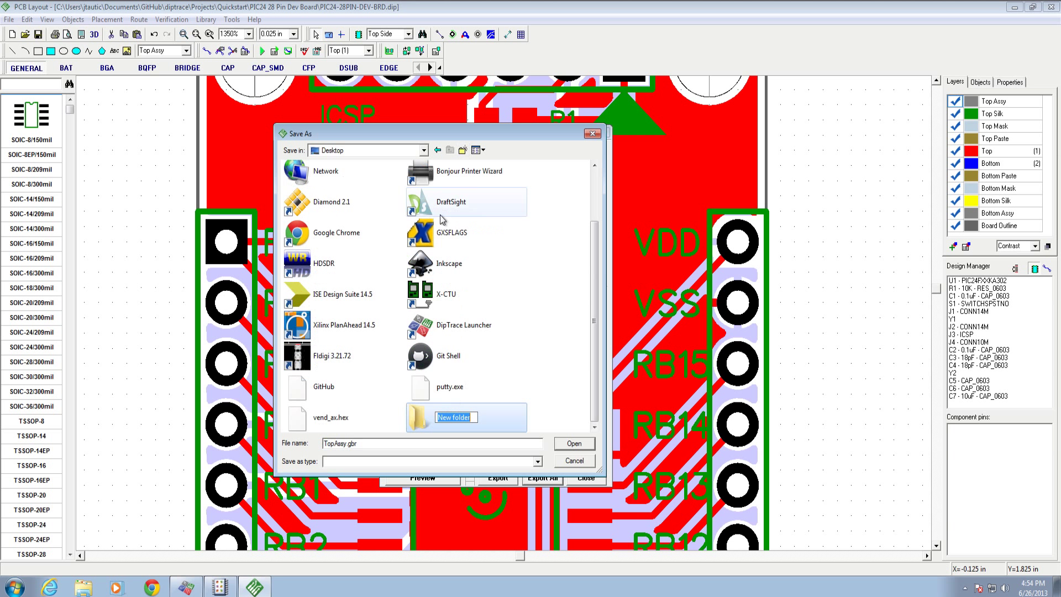
{"action": "type", "text": "Gerber Files"}
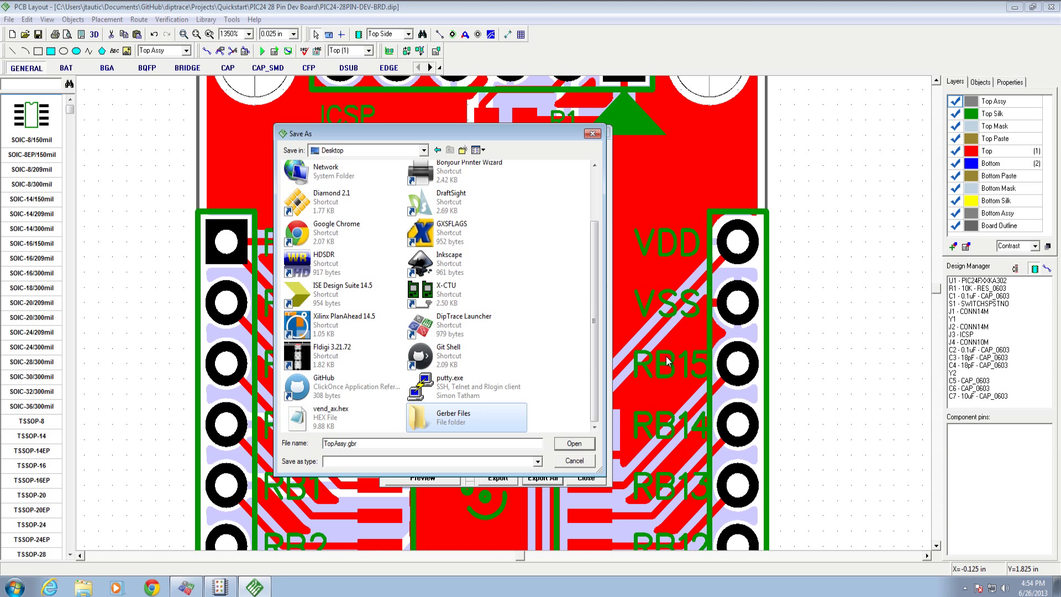
{"action": "double_click", "coordinate": [453, 417]}
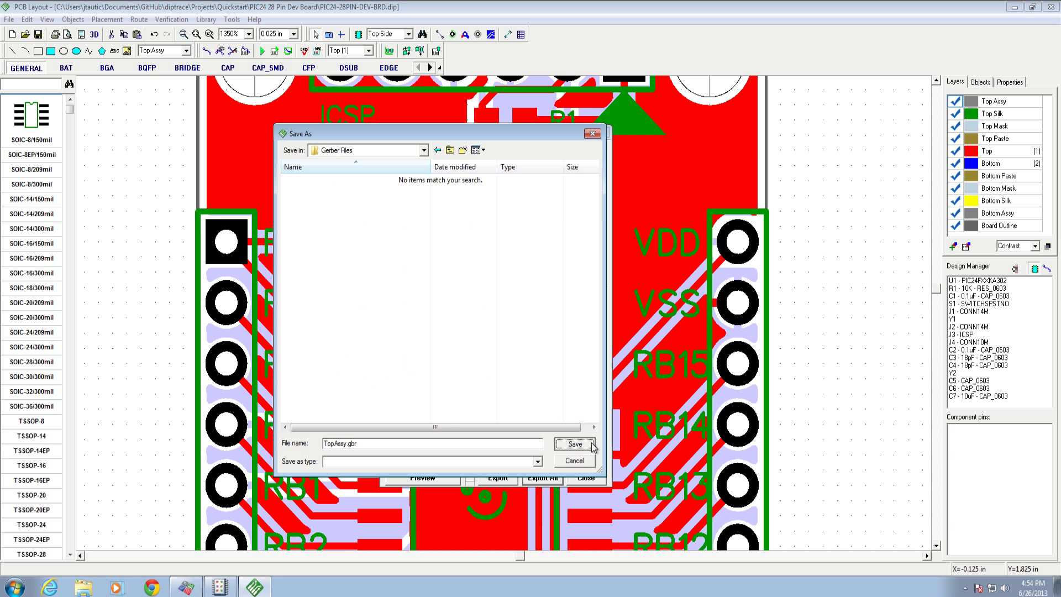
Step: Save each layer's .gbr file into the Gerber Files folder
{"action": "left_click", "coordinate": [574, 443]}
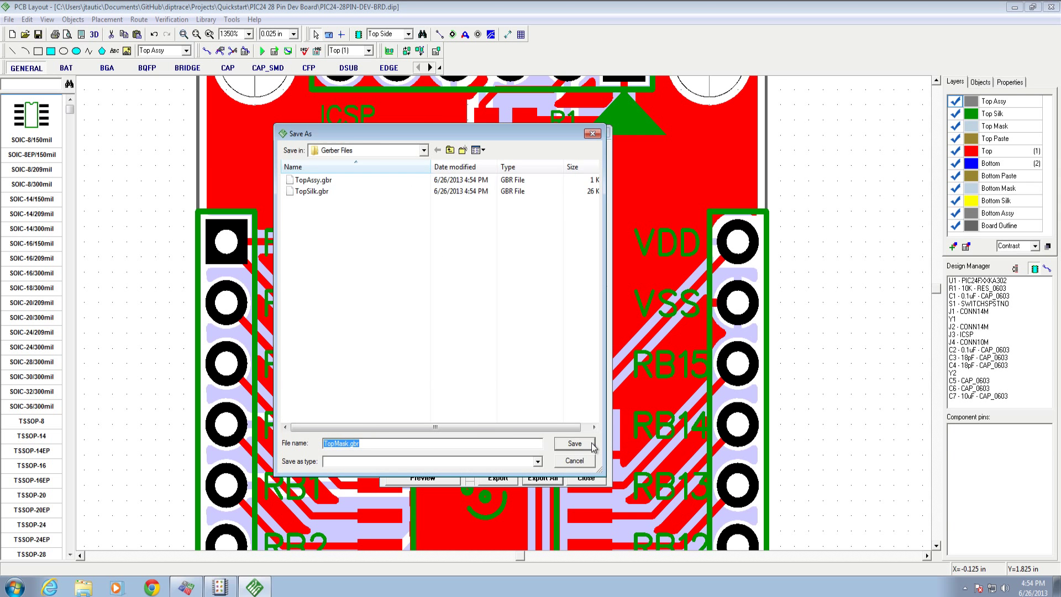
{"action": "left_click", "coordinate": [573, 443]}
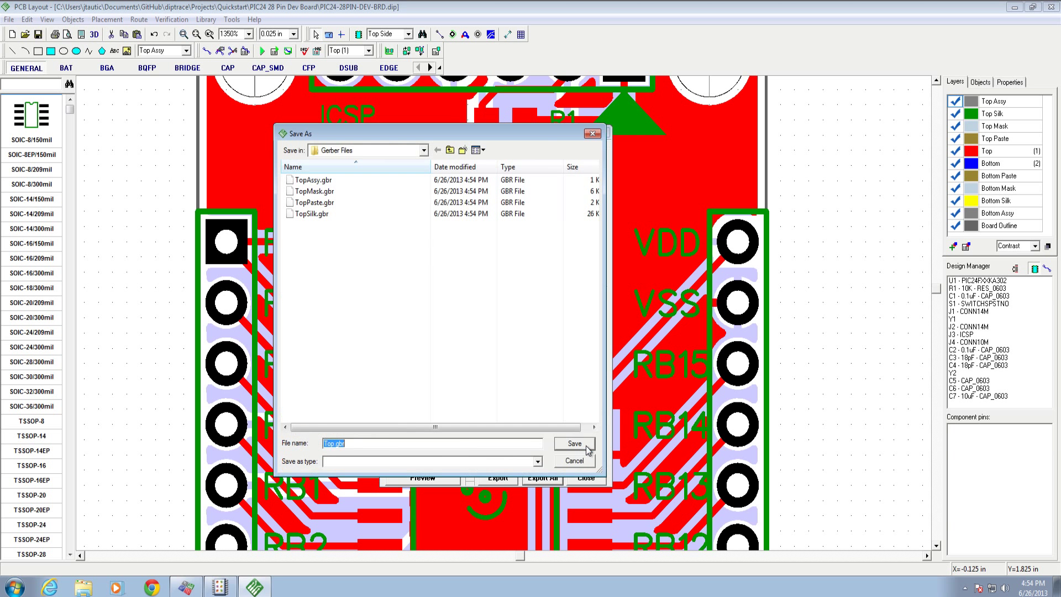
{"action": "left_click", "coordinate": [574, 443]}
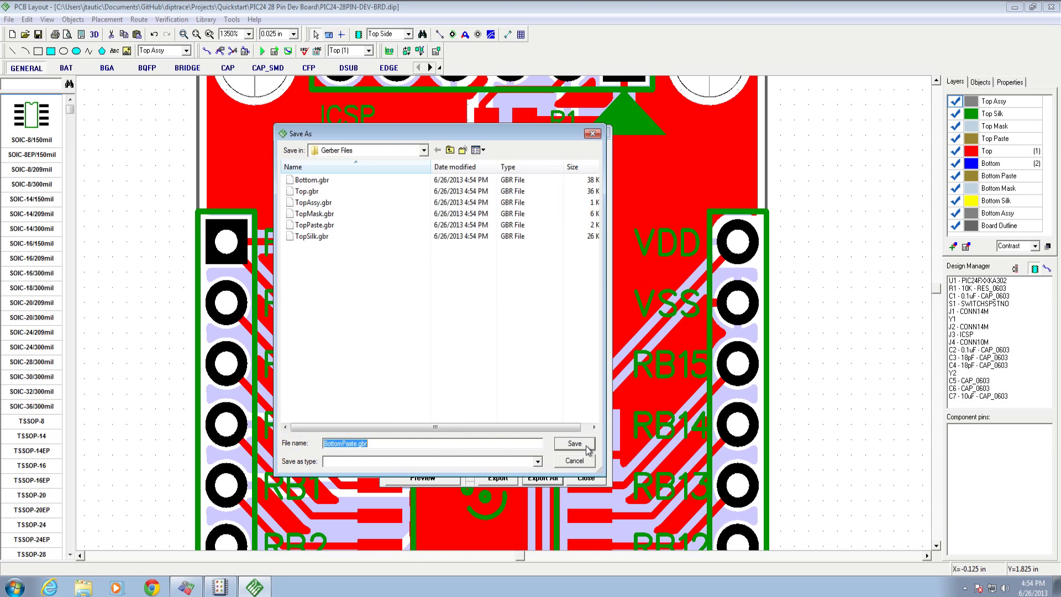
{"action": "left_click", "coordinate": [573, 443]}
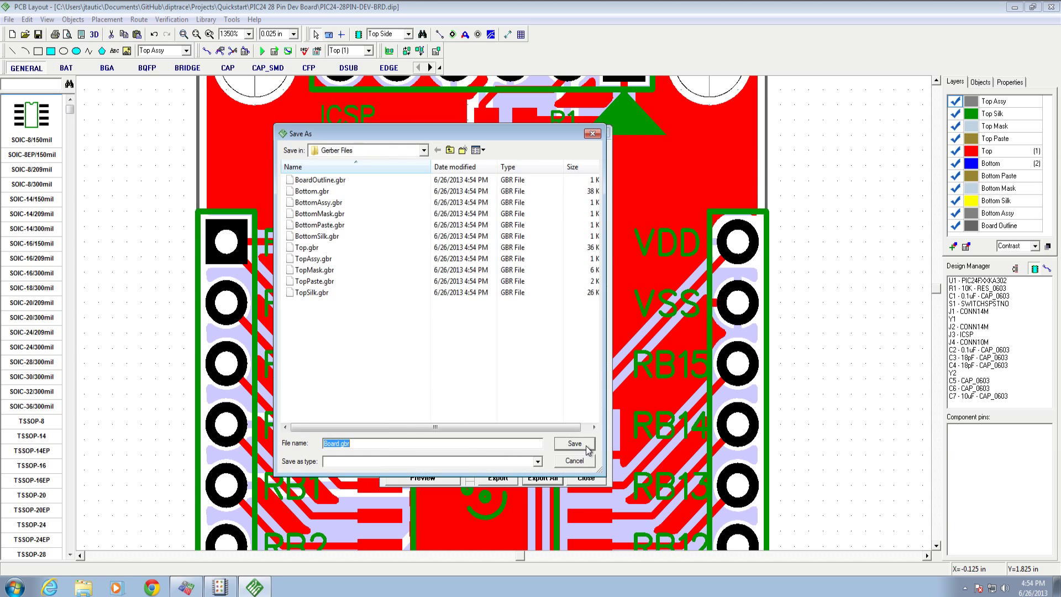
{"action": "left_click", "coordinate": [573, 443]}
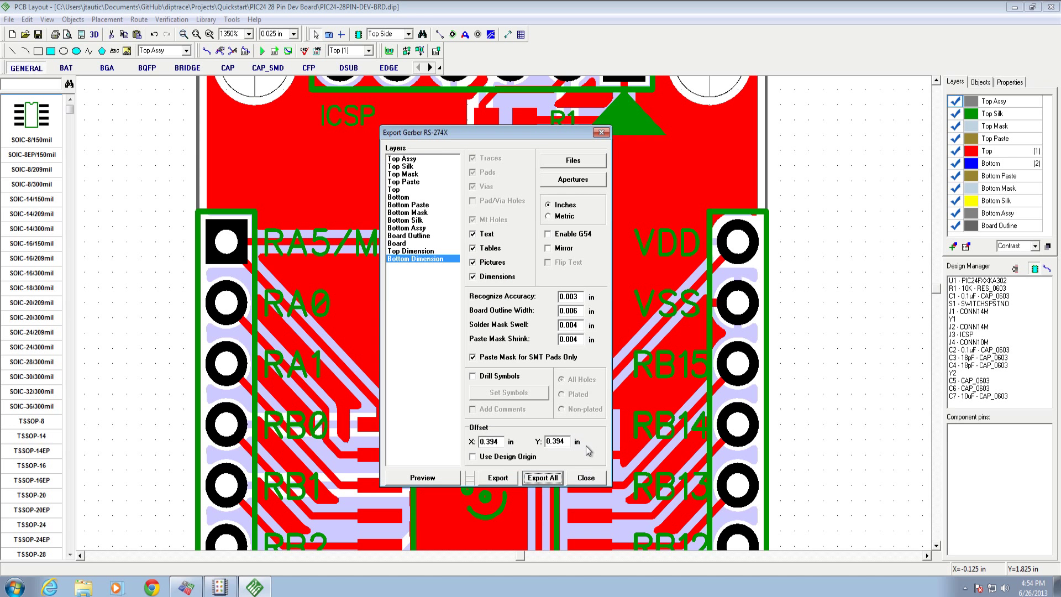
{"action": "mouse_move", "coordinate": [597, 482]}
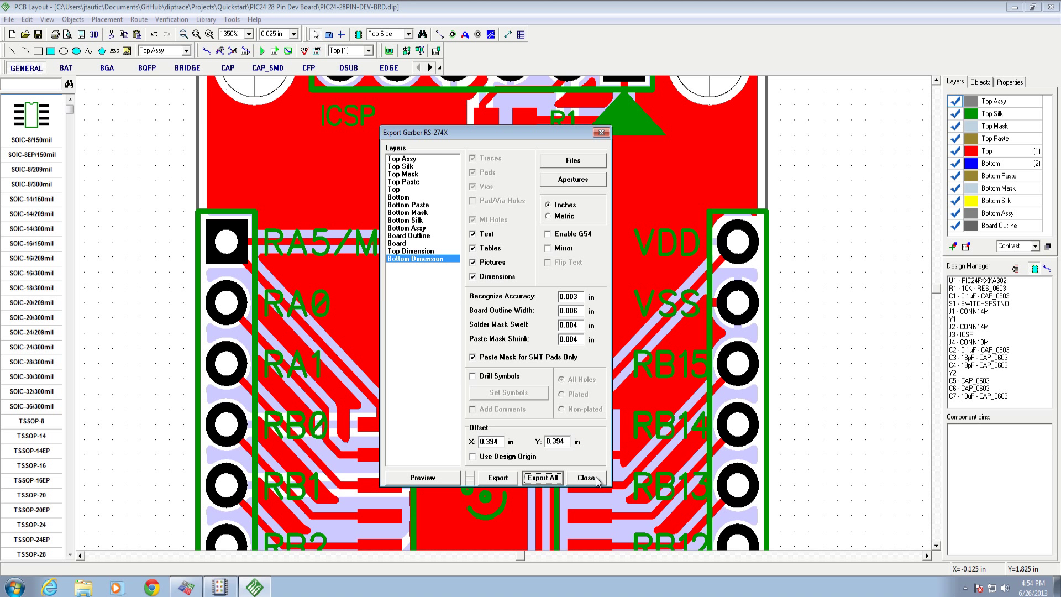
Step: Close Gerber export and bring up the Export N/C Drill dialog
{"action": "left_click", "coordinate": [585, 477]}
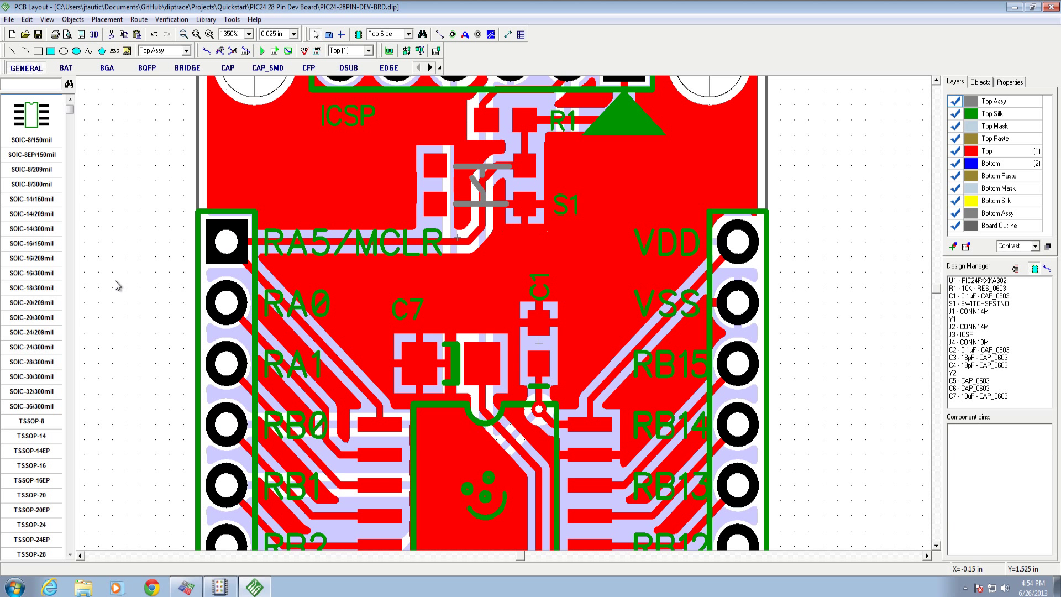
{"action": "mouse_move", "coordinate": [755, 465]}
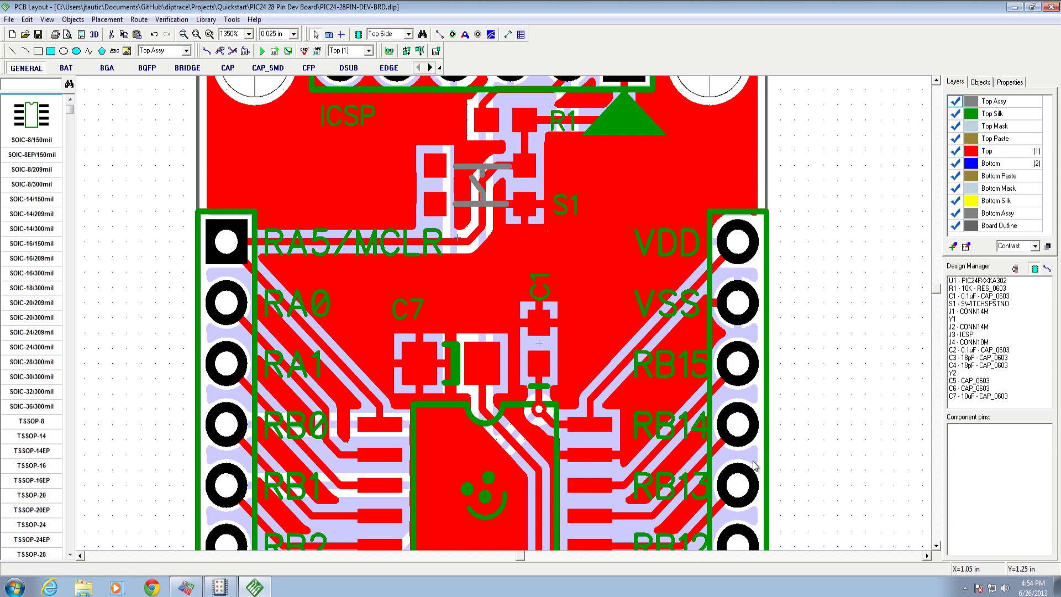
{"action": "mouse_move", "coordinate": [174, 273]}
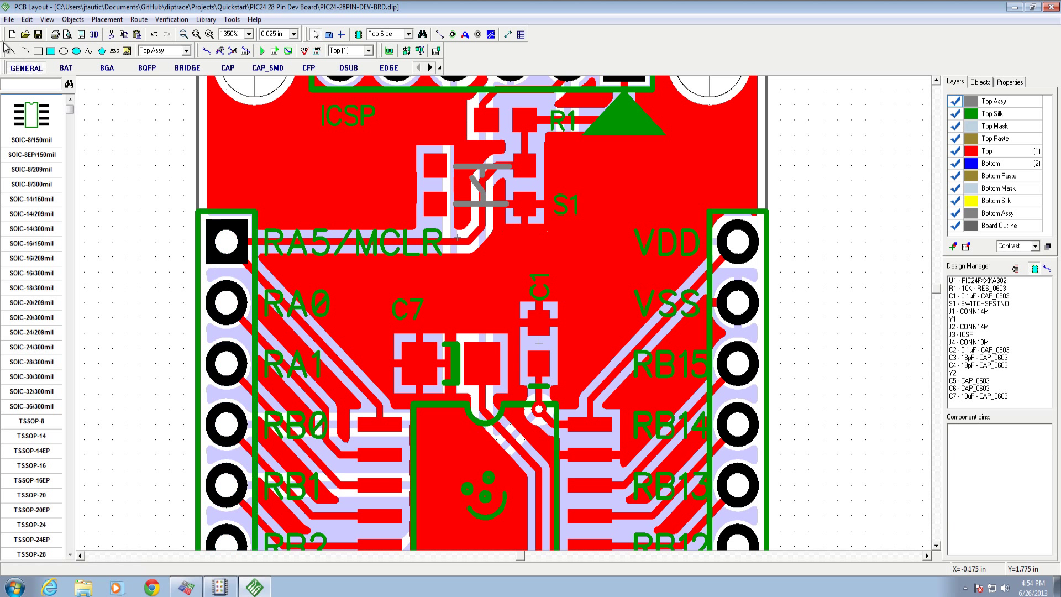
{"action": "left_click", "coordinate": [9, 19]}
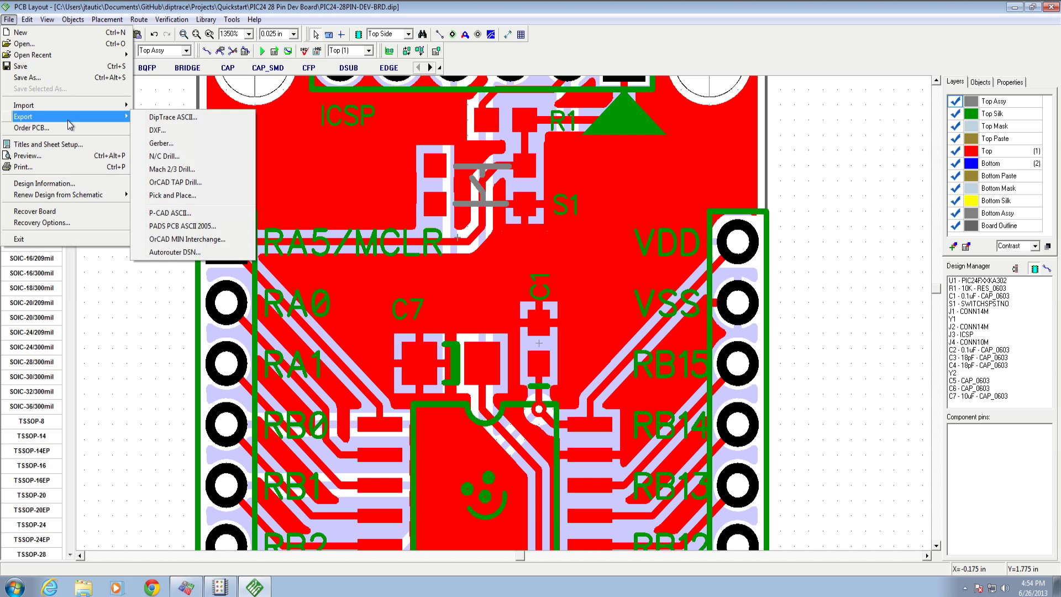
{"action": "mouse_move", "coordinate": [165, 156]}
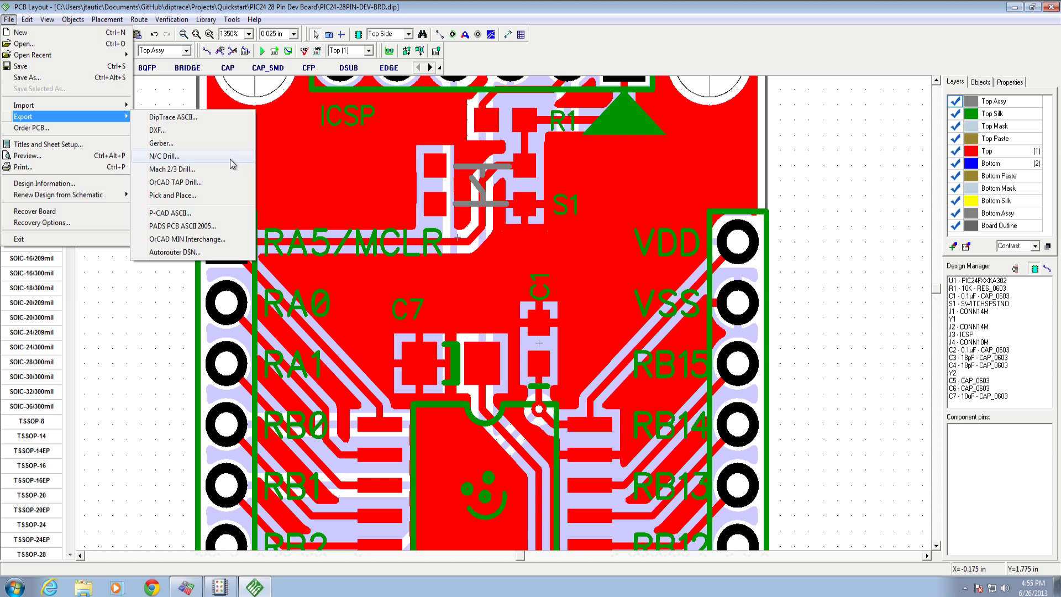
{"action": "left_click", "coordinate": [165, 156]}
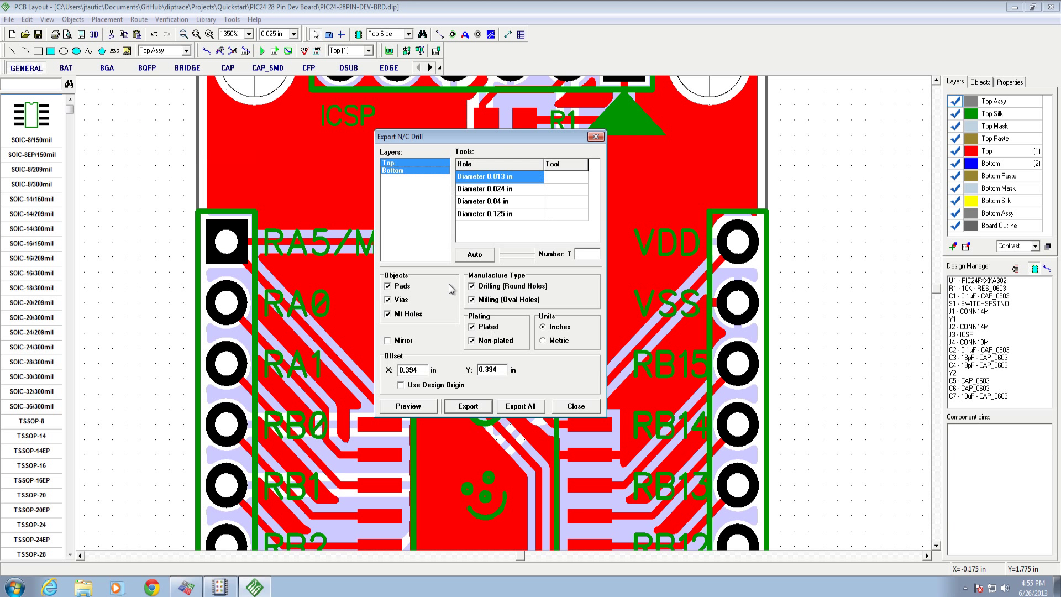
{"action": "mouse_move", "coordinate": [400, 140]}
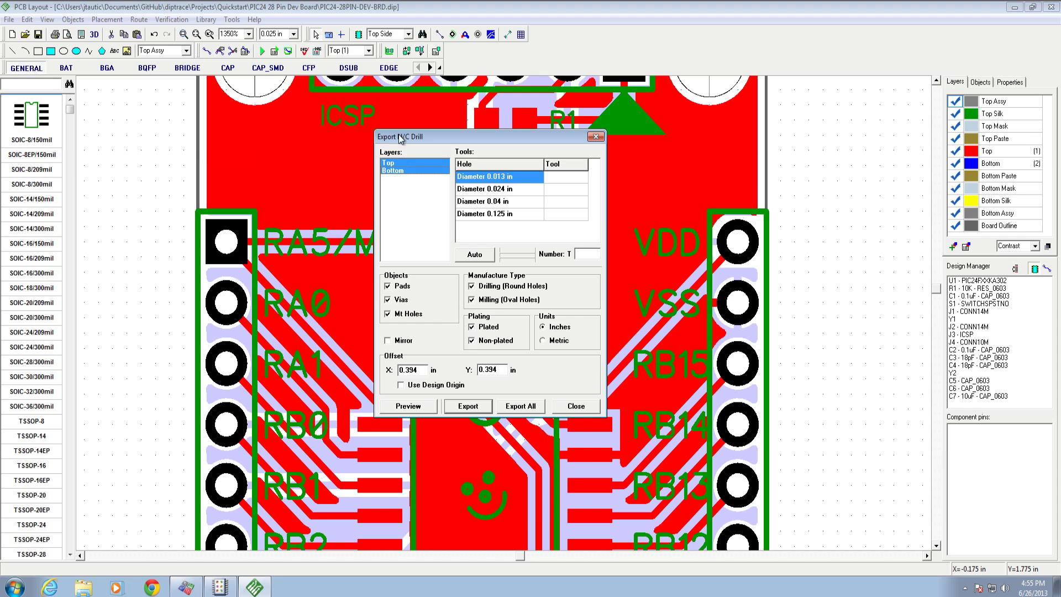
{"action": "left_click", "coordinate": [574, 406]}
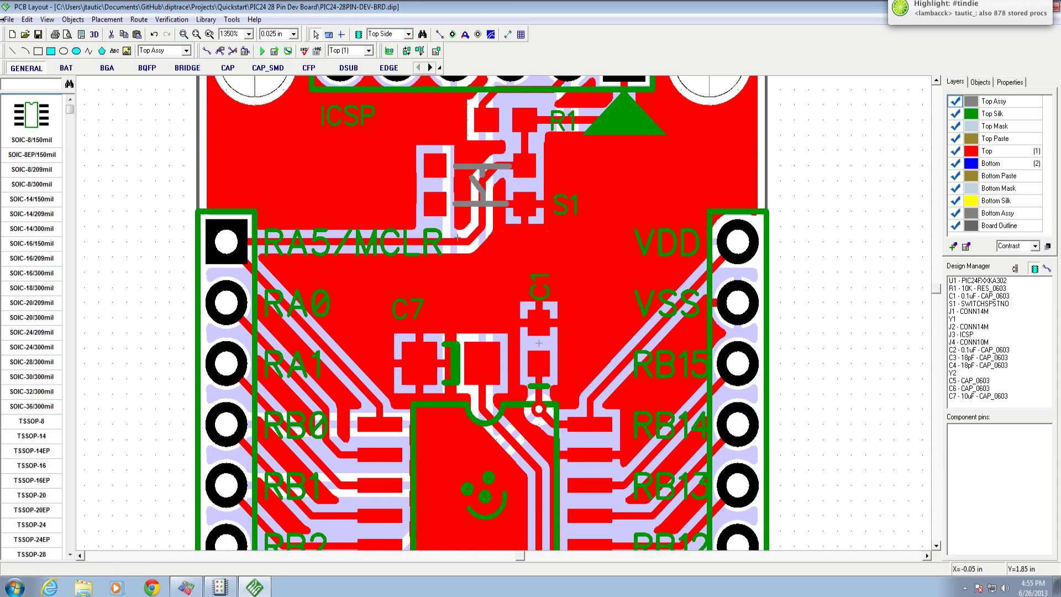
{"action": "left_click", "coordinate": [8, 19]}
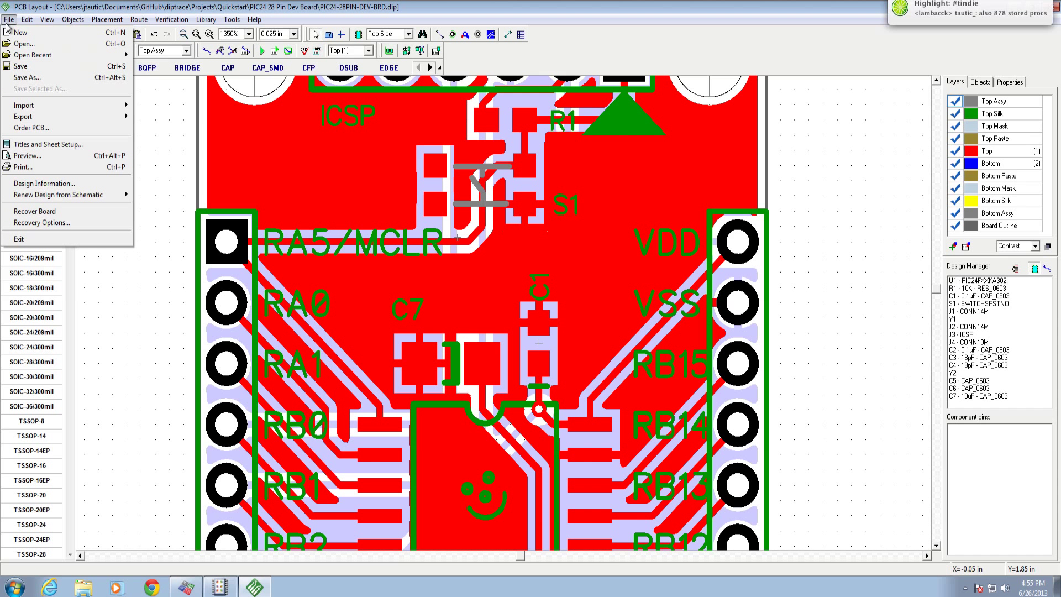
{"action": "left_click", "coordinate": [23, 105]}
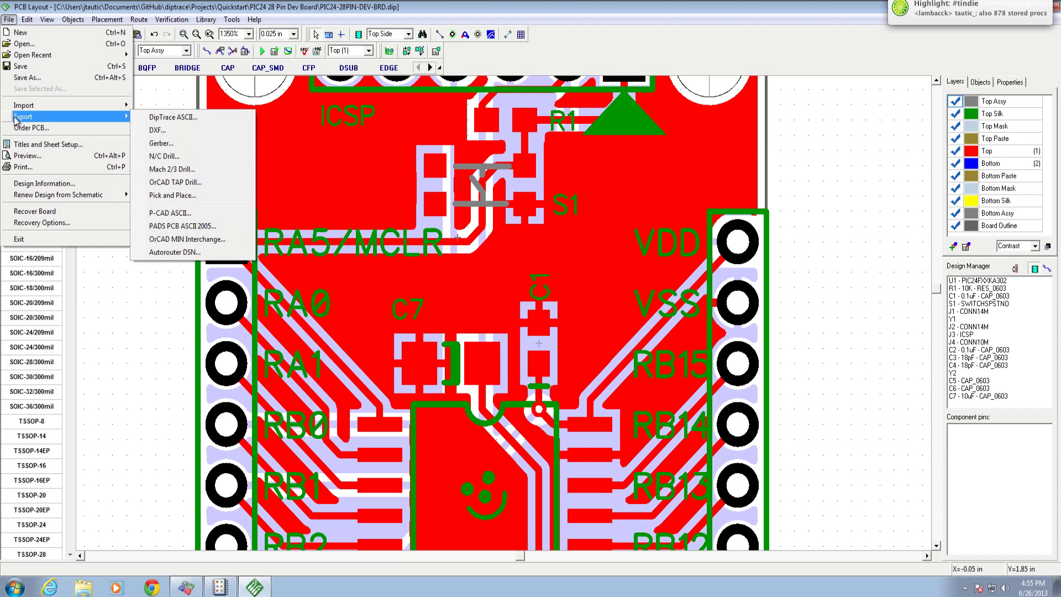
{"action": "mouse_move", "coordinate": [165, 156]}
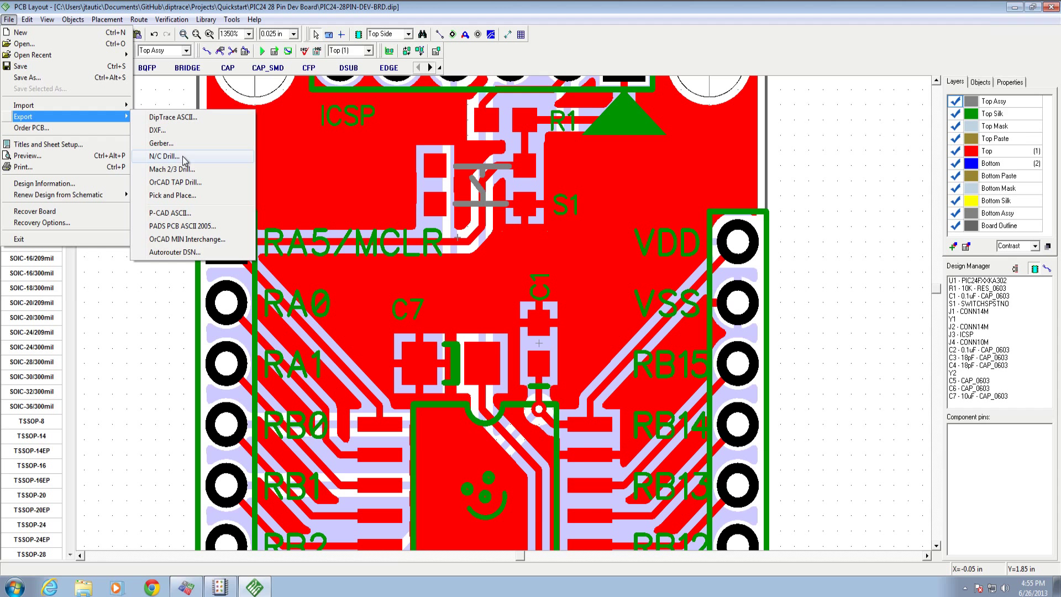
{"action": "mouse_move", "coordinate": [185, 162]}
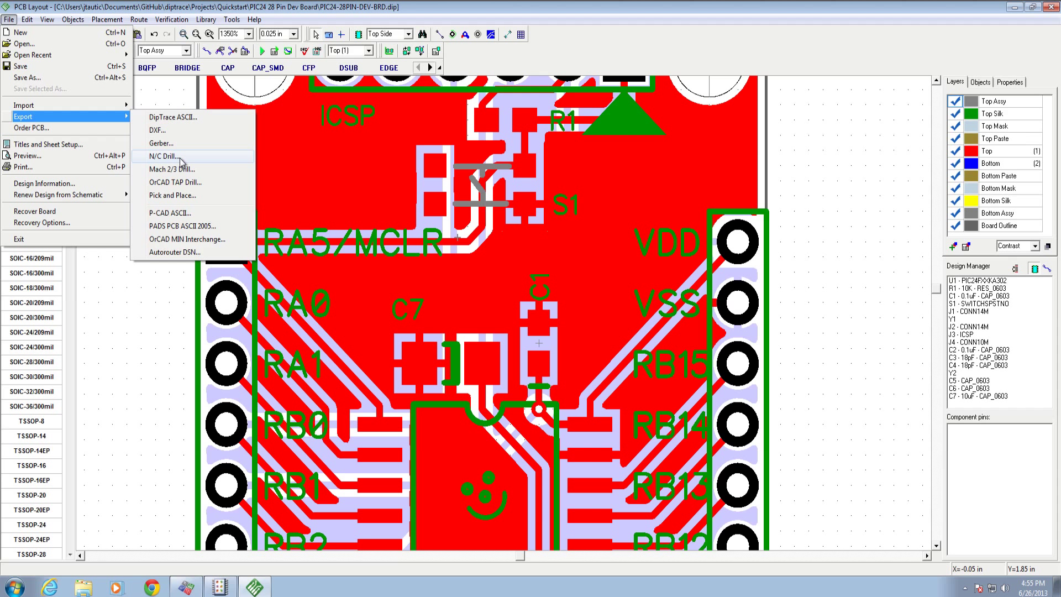
{"action": "left_click", "coordinate": [165, 156]}
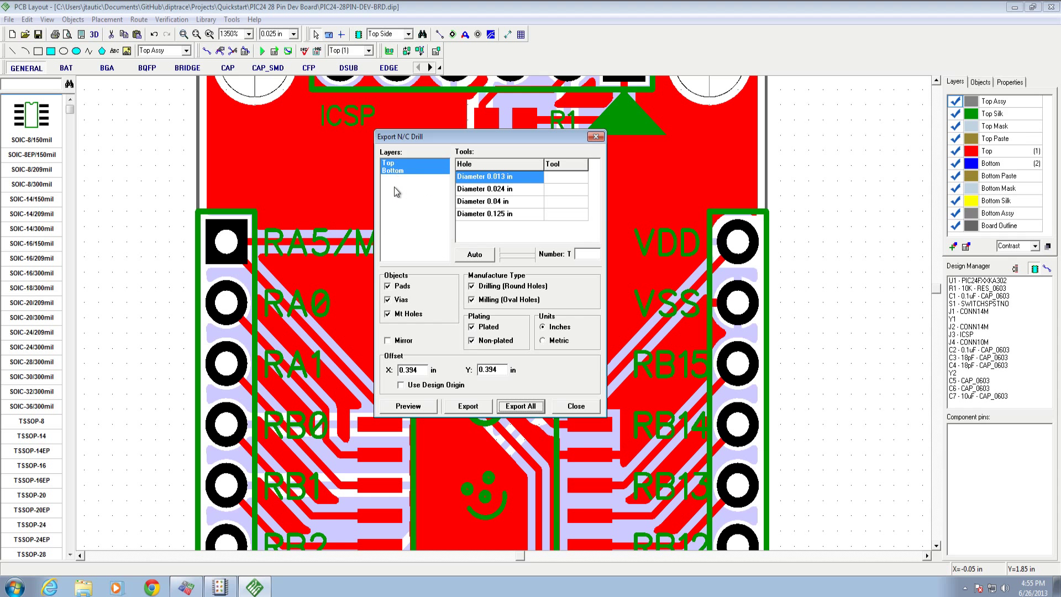
{"action": "mouse_move", "coordinate": [505, 440]}
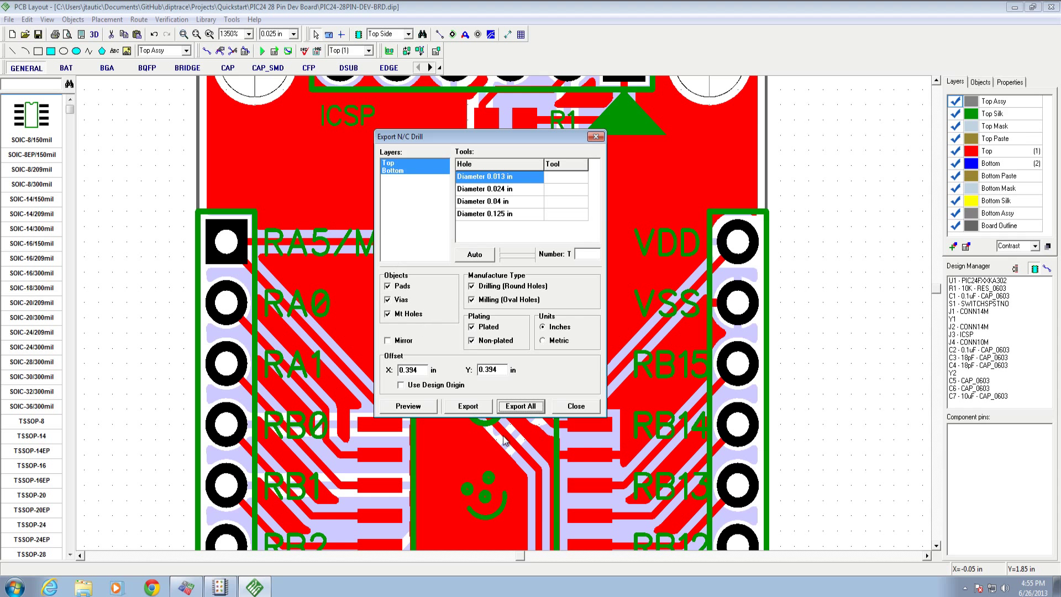
Step: Export all drill data with automatic tools, saving Through.drl into Gerber Files
{"action": "left_click", "coordinate": [521, 406]}
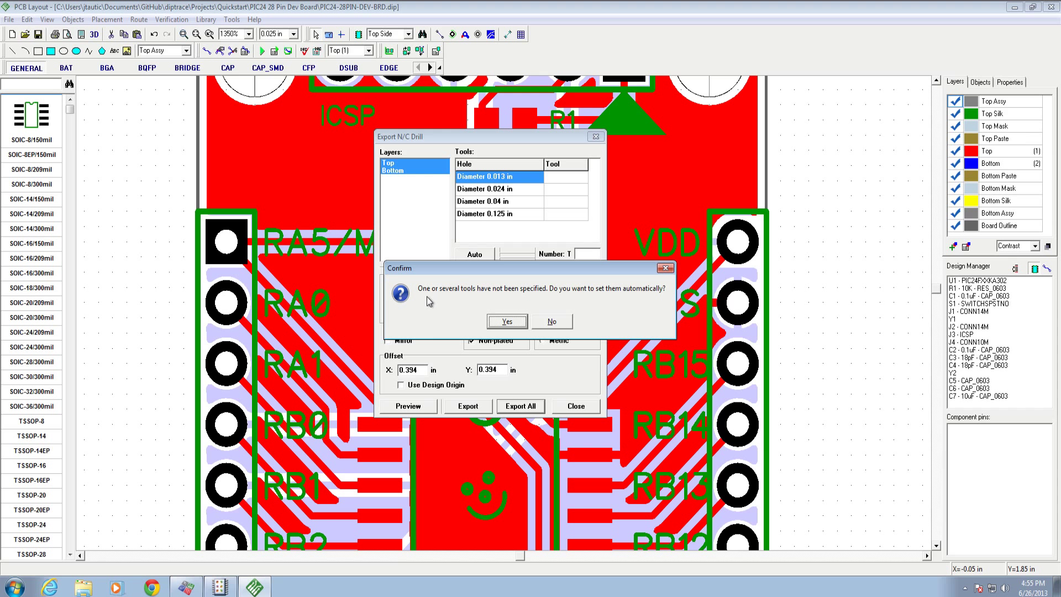
{"action": "mouse_move", "coordinate": [423, 300]}
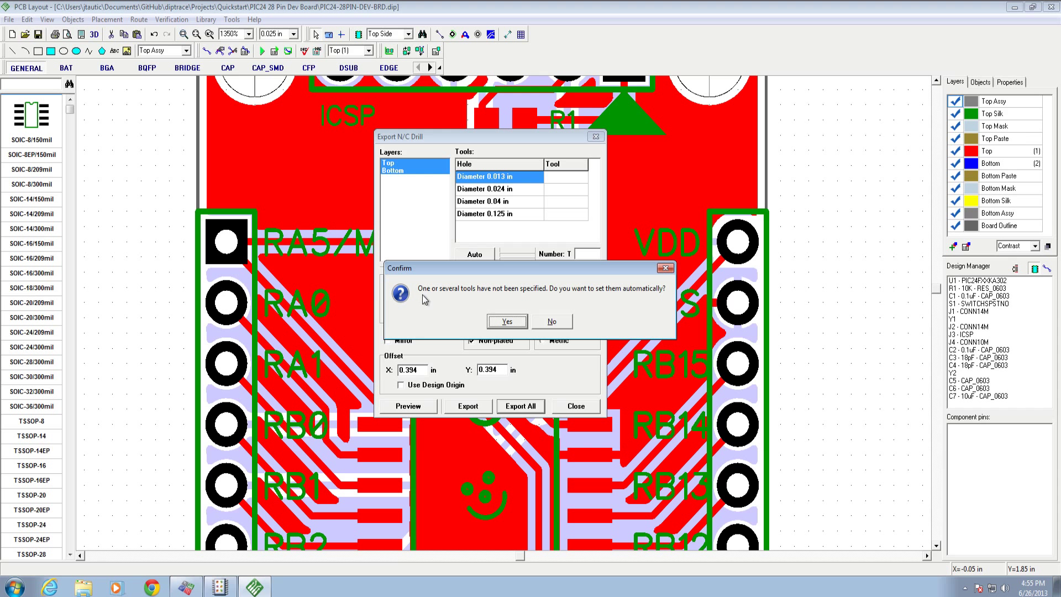
{"action": "mouse_move", "coordinate": [565, 221]}
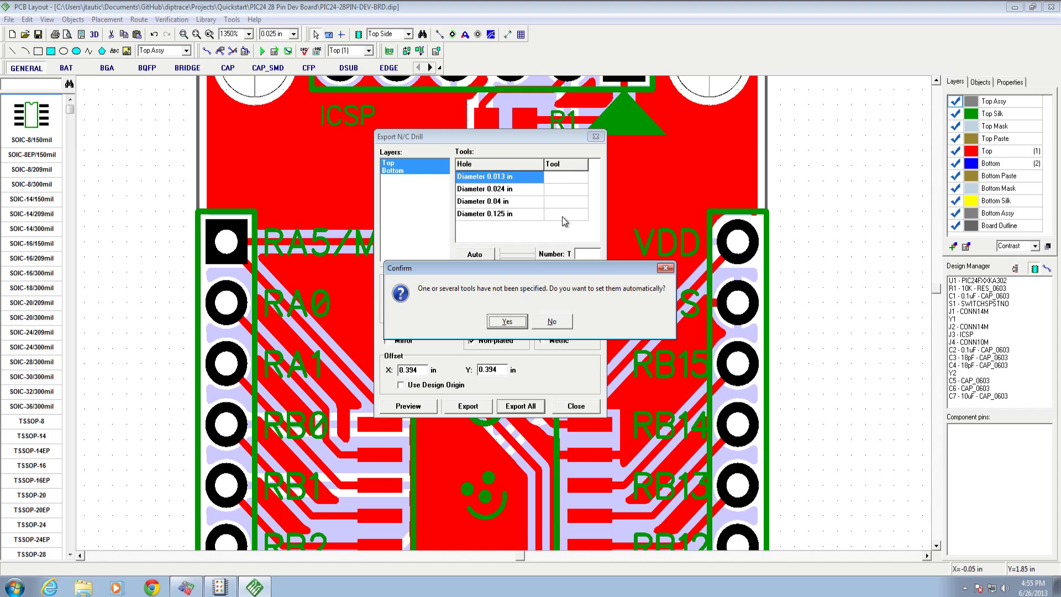
{"action": "mouse_move", "coordinate": [499, 217]}
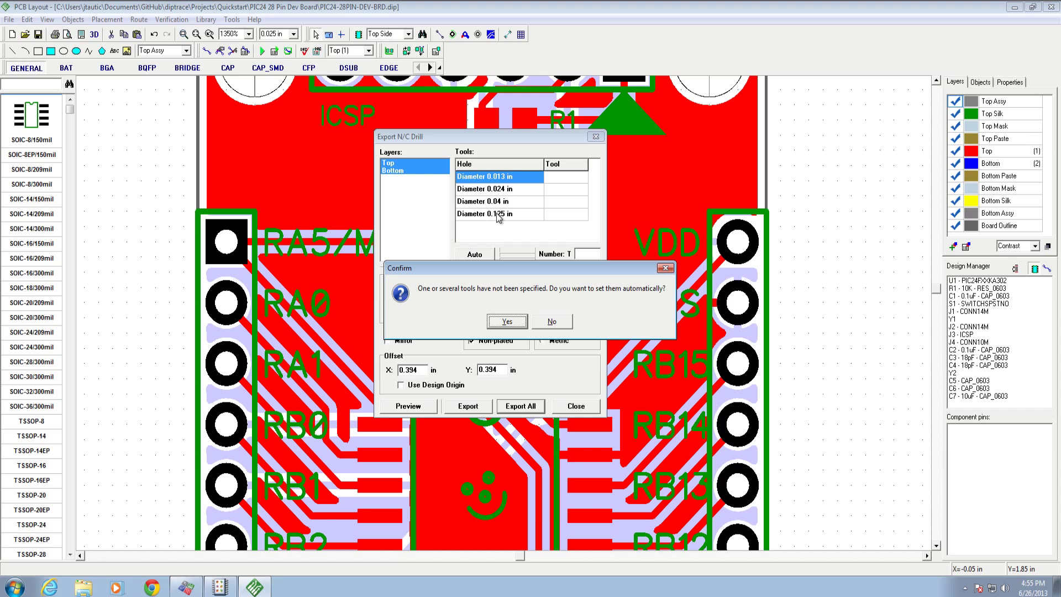
{"action": "mouse_move", "coordinate": [578, 275]}
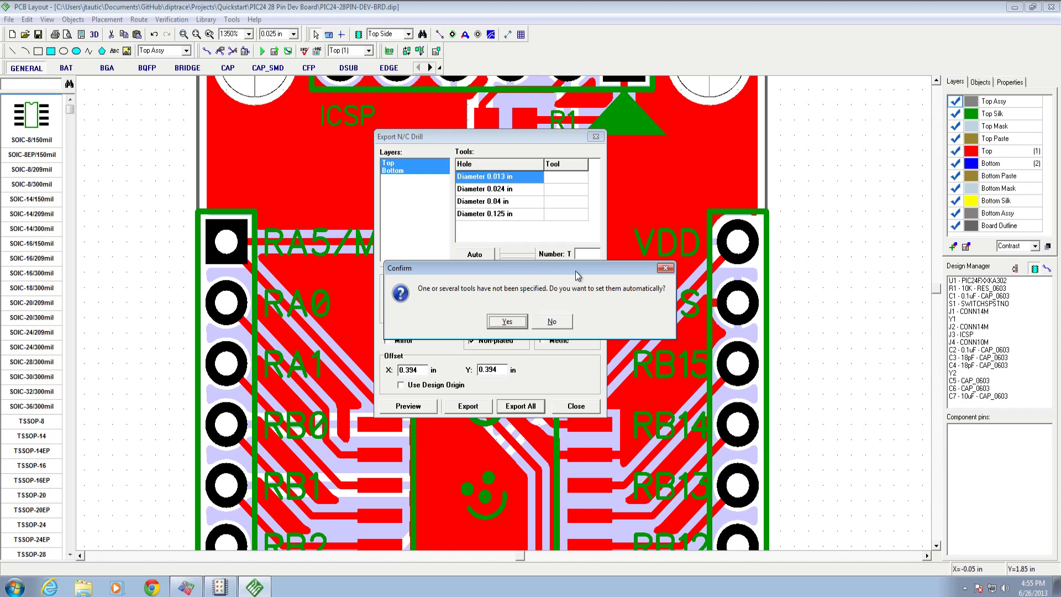
{"action": "mouse_move", "coordinate": [530, 363]}
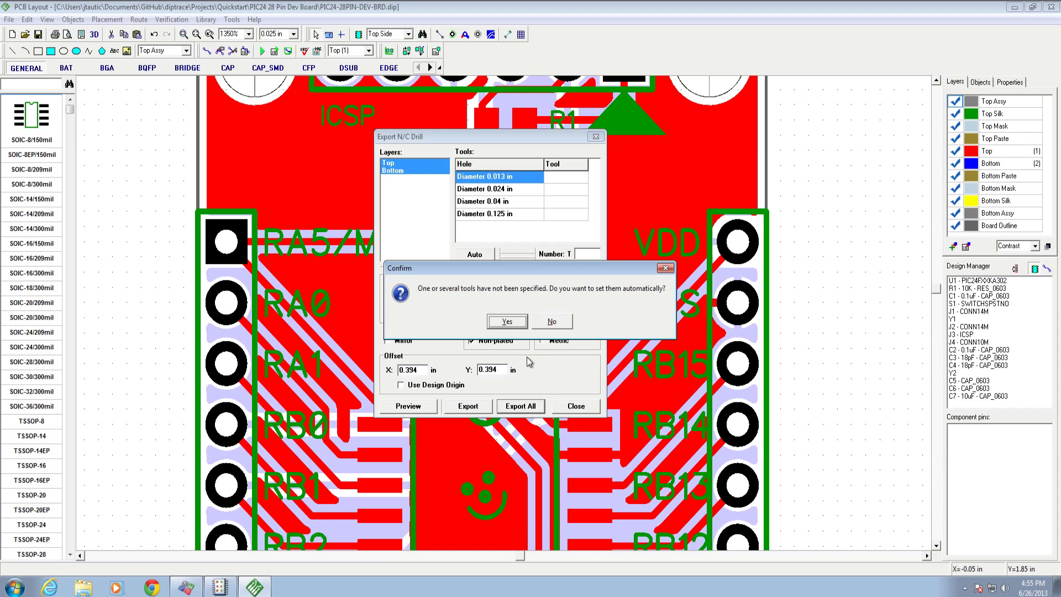
{"action": "left_click", "coordinate": [505, 320]}
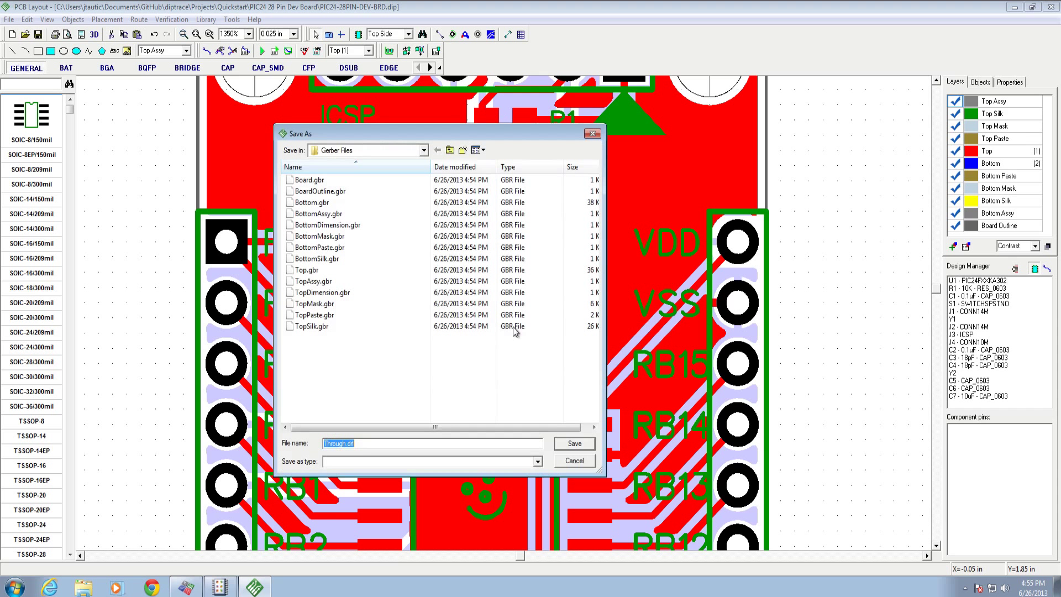
{"action": "mouse_move", "coordinate": [327, 452]}
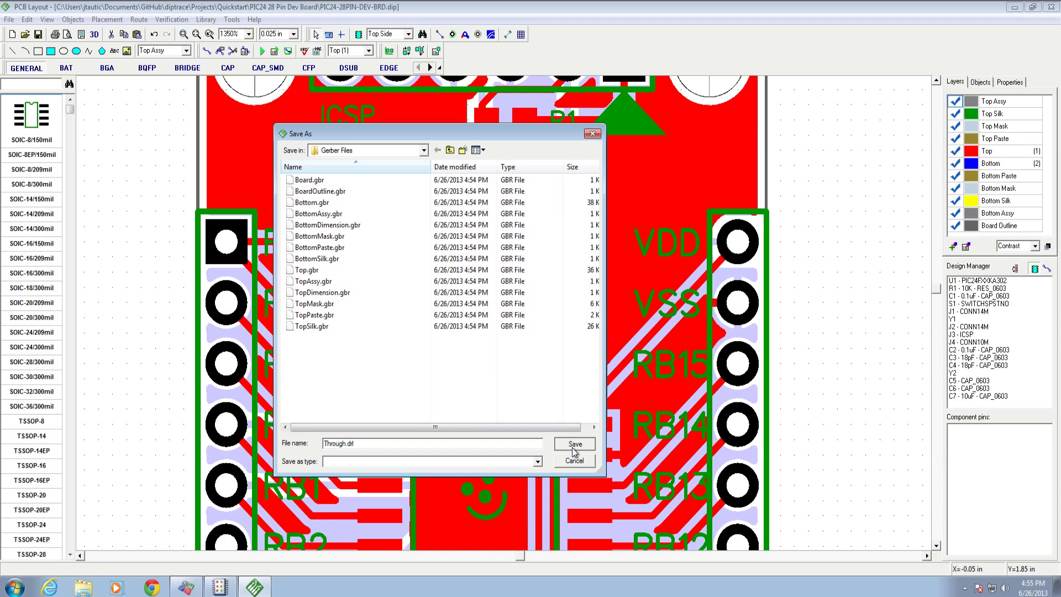
{"action": "left_click", "coordinate": [573, 444]}
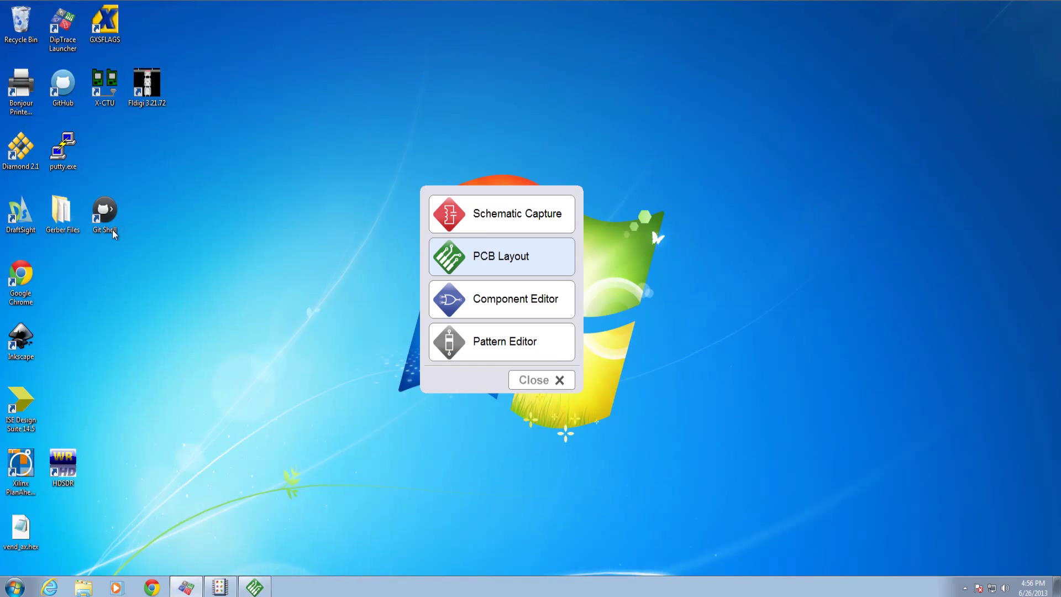
Step: Delete Board, BottomAssy, BottomDimension, BottomSilk, TopAssy and TopDimension .gbr, leaving nine files
{"action": "double_click", "coordinate": [62, 213]}
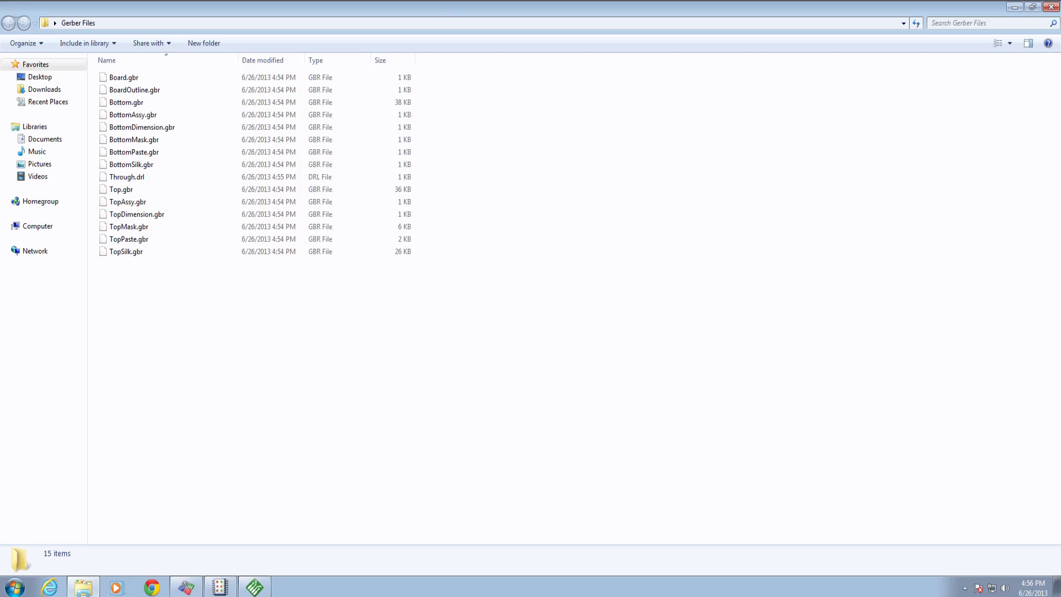
{"action": "mouse_move", "coordinate": [177, 308]}
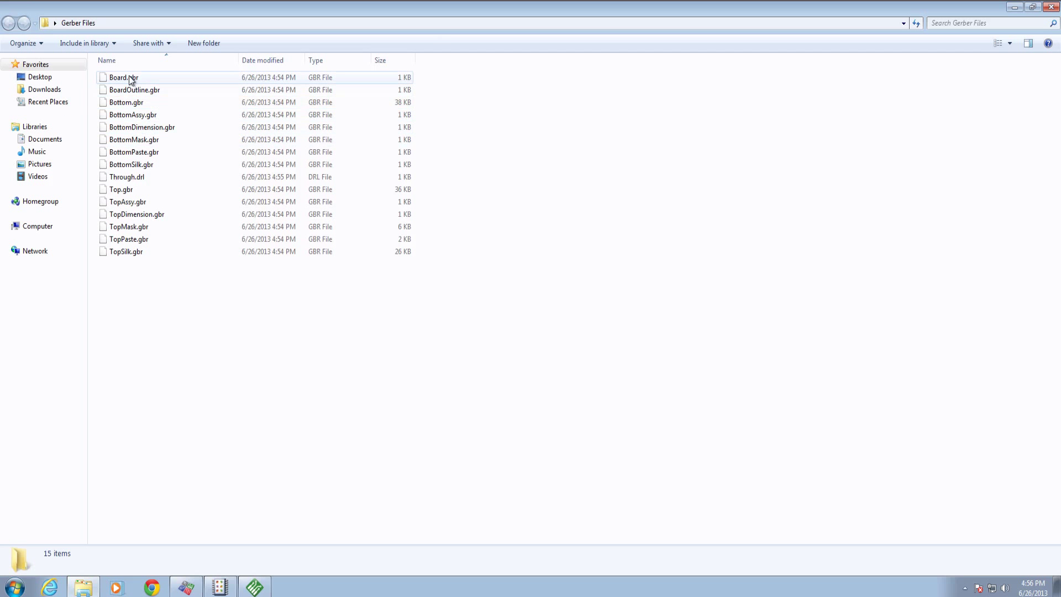
{"action": "left_click", "coordinate": [122, 77]}
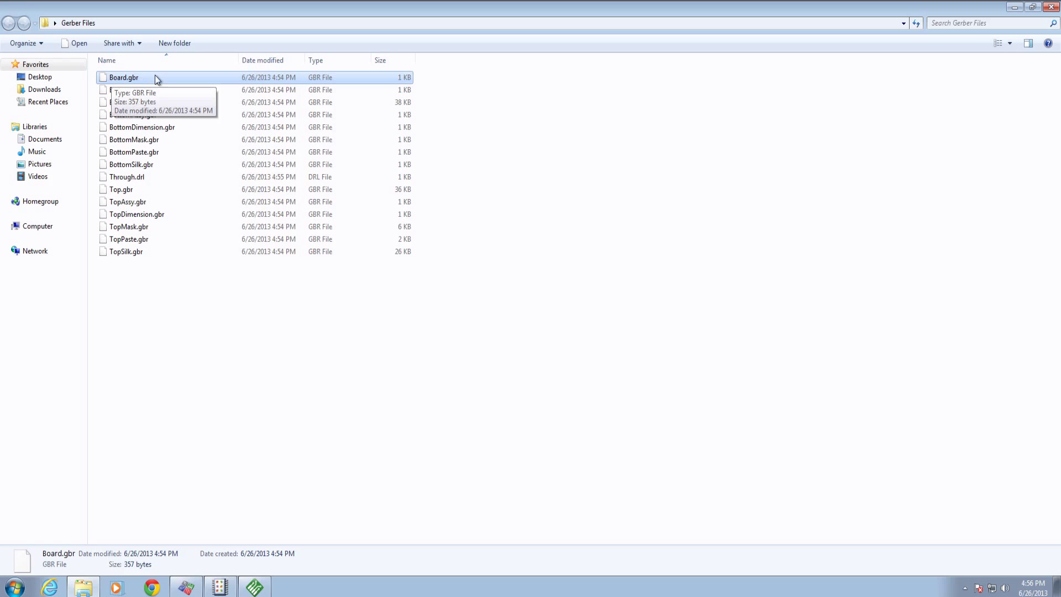
{"action": "mouse_move", "coordinate": [173, 89]}
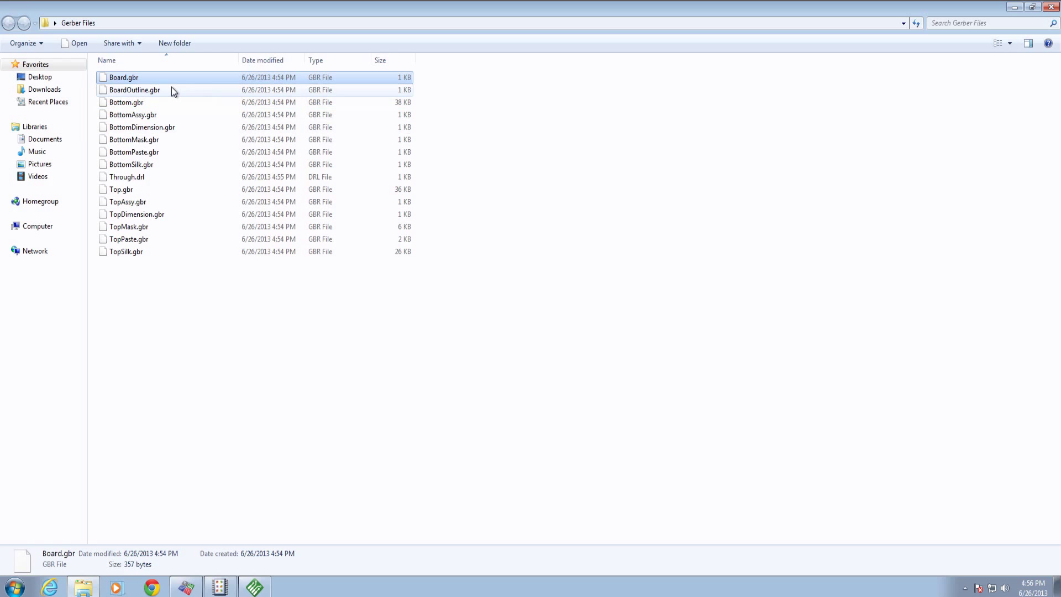
{"action": "mouse_move", "coordinate": [147, 98]}
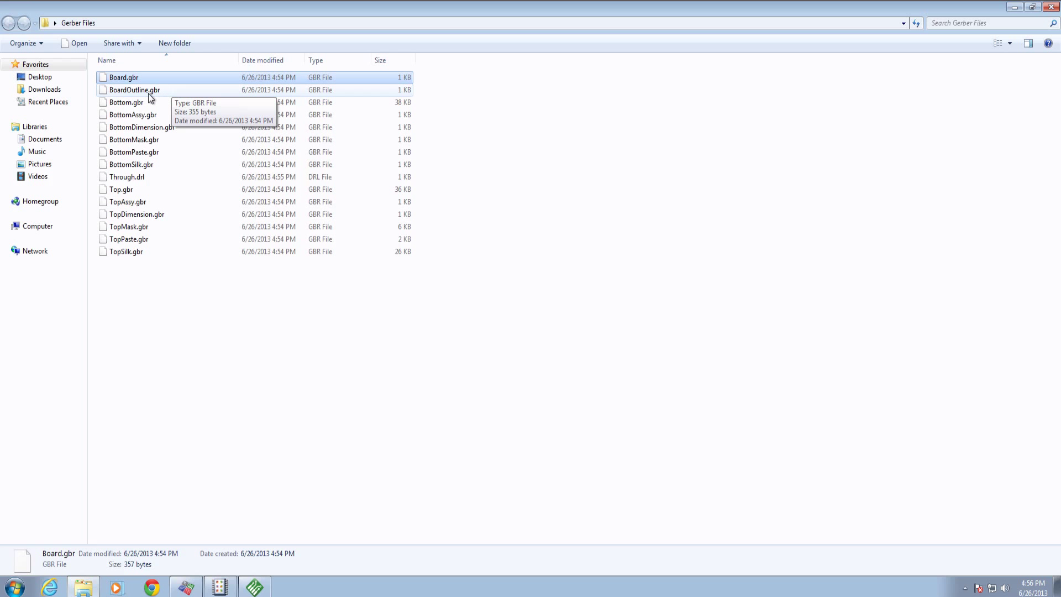
{"action": "mouse_move", "coordinate": [114, 109]}
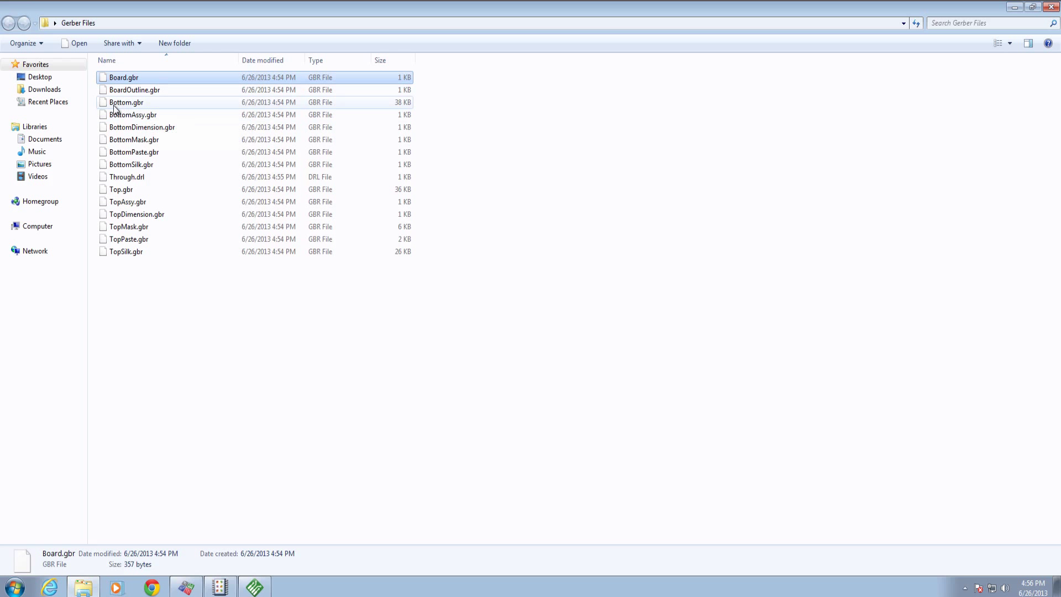
{"action": "mouse_move", "coordinate": [142, 114]}
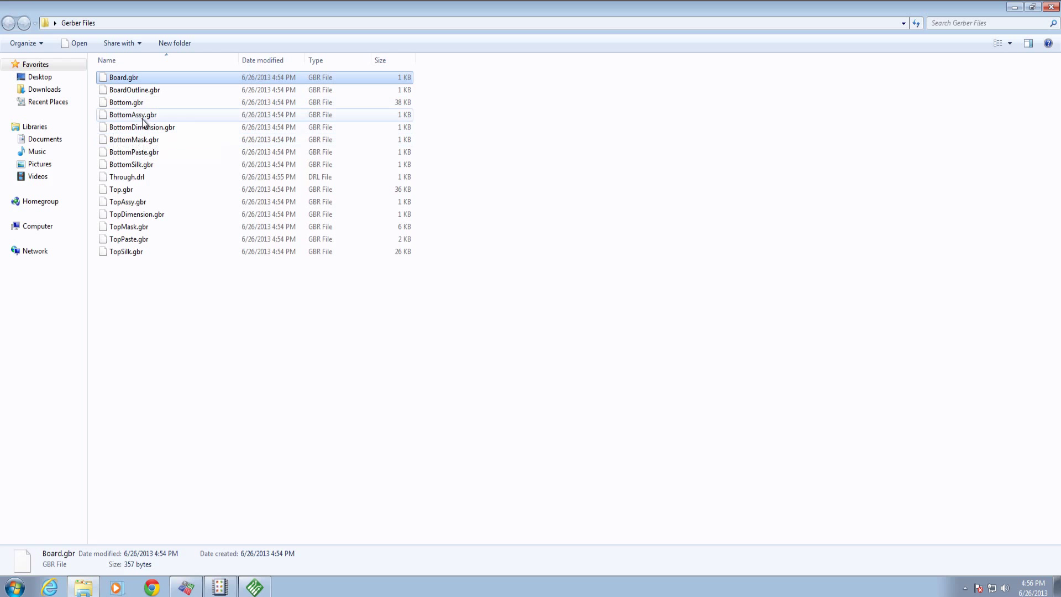
{"action": "left_click", "coordinate": [133, 114]}
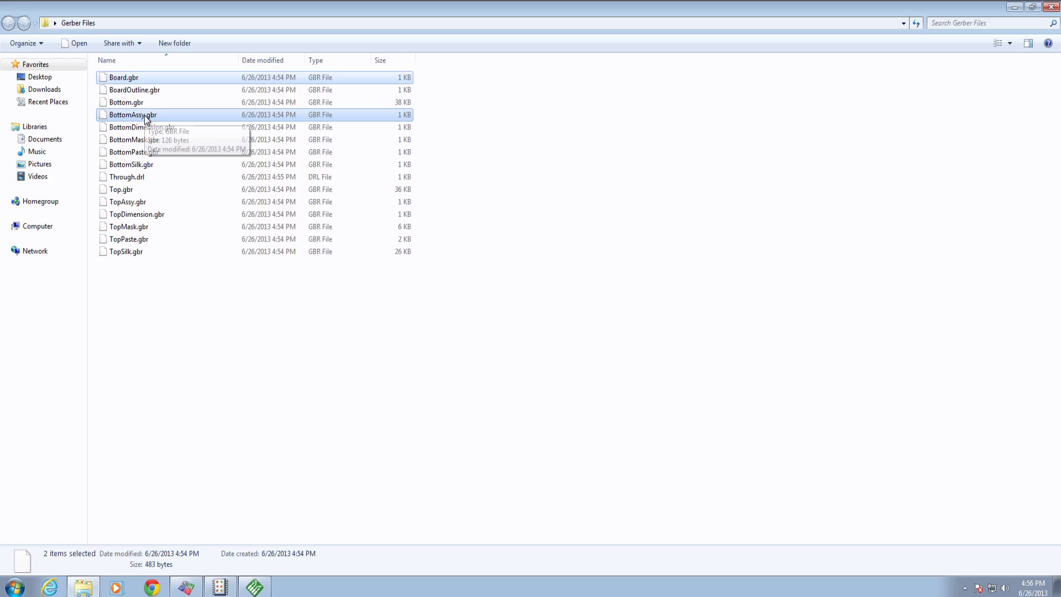
{"action": "mouse_move", "coordinate": [152, 127]}
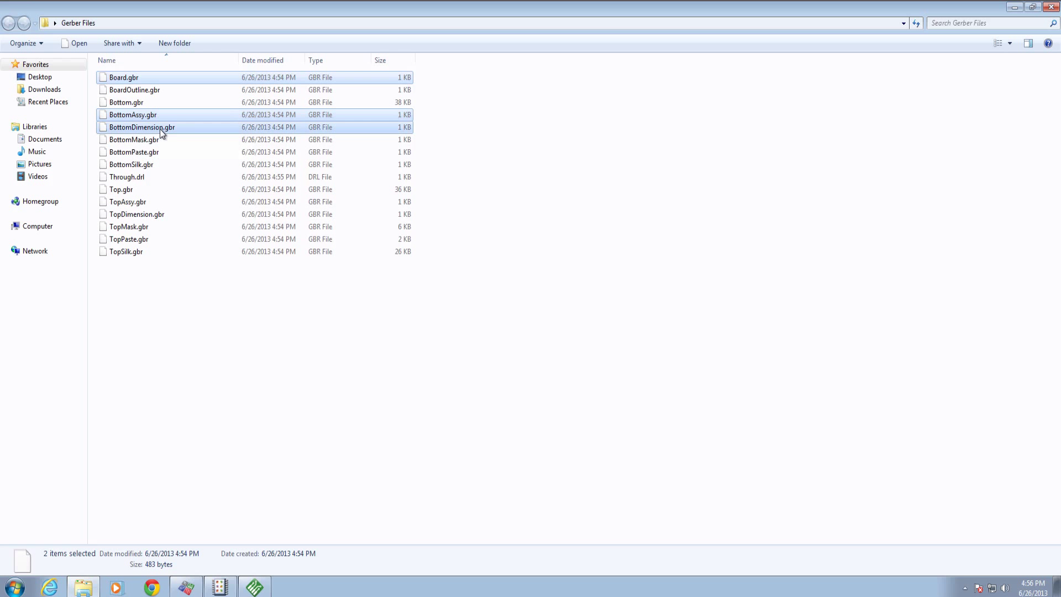
{"action": "left_click", "coordinate": [133, 139]}
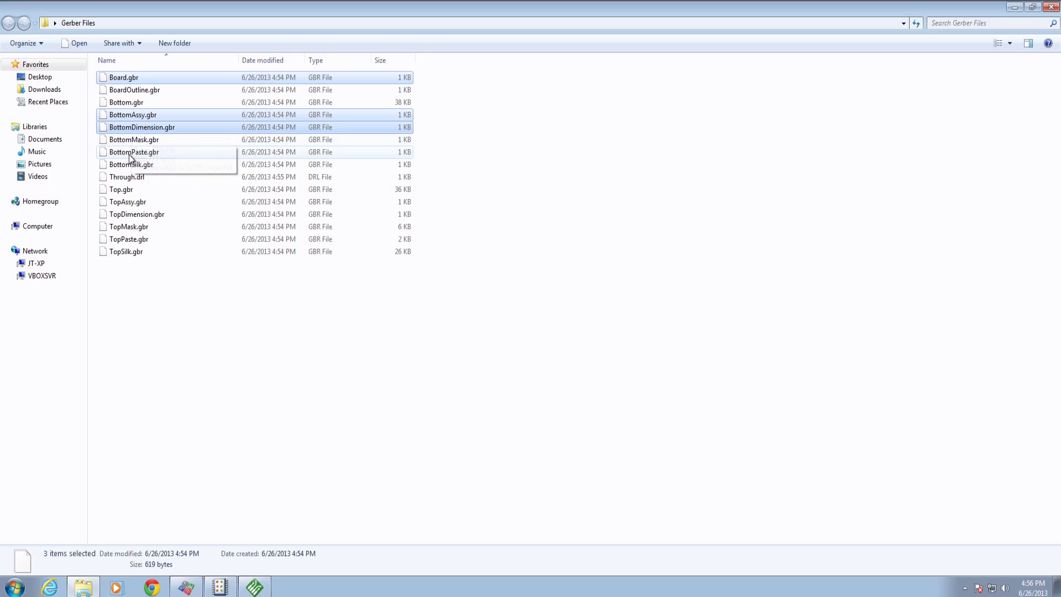
{"action": "mouse_move", "coordinate": [146, 157]}
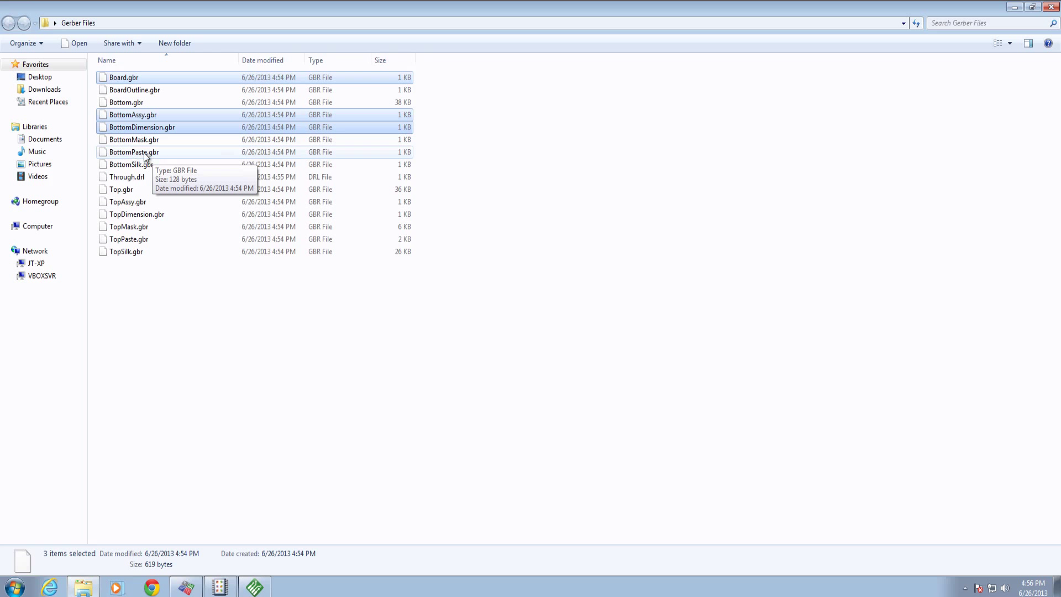
{"action": "mouse_move", "coordinate": [174, 157]}
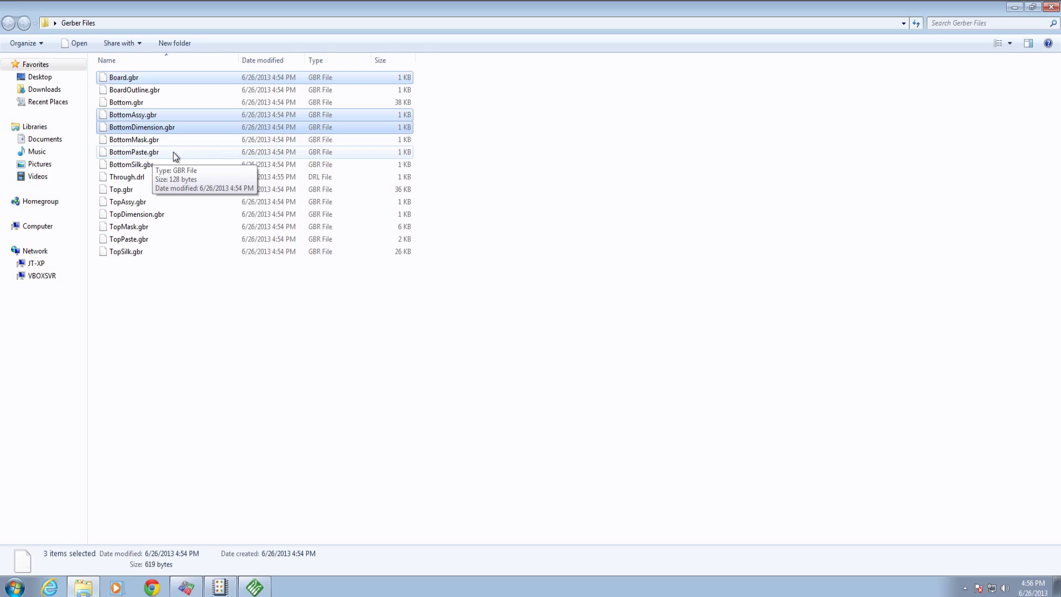
{"action": "mouse_move", "coordinate": [133, 160]}
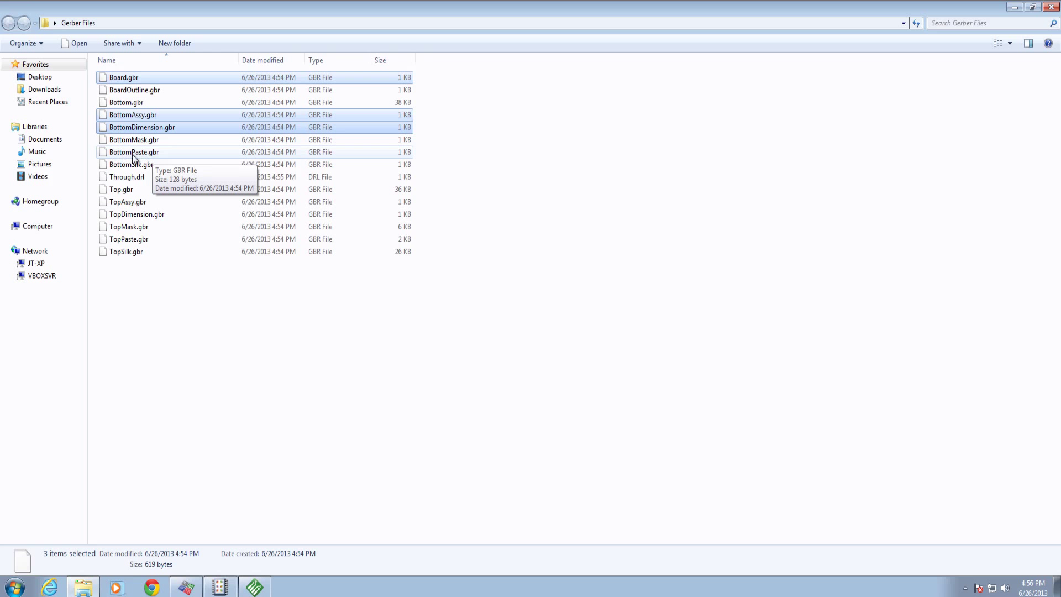
{"action": "mouse_move", "coordinate": [171, 158]}
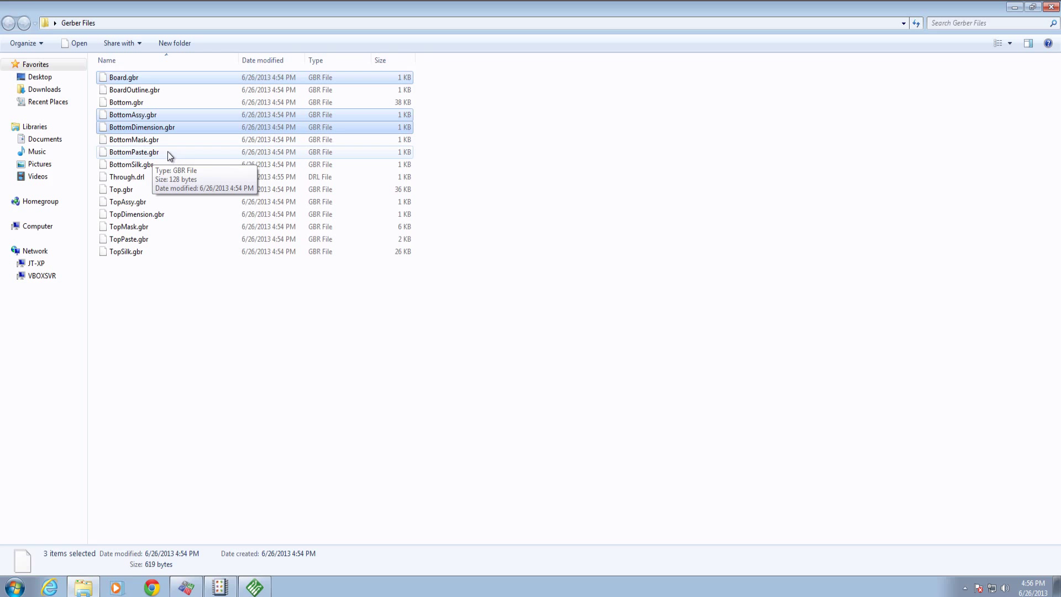
{"action": "mouse_move", "coordinate": [174, 157]}
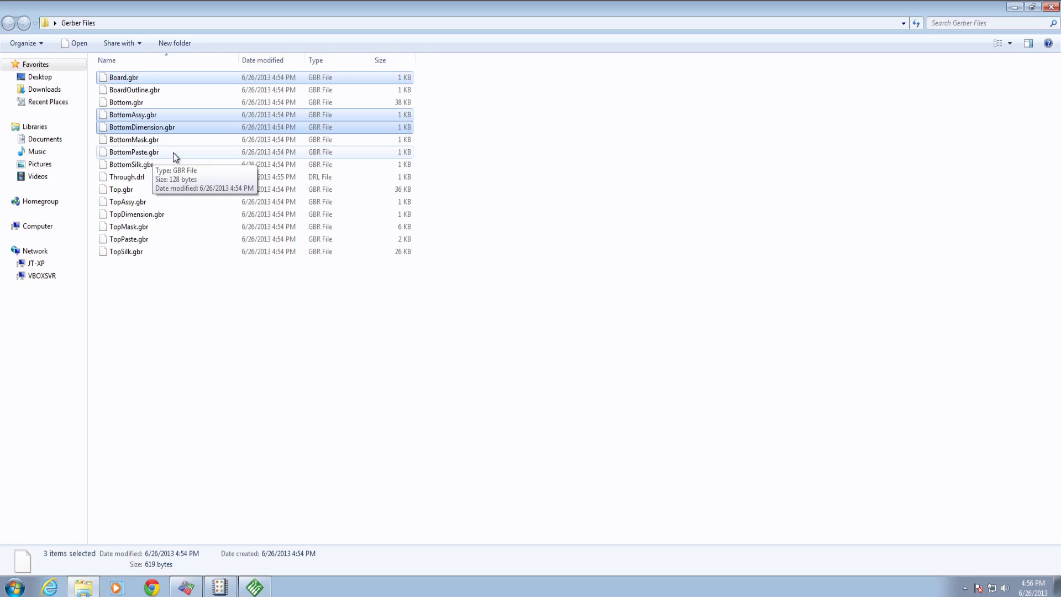
{"action": "mouse_move", "coordinate": [174, 166]}
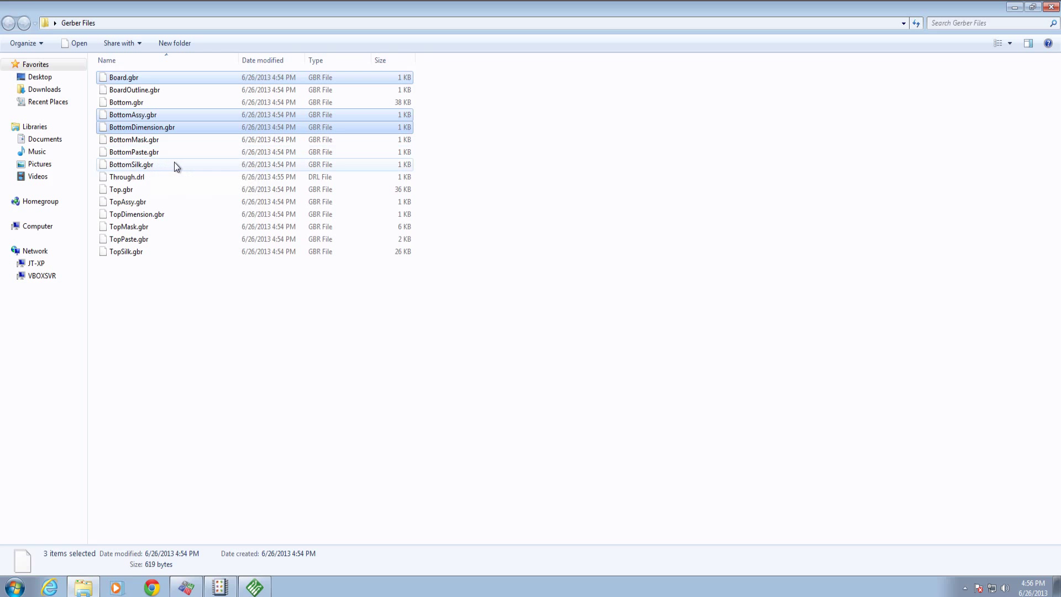
{"action": "mouse_move", "coordinate": [131, 165]}
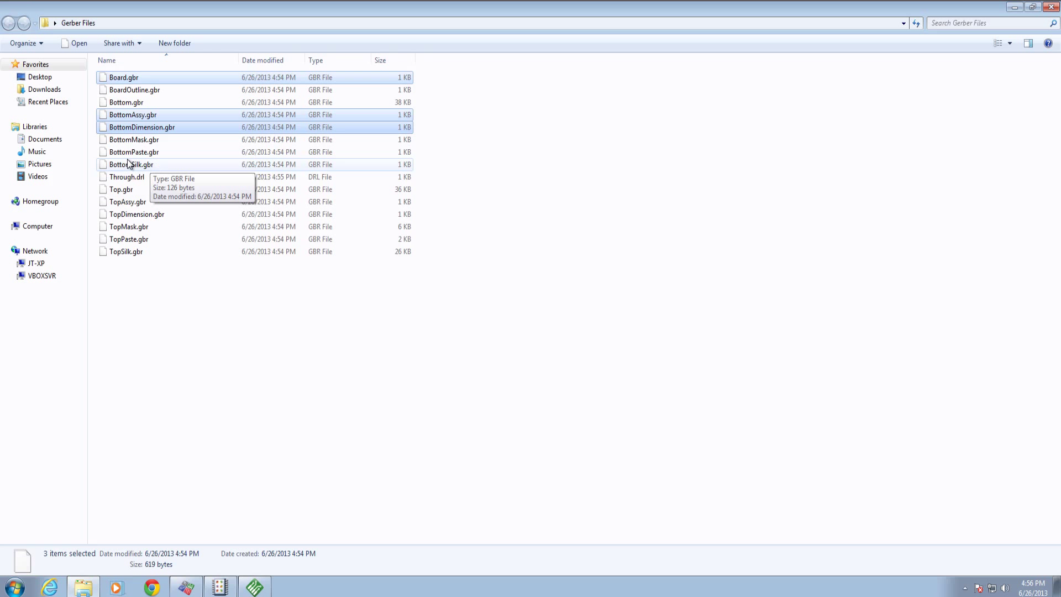
{"action": "left_click", "coordinate": [131, 165]}
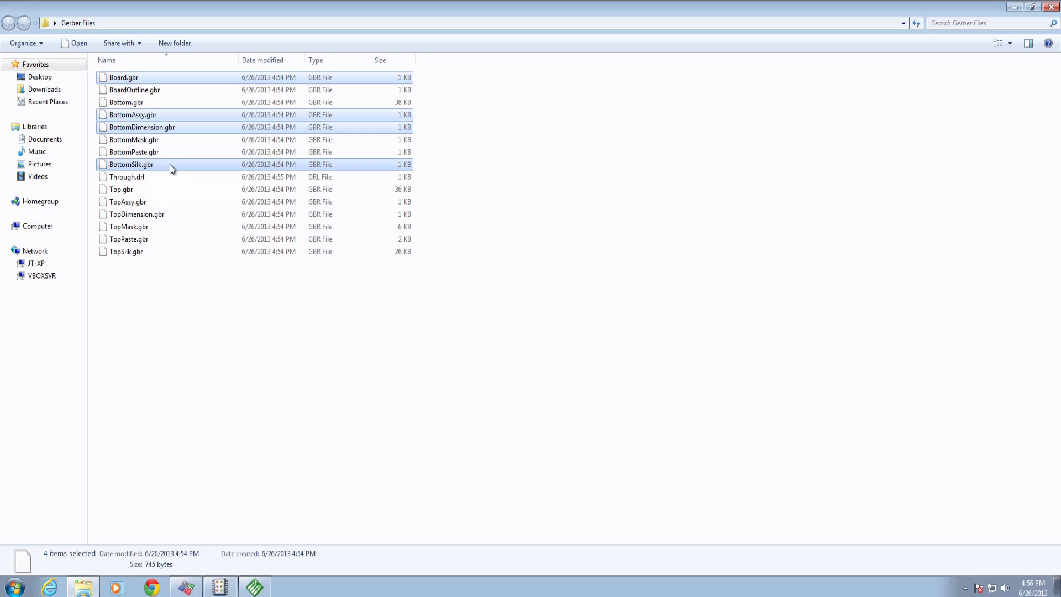
{"action": "mouse_move", "coordinate": [160, 167]}
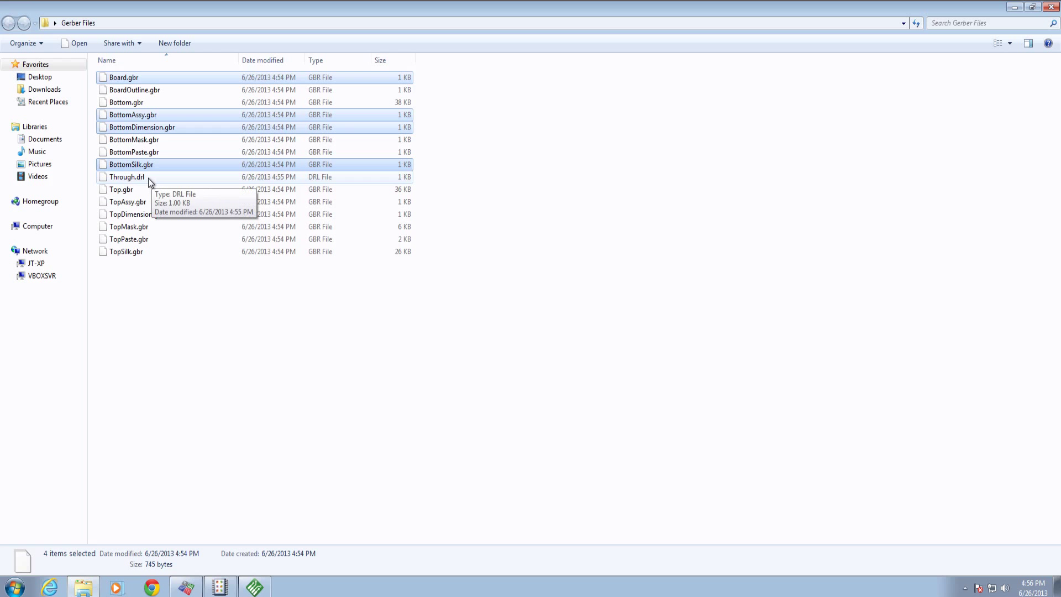
{"action": "mouse_move", "coordinate": [128, 201]}
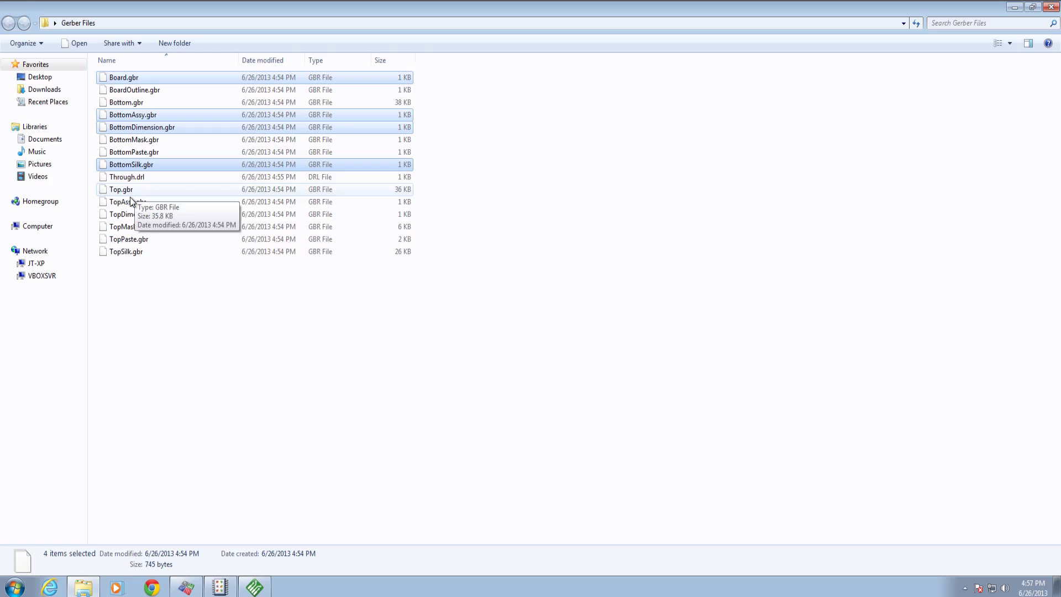
{"action": "left_click", "coordinate": [126, 201]}
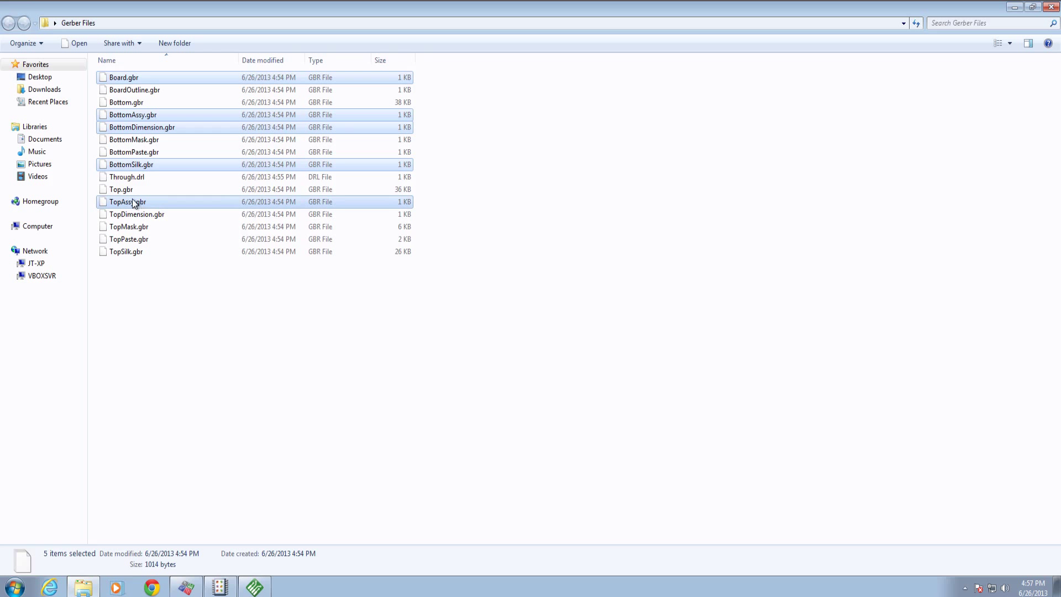
{"action": "left_click", "coordinate": [137, 215]}
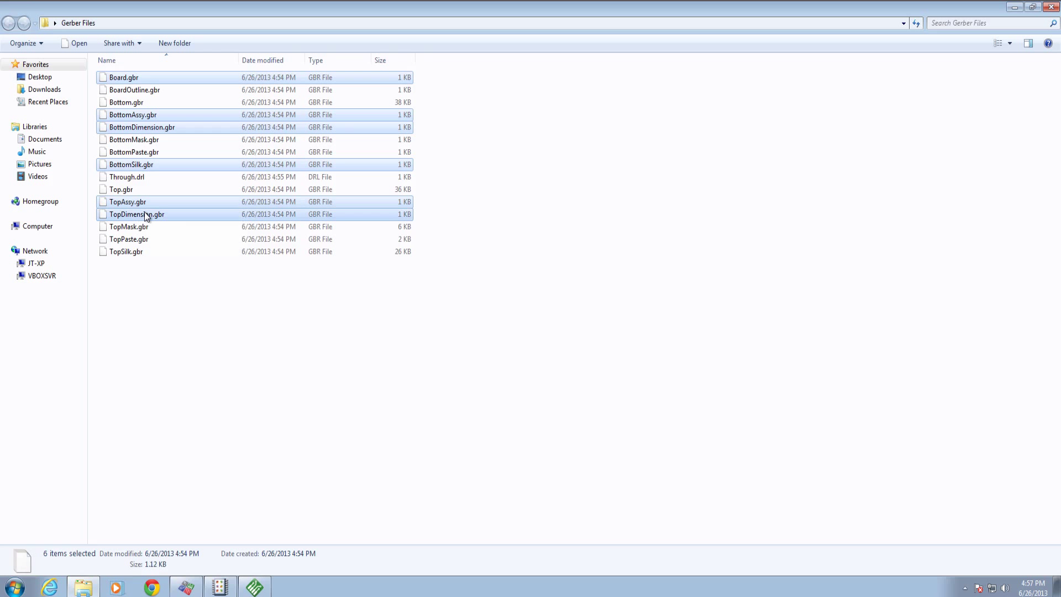
{"action": "mouse_move", "coordinate": [143, 227]}
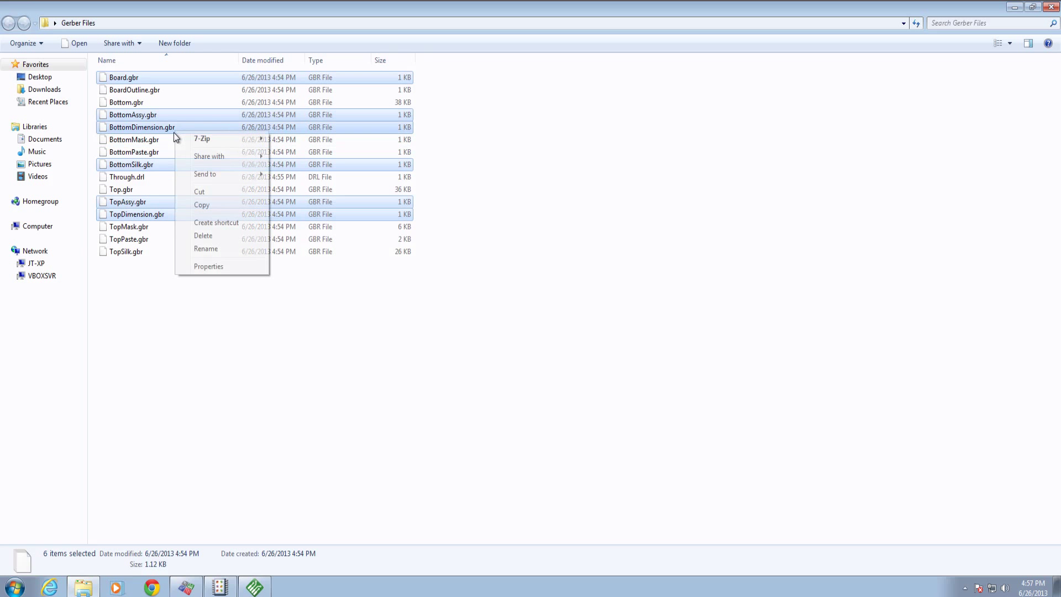
{"action": "left_click", "coordinate": [203, 235]}
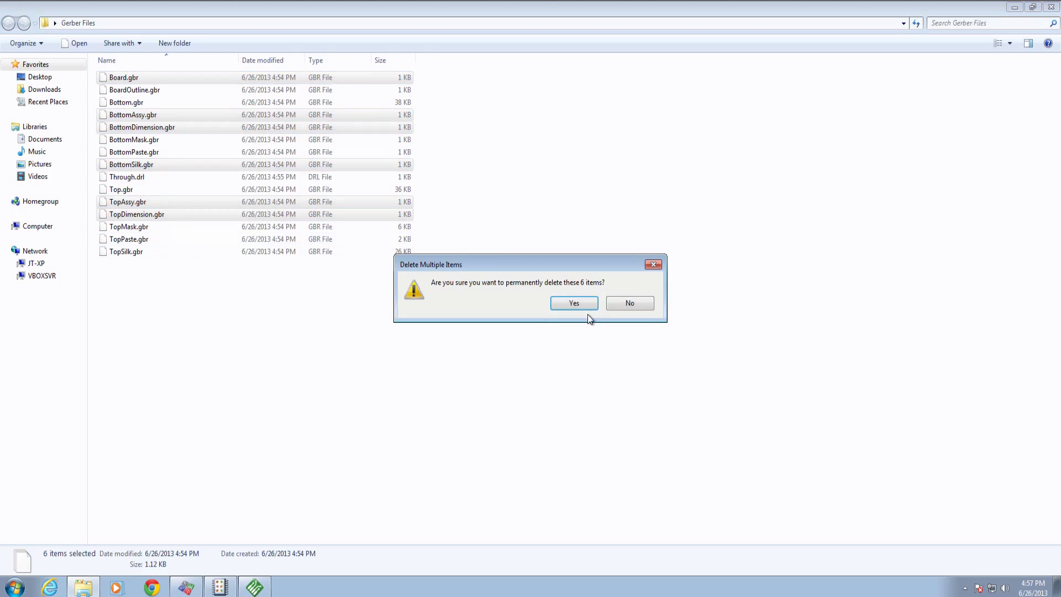
{"action": "left_click", "coordinate": [574, 303]}
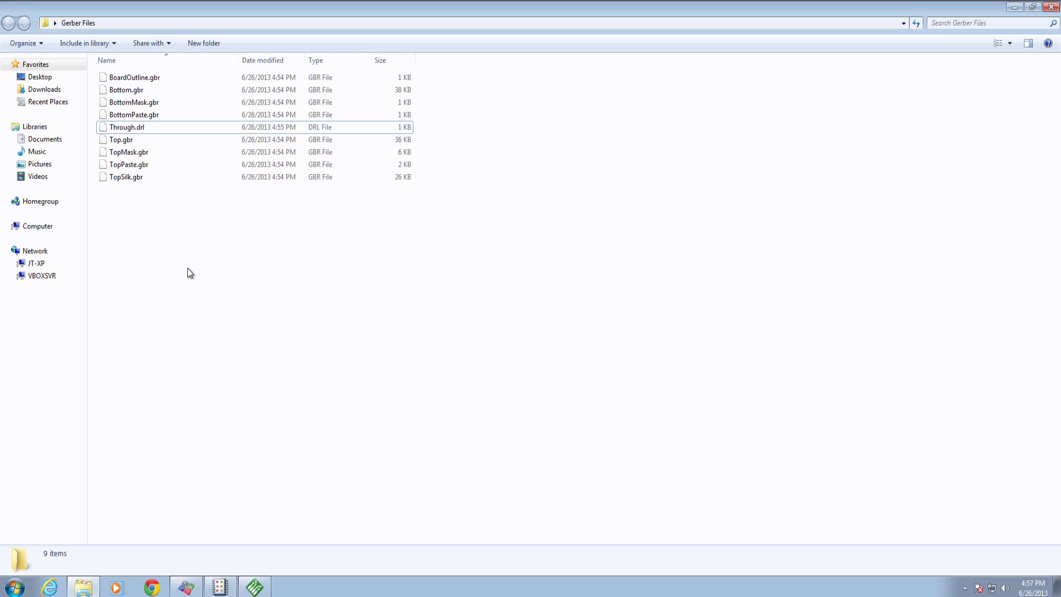
{"action": "mouse_move", "coordinate": [162, 237]}
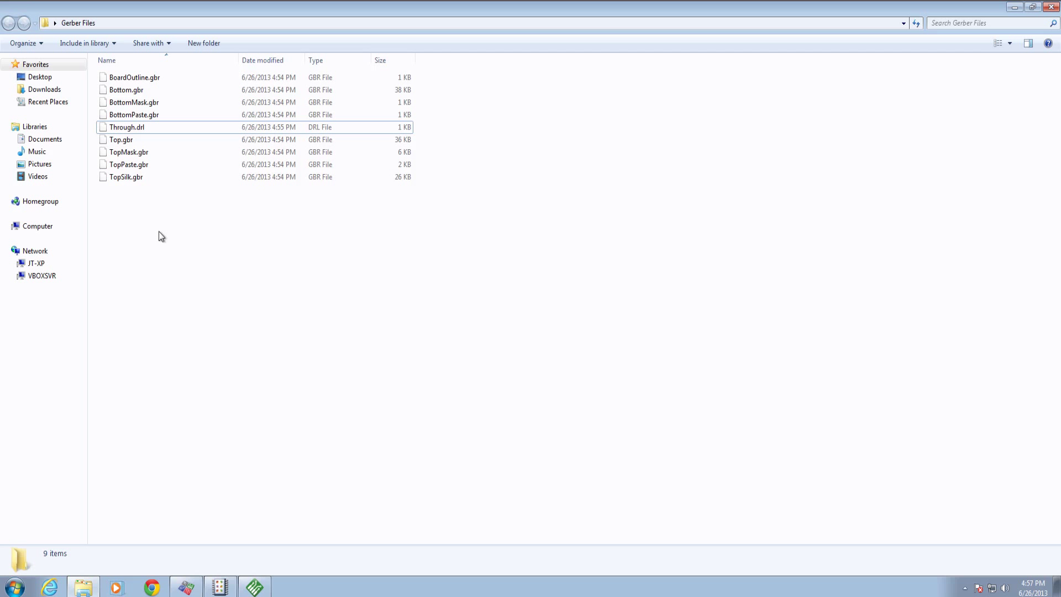
Step: Compress the nine remaining files into Gerber Files.zip with 7-Zip
{"action": "right_click", "coordinate": [133, 78]}
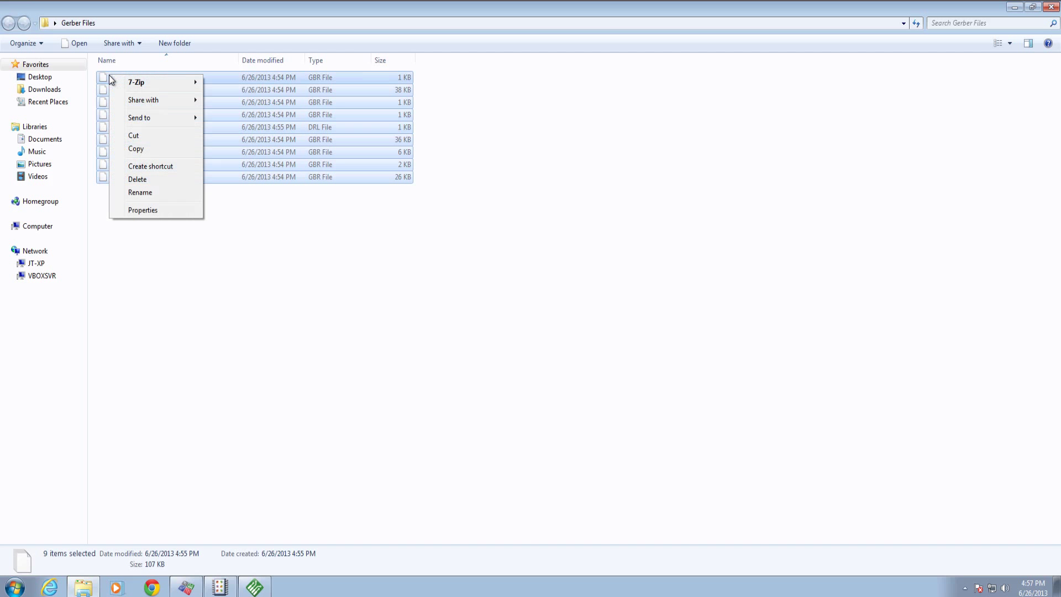
{"action": "mouse_move", "coordinate": [137, 82]}
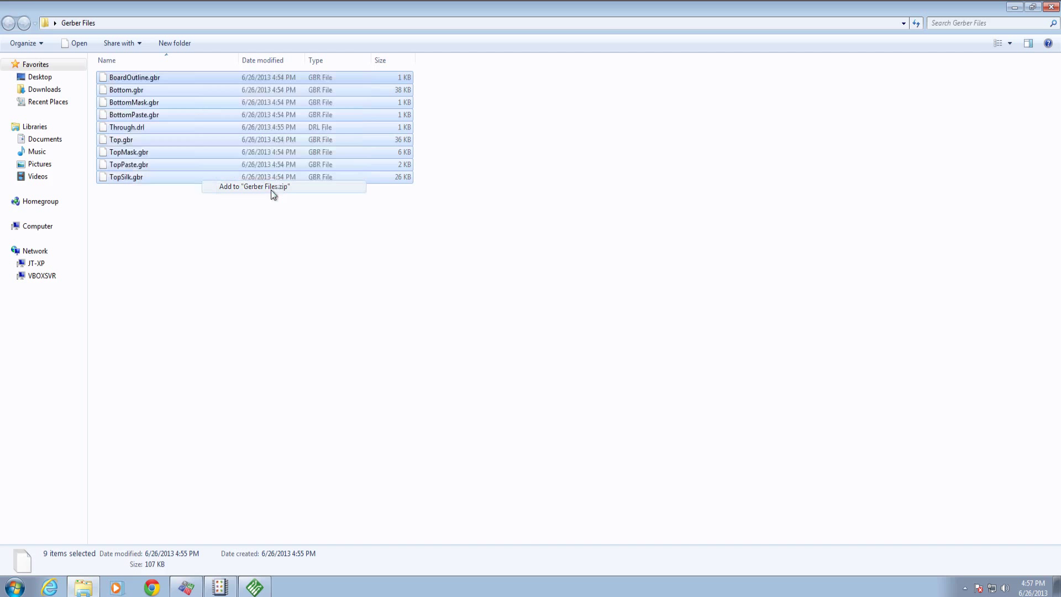
{"action": "left_click", "coordinate": [254, 186]}
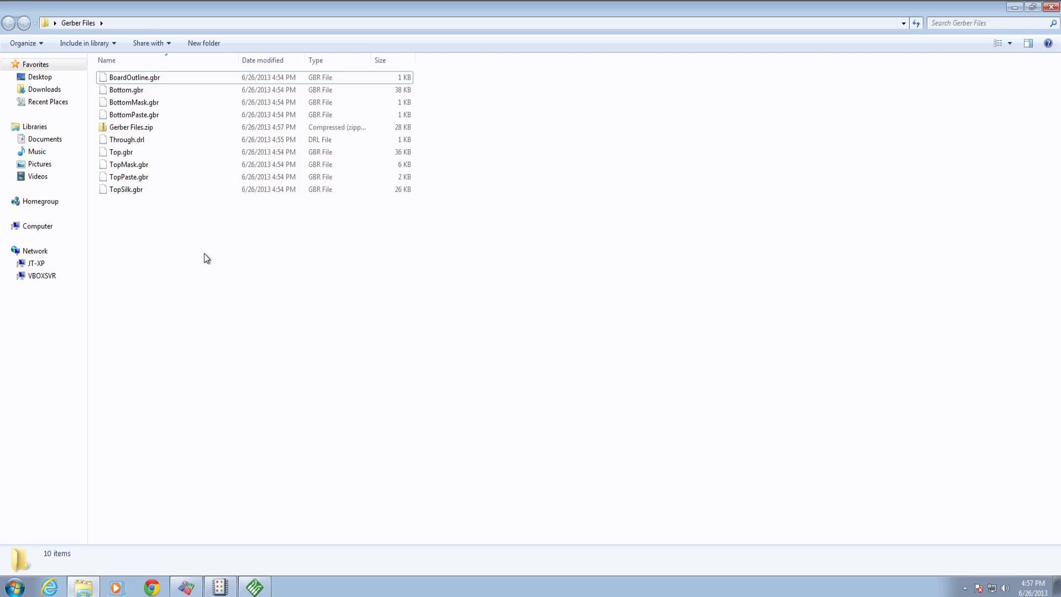
{"action": "left_click", "coordinate": [131, 127]}
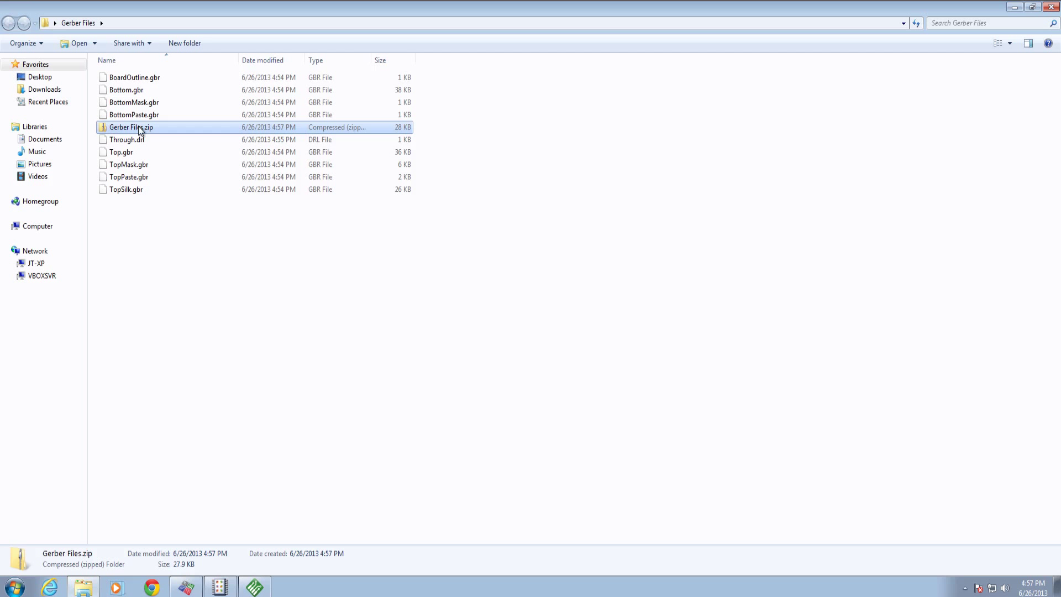
{"action": "mouse_move", "coordinate": [225, 555]}
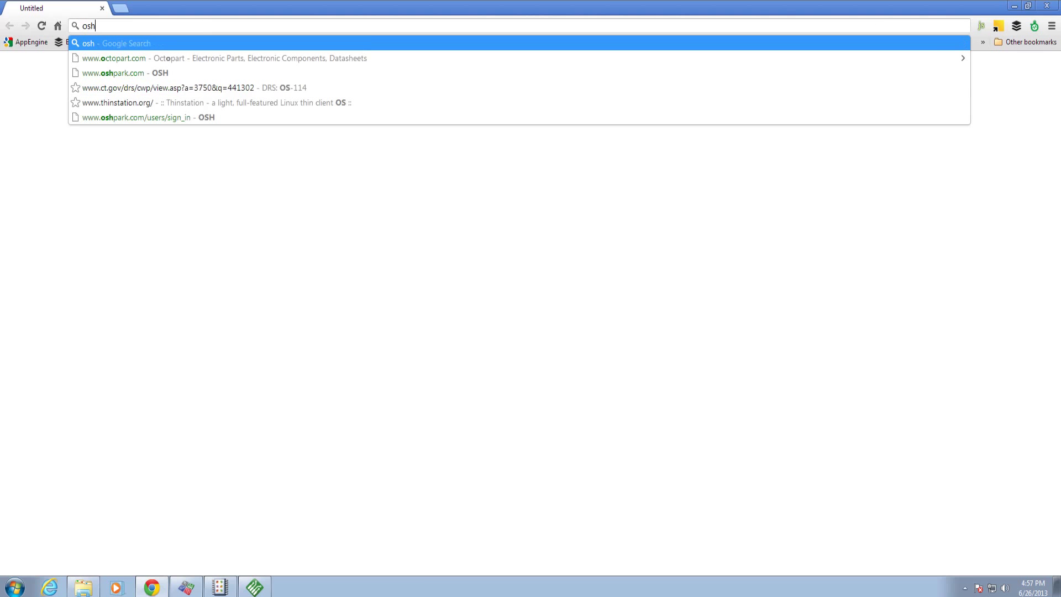
Step: Go to oshpark.com from the Chrome address bar suggestion
{"action": "left_click", "coordinate": [114, 73]}
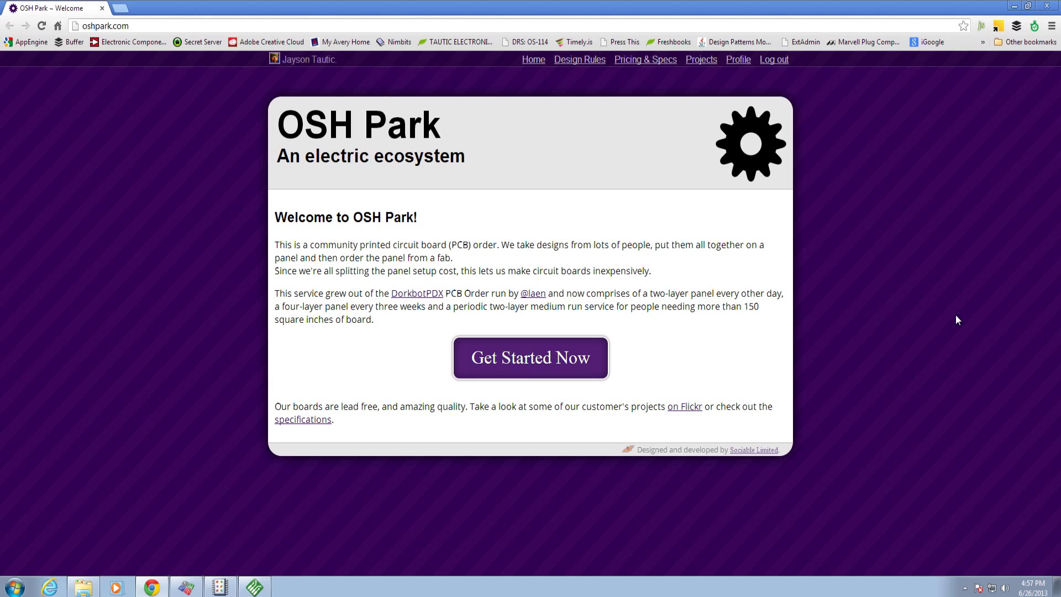
{"action": "mouse_move", "coordinate": [912, 420]}
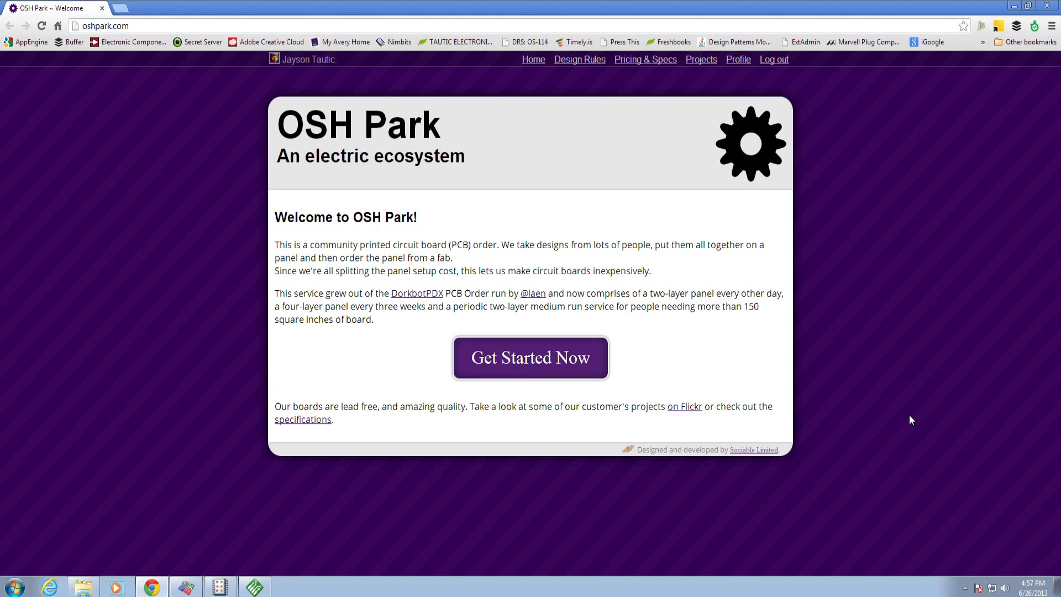
{"action": "mouse_move", "coordinate": [896, 157]}
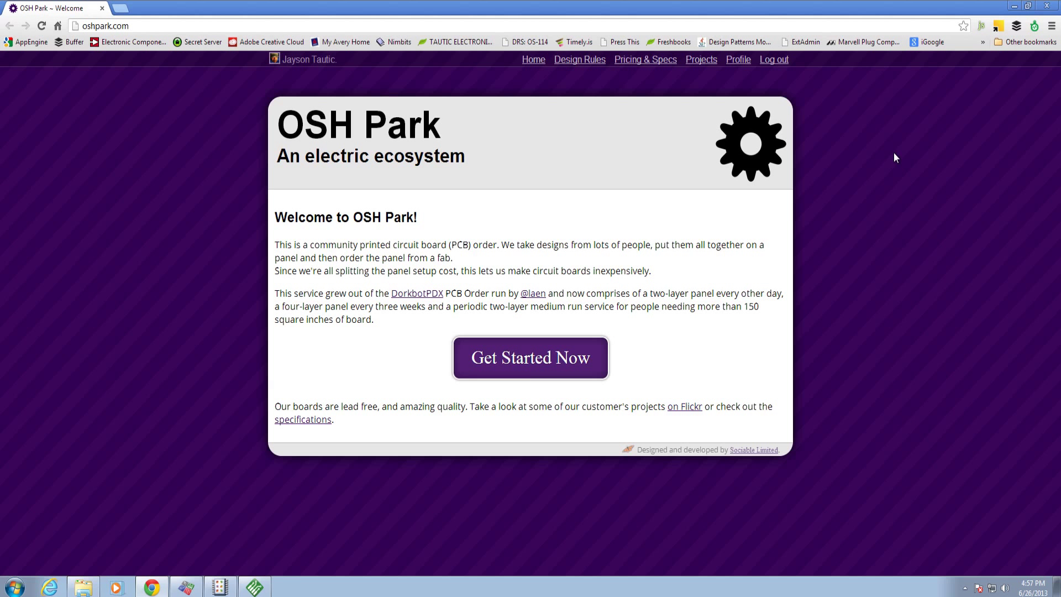
{"action": "mouse_move", "coordinate": [889, 149]}
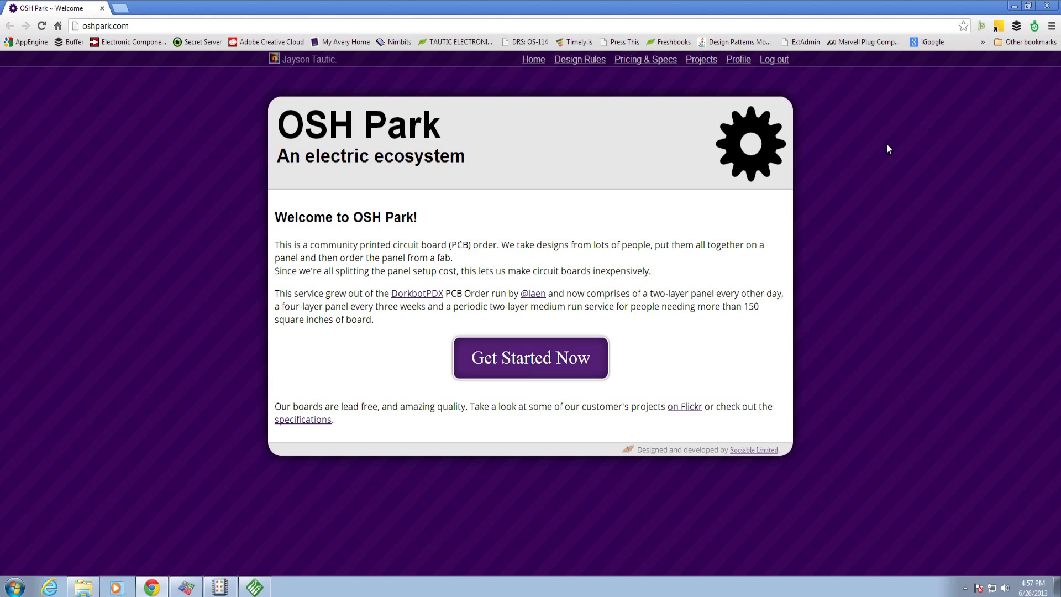
{"action": "mouse_move", "coordinate": [919, 228]}
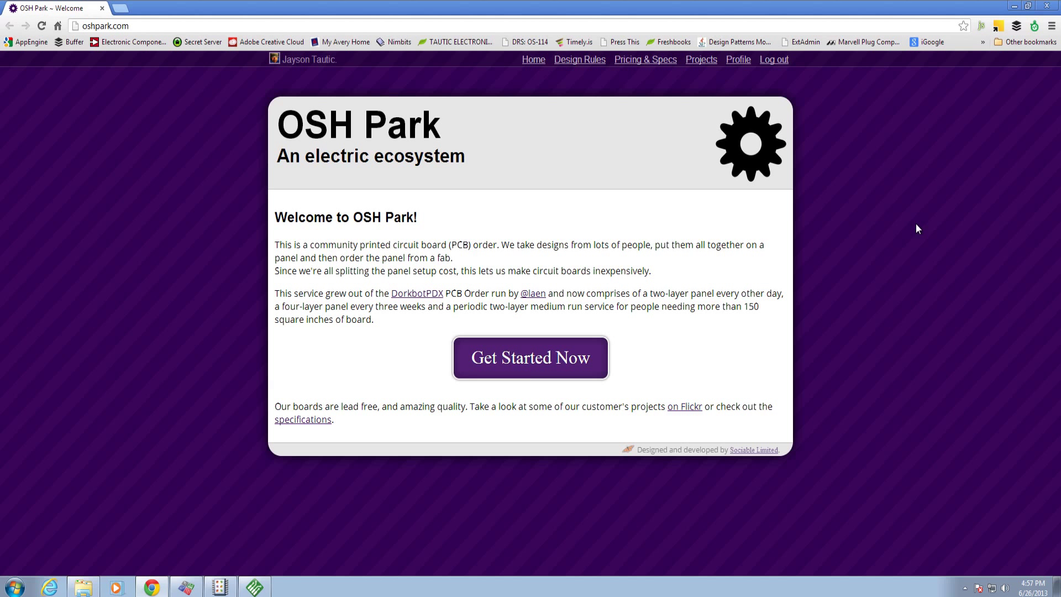
{"action": "mouse_move", "coordinate": [689, 119]}
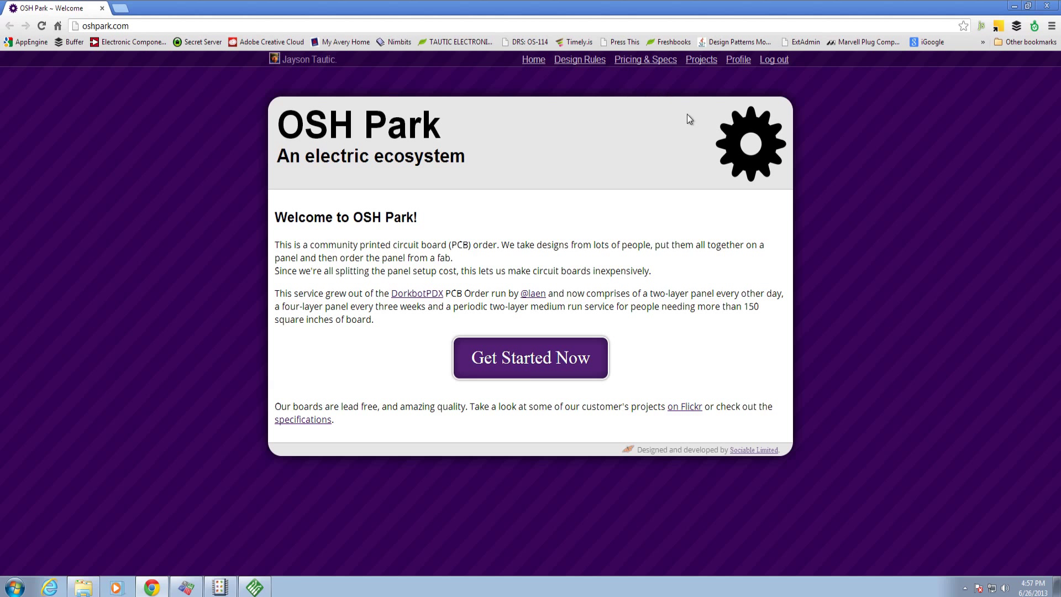
{"action": "mouse_move", "coordinate": [776, 81]}
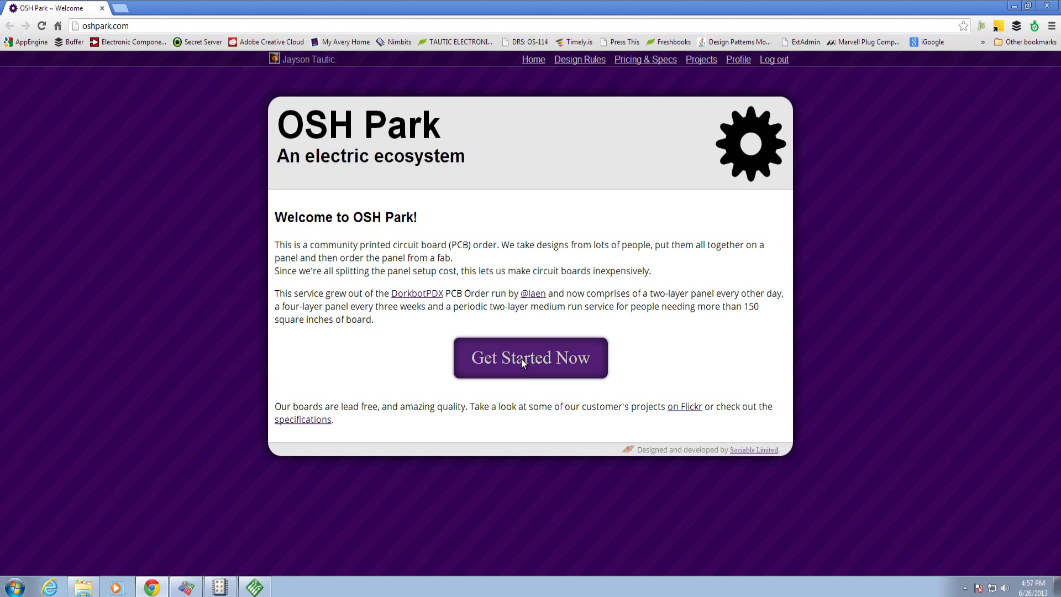
Step: Start a new order and upload Gerber Files.zip from the Gerber Files folder
{"action": "left_click", "coordinate": [529, 357]}
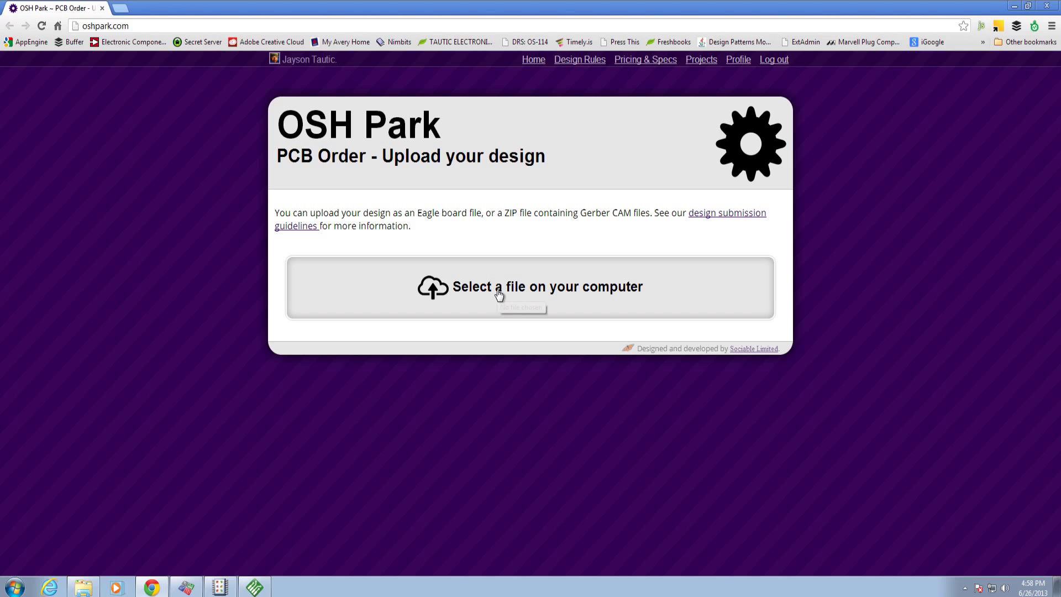
{"action": "left_click", "coordinate": [529, 286]}
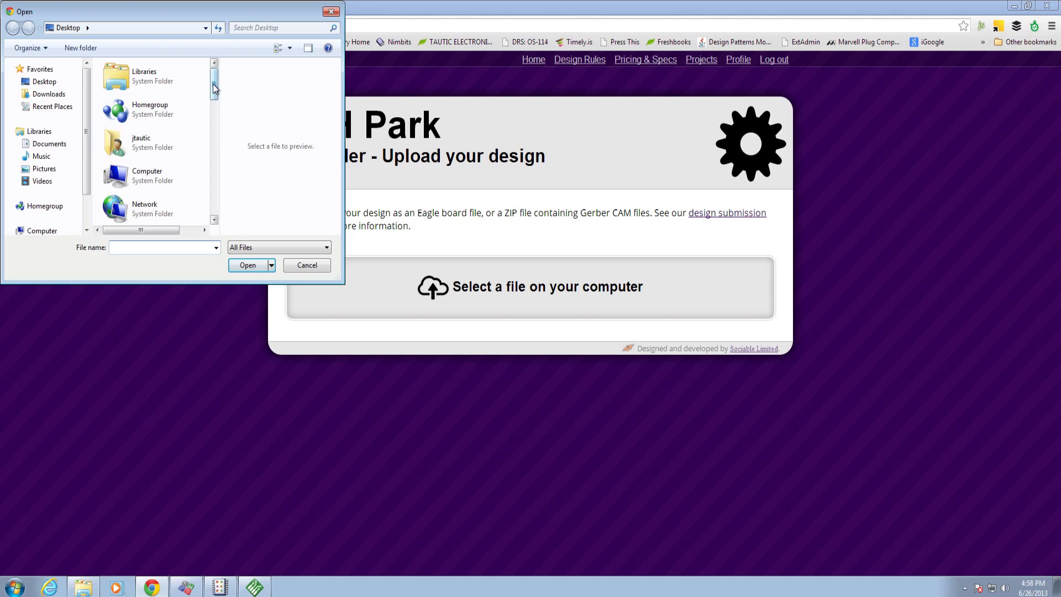
{"action": "scroll", "scroll_direction": "down", "scroll_amount": 3}
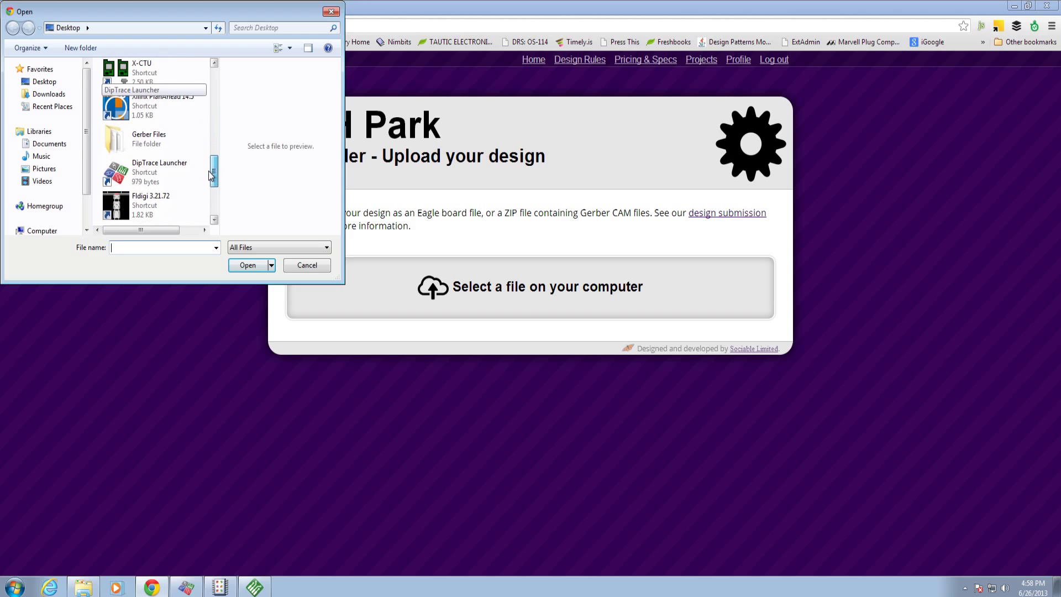
{"action": "double_click", "coordinate": [148, 138]}
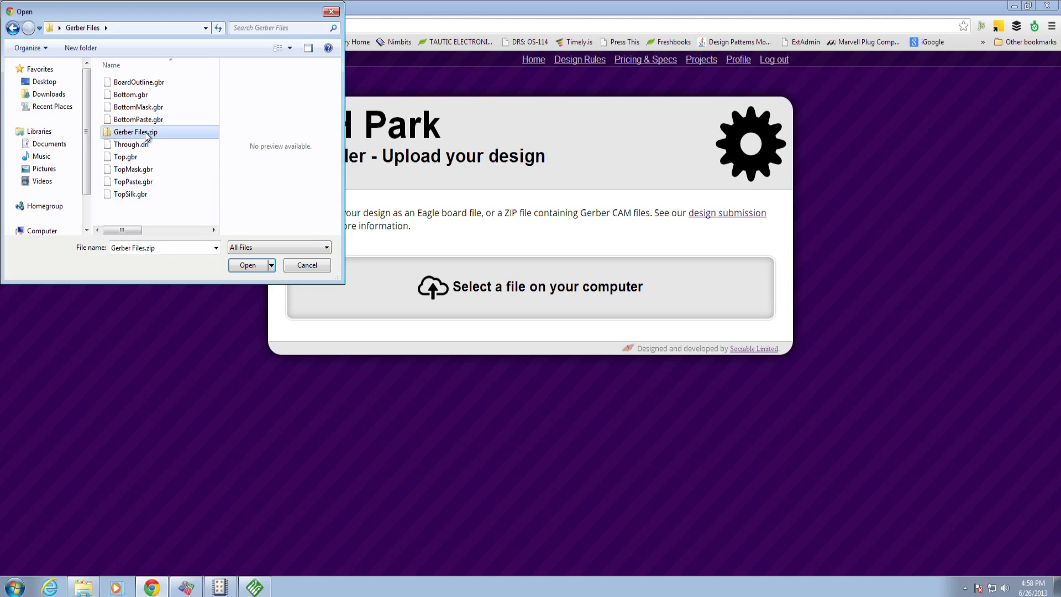
{"action": "left_click", "coordinate": [247, 264]}
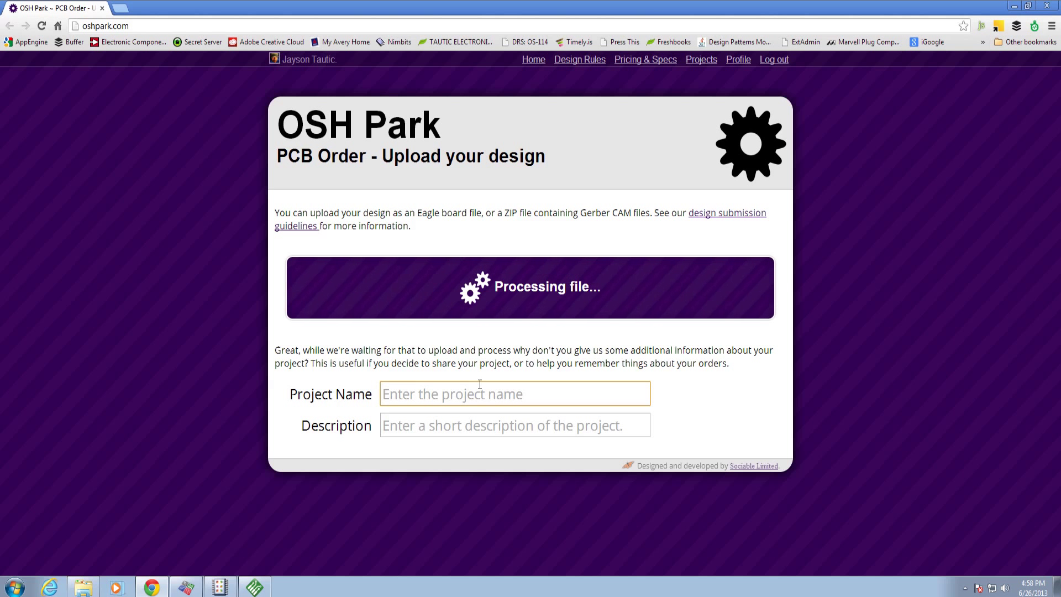
Step: Enter project name PIC24F32KA302 Development Board and description Development board, then continue
{"action": "type", "text": "PIC24F32"}
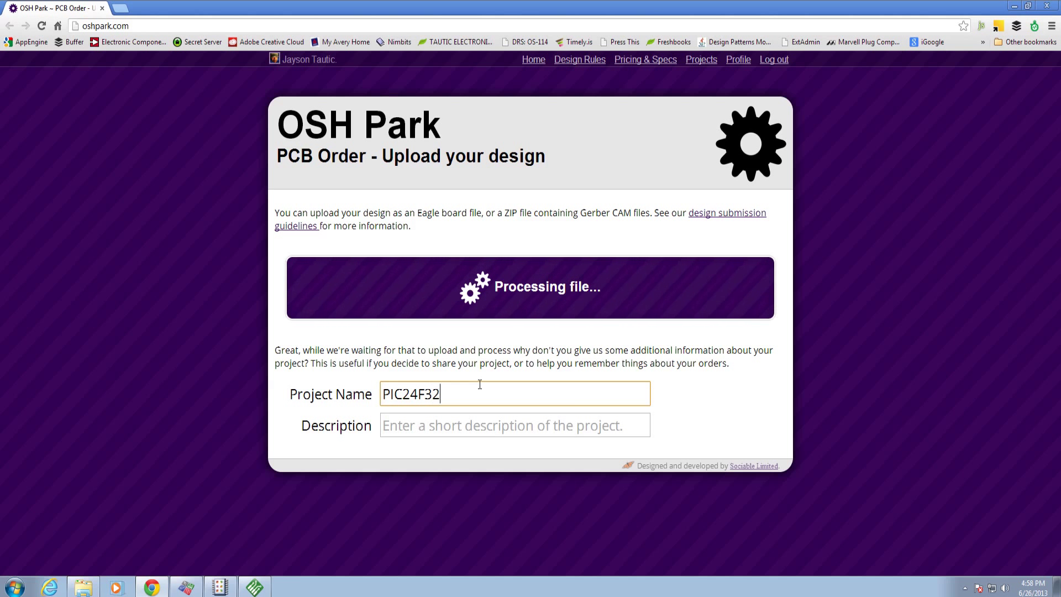
{"action": "type", "text": "KA"}
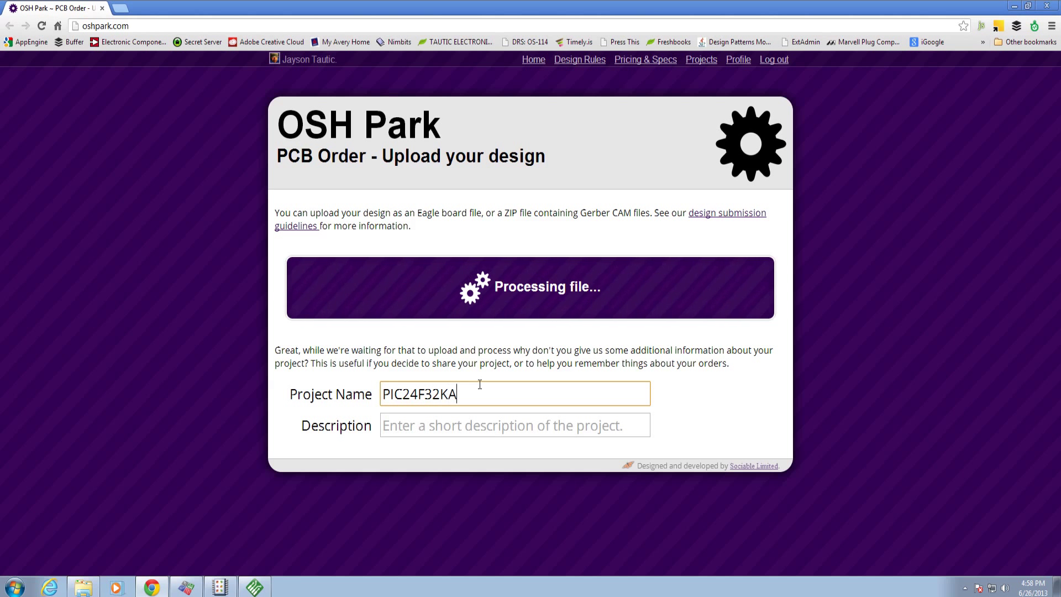
{"action": "type", "text": "302 Development Board"}
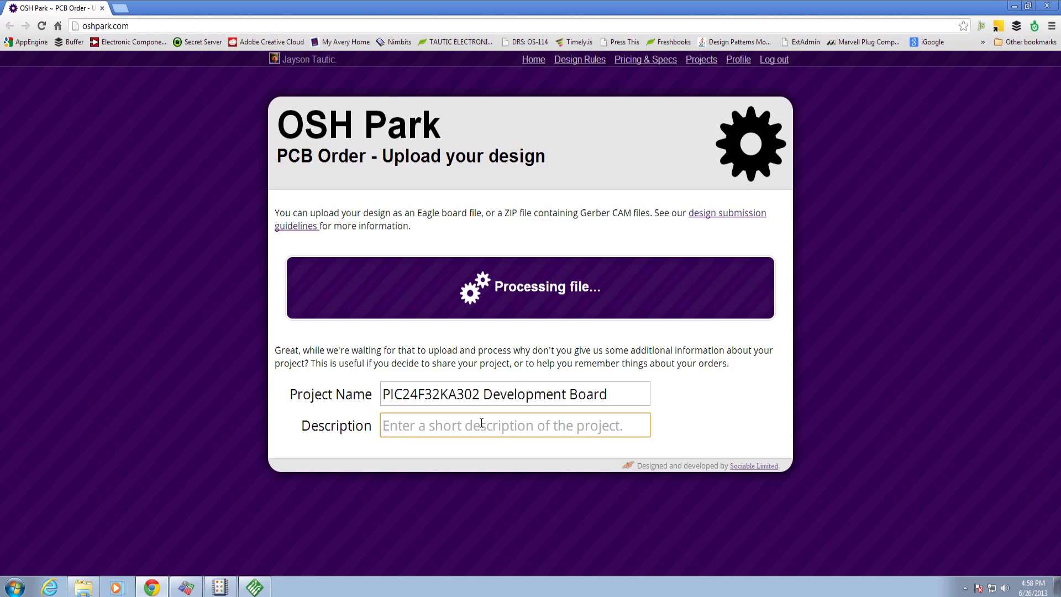
{"action": "type", "text": "Development"}
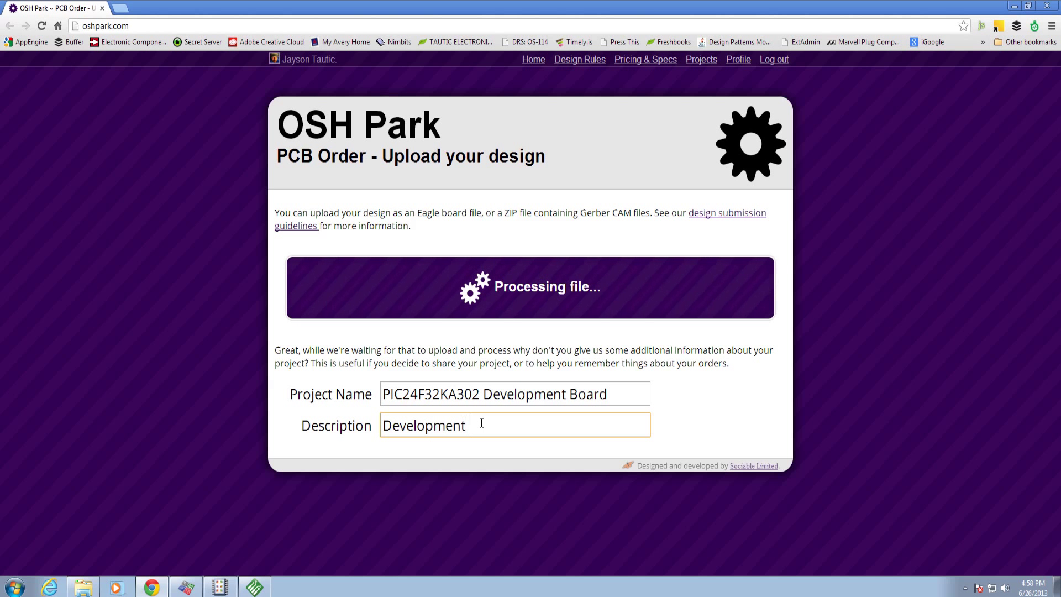
{"action": "type", "text": "board"}
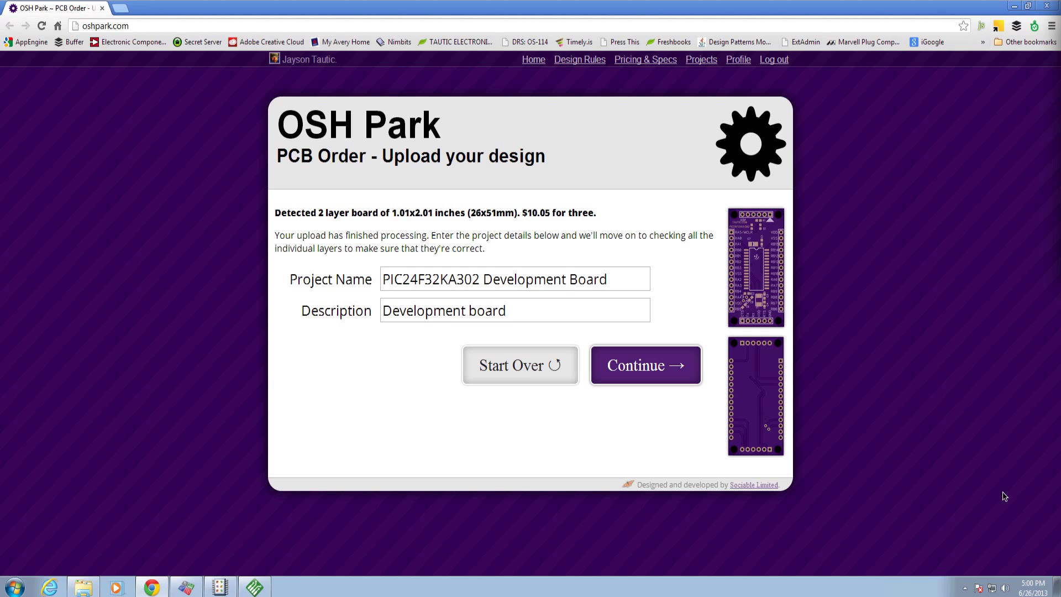
{"action": "mouse_move", "coordinate": [979, 482]}
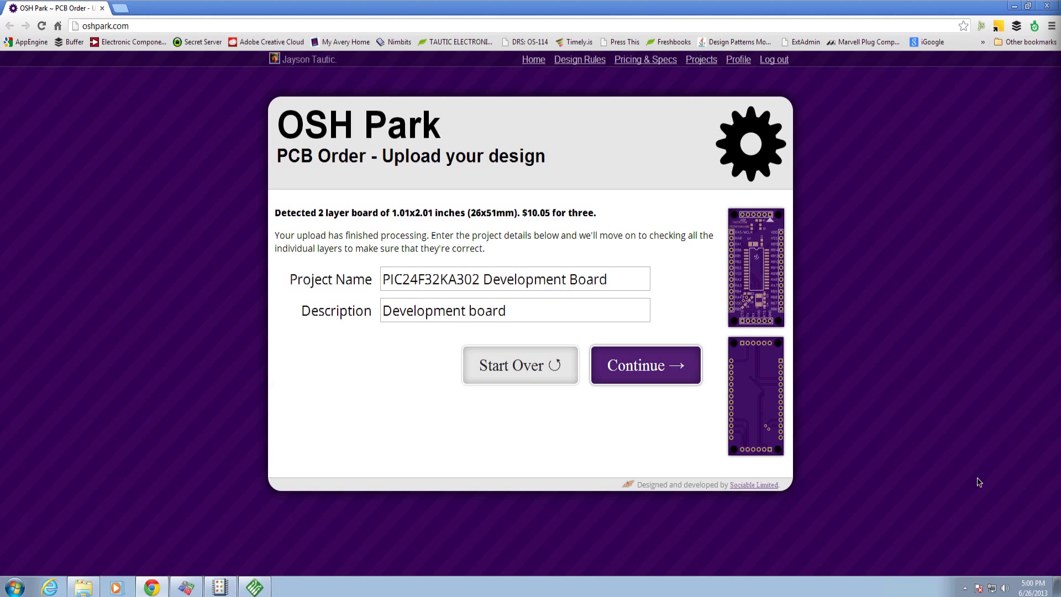
{"action": "mouse_move", "coordinate": [837, 226]}
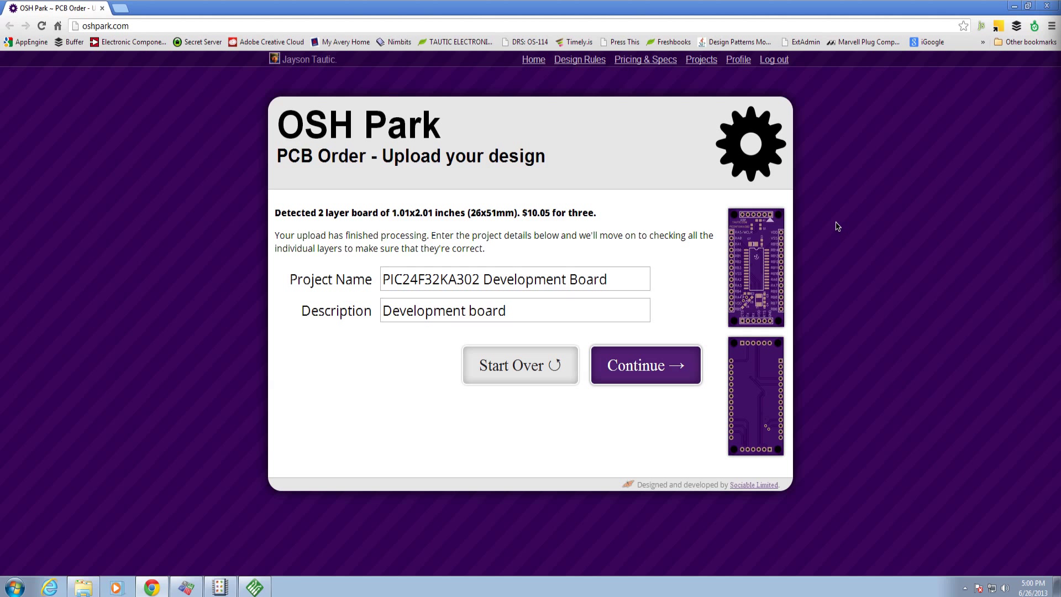
{"action": "mouse_move", "coordinate": [868, 174]}
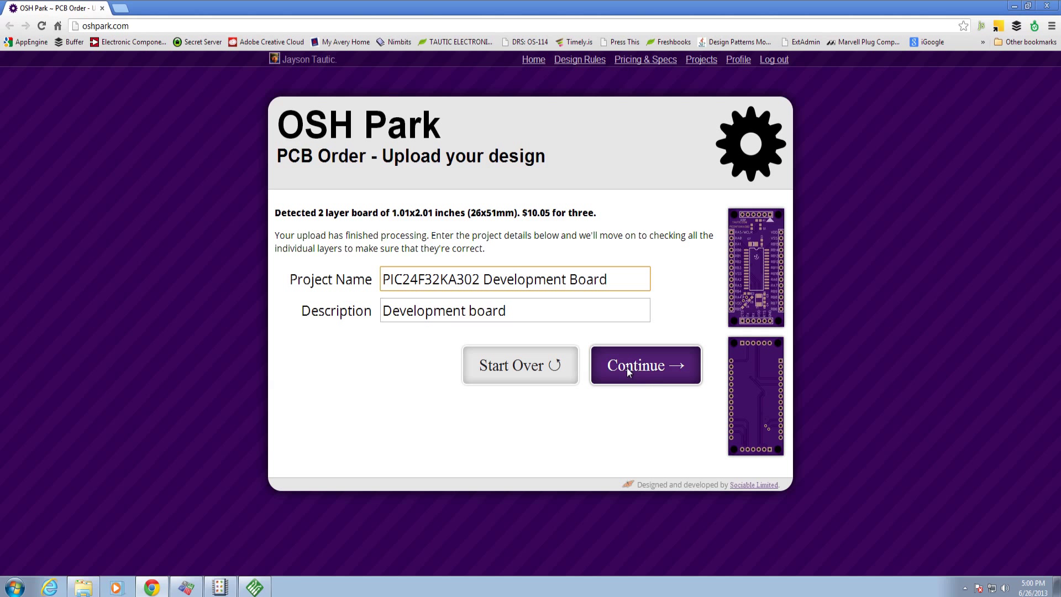
{"action": "mouse_move", "coordinate": [655, 375]}
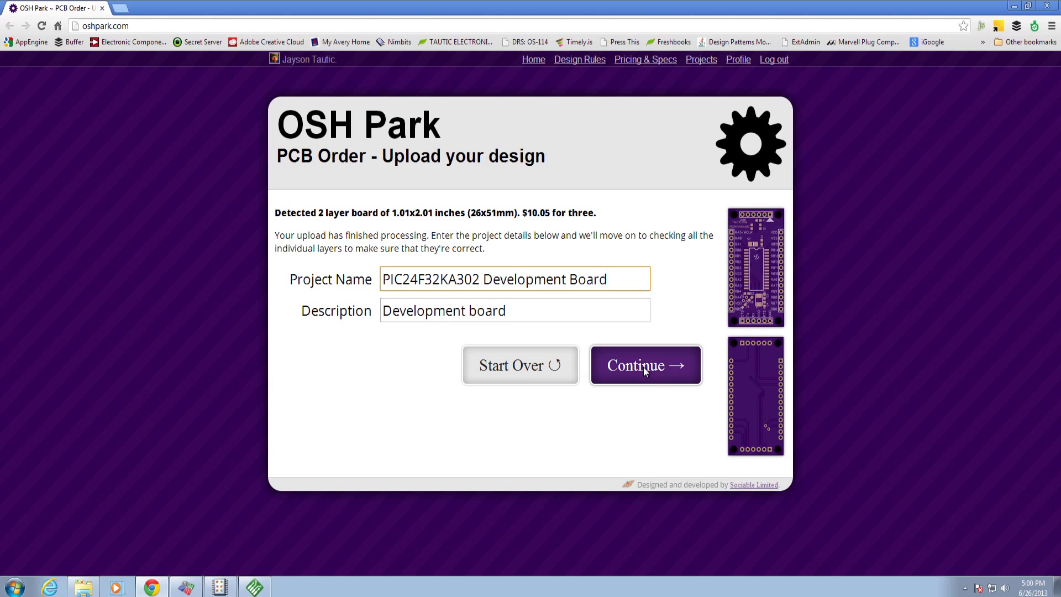
{"action": "left_click", "coordinate": [514, 278]}
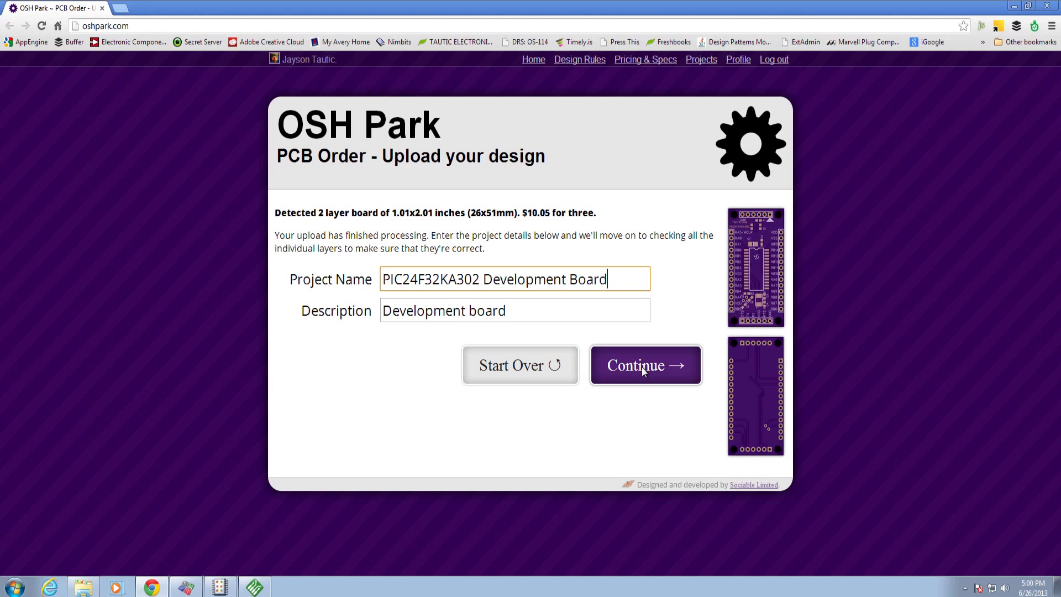
Step: Continue to the Verify your design page showing the Board Top render
{"action": "left_click", "coordinate": [644, 365]}
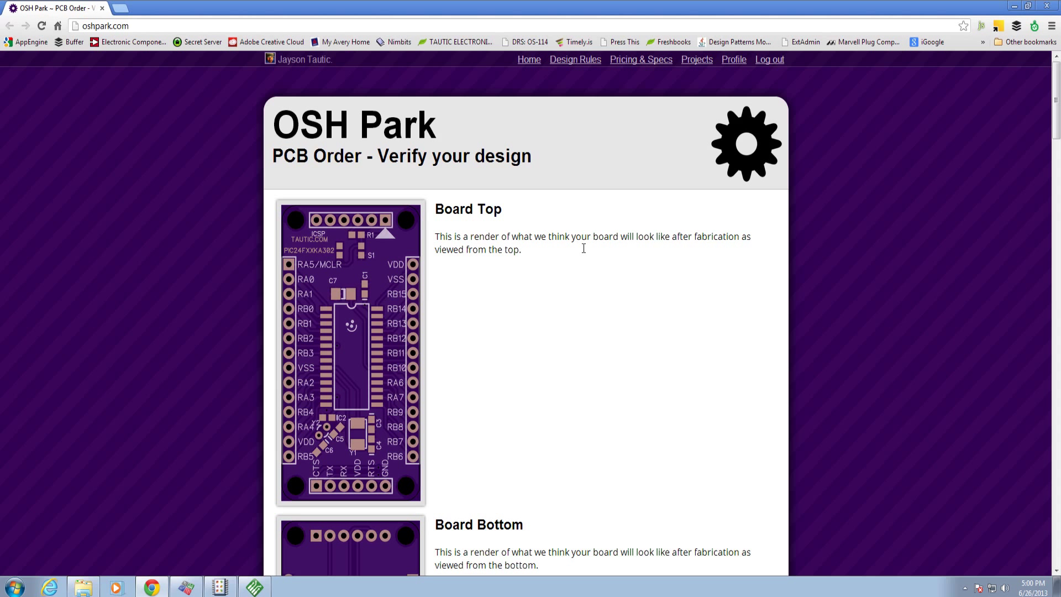
{"action": "mouse_move", "coordinate": [566, 339]}
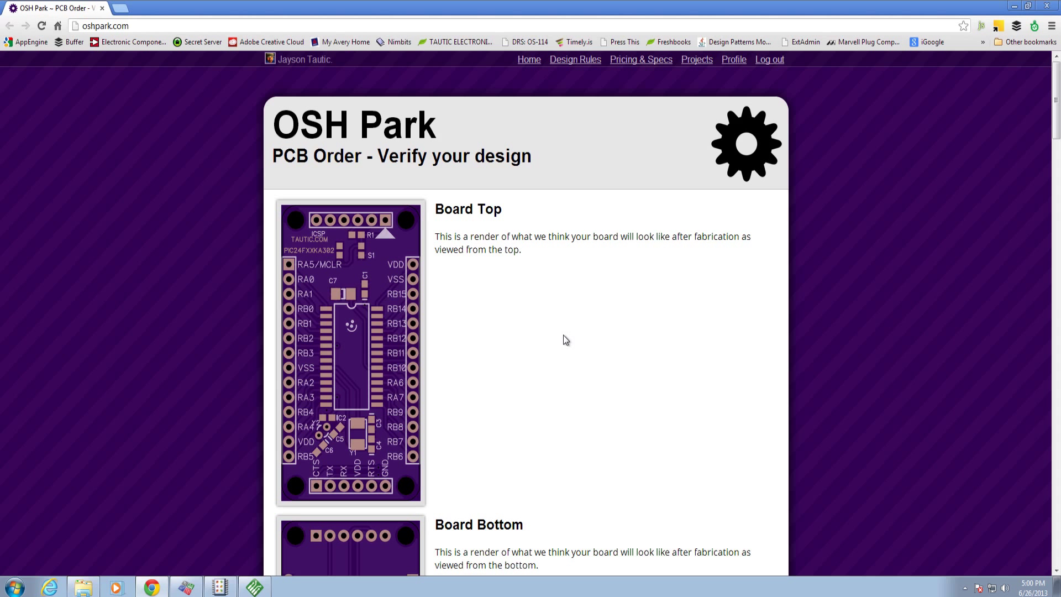
{"action": "mouse_move", "coordinate": [140, 302]}
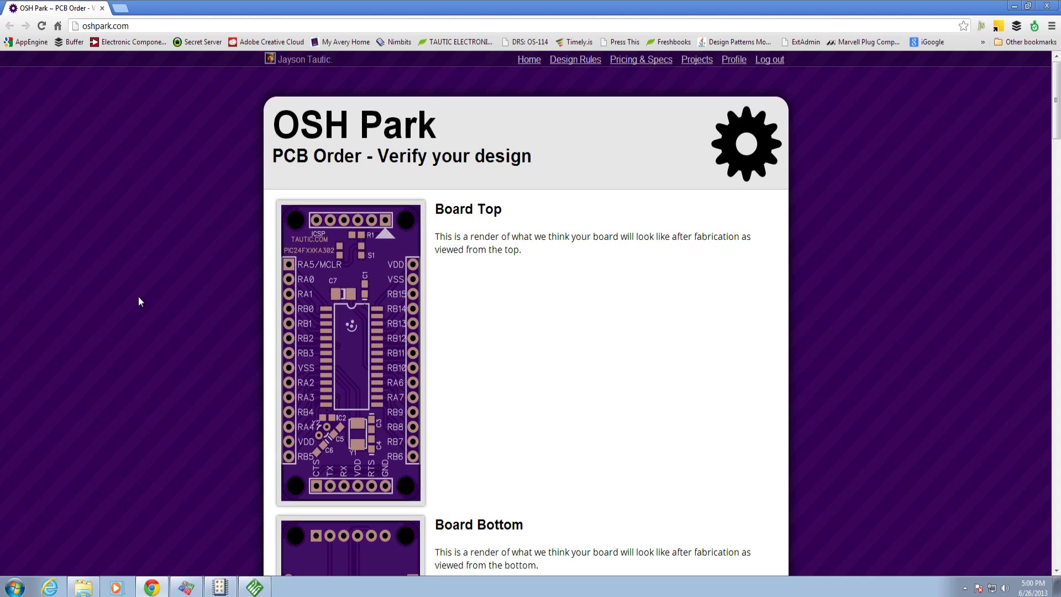
{"action": "mouse_move", "coordinate": [213, 271]}
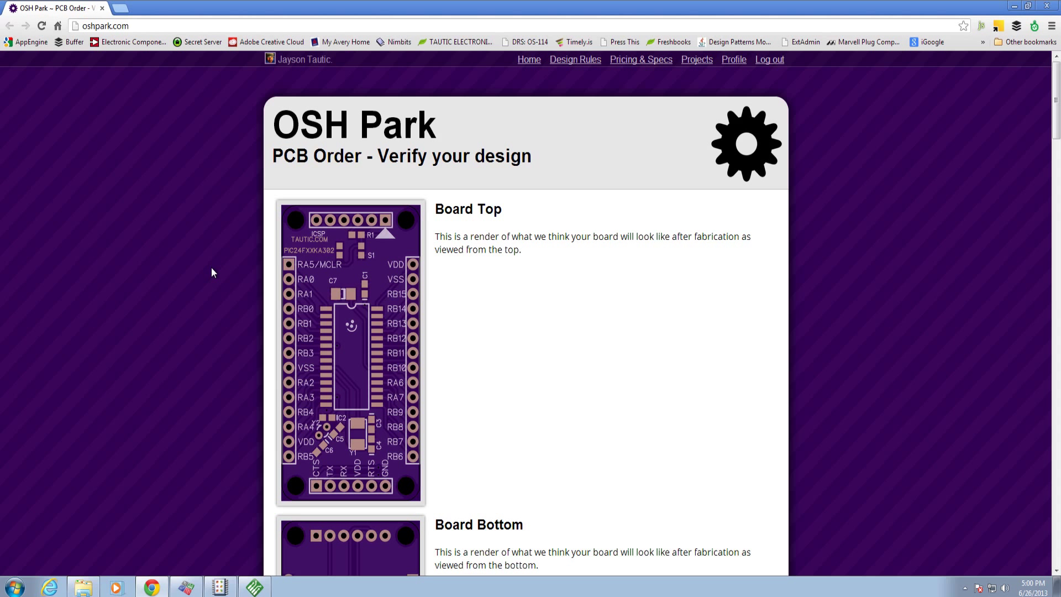
{"action": "mouse_move", "coordinate": [162, 287]}
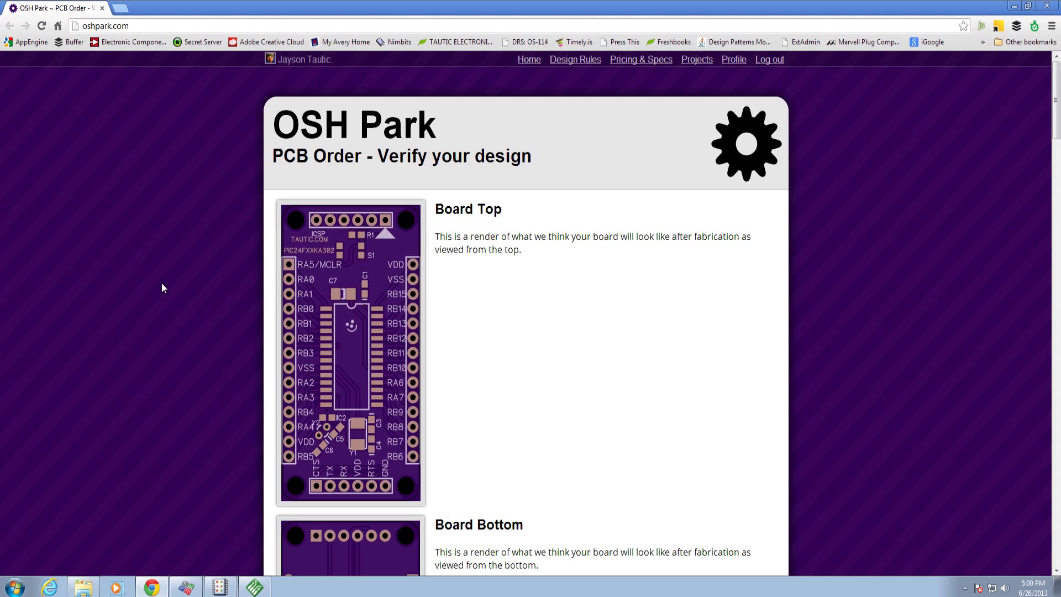
{"action": "mouse_move", "coordinate": [205, 511]}
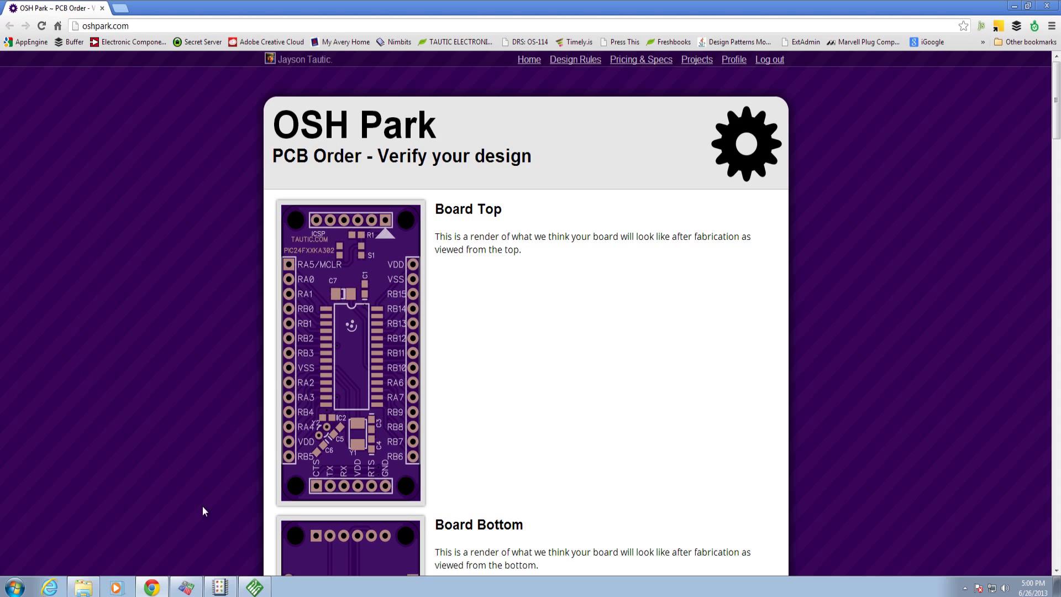
{"action": "mouse_move", "coordinate": [448, 365]}
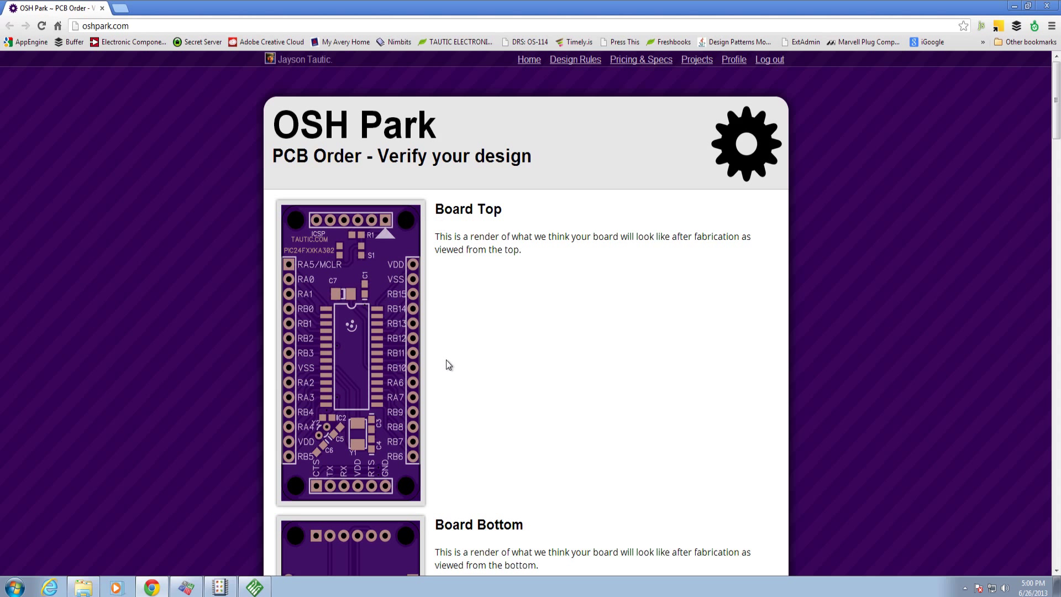
{"action": "mouse_move", "coordinate": [425, 211]}
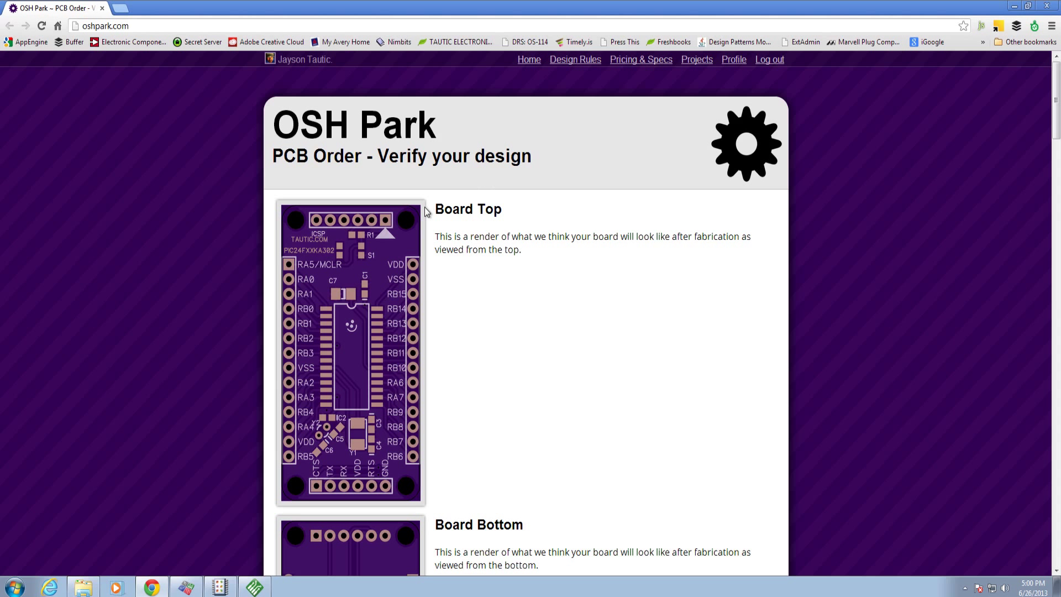
{"action": "mouse_move", "coordinate": [505, 273]}
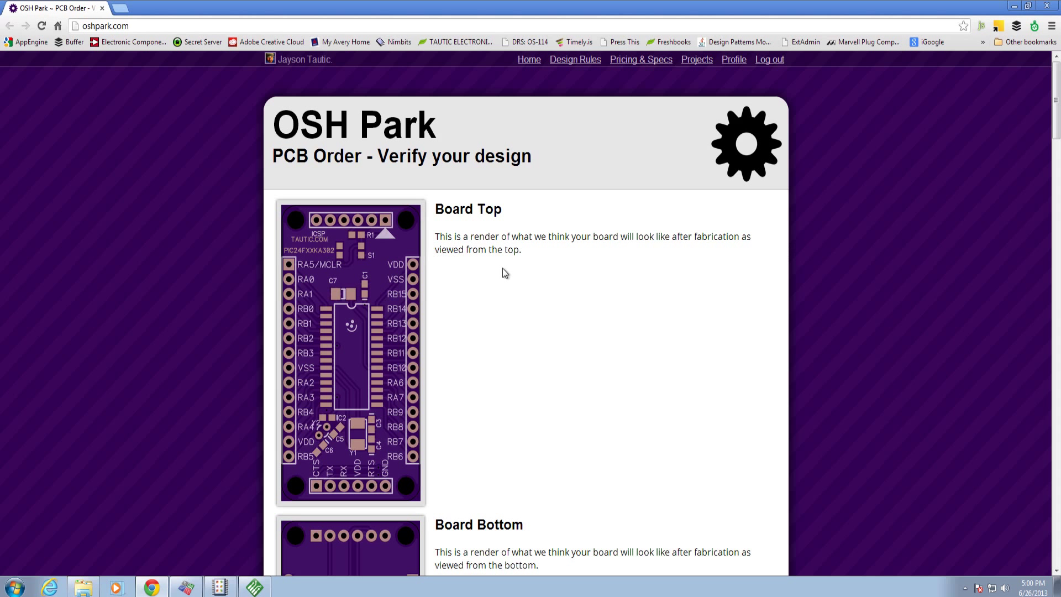
{"action": "mouse_move", "coordinate": [462, 273]}
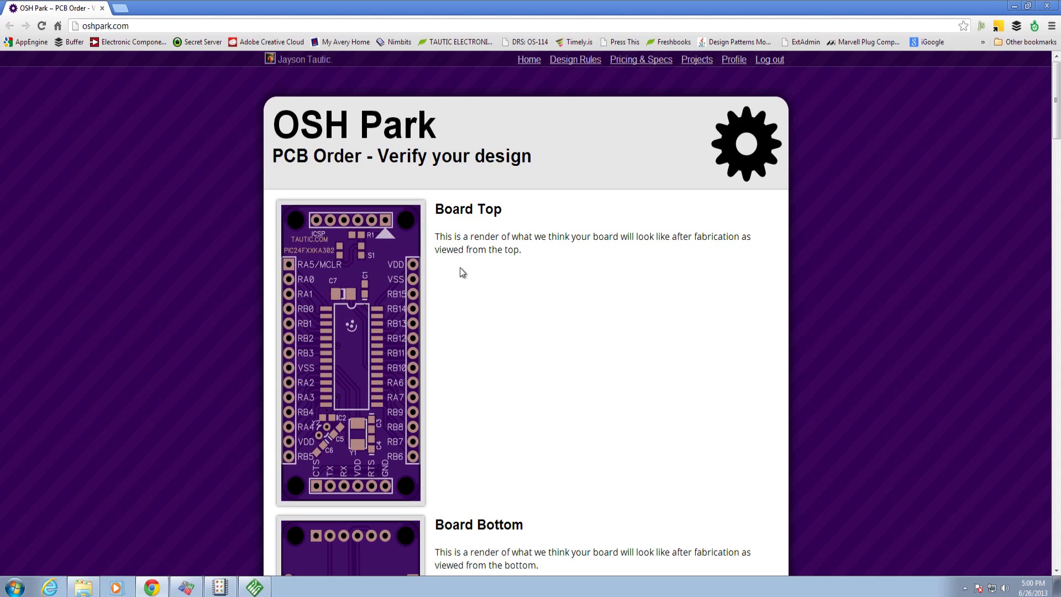
{"action": "mouse_move", "coordinate": [516, 264]}
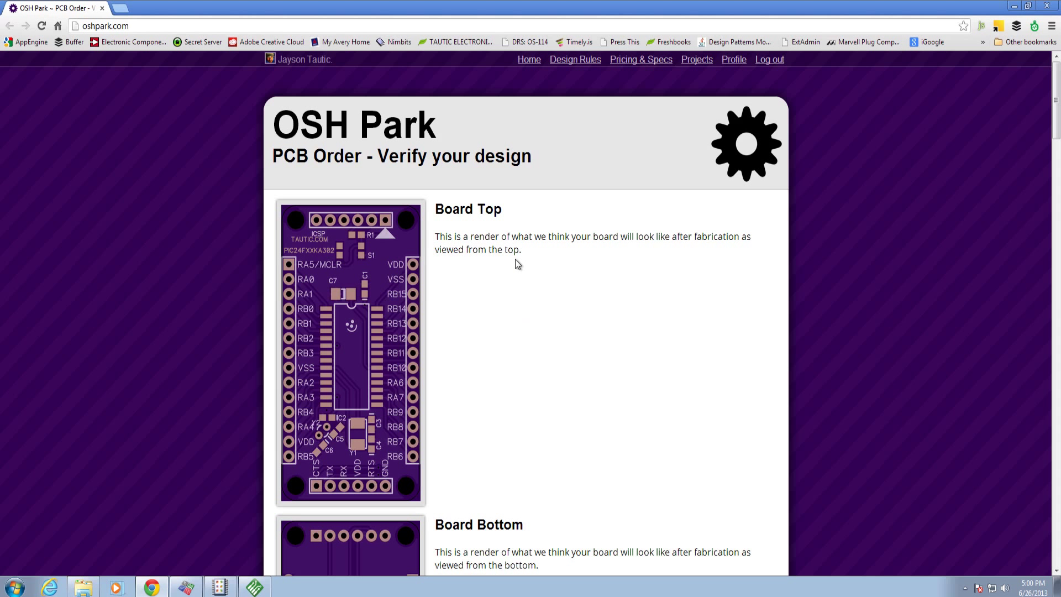
{"action": "mouse_move", "coordinate": [363, 463]}
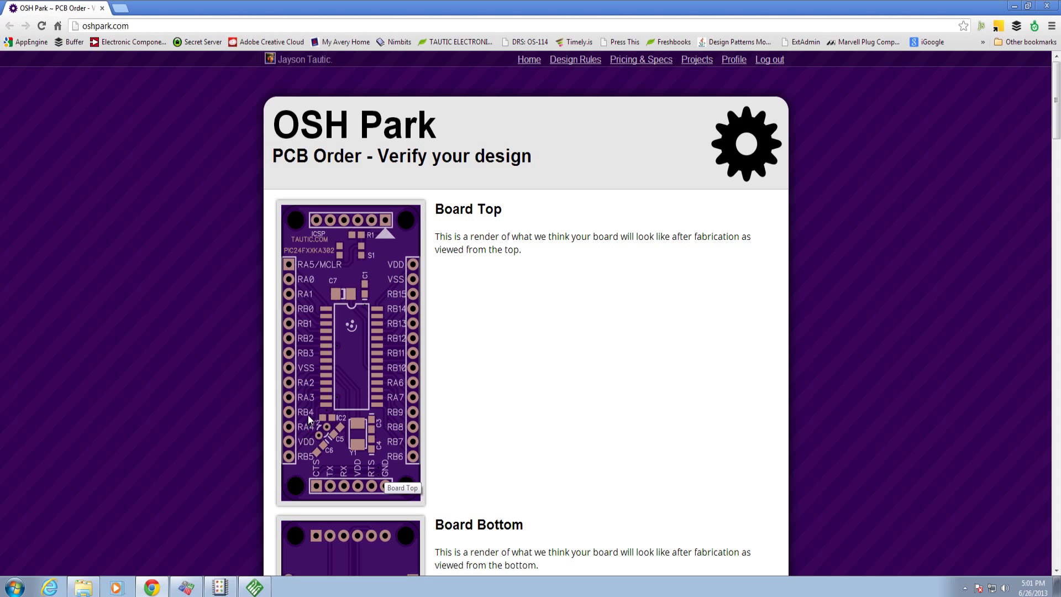
{"action": "mouse_move", "coordinate": [358, 212]}
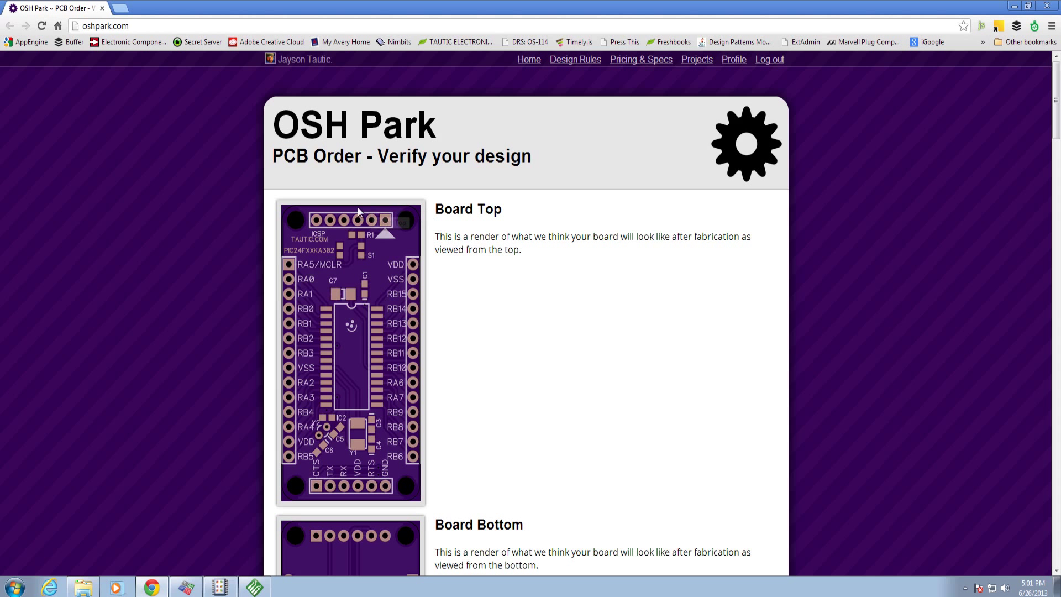
{"action": "mouse_move", "coordinate": [315, 256]}
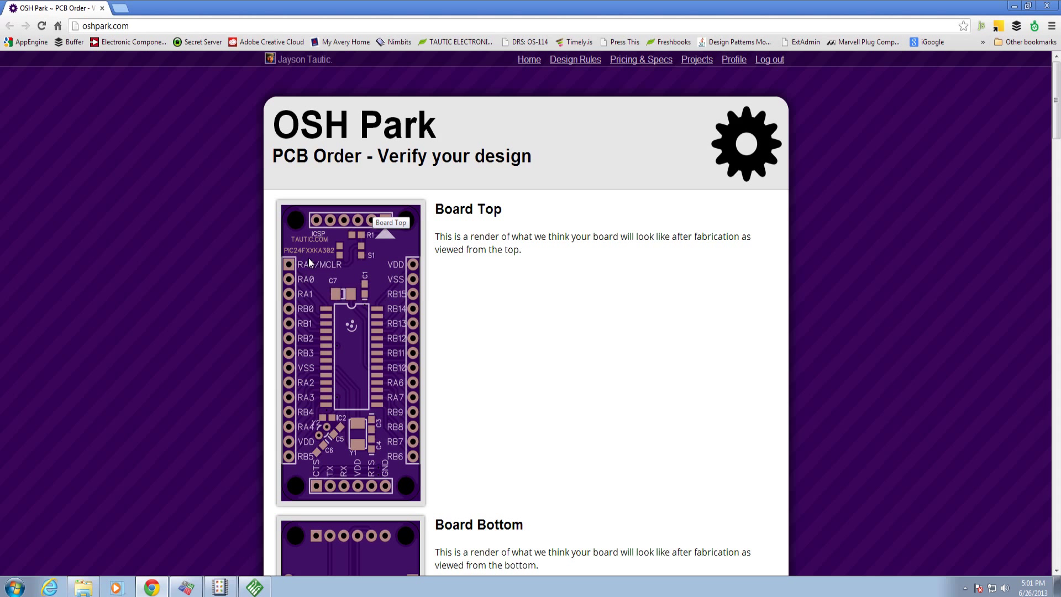
{"action": "mouse_move", "coordinate": [371, 283]}
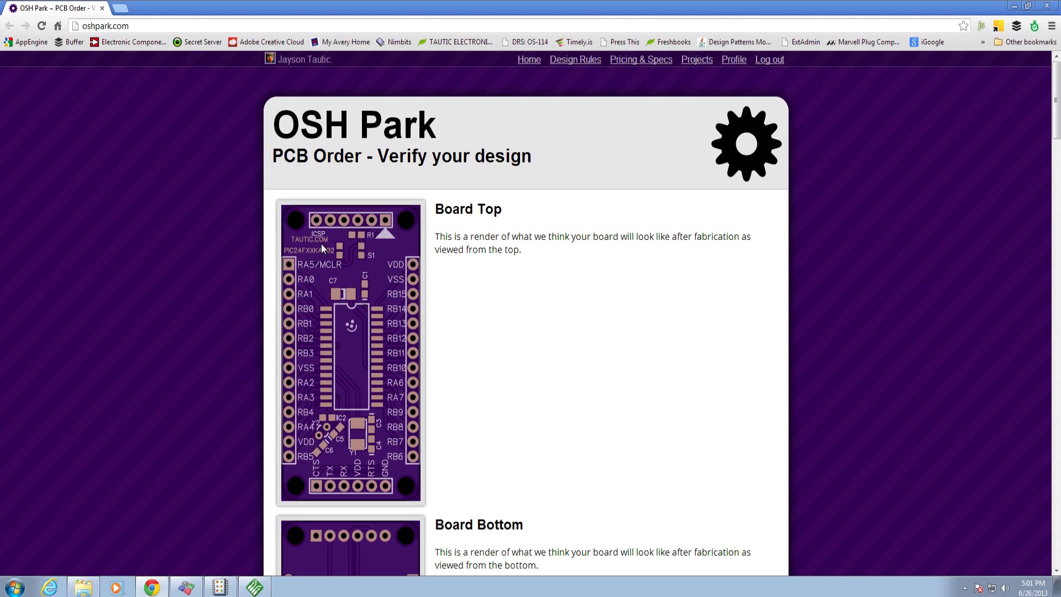
{"action": "mouse_move", "coordinate": [511, 385]}
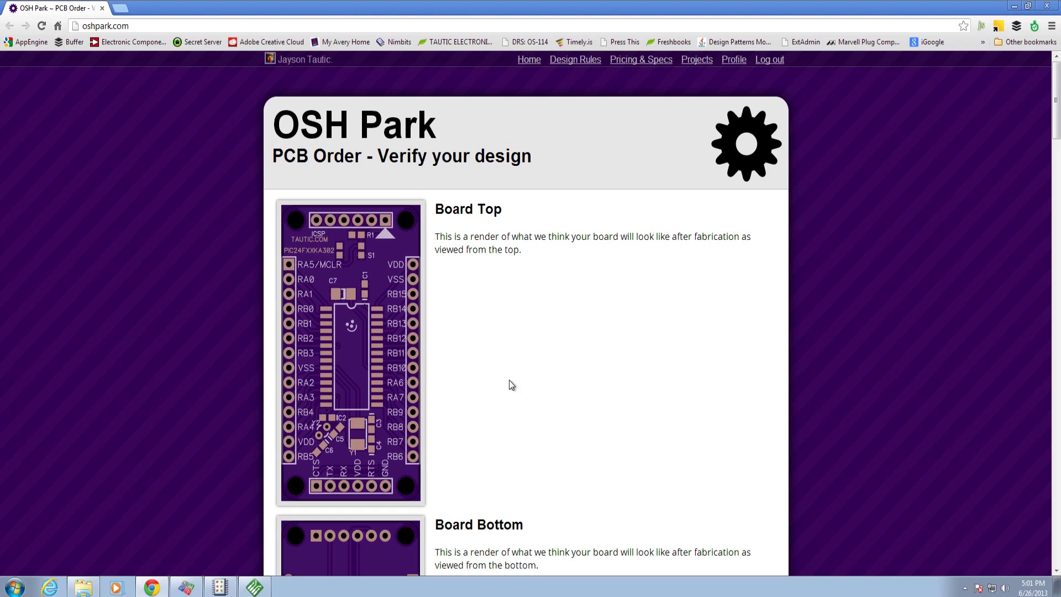
Step: Scroll past the Board Bottom, Board Outline and Bottom Layer renders to the Bottom Solder Mask
{"action": "scroll", "scroll_direction": "down", "scroll_amount": 3}
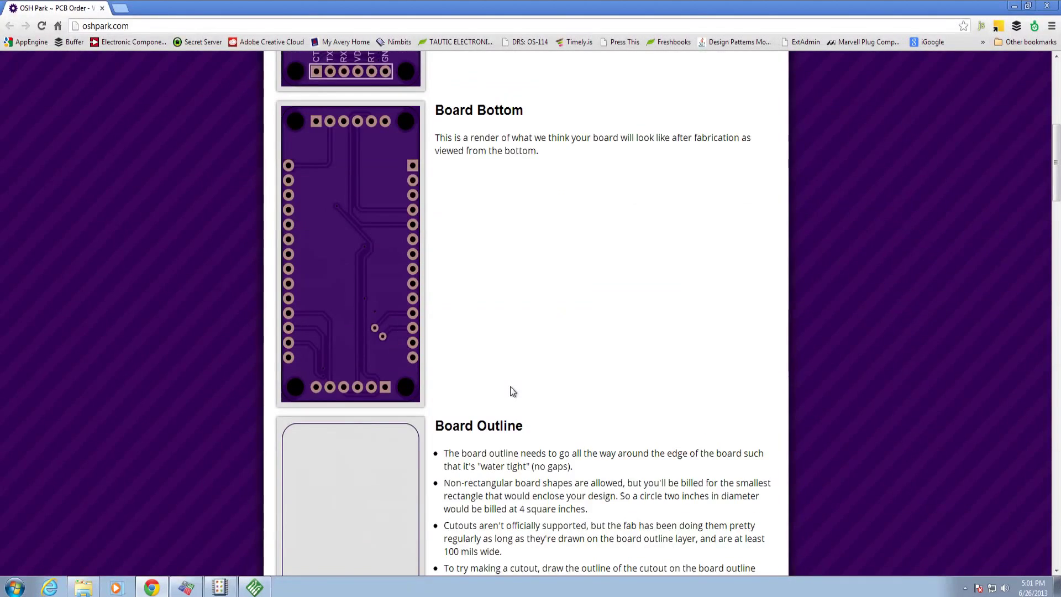
{"action": "scroll", "scroll_direction": "down", "scroll_amount": 3}
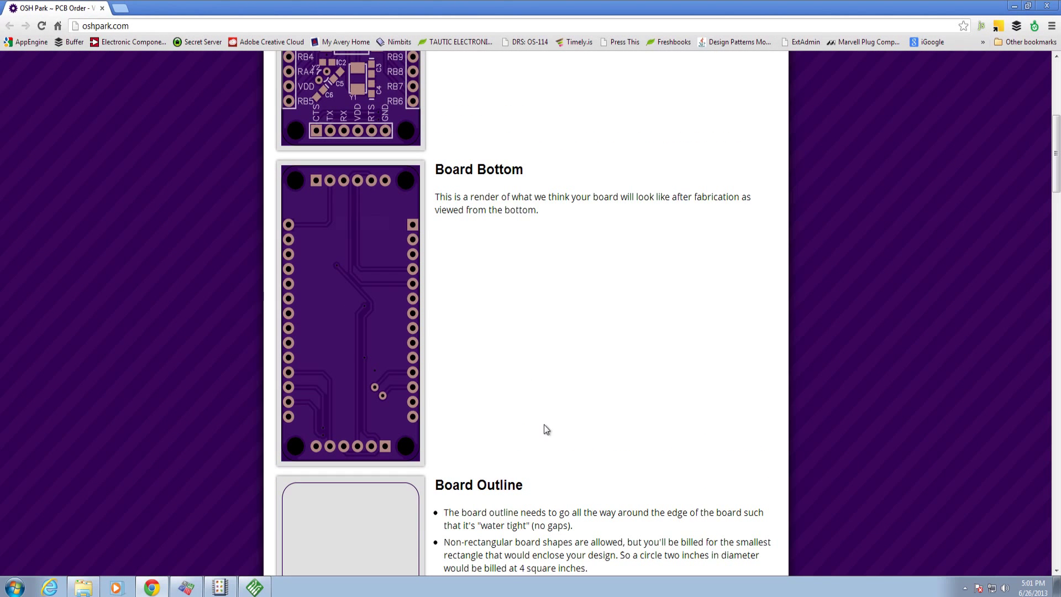
{"action": "scroll", "scroll_direction": "down", "scroll_amount": 3}
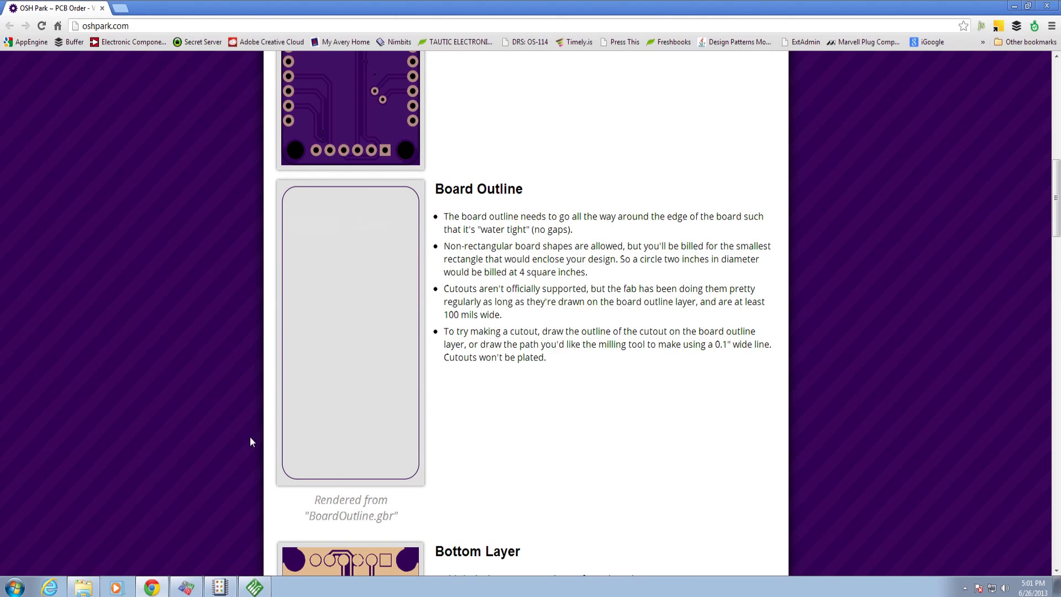
{"action": "scroll", "scroll_direction": "down", "scroll_amount": 3}
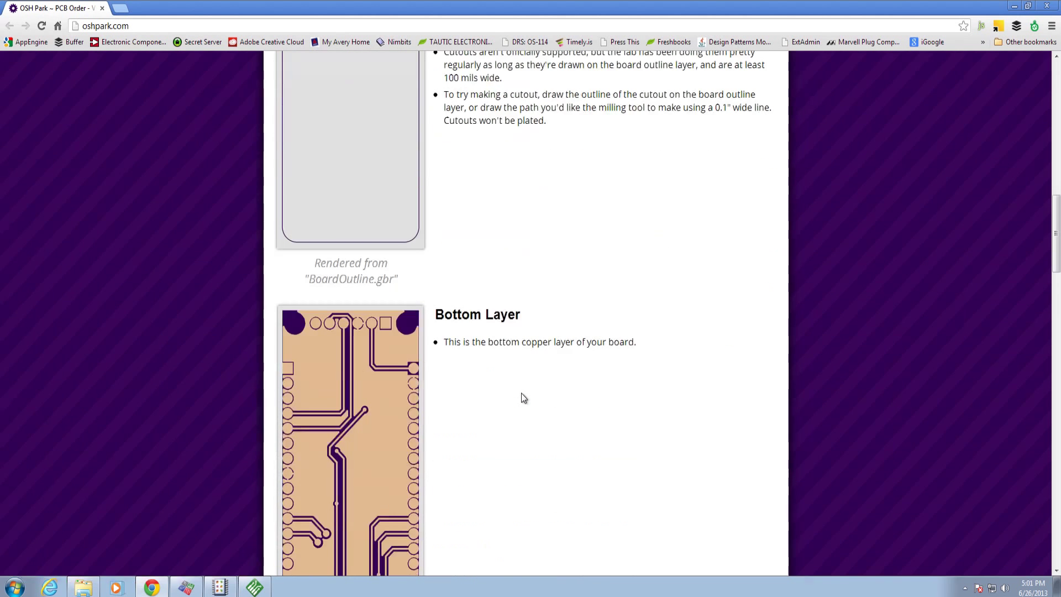
{"action": "scroll", "scroll_direction": "down", "scroll_amount": 3}
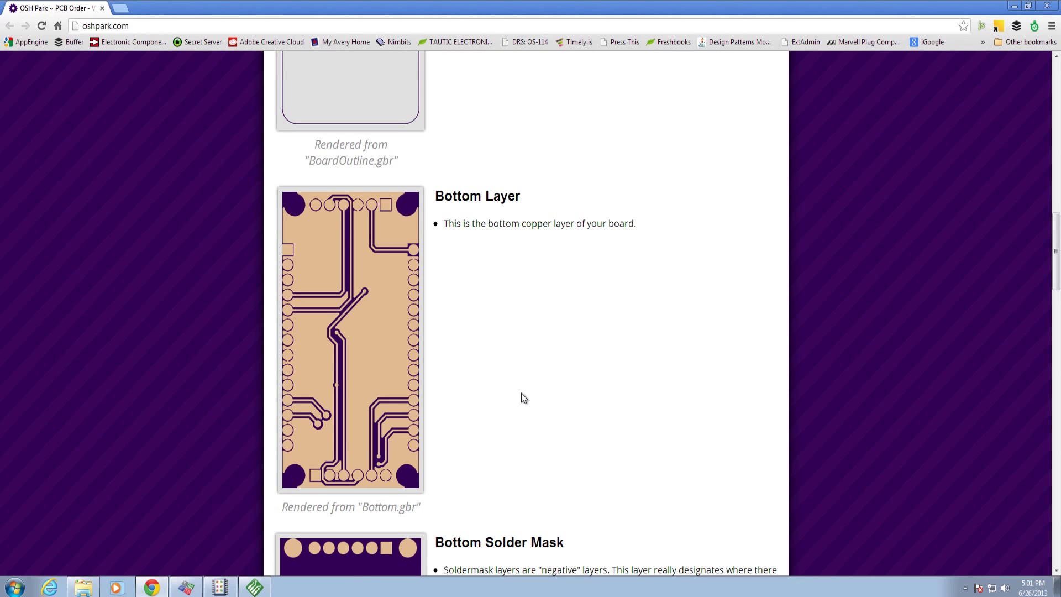
{"action": "mouse_move", "coordinate": [312, 490]}
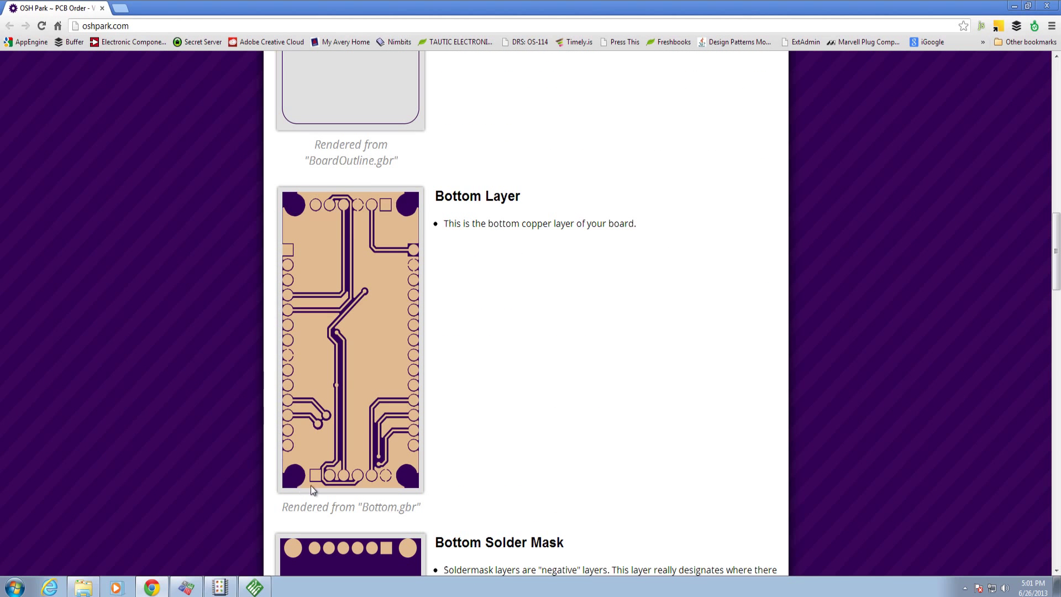
{"action": "scroll", "scroll_direction": "down", "scroll_amount": 3}
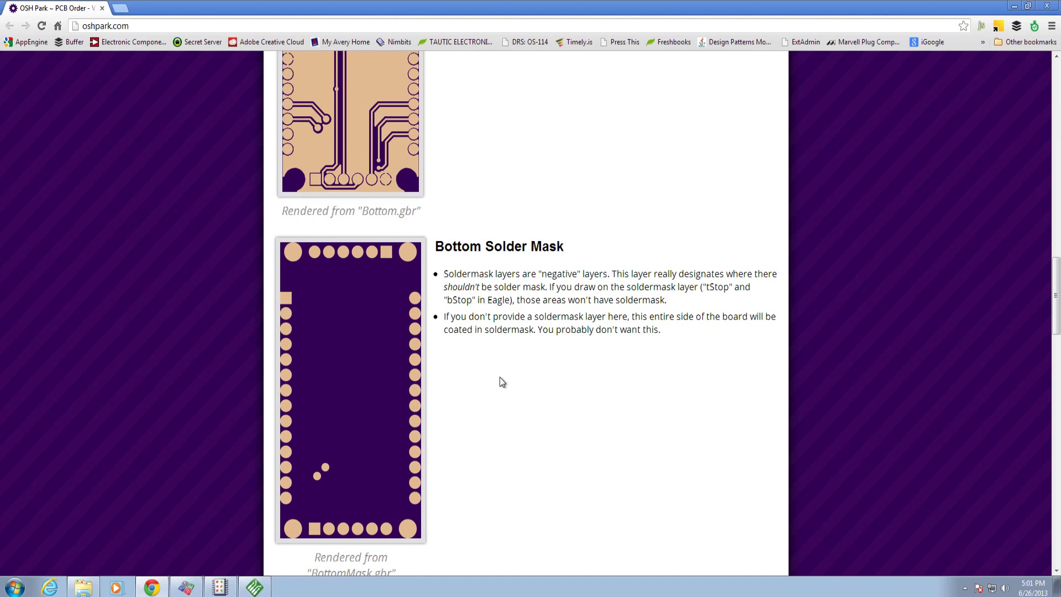
{"action": "scroll", "scroll_direction": "down", "scroll_amount": 3}
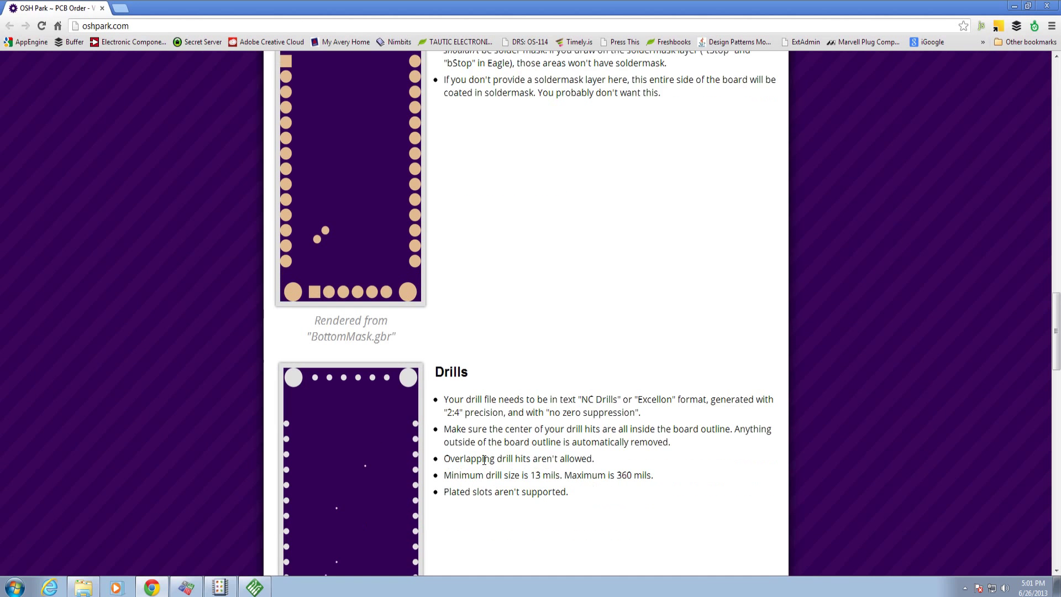
{"action": "scroll", "scroll_direction": "down", "scroll_amount": 3}
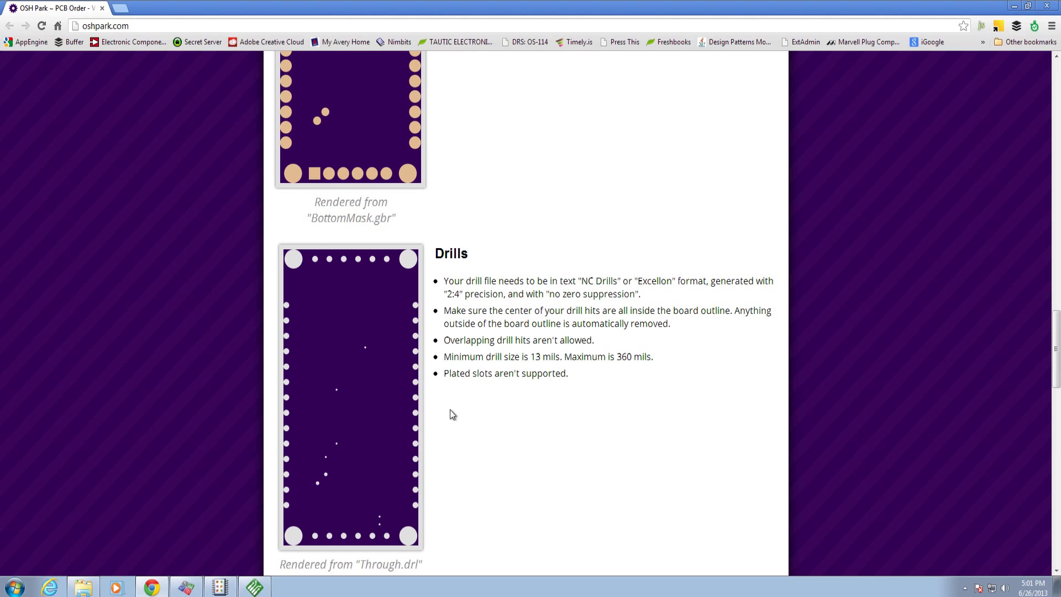
{"action": "mouse_move", "coordinate": [351, 554]}
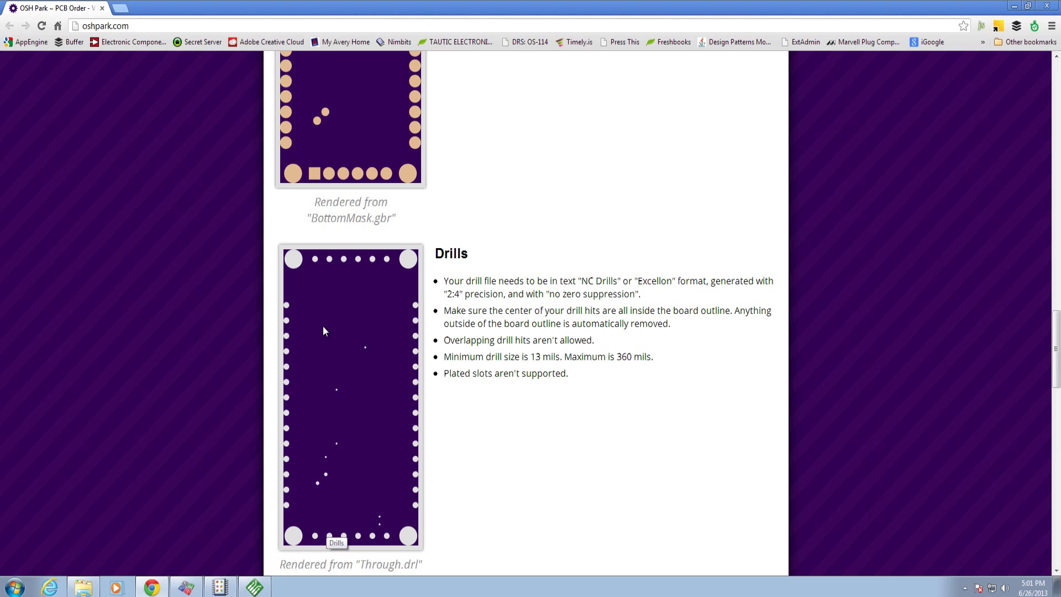
{"action": "mouse_move", "coordinate": [409, 325]}
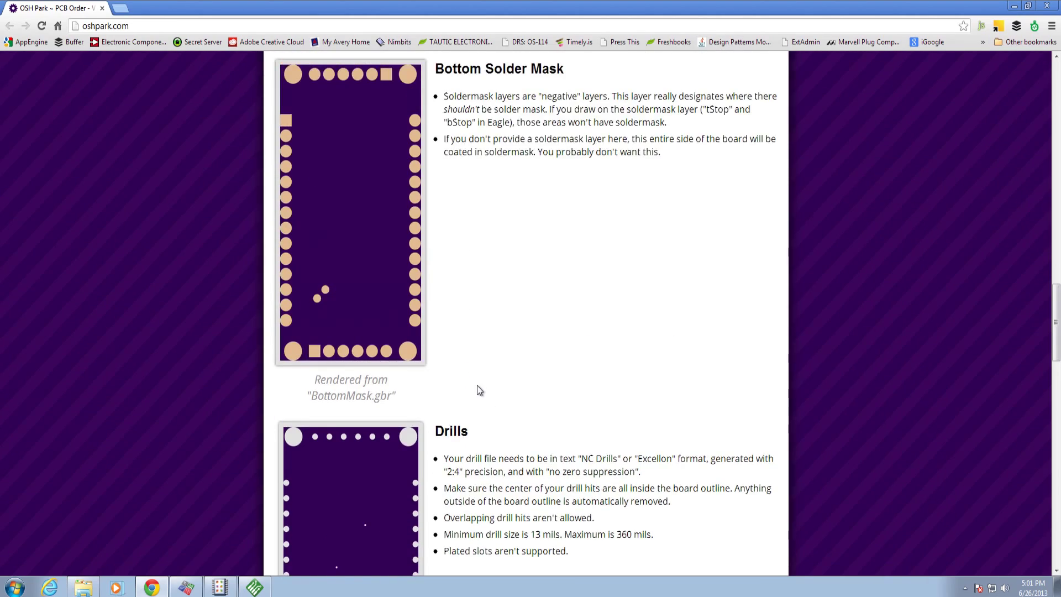
{"action": "scroll", "scroll_direction": "down", "scroll_amount": 3}
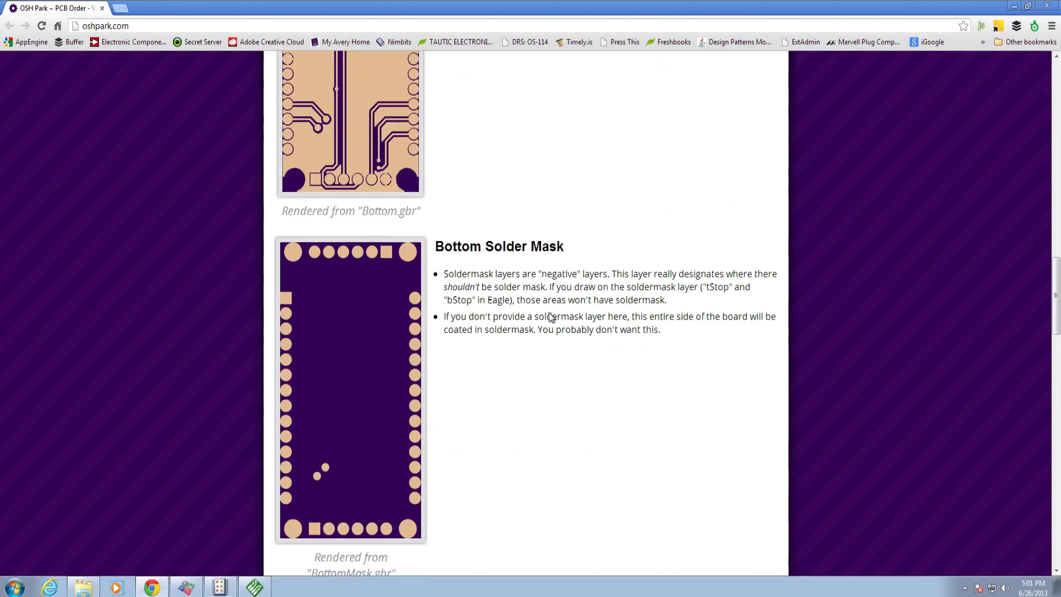
{"action": "scroll", "scroll_direction": "down", "scroll_amount": 3}
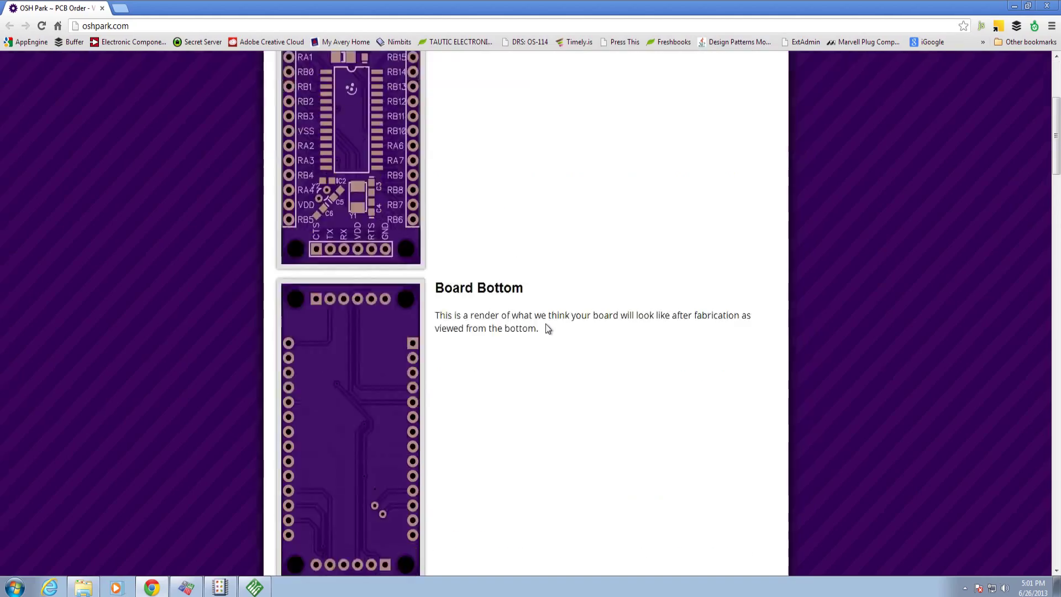
{"action": "mouse_move", "coordinate": [365, 70]}
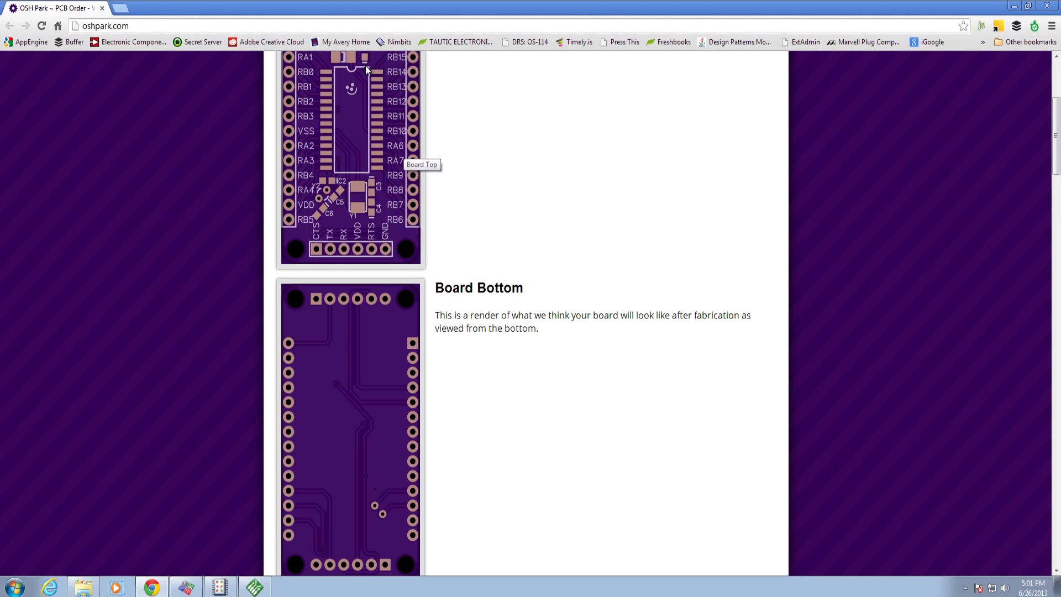
{"action": "mouse_move", "coordinate": [578, 443]}
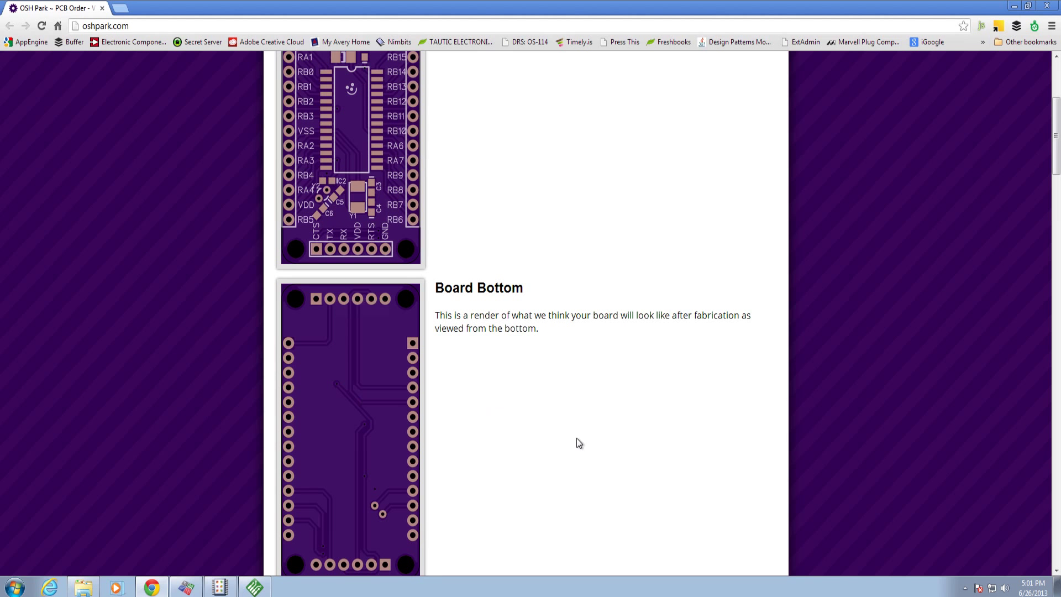
{"action": "scroll", "scroll_direction": "down", "scroll_amount": 3}
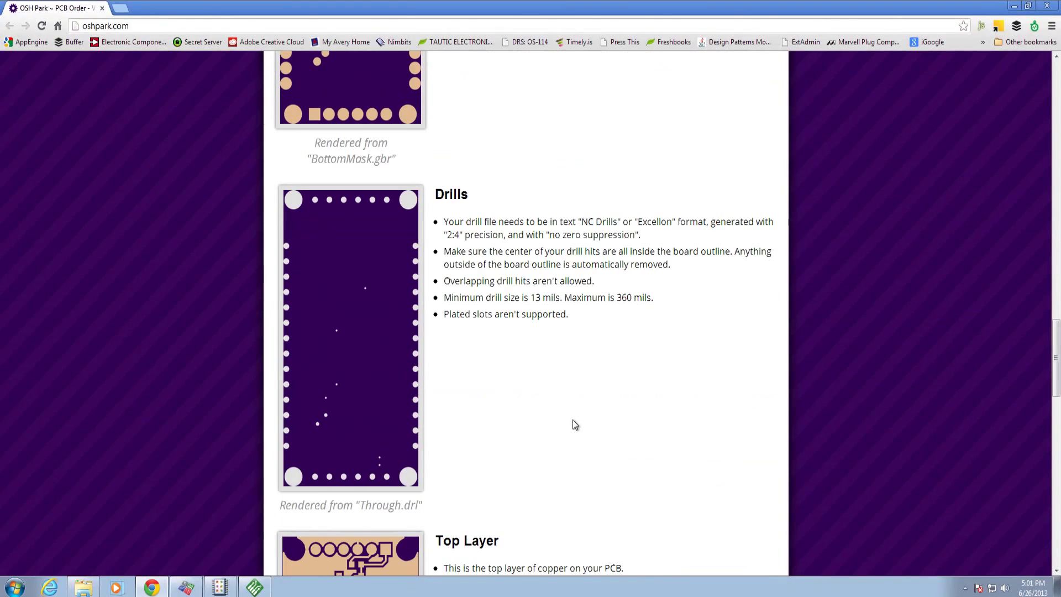
{"action": "mouse_move", "coordinate": [337, 401]}
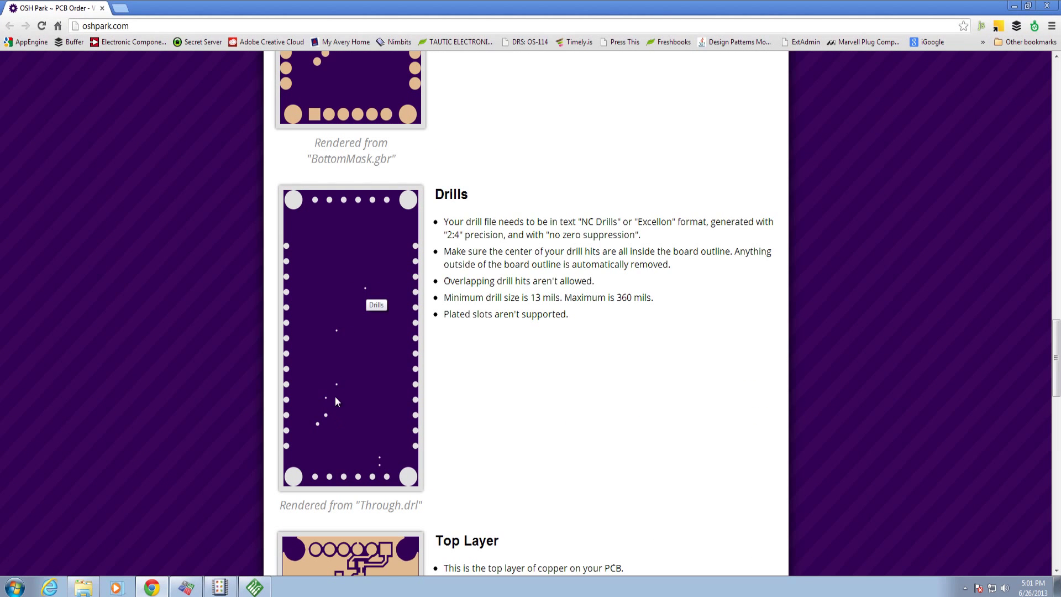
Step: Review the Top Layer, Top Solder Mask and Top Silk Screen renders, then Approve and Continue
{"action": "scroll", "scroll_direction": "down", "scroll_amount": 3}
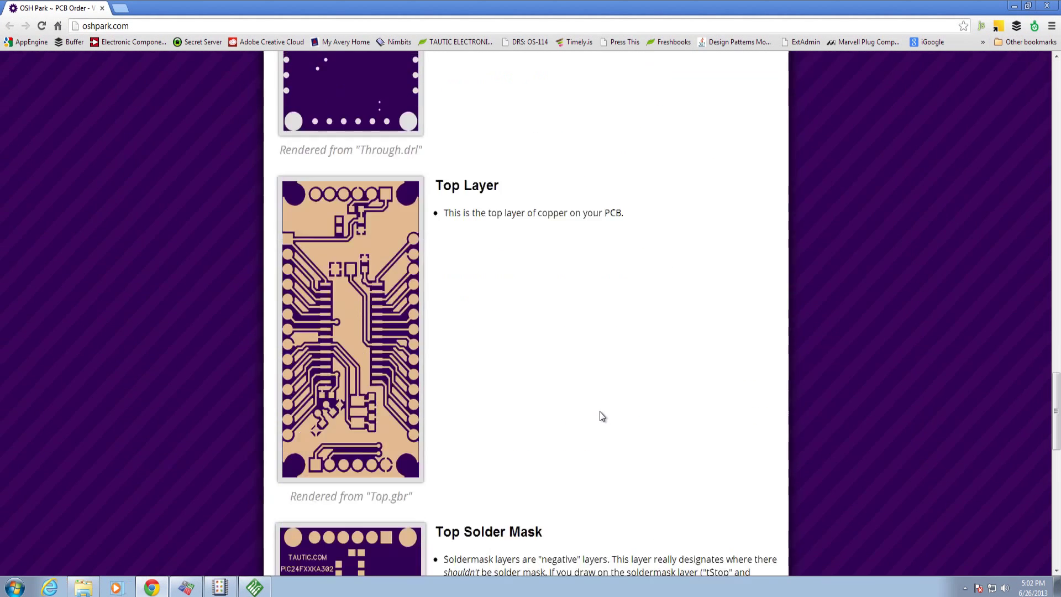
{"action": "scroll", "scroll_direction": "up", "scroll_amount": 3}
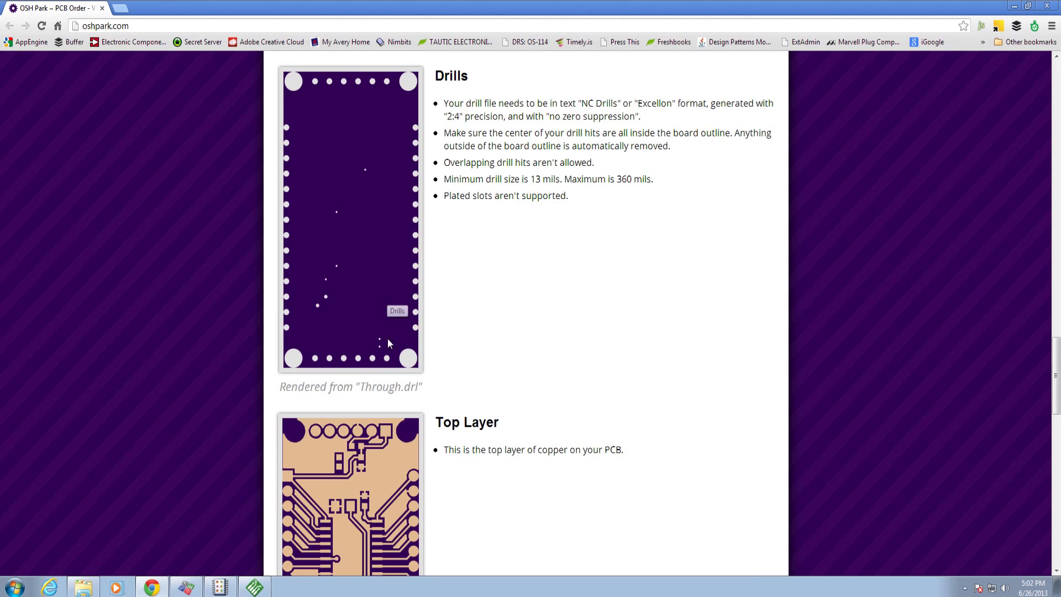
{"action": "scroll", "scroll_direction": "down", "scroll_amount": 3}
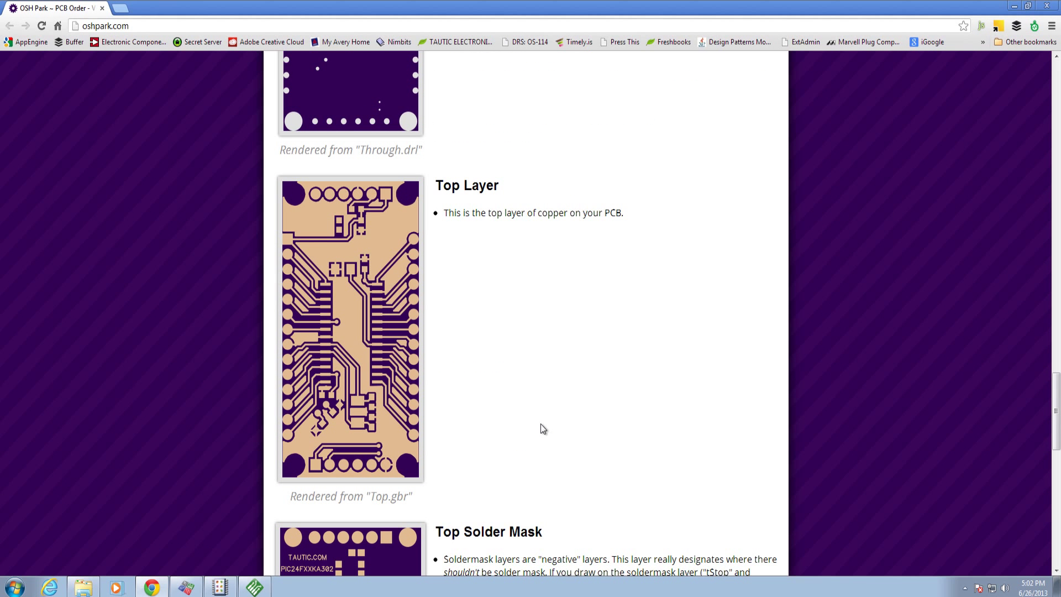
{"action": "mouse_move", "coordinate": [504, 400]}
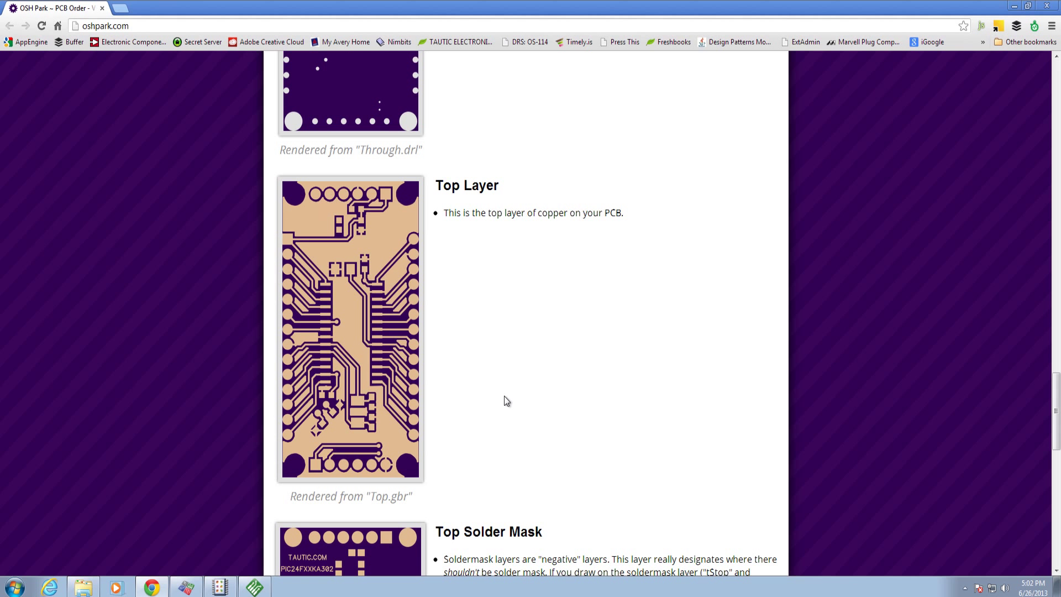
{"action": "scroll", "scroll_direction": "down", "scroll_amount": 3}
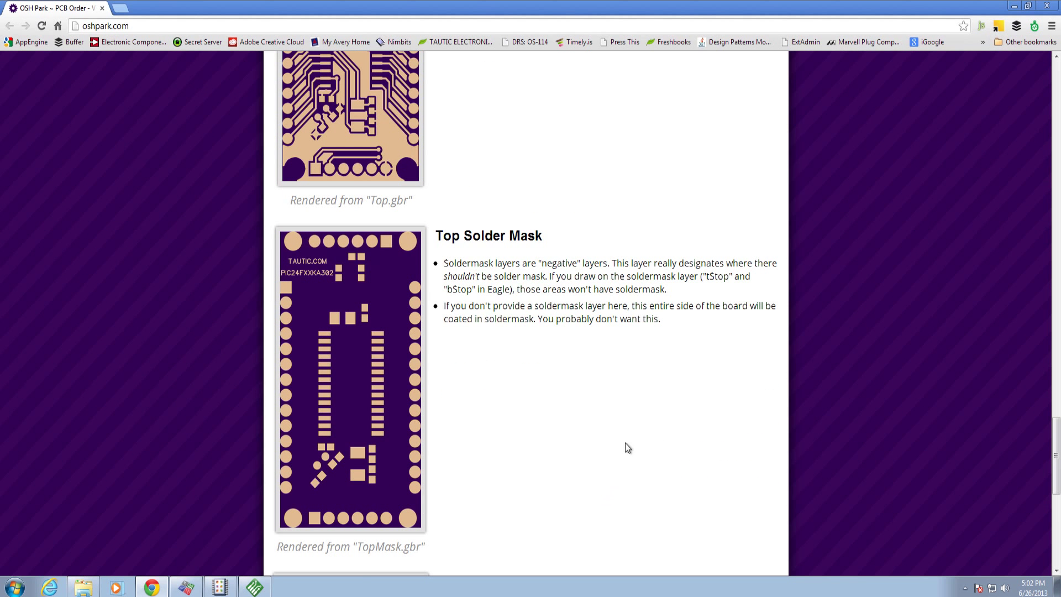
{"action": "mouse_move", "coordinate": [382, 357]}
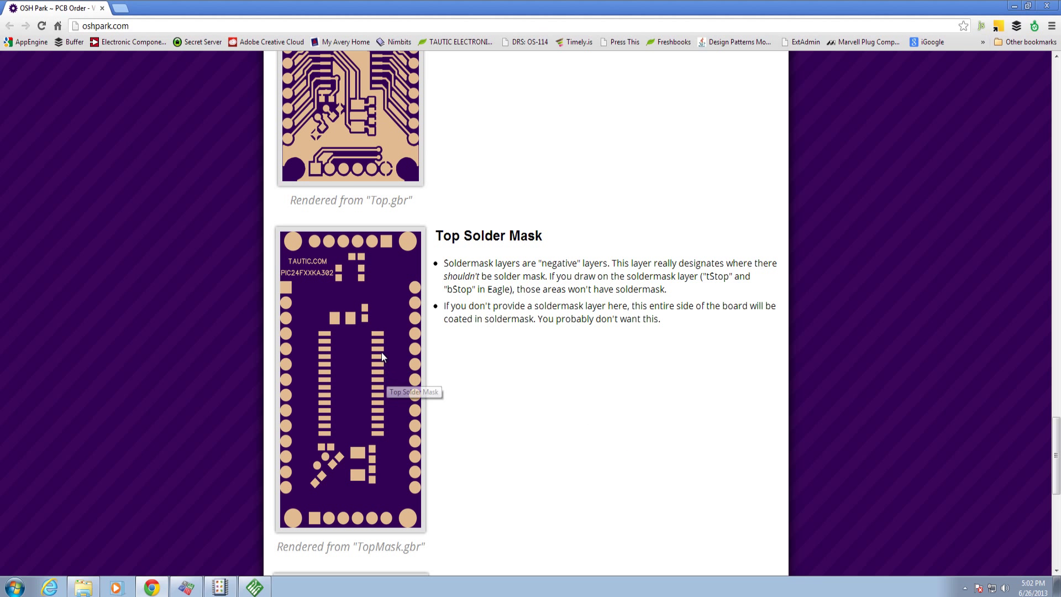
{"action": "mouse_move", "coordinate": [567, 435]}
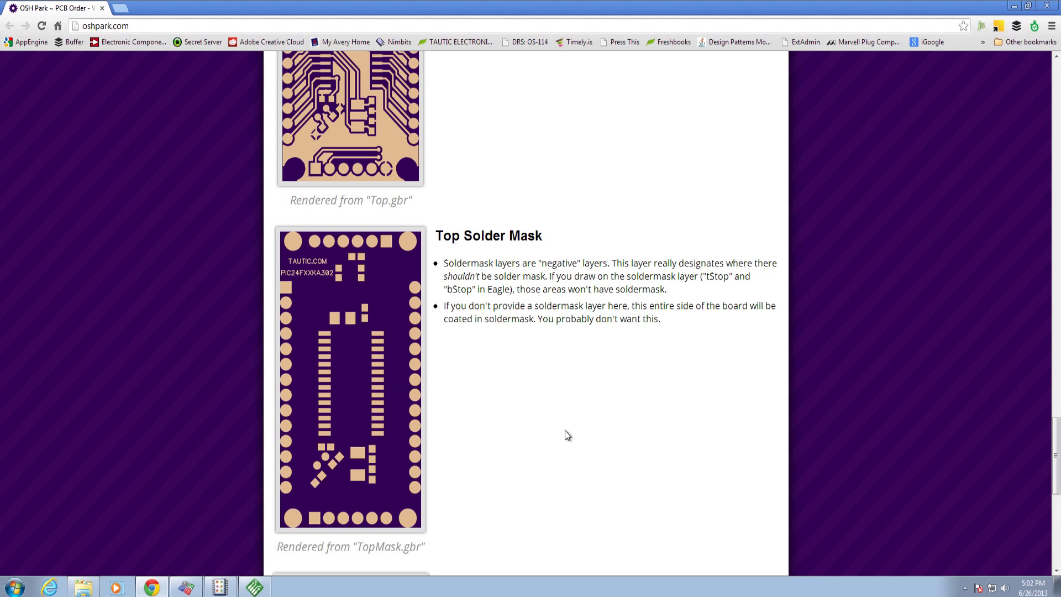
{"action": "mouse_move", "coordinate": [398, 341]}
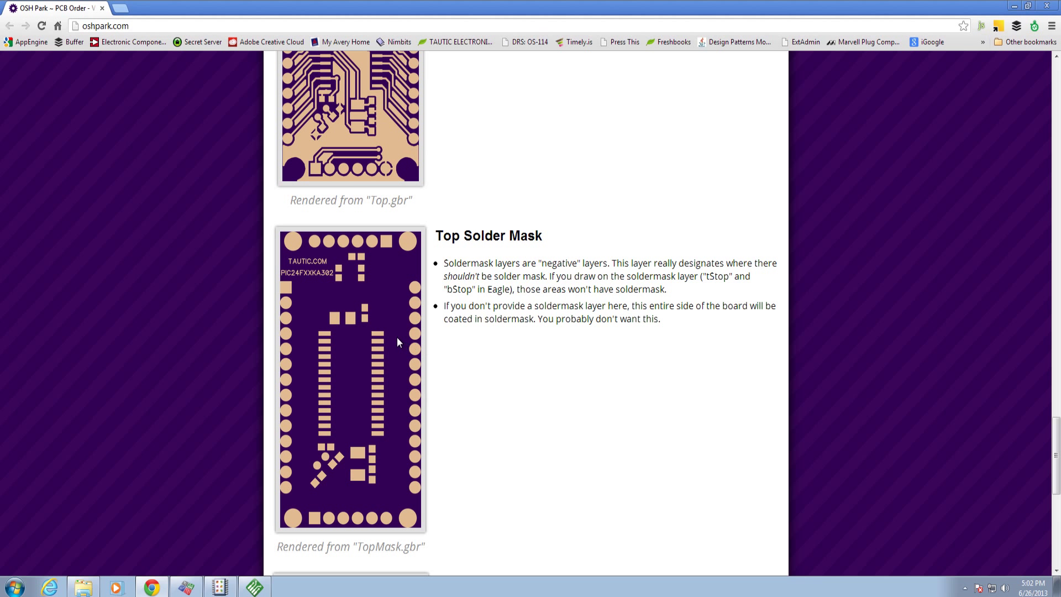
{"action": "mouse_move", "coordinate": [379, 341]}
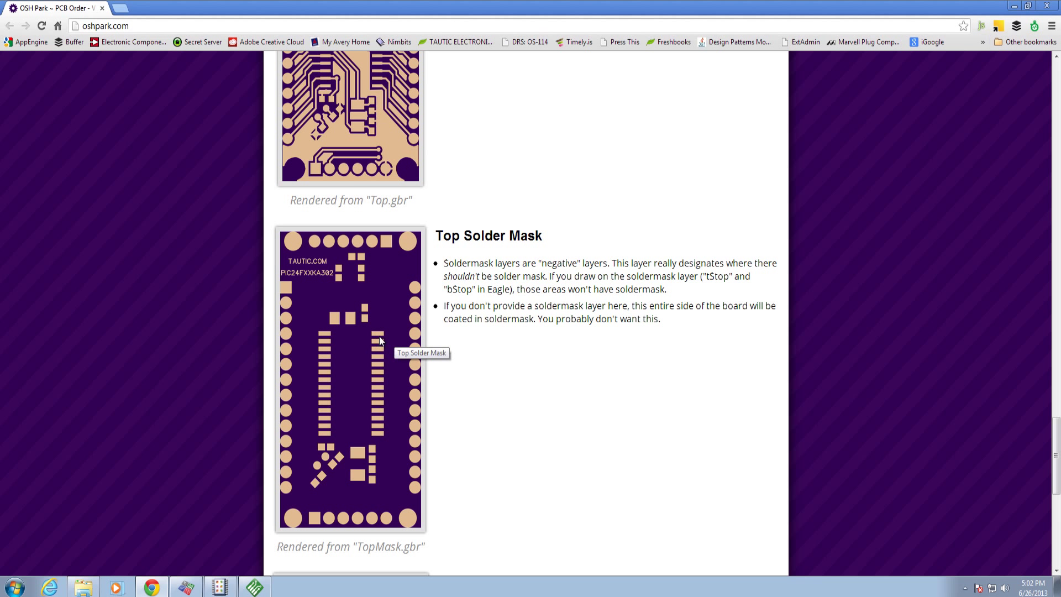
{"action": "mouse_move", "coordinate": [388, 336]}
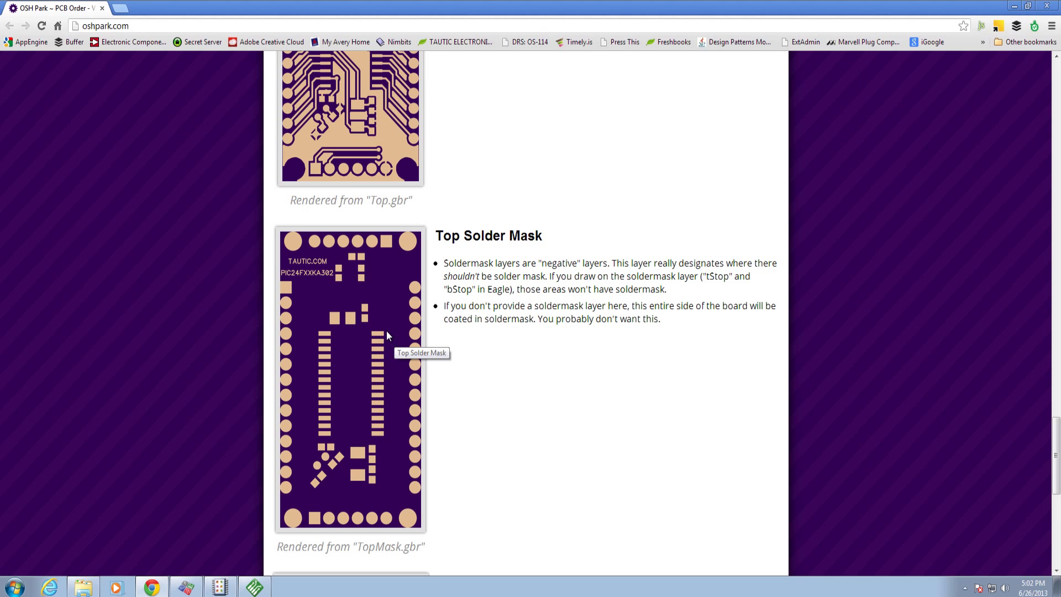
{"action": "mouse_move", "coordinate": [366, 341]}
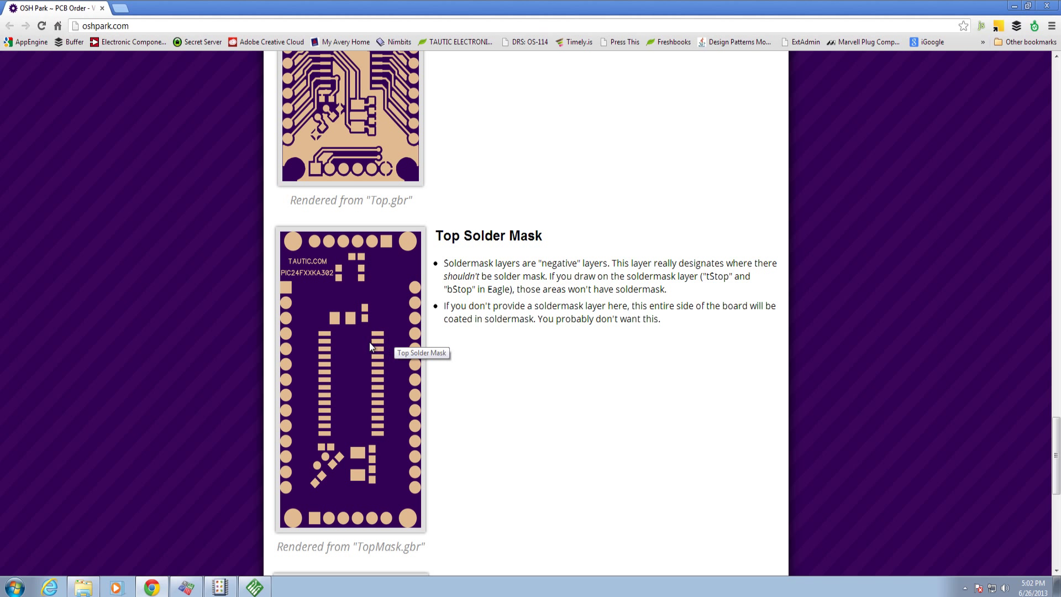
{"action": "scroll", "scroll_direction": "down", "scroll_amount": 3}
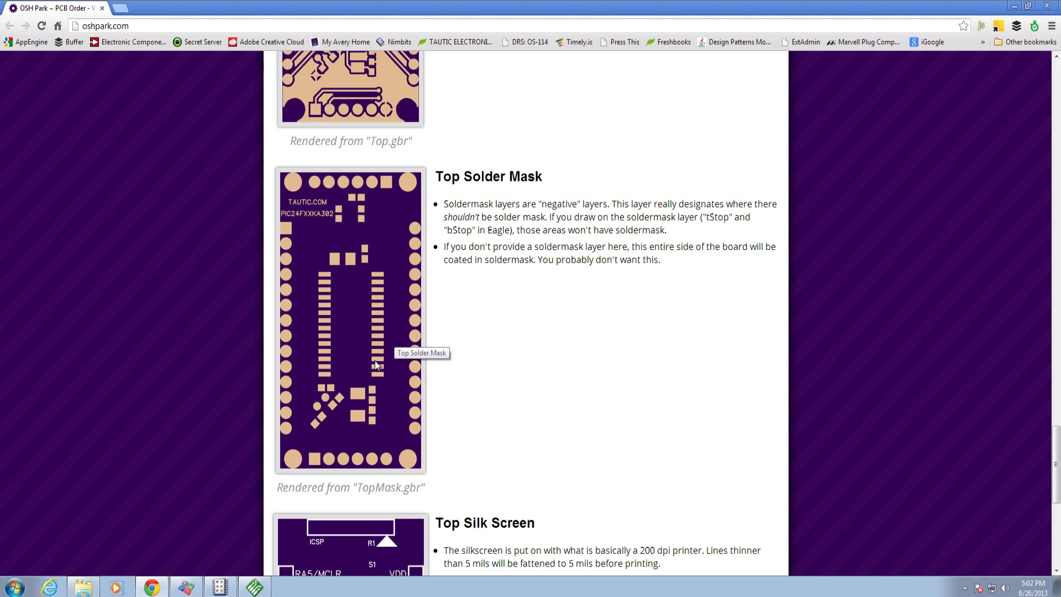
{"action": "mouse_move", "coordinate": [493, 313]}
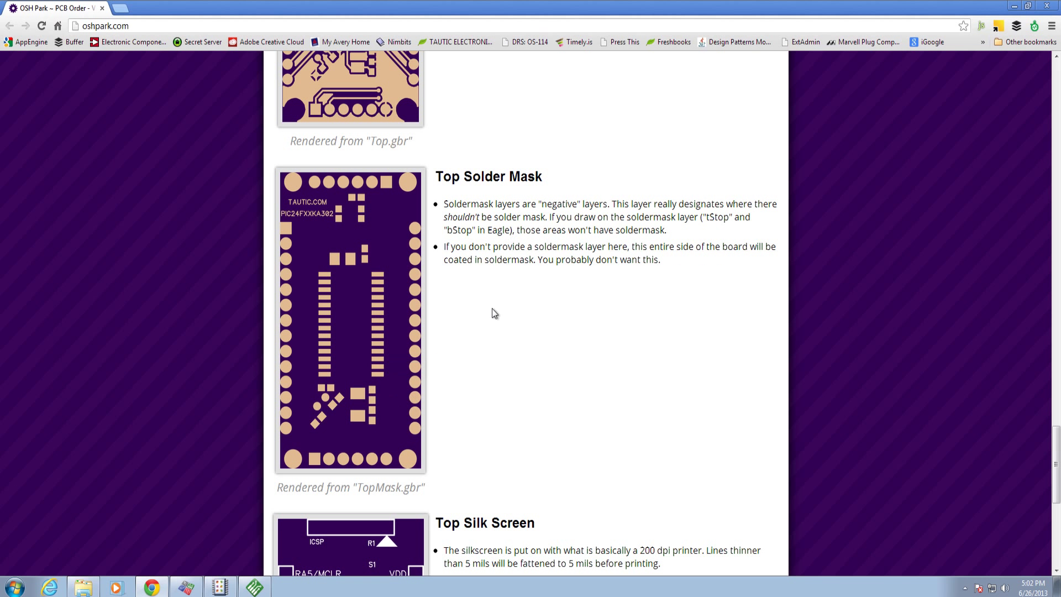
{"action": "scroll", "scroll_direction": "down", "scroll_amount": 3}
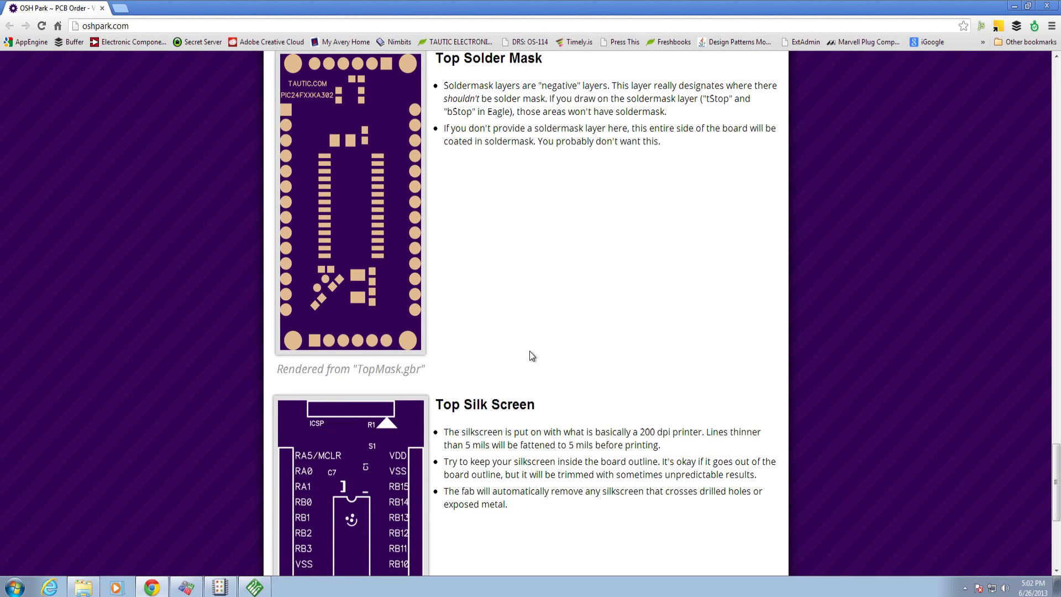
{"action": "scroll", "scroll_direction": "down", "scroll_amount": 3}
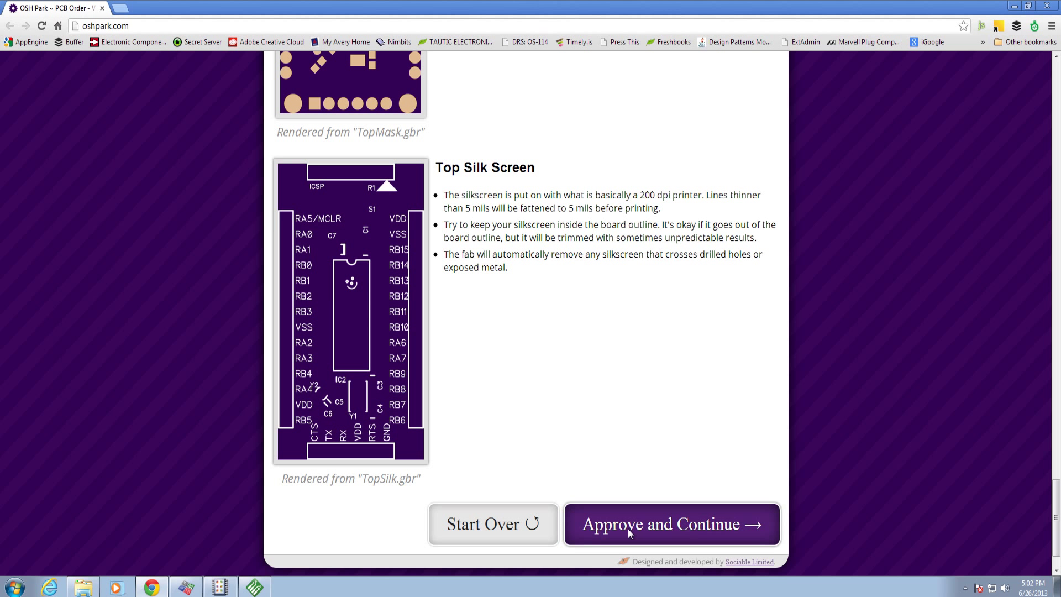
{"action": "left_click", "coordinate": [671, 524]}
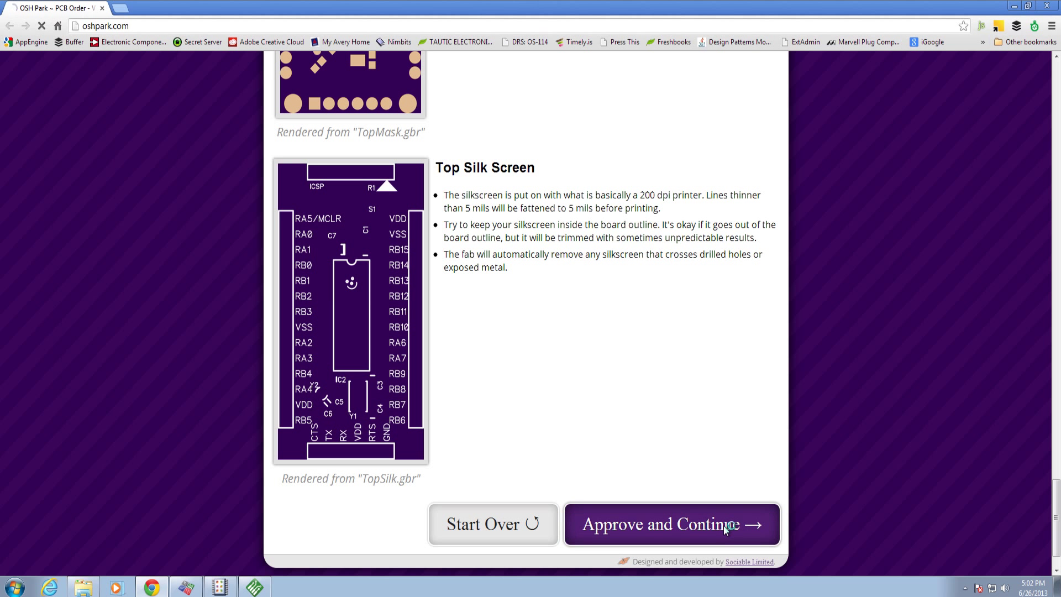
Step: Reach the Create Order page, highlight the $10.05 price per set, and review quantity and shipping address
{"action": "left_click", "coordinate": [671, 524]}
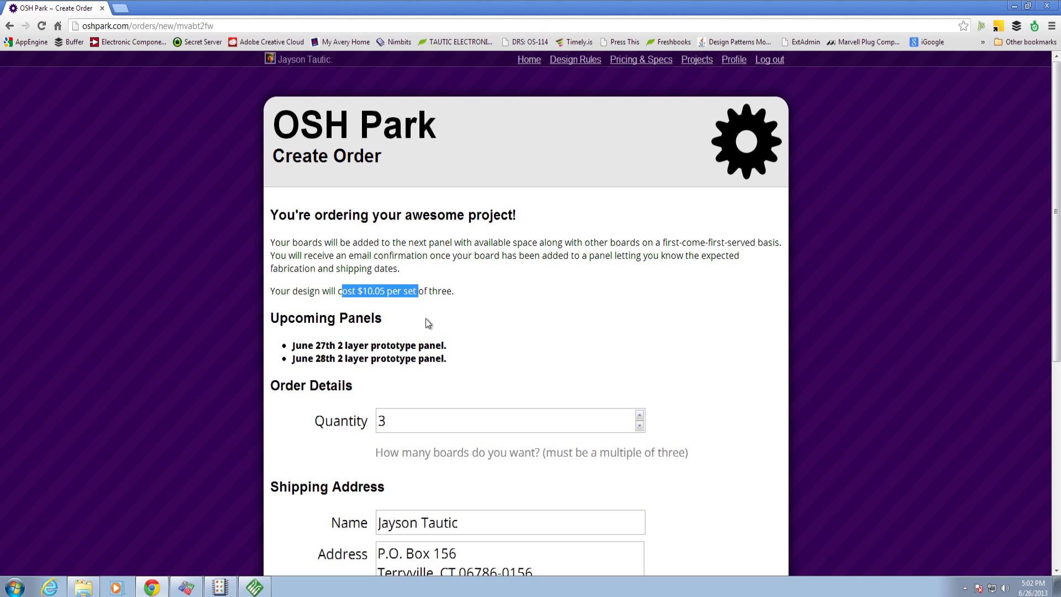
{"action": "left_click", "coordinate": [378, 303]}
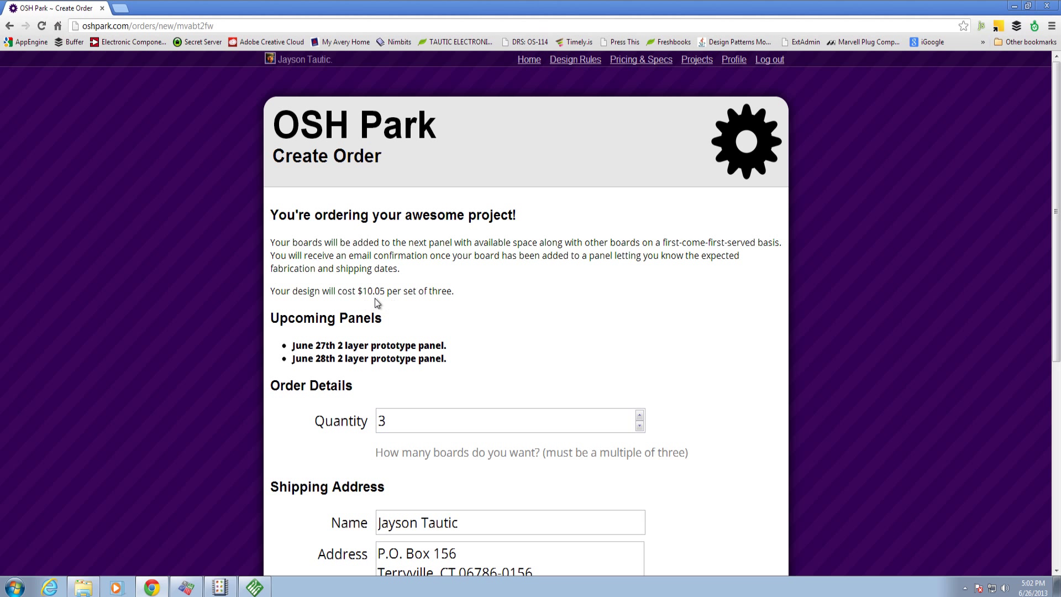
{"action": "double_click", "coordinate": [372, 291]}
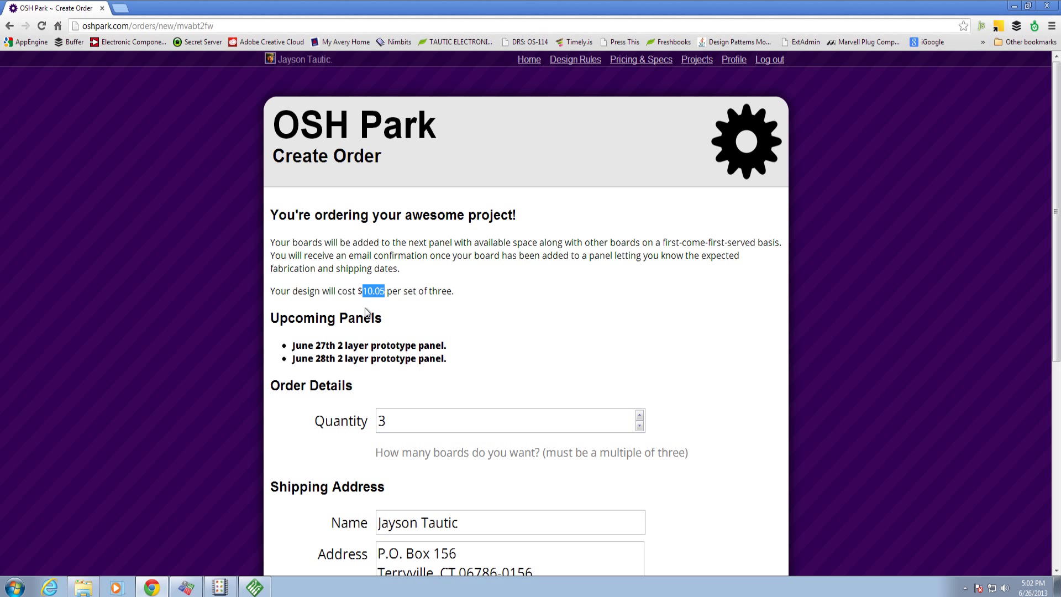
{"action": "mouse_move", "coordinate": [407, 305]}
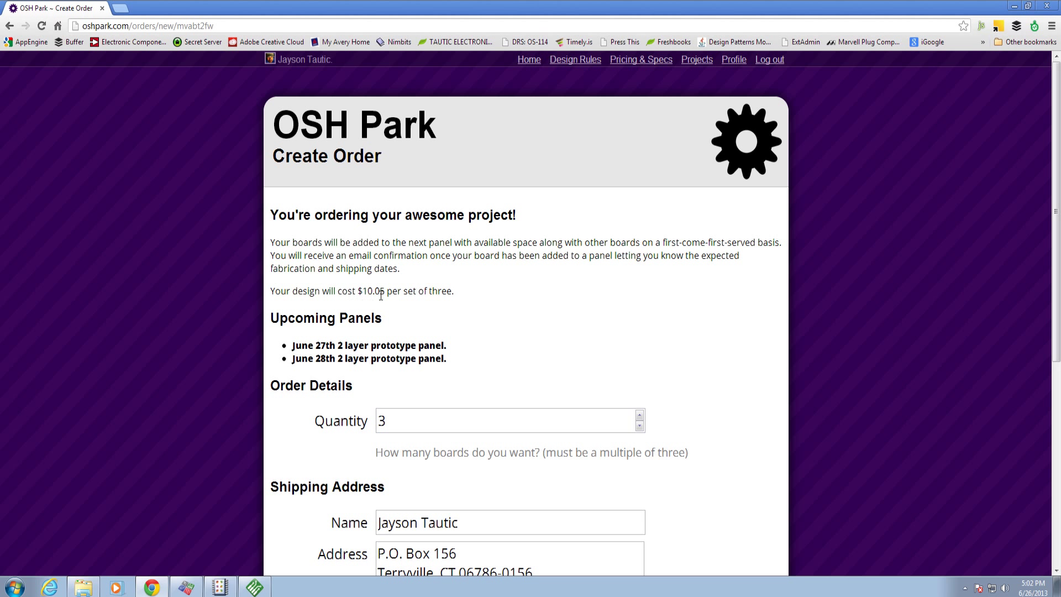
{"action": "mouse_move", "coordinate": [371, 303]}
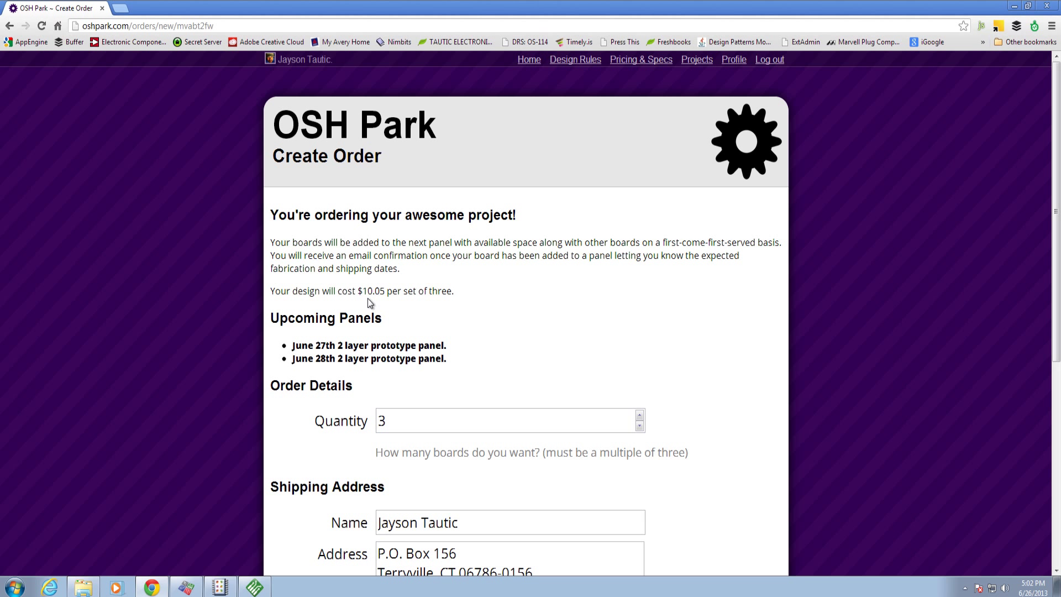
{"action": "mouse_move", "coordinate": [409, 305]}
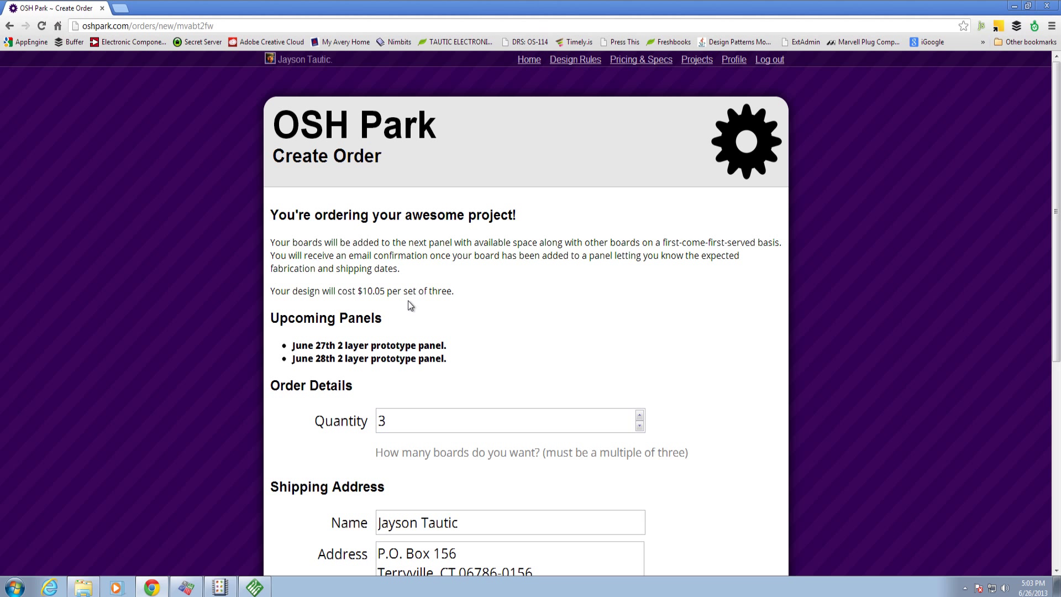
{"action": "mouse_move", "coordinate": [714, 381]}
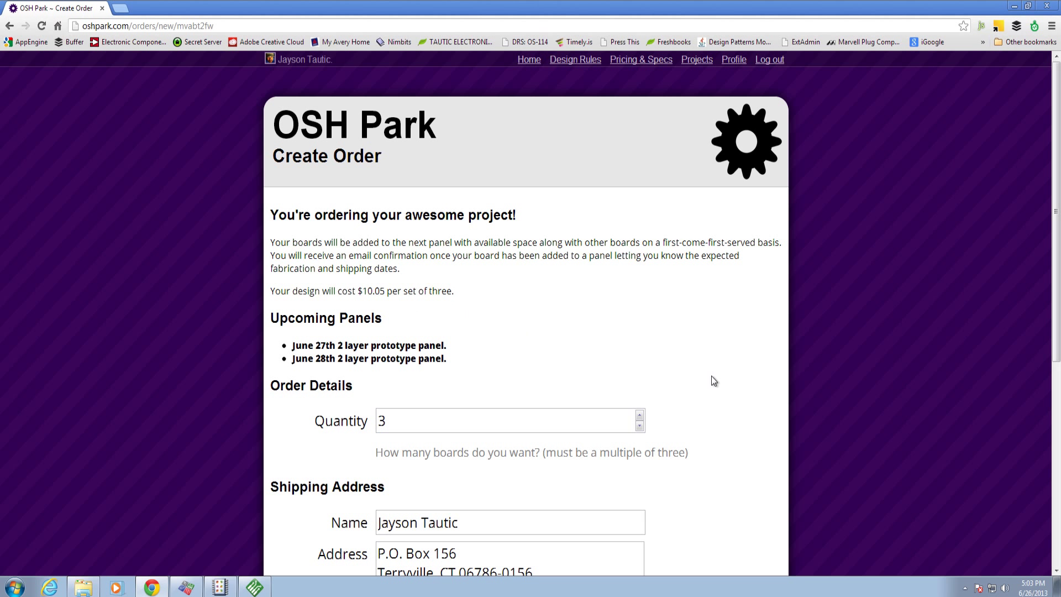
{"action": "scroll", "scroll_direction": "down", "scroll_amount": 3}
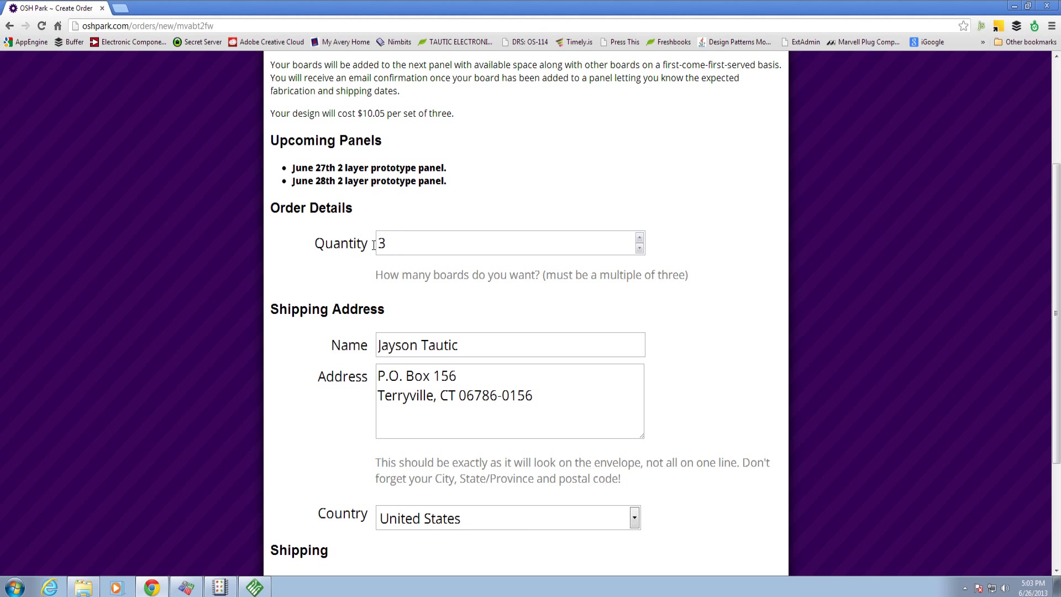
{"action": "mouse_move", "coordinate": [393, 290]}
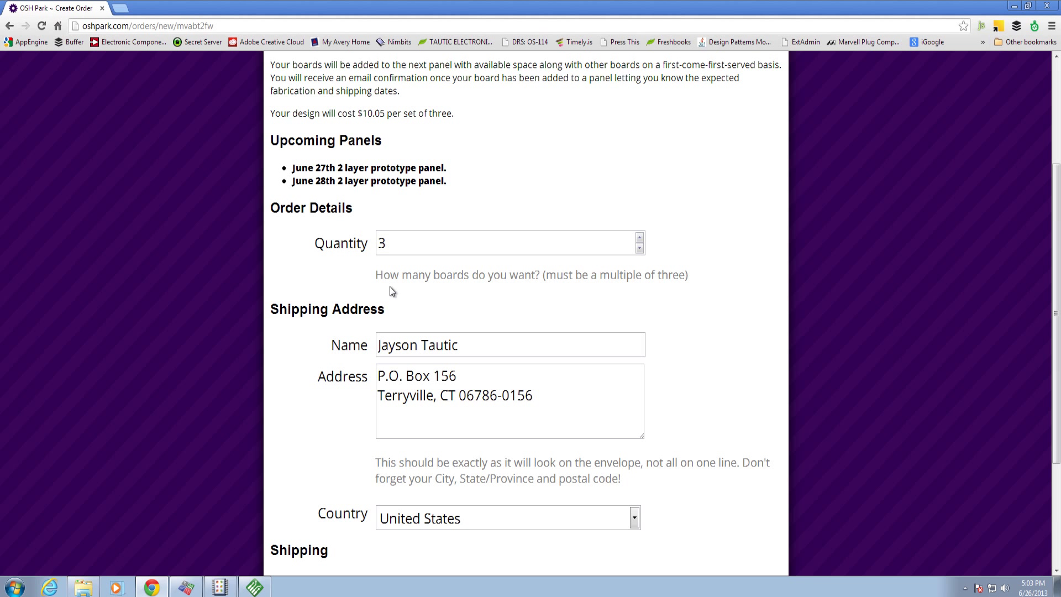
{"action": "mouse_move", "coordinate": [374, 258]}
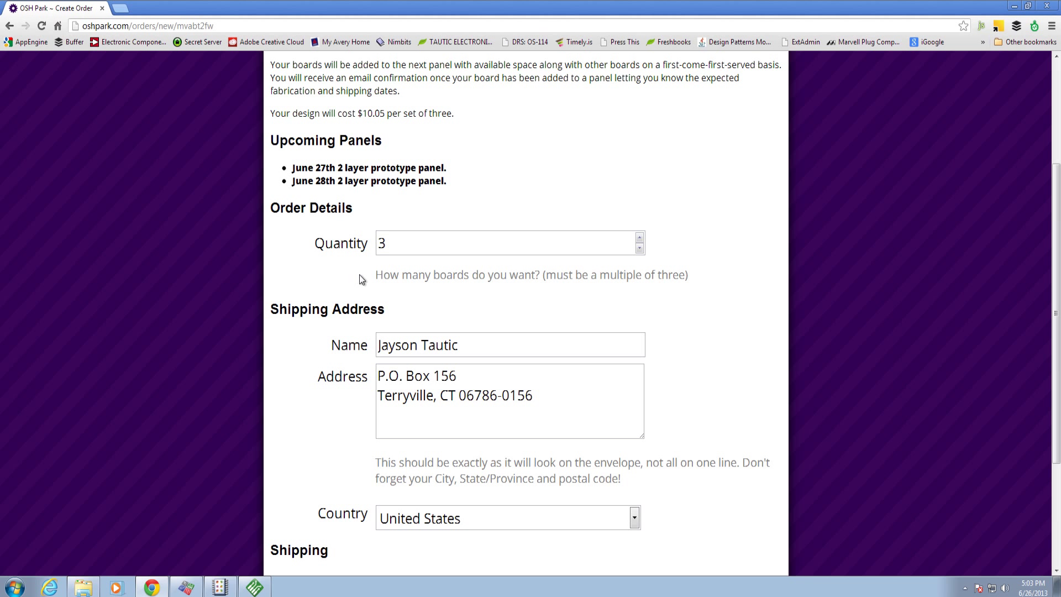
{"action": "mouse_move", "coordinate": [358, 362]}
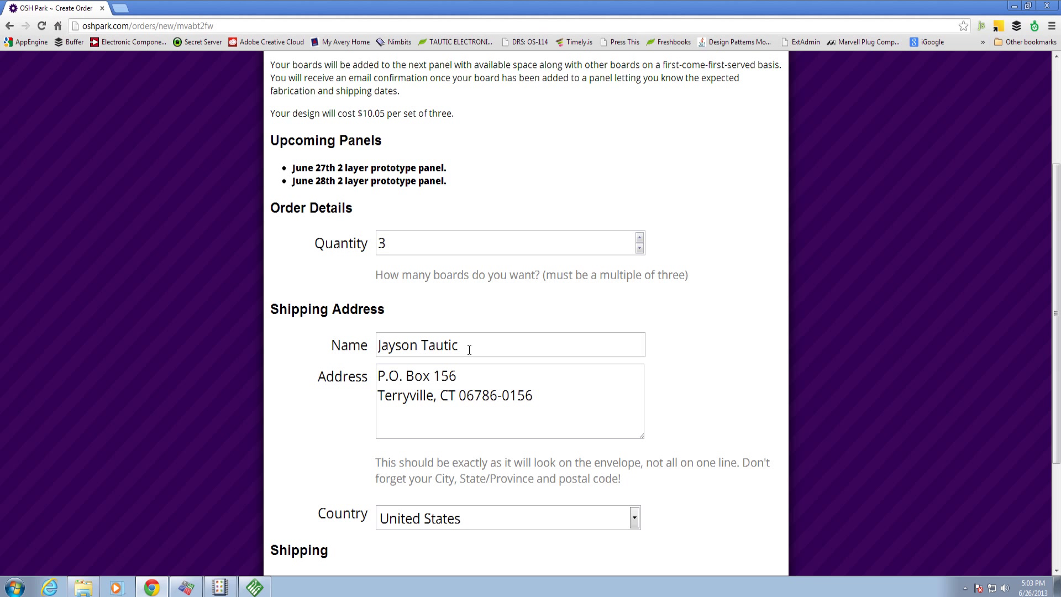
Step: Check the Shipping Method options and keep Free Shipping selected
{"action": "scroll", "scroll_direction": "down", "scroll_amount": 3}
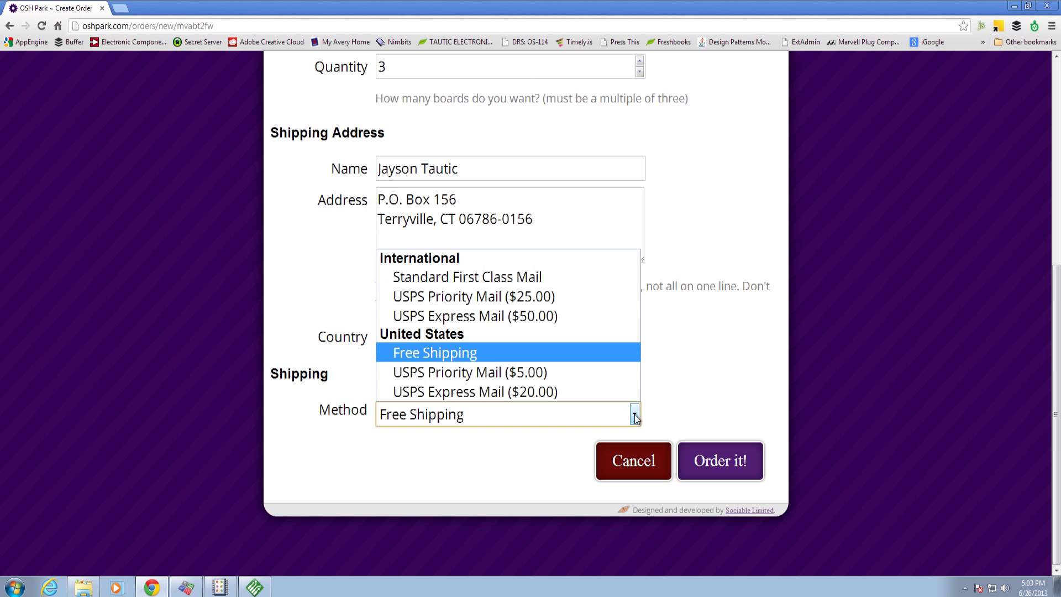
{"action": "mouse_move", "coordinate": [443, 448]}
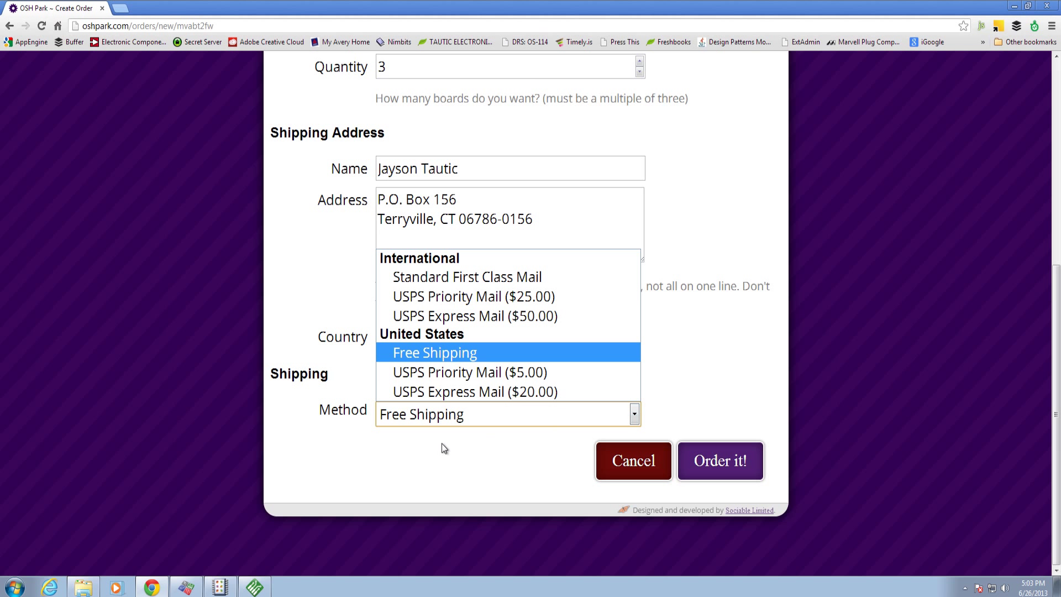
{"action": "mouse_move", "coordinate": [446, 371]}
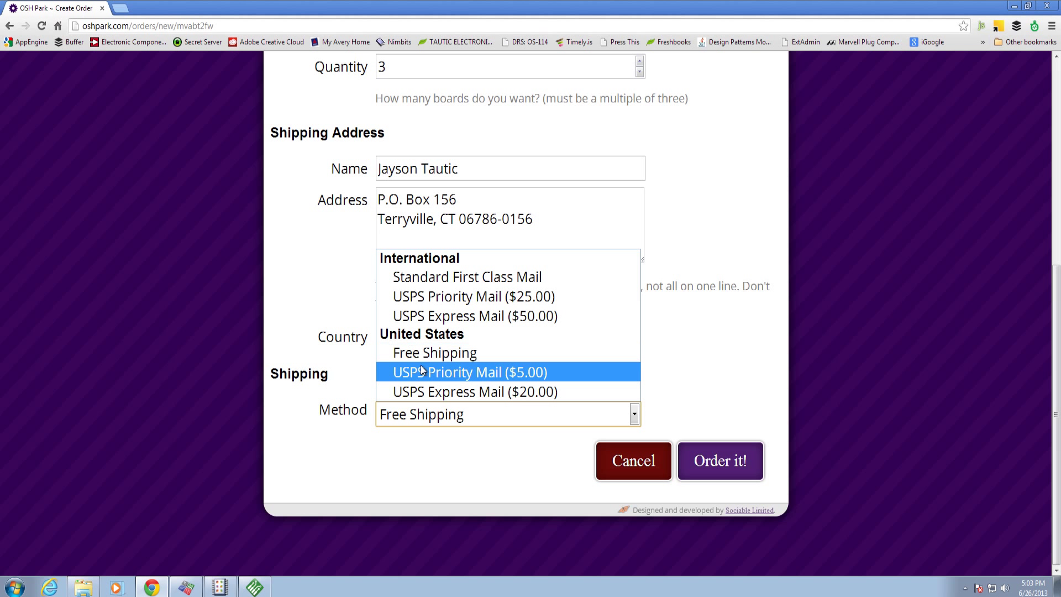
{"action": "mouse_move", "coordinate": [565, 381]}
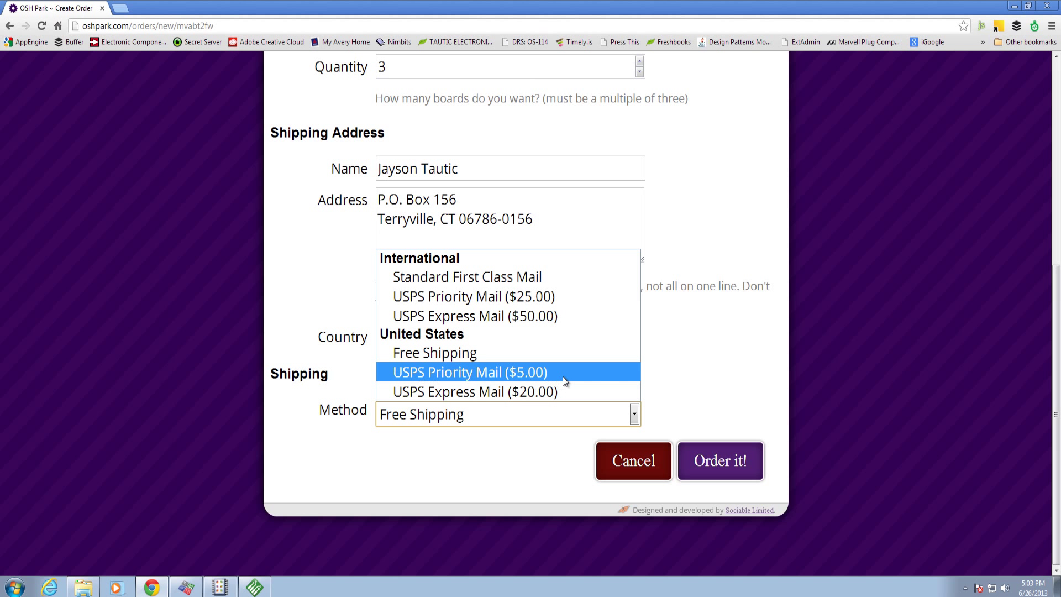
{"action": "mouse_move", "coordinate": [453, 353]}
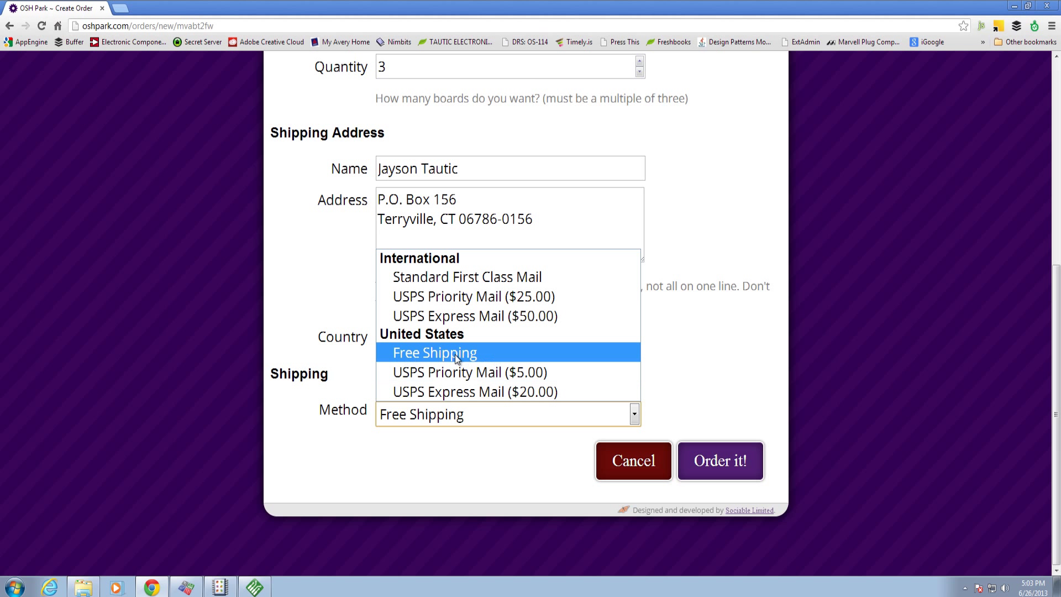
{"action": "left_click", "coordinate": [436, 353]}
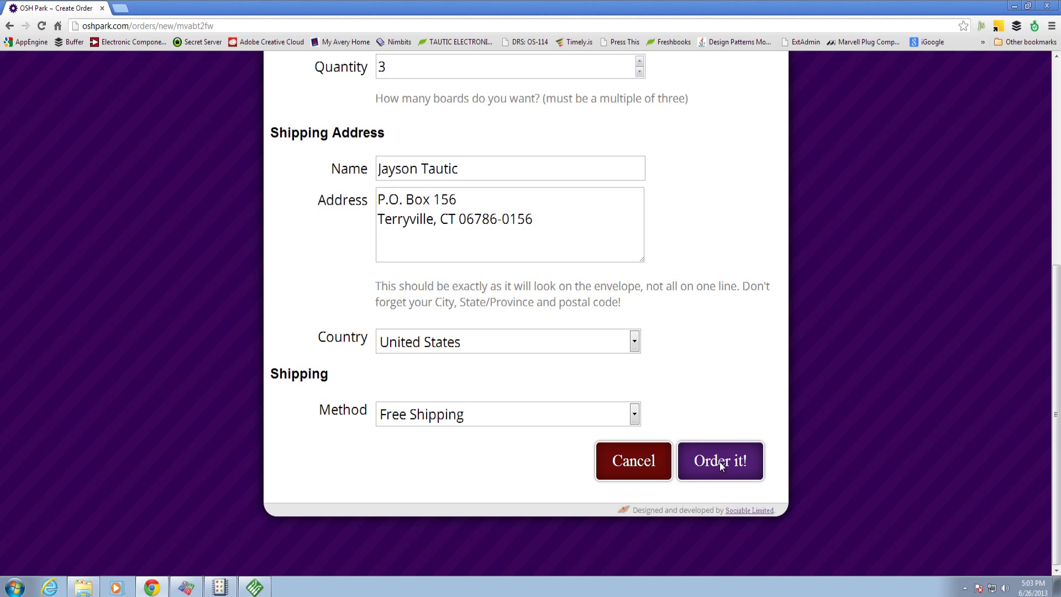
Step: Order it, review the $10.05 order details, and start Google Checkout payment
{"action": "left_click", "coordinate": [719, 460]}
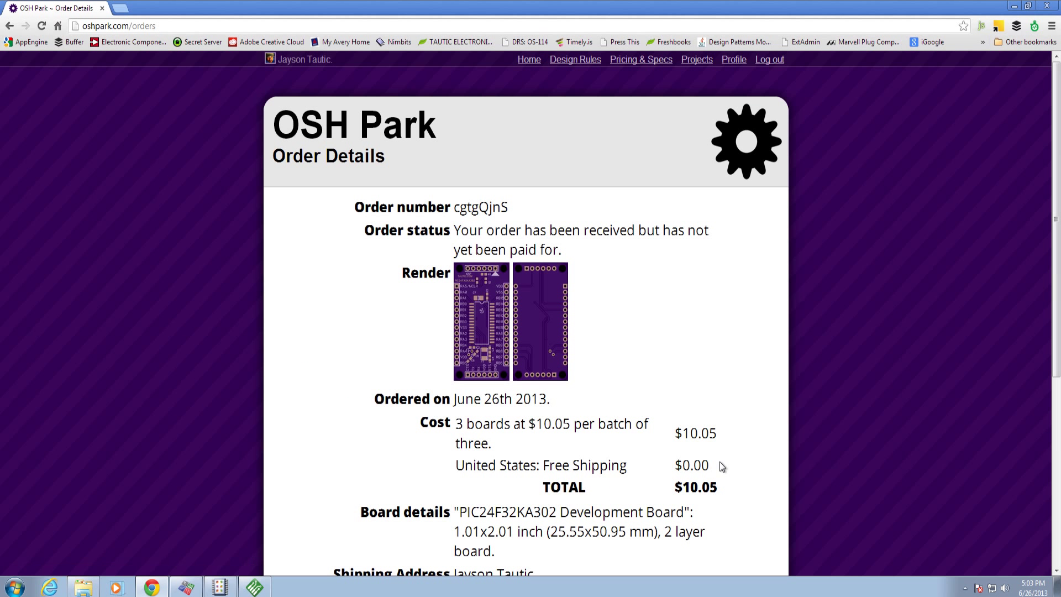
{"action": "mouse_move", "coordinate": [723, 495]}
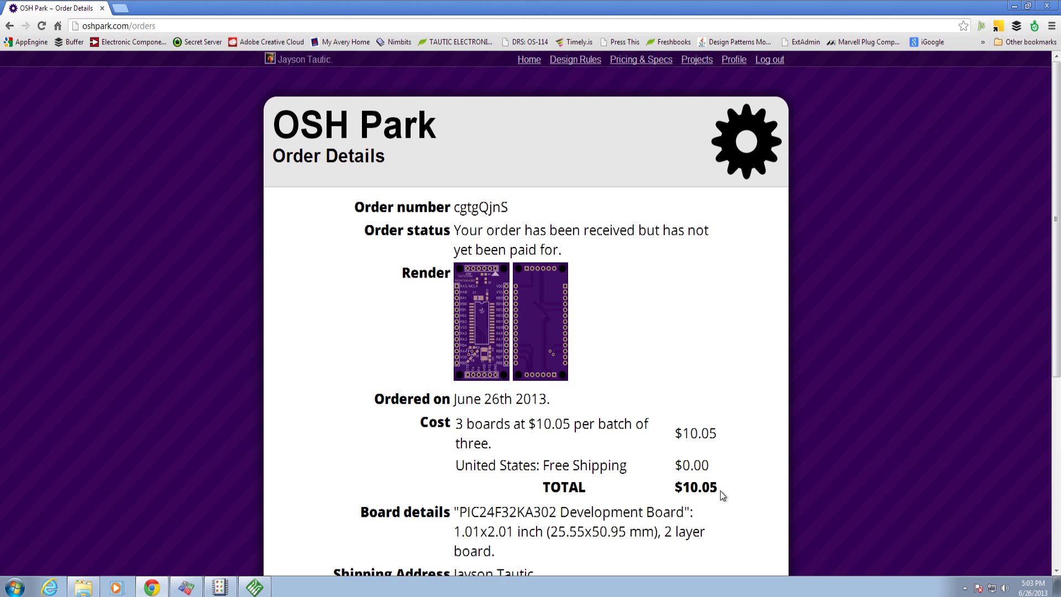
{"action": "scroll", "scroll_direction": "down", "scroll_amount": 3}
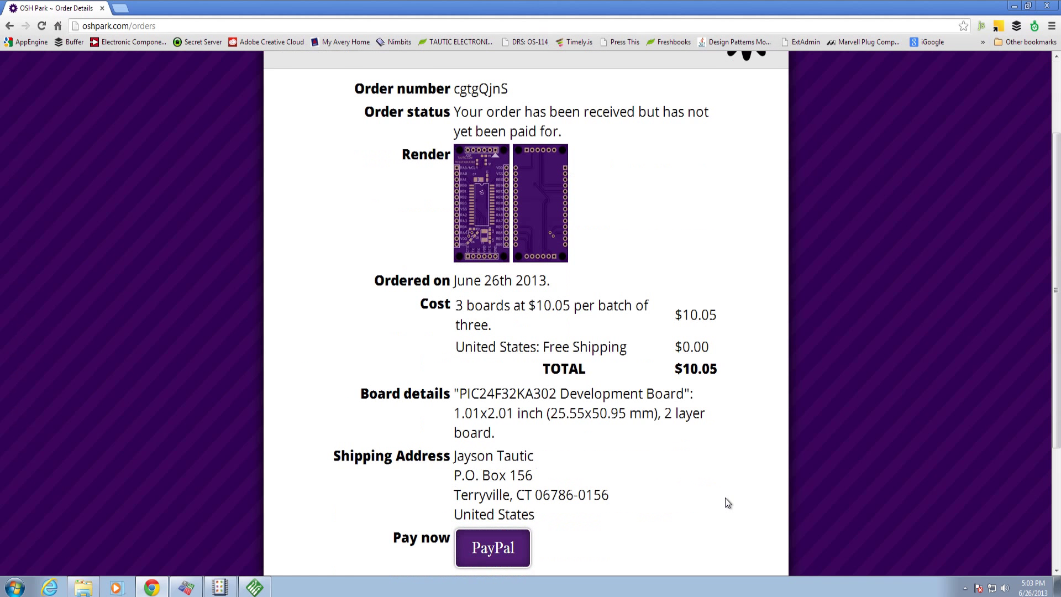
{"action": "scroll", "scroll_direction": "down", "scroll_amount": 3}
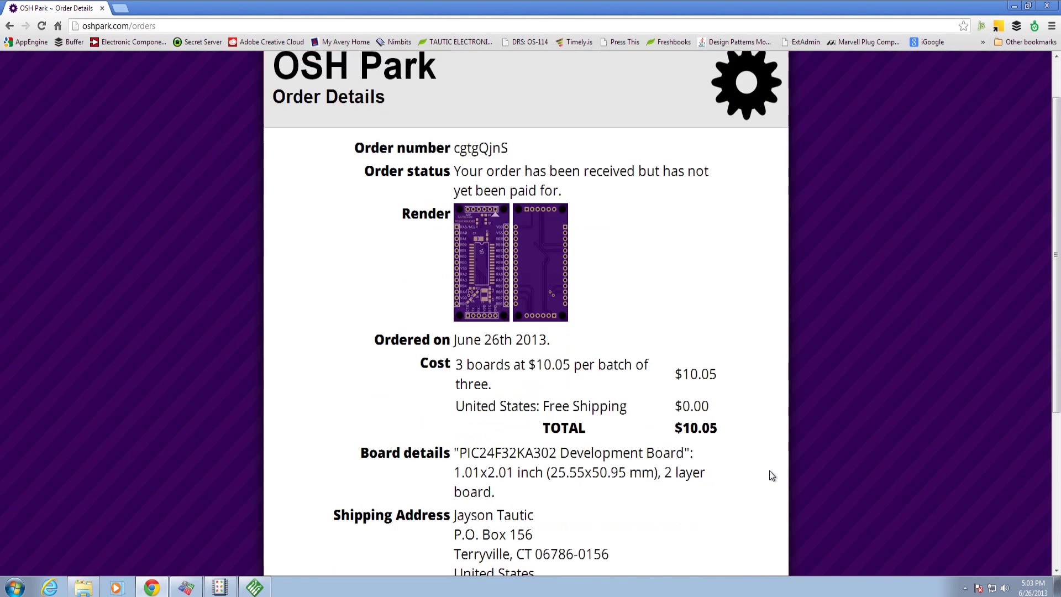
{"action": "scroll", "scroll_direction": "down", "scroll_amount": 3}
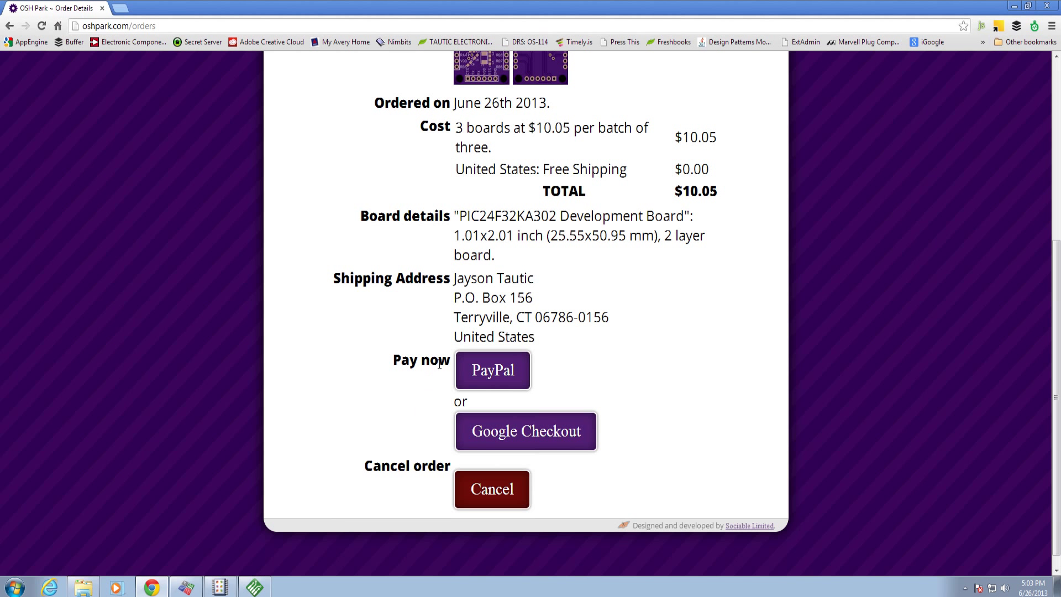
{"action": "mouse_move", "coordinate": [700, 446]}
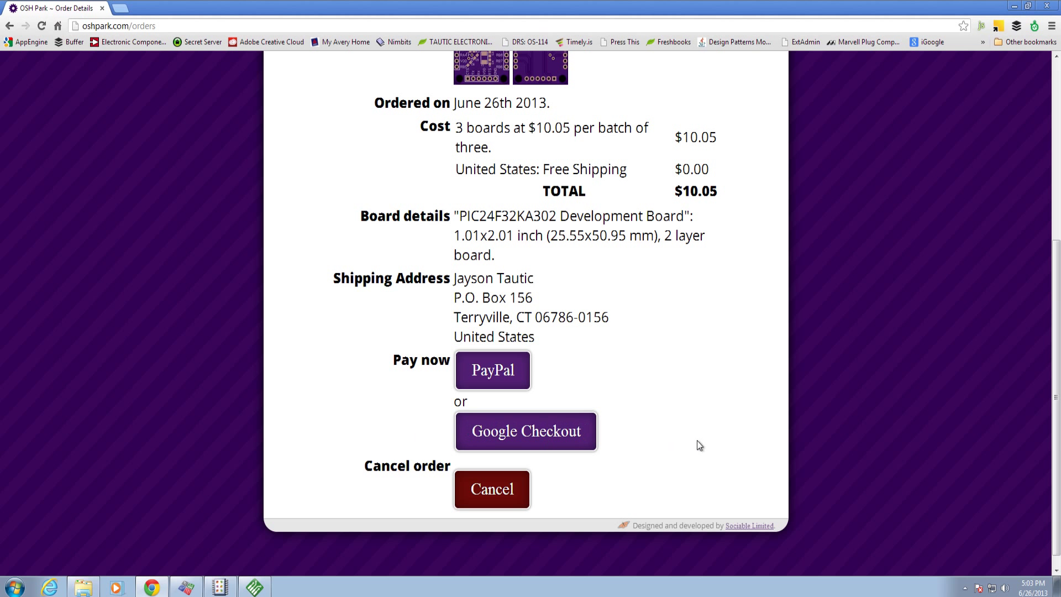
{"action": "left_click", "coordinate": [526, 431]}
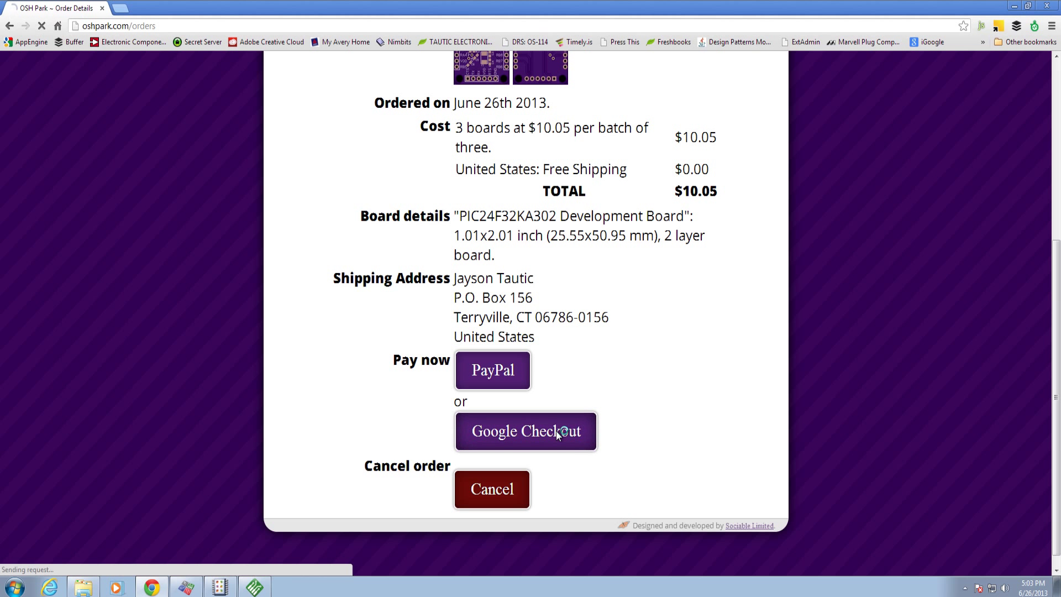
Step: Enter the account password and sign in to Google Wallet for the $10.05 order
{"action": "left_click", "coordinate": [525, 431]}
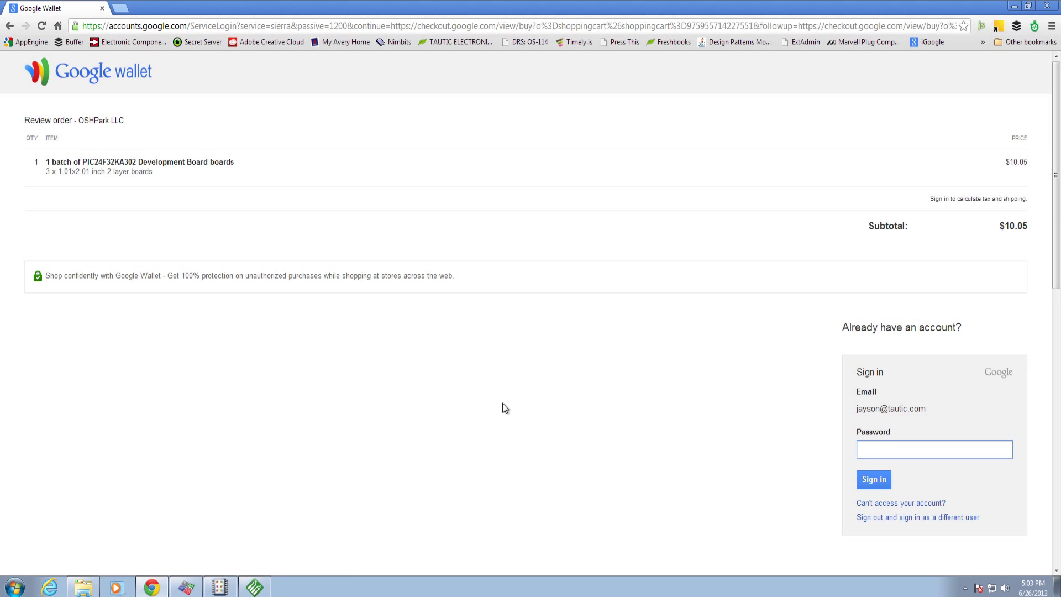
{"action": "type", "text": "••••"}
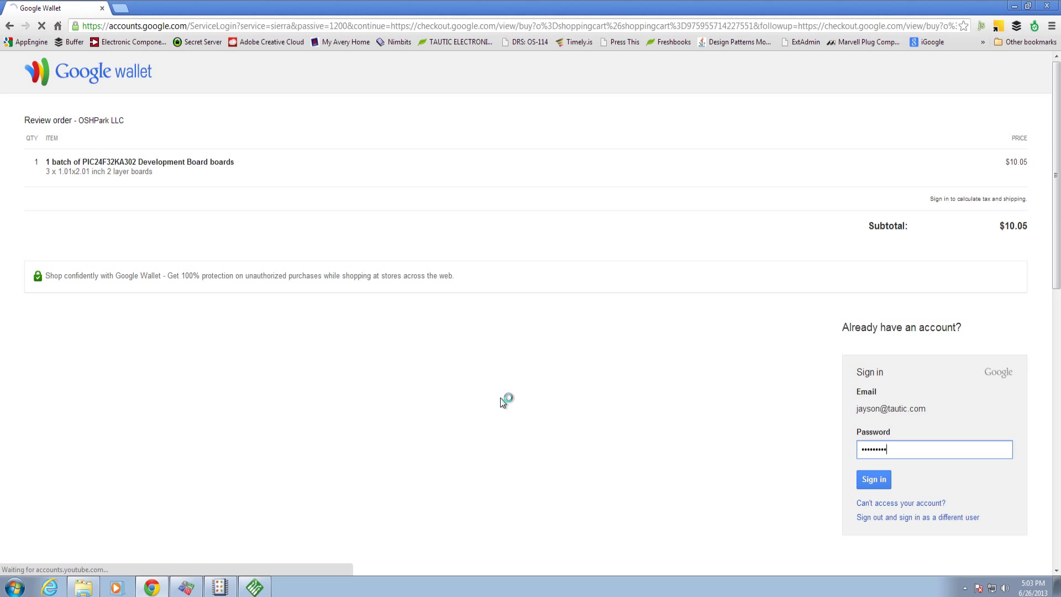
{"action": "left_click", "coordinate": [873, 479]}
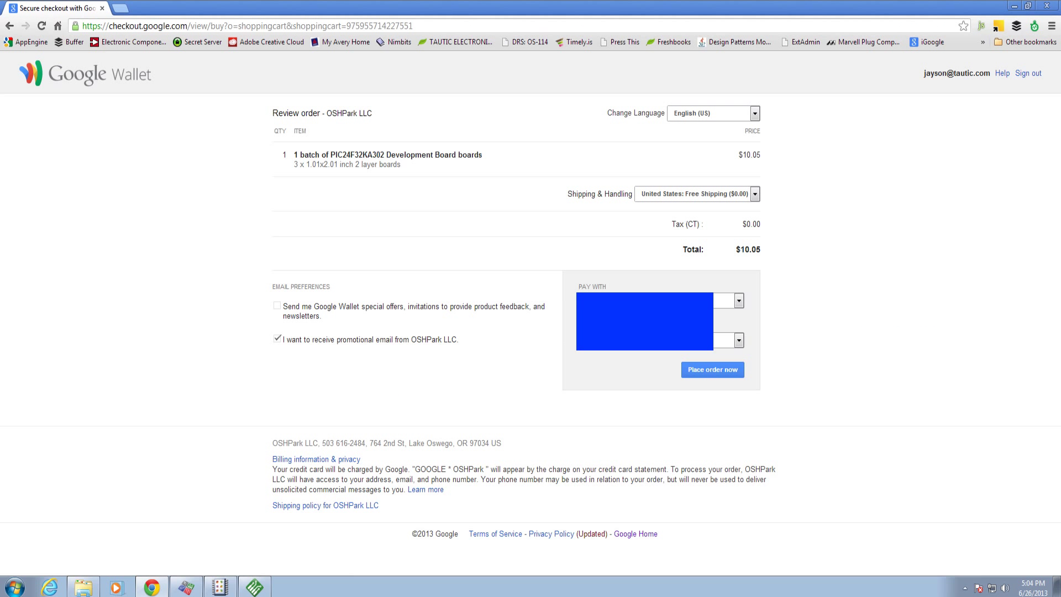
{"action": "mouse_move", "coordinate": [257, 136]}
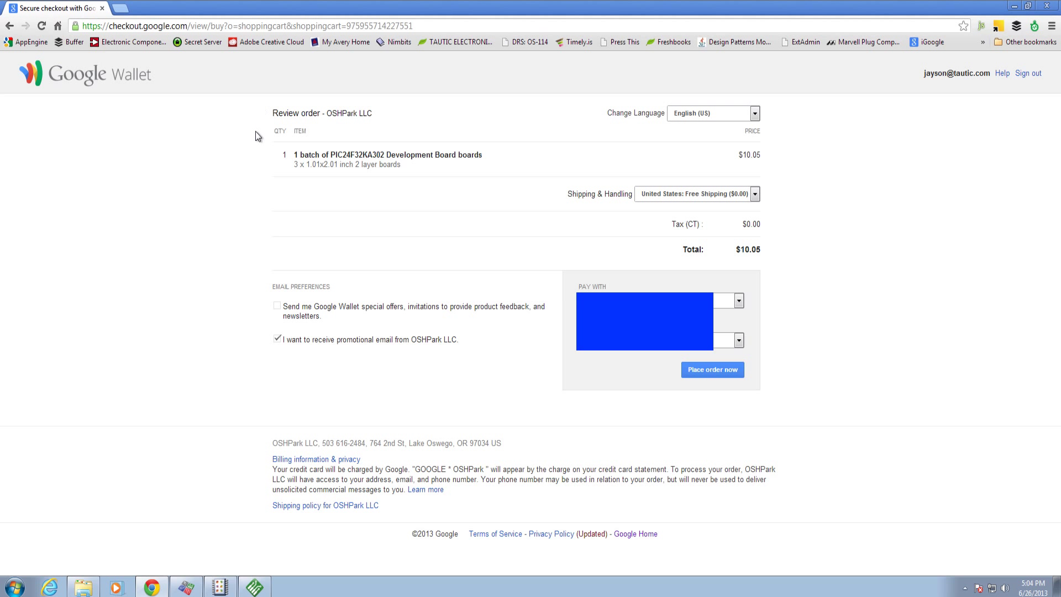
{"action": "mouse_move", "coordinate": [306, 245]}
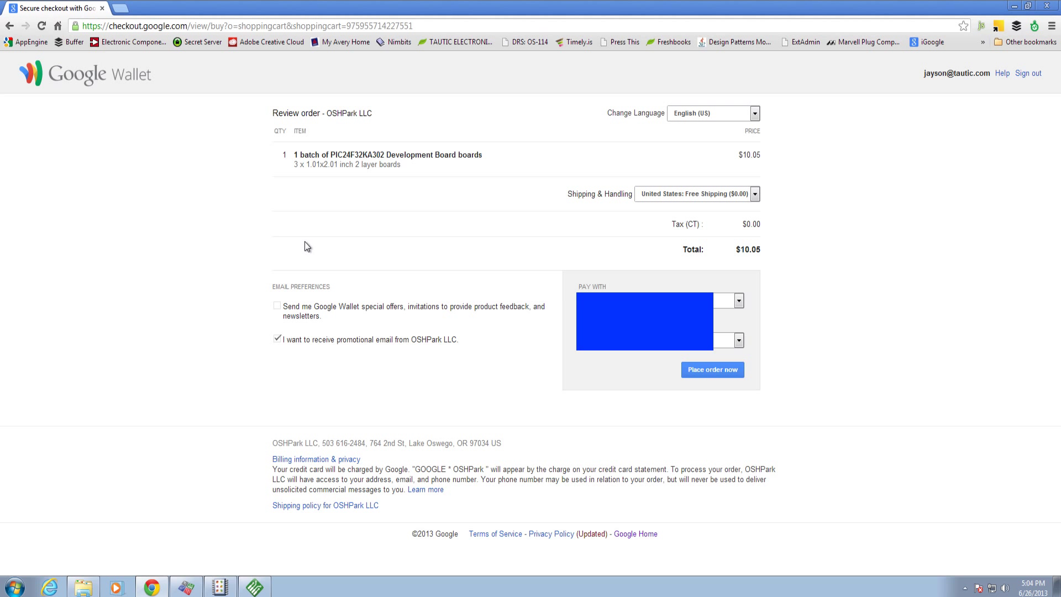
{"action": "mouse_move", "coordinate": [795, 163]}
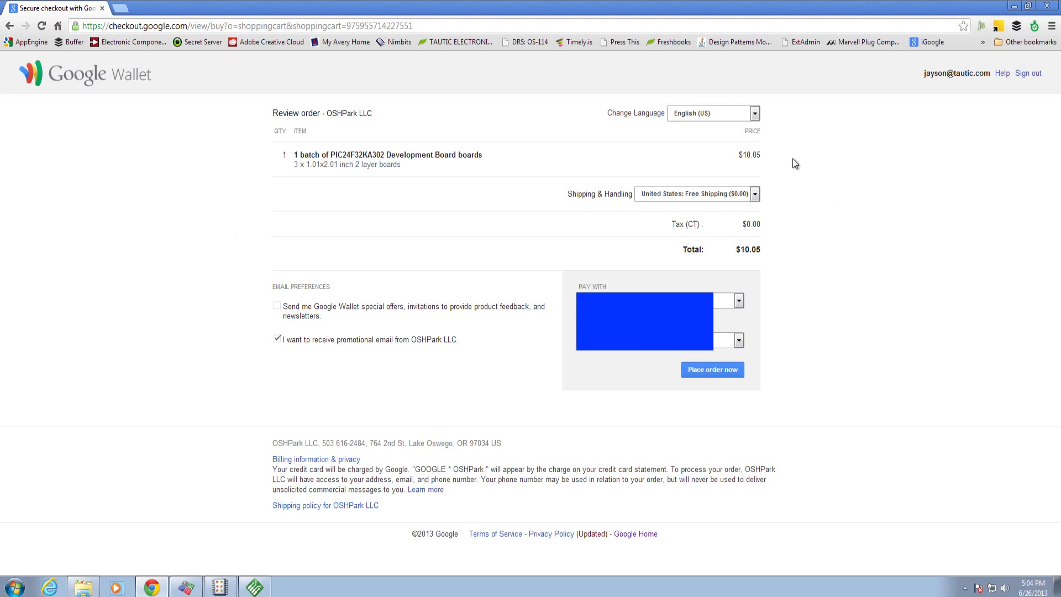
{"action": "mouse_move", "coordinate": [267, 168]}
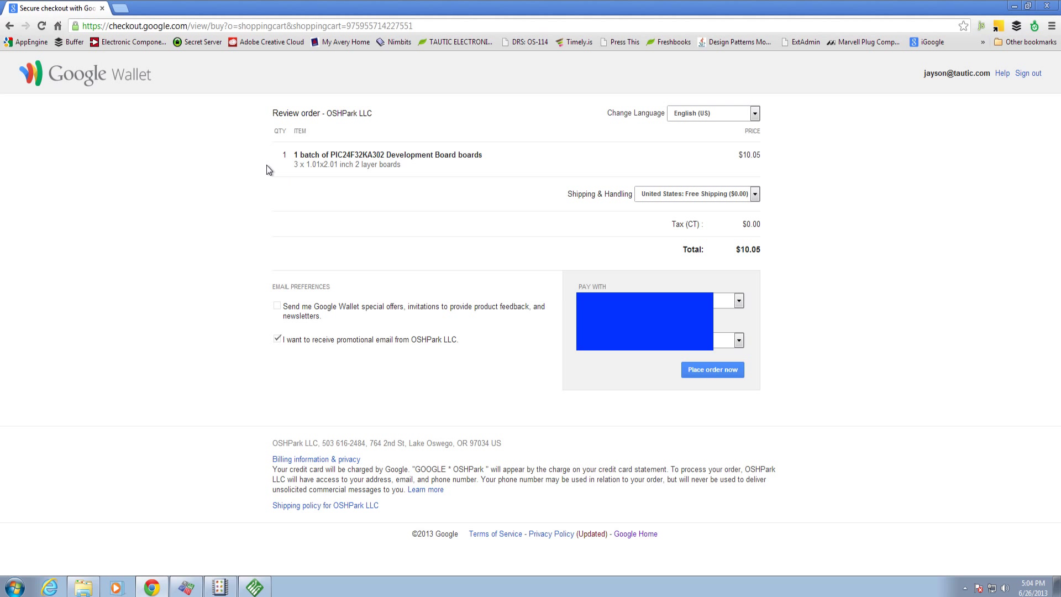
{"action": "mouse_move", "coordinate": [921, 433]}
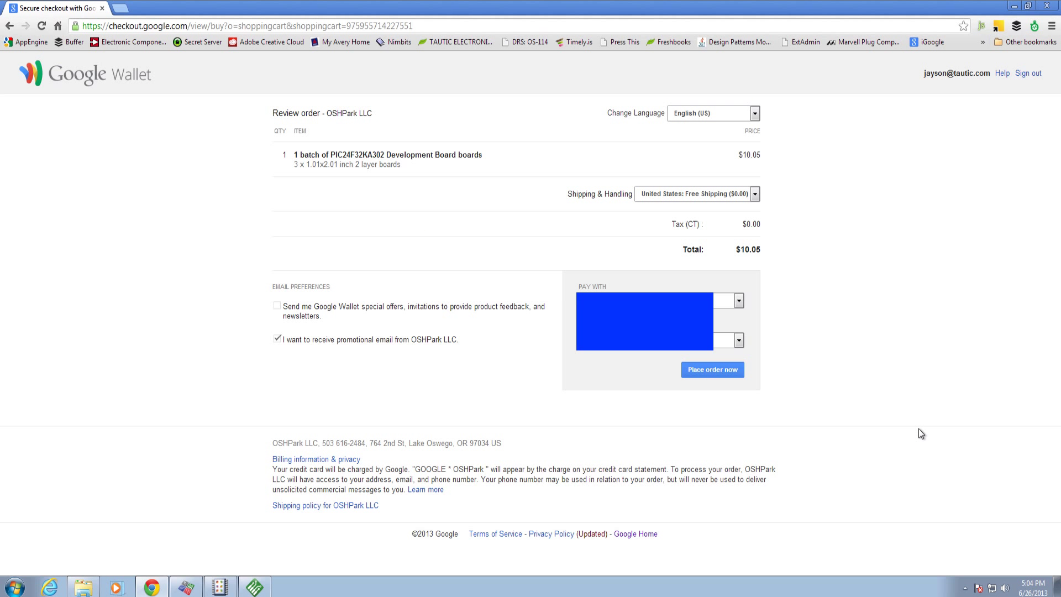
{"action": "mouse_move", "coordinate": [712, 369]}
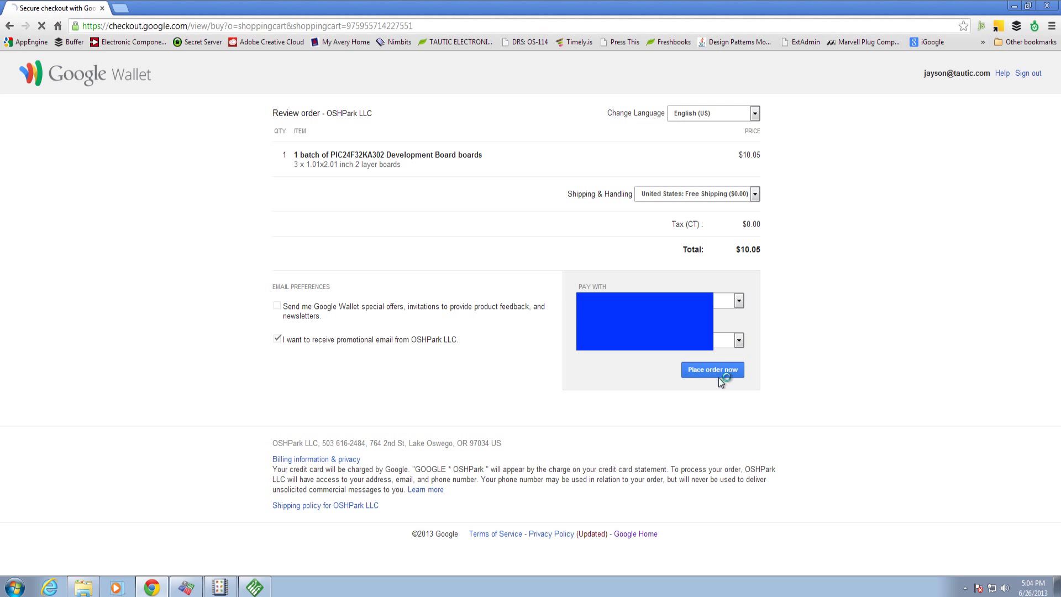
Step: Place the $10.05 order through Google Wallet and reach the Purchase Complete confirmation
{"action": "left_click", "coordinate": [711, 369]}
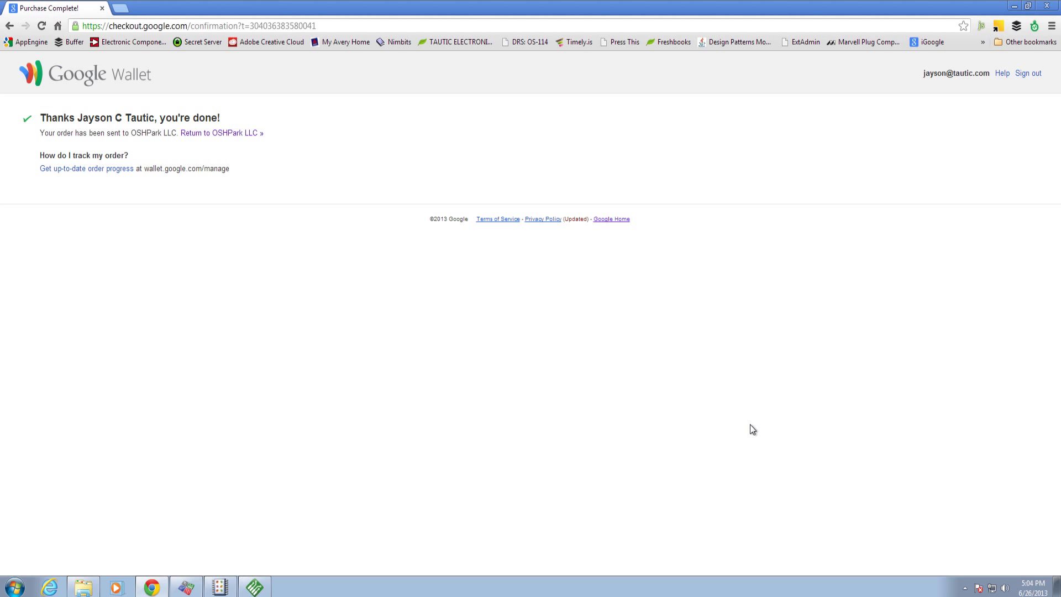
{"action": "mouse_move", "coordinate": [290, 399]}
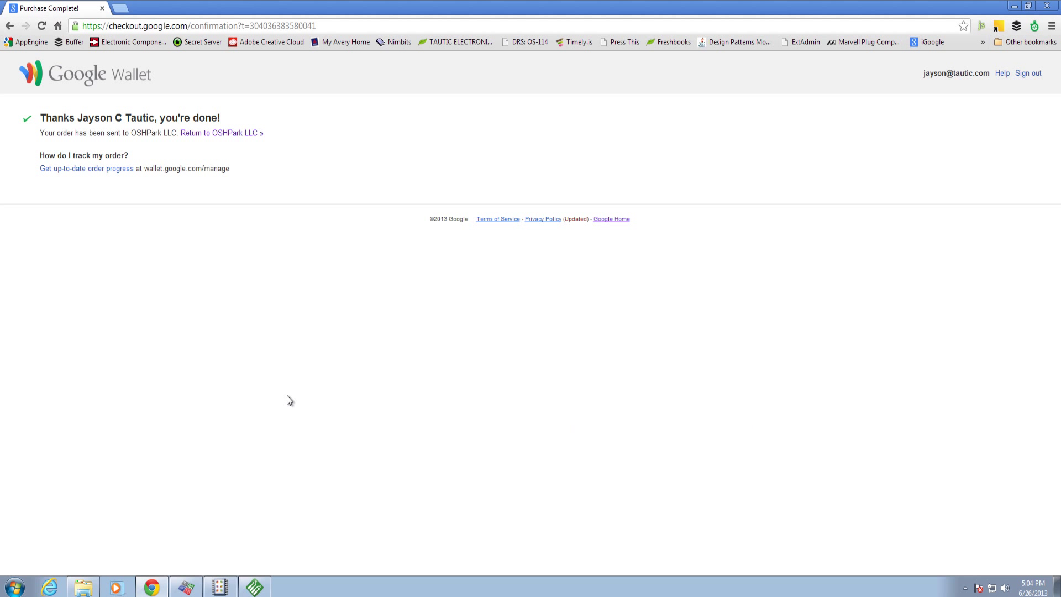
{"action": "mouse_move", "coordinate": [294, 393]}
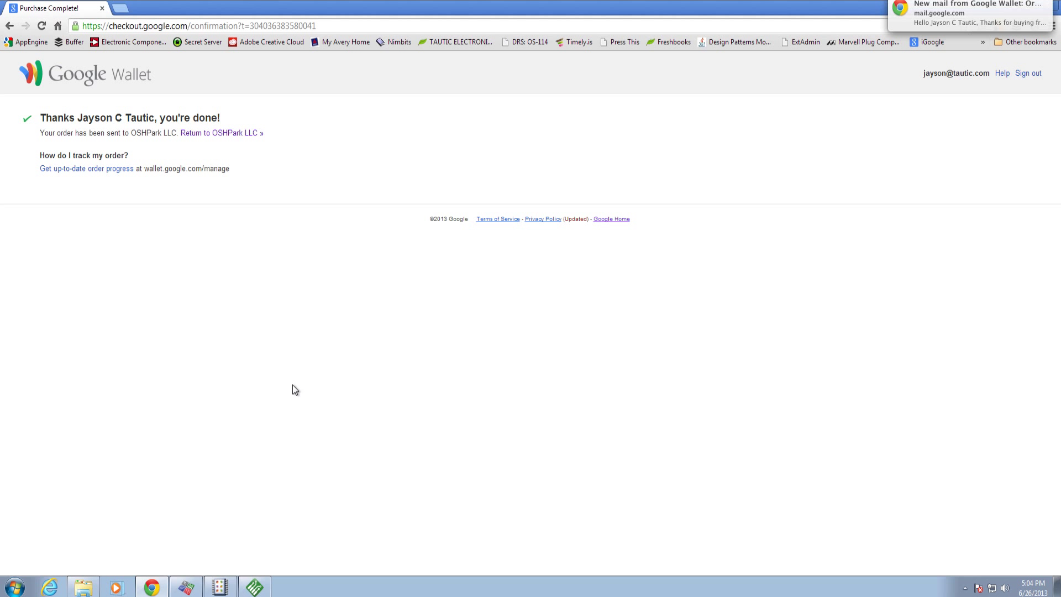
{"action": "mouse_move", "coordinate": [421, 394]}
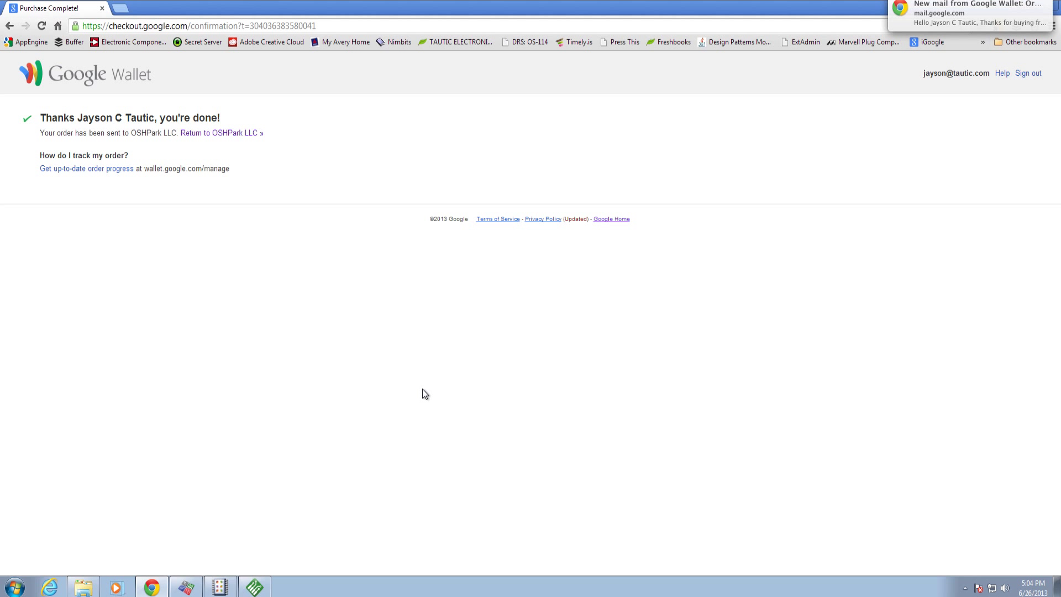
{"action": "mouse_move", "coordinate": [897, 283]}
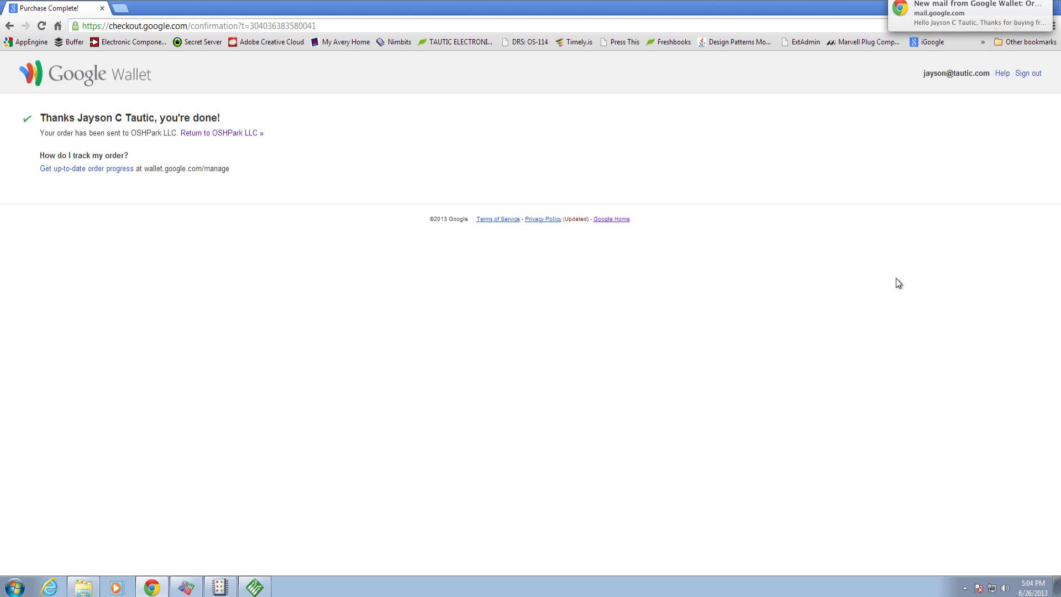